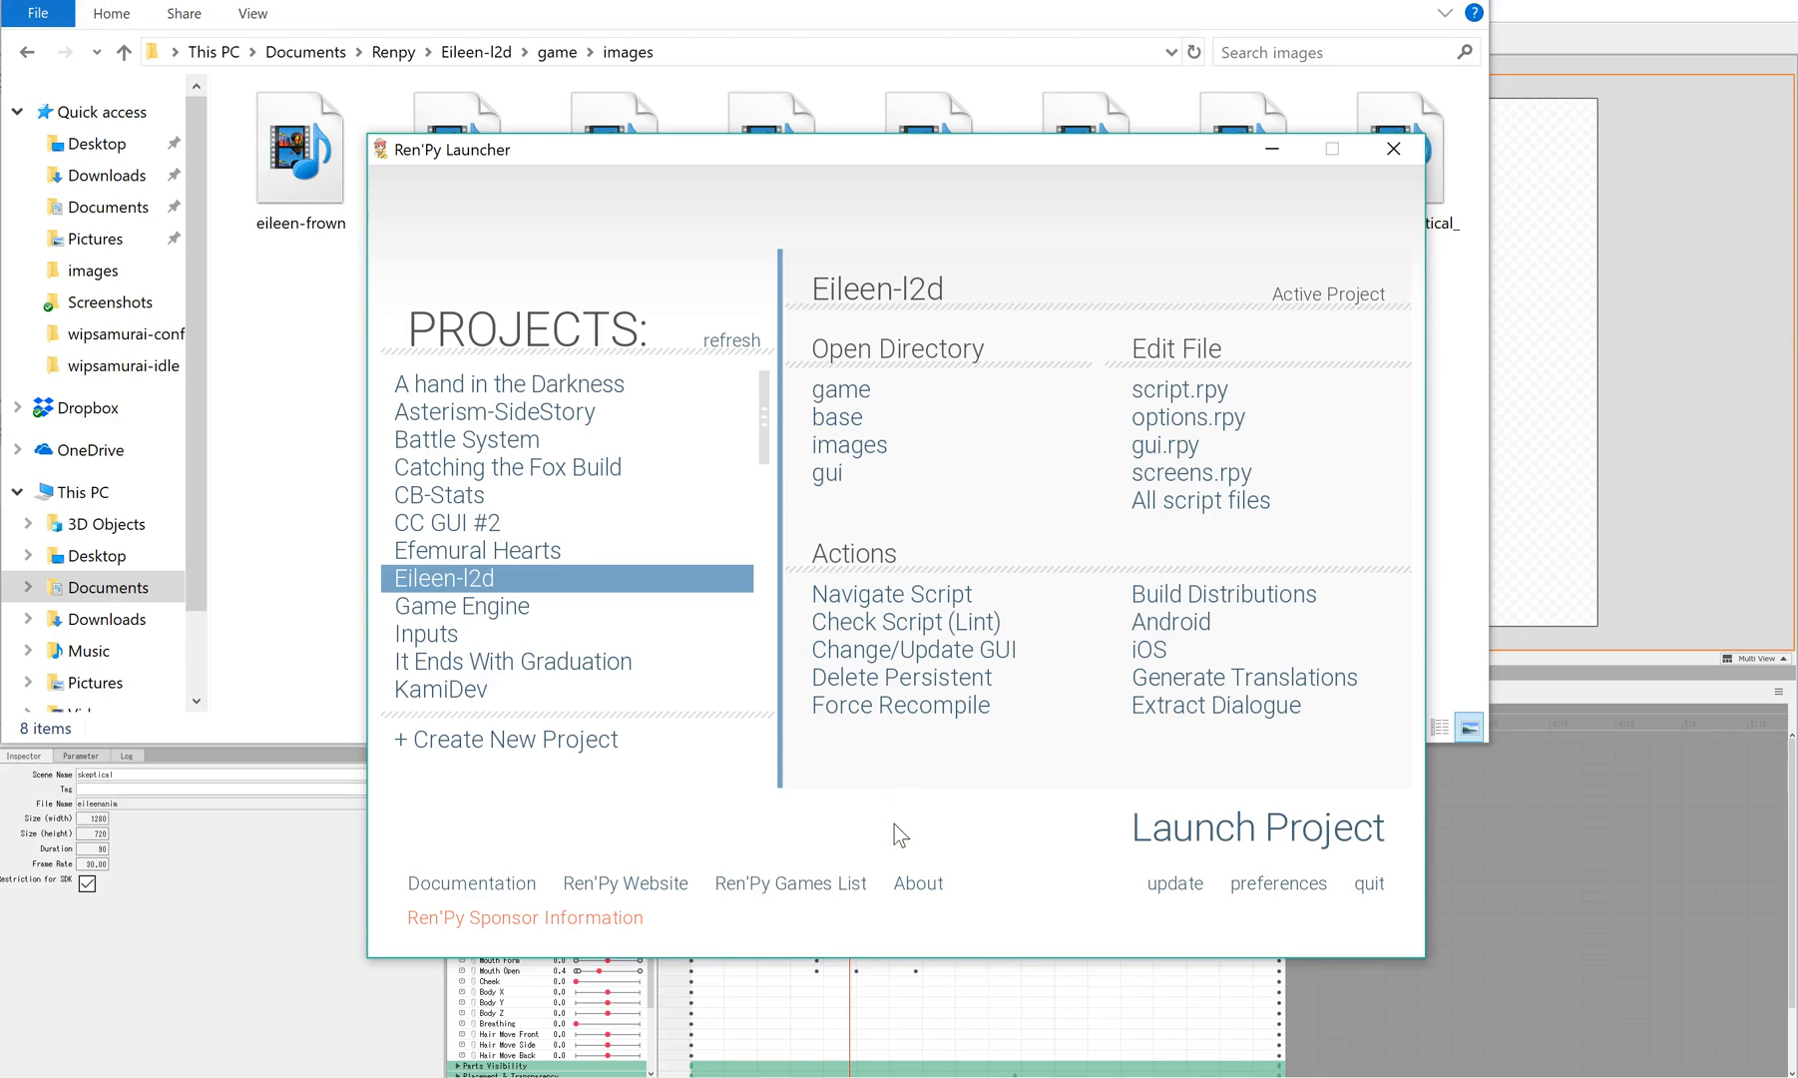
{"action": "mouse_move", "coordinate": [870, 822]}
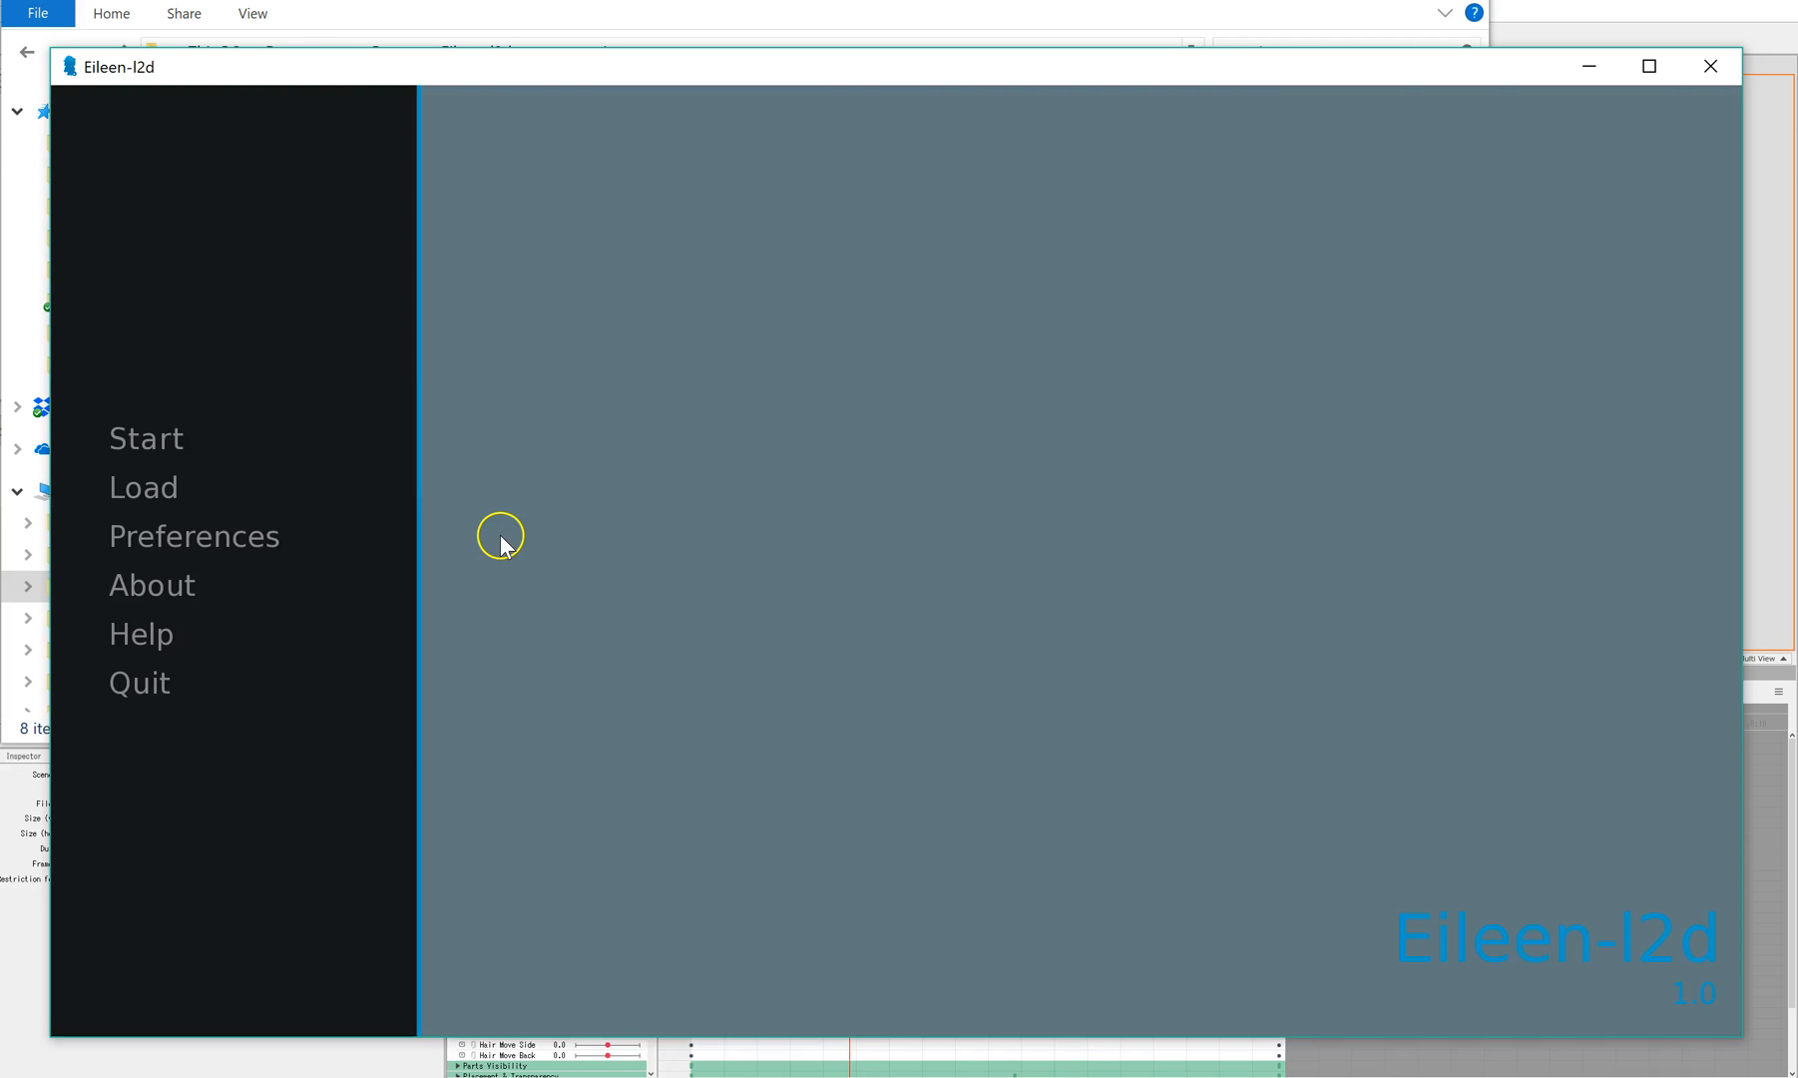
{"action": "mouse_move", "coordinate": [885, 381]}
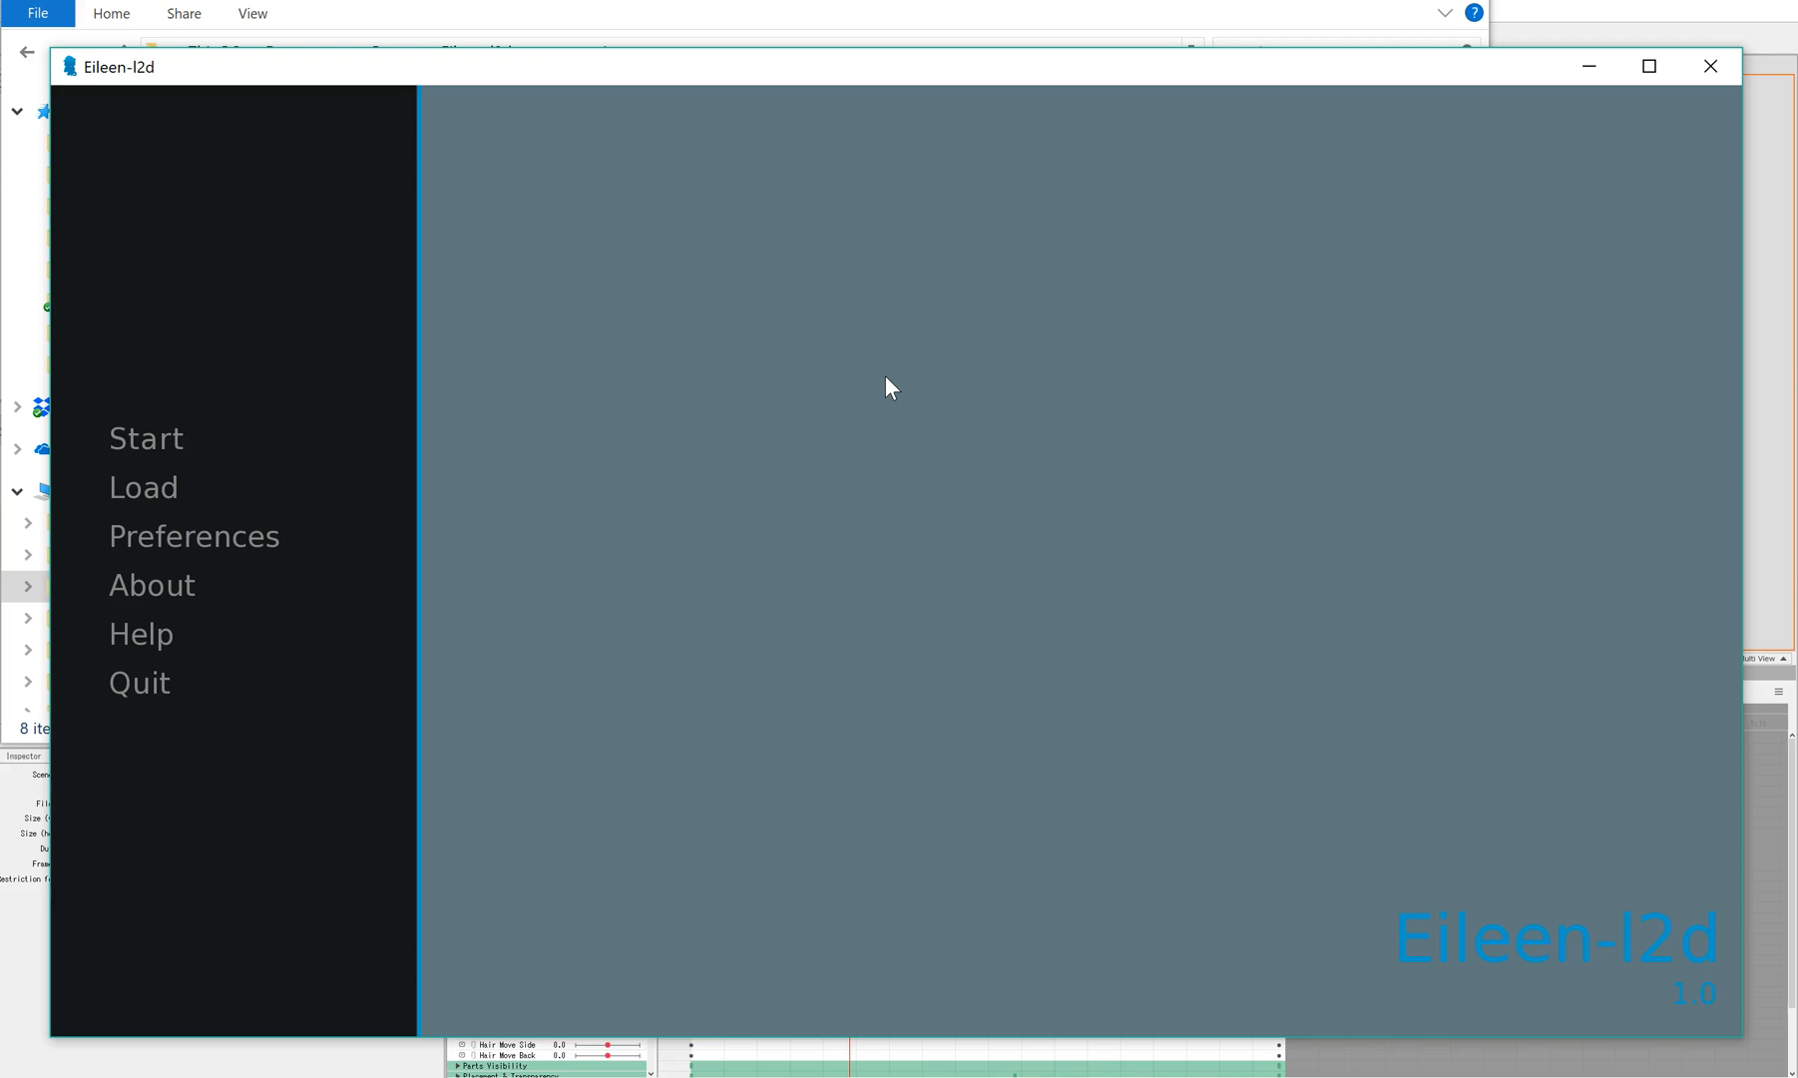
- Launch the Eileen-l2d project so the game opens at its main menu
{"action": "left_click", "coordinate": [862, 379]}
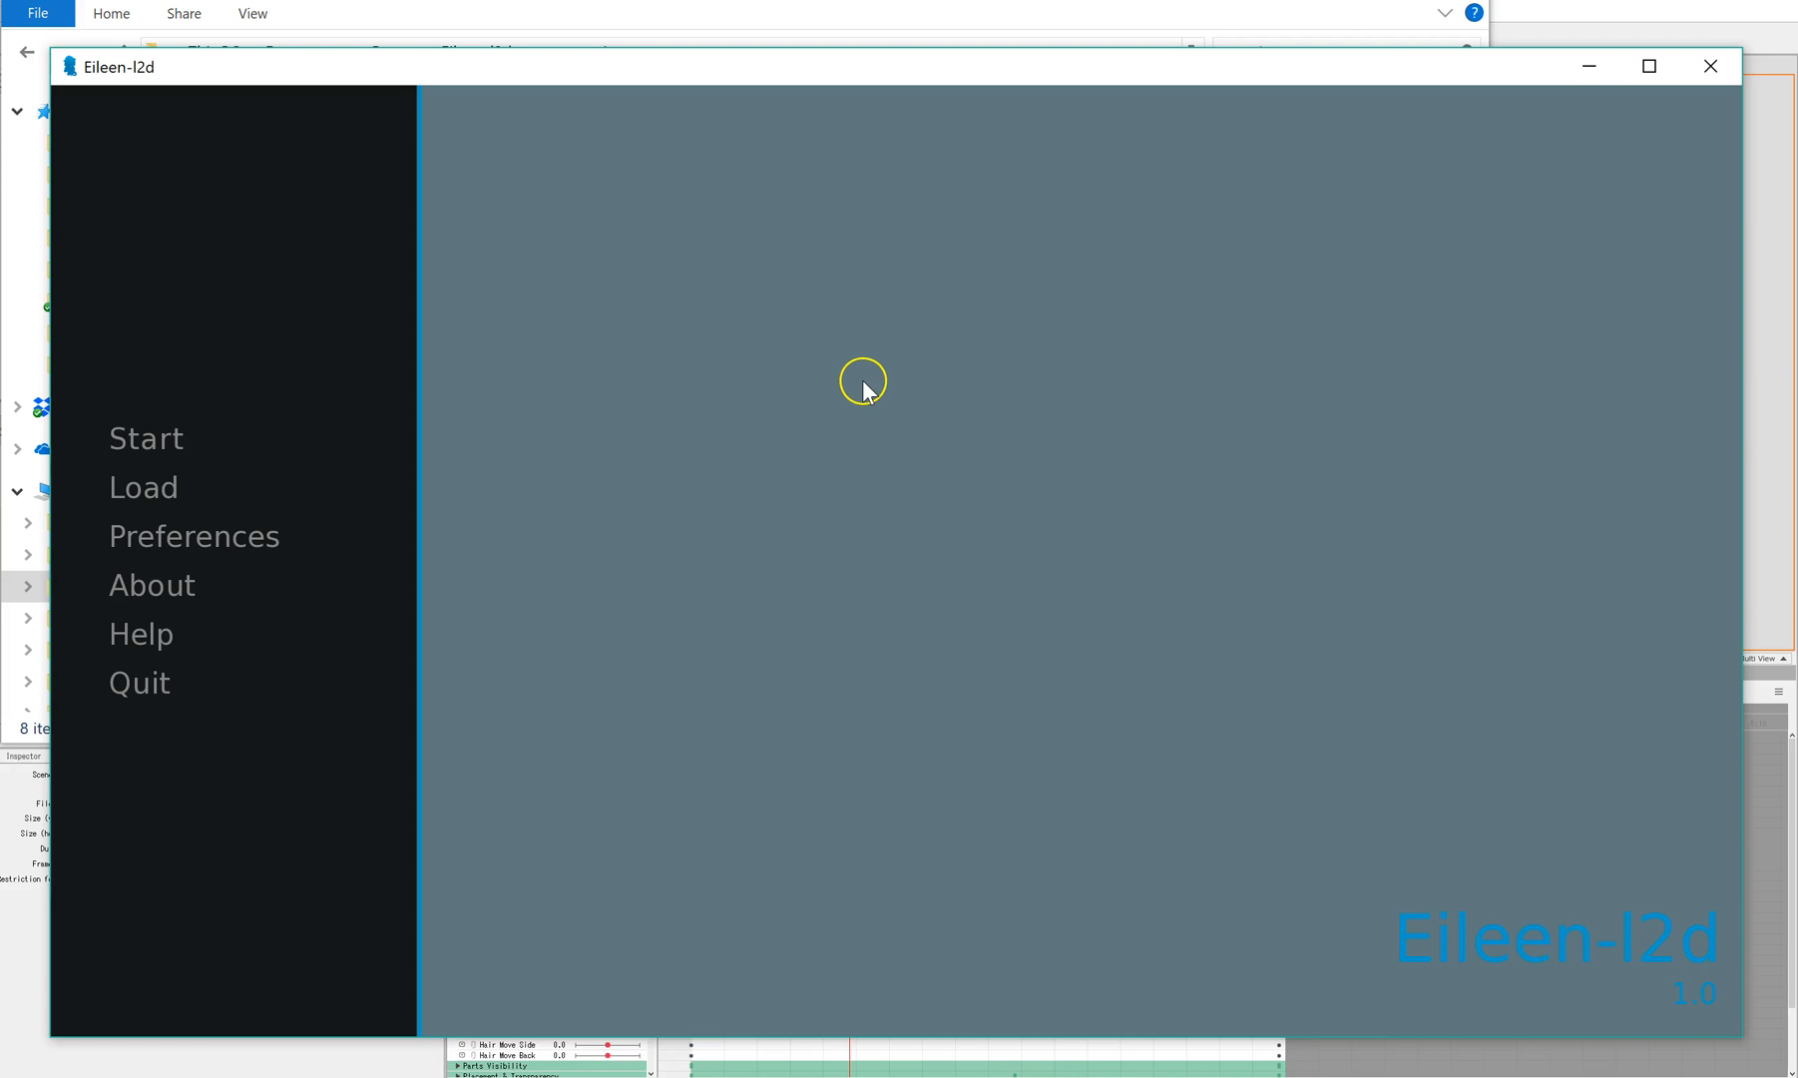
{"action": "left_click", "coordinate": [146, 439]}
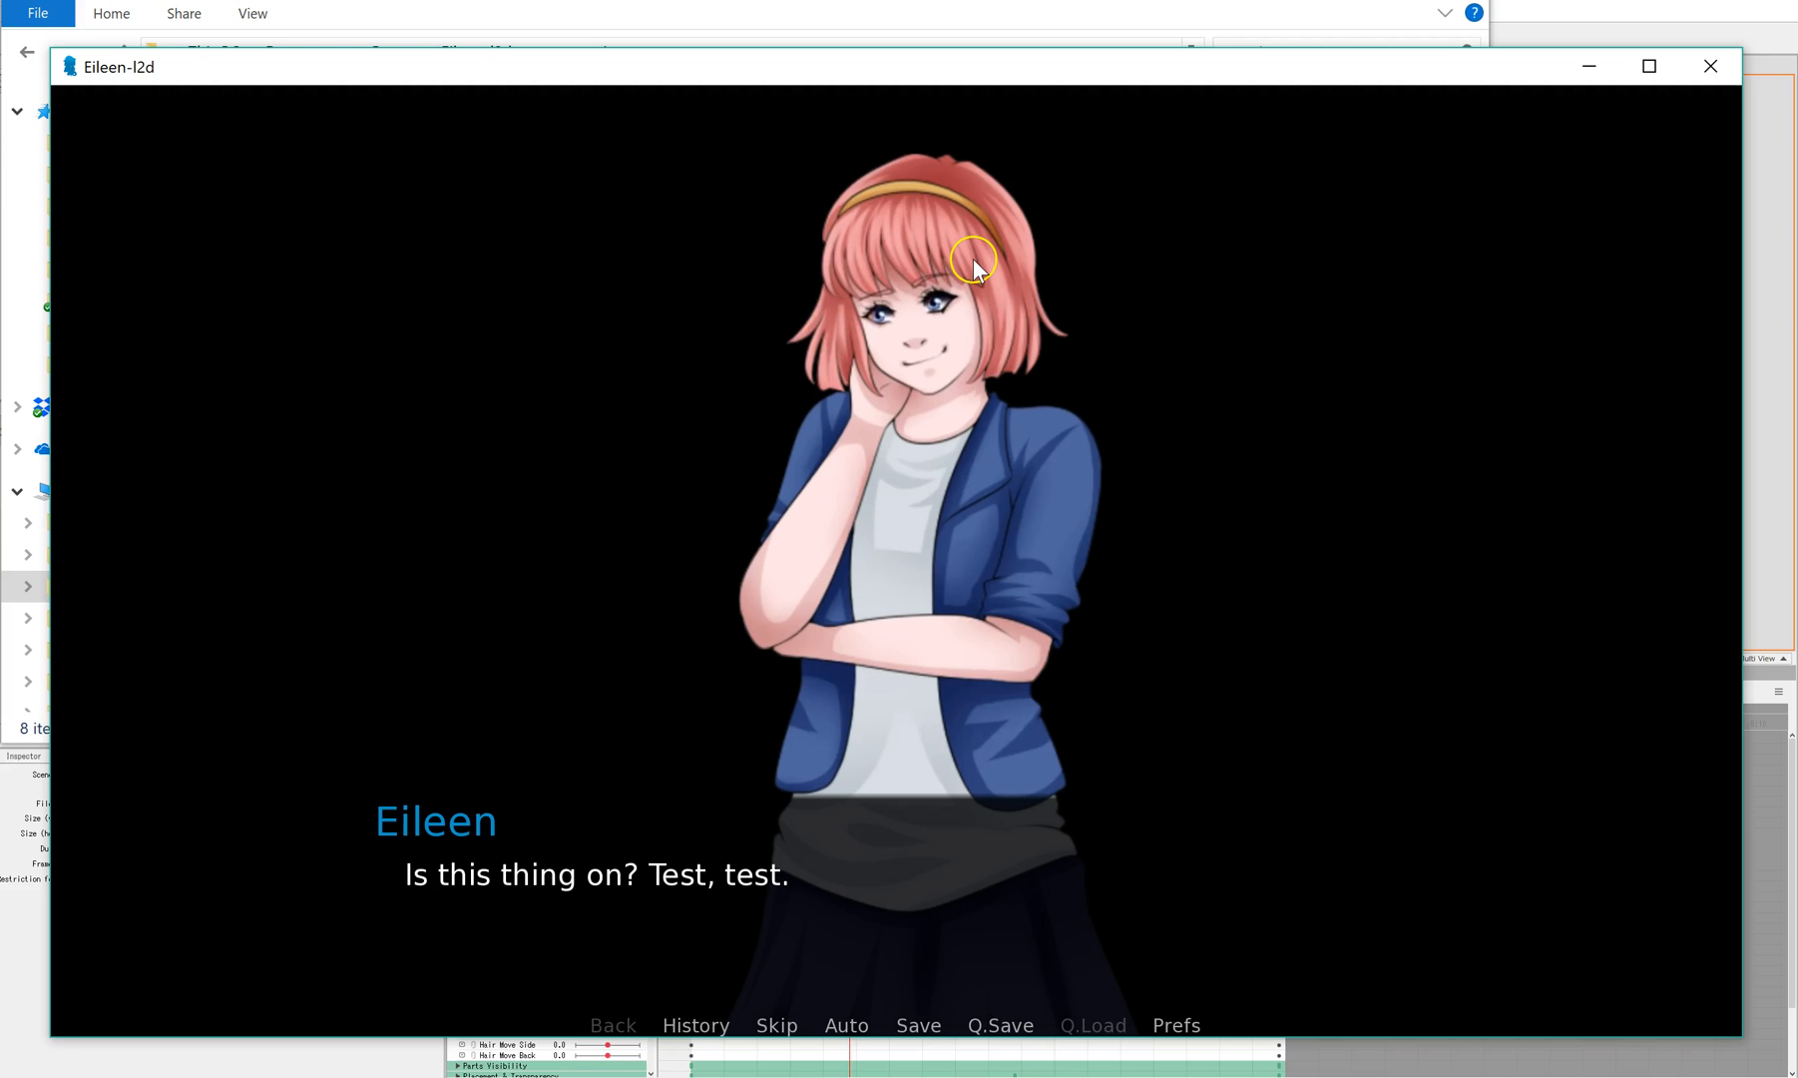
{"action": "mouse_move", "coordinate": [650, 495]}
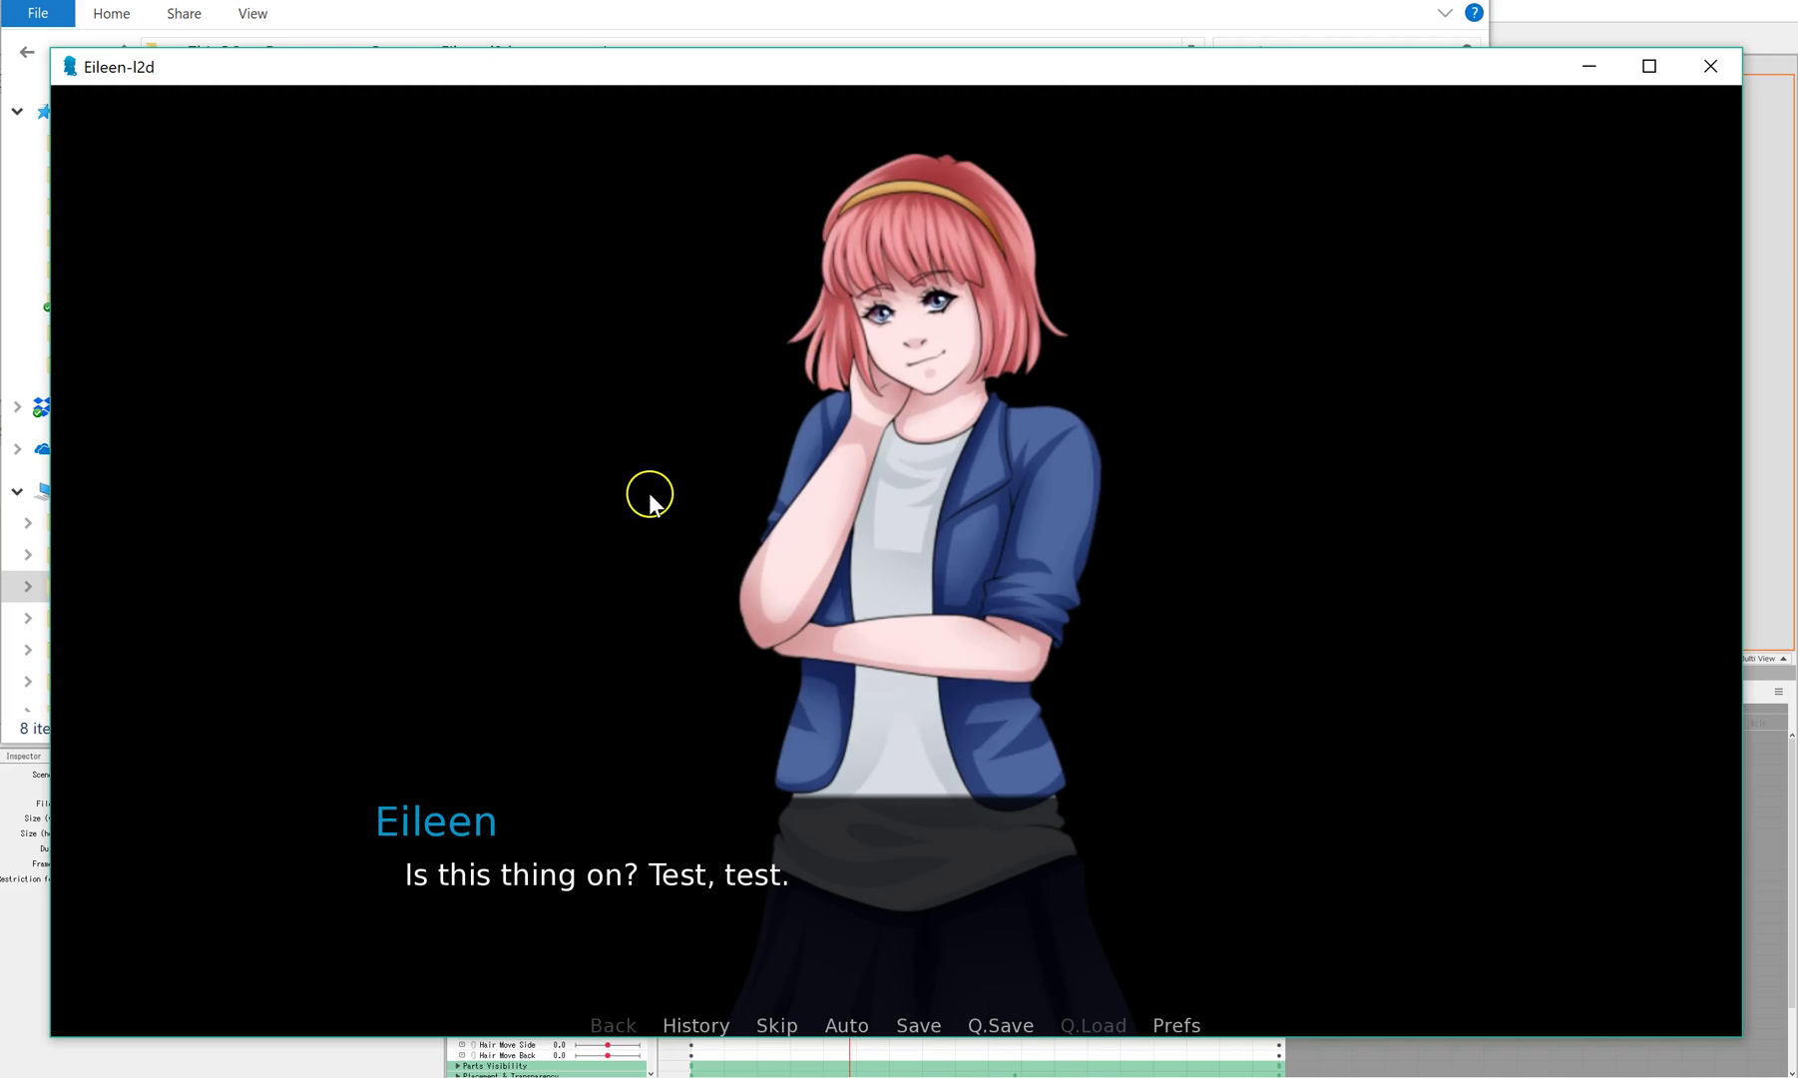
{"action": "mouse_move", "coordinate": [658, 499]}
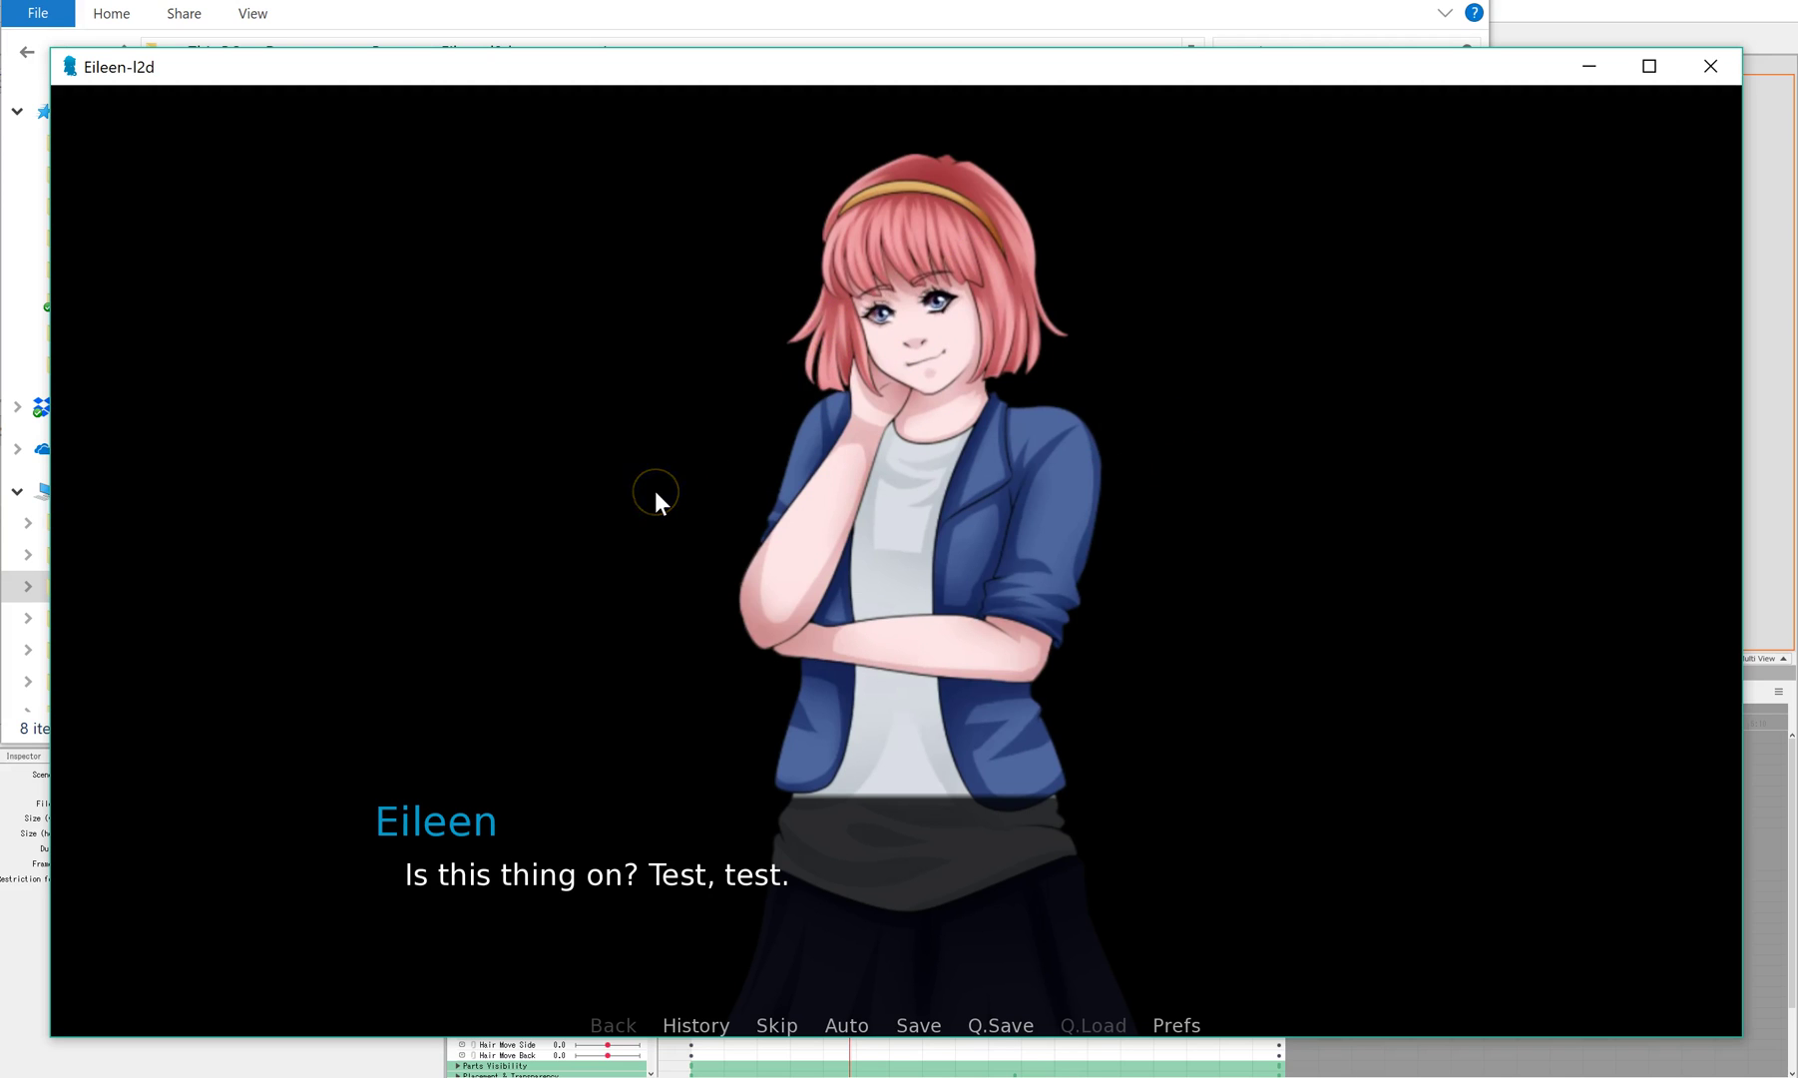
{"action": "left_click", "coordinate": [655, 497]}
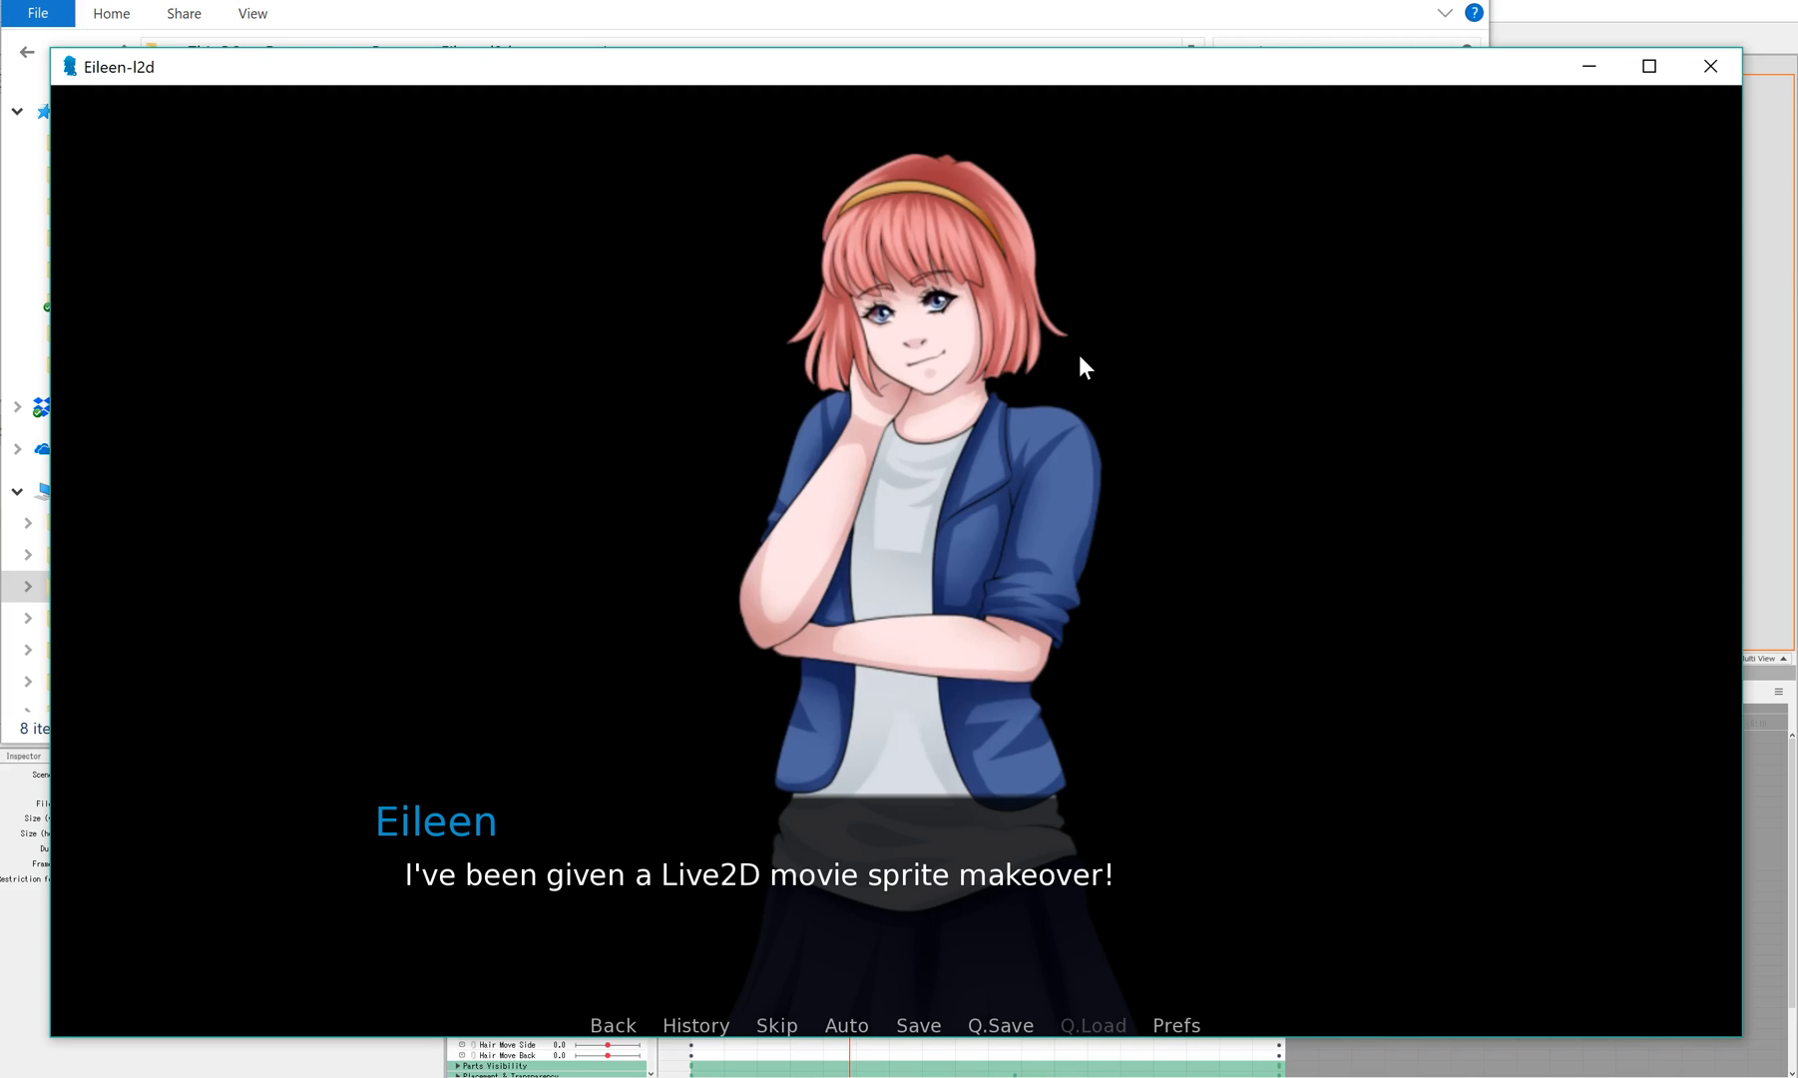
{"action": "left_click", "coordinate": [1076, 359]}
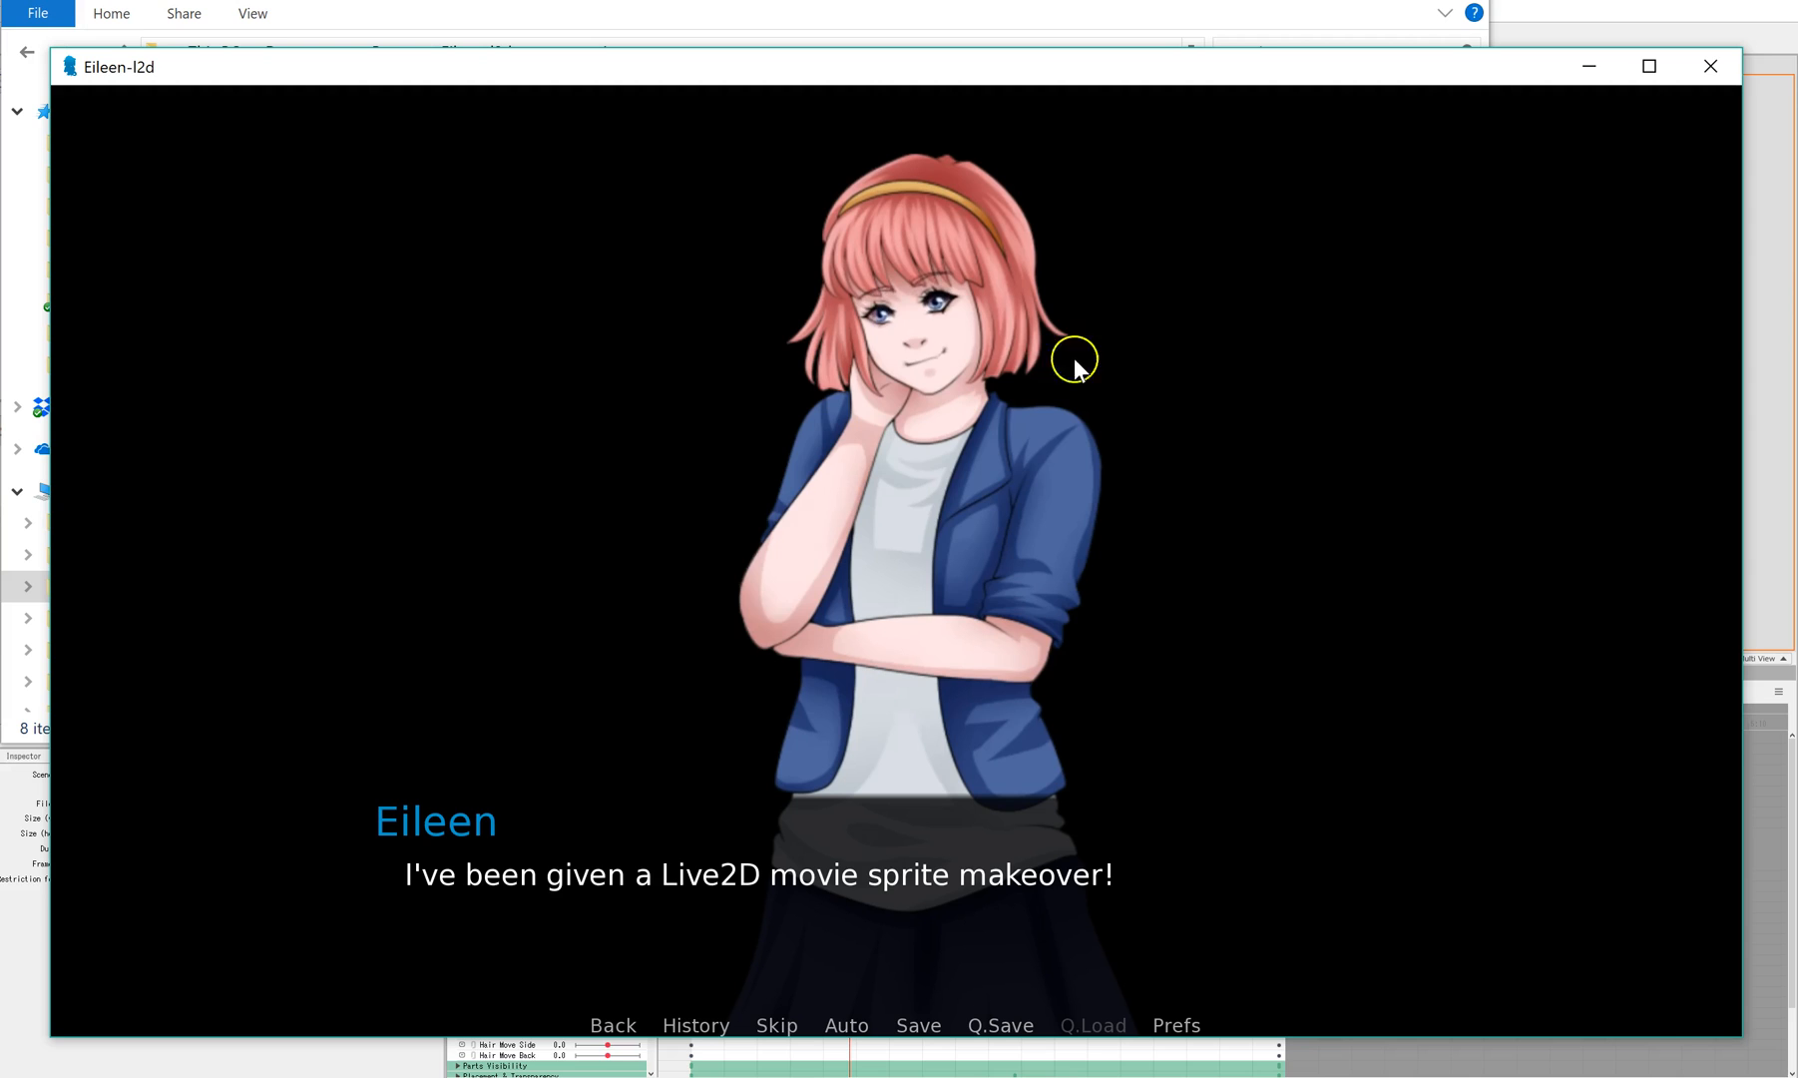
{"action": "mouse_move", "coordinate": [1038, 429]}
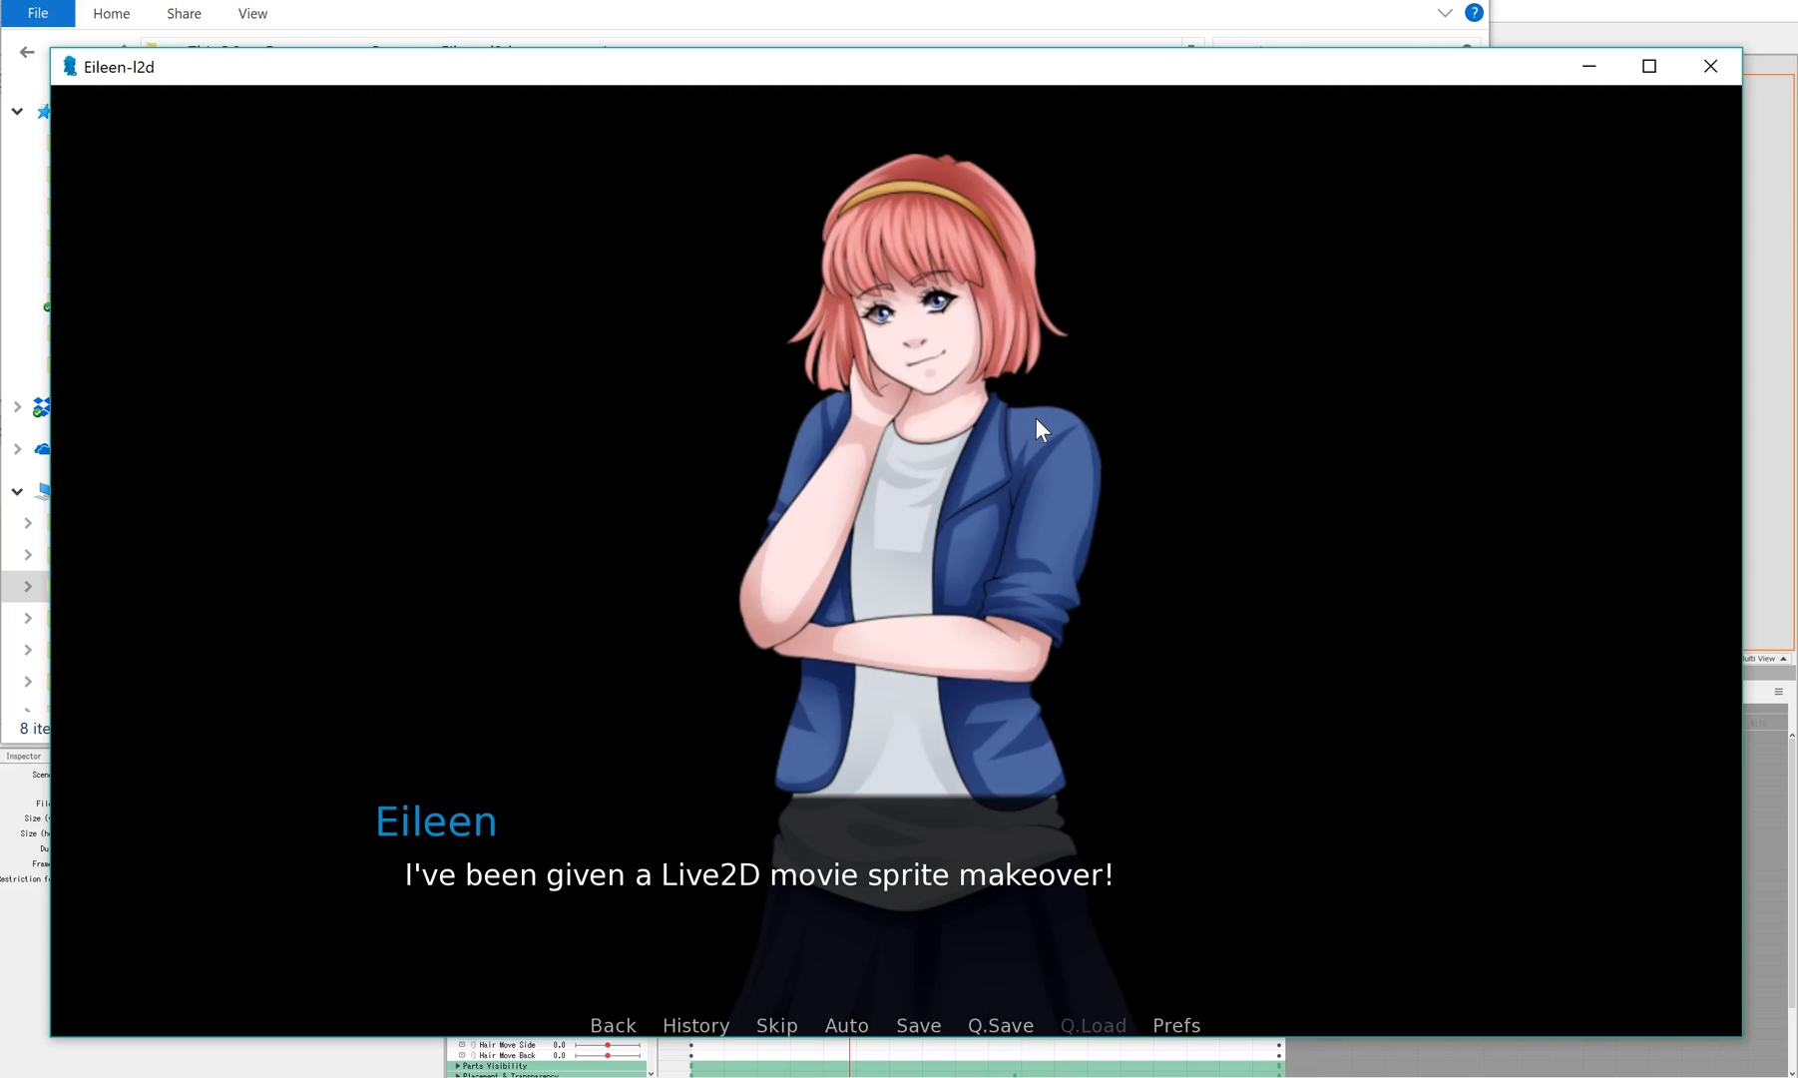
{"action": "mouse_move", "coordinate": [1173, 421]}
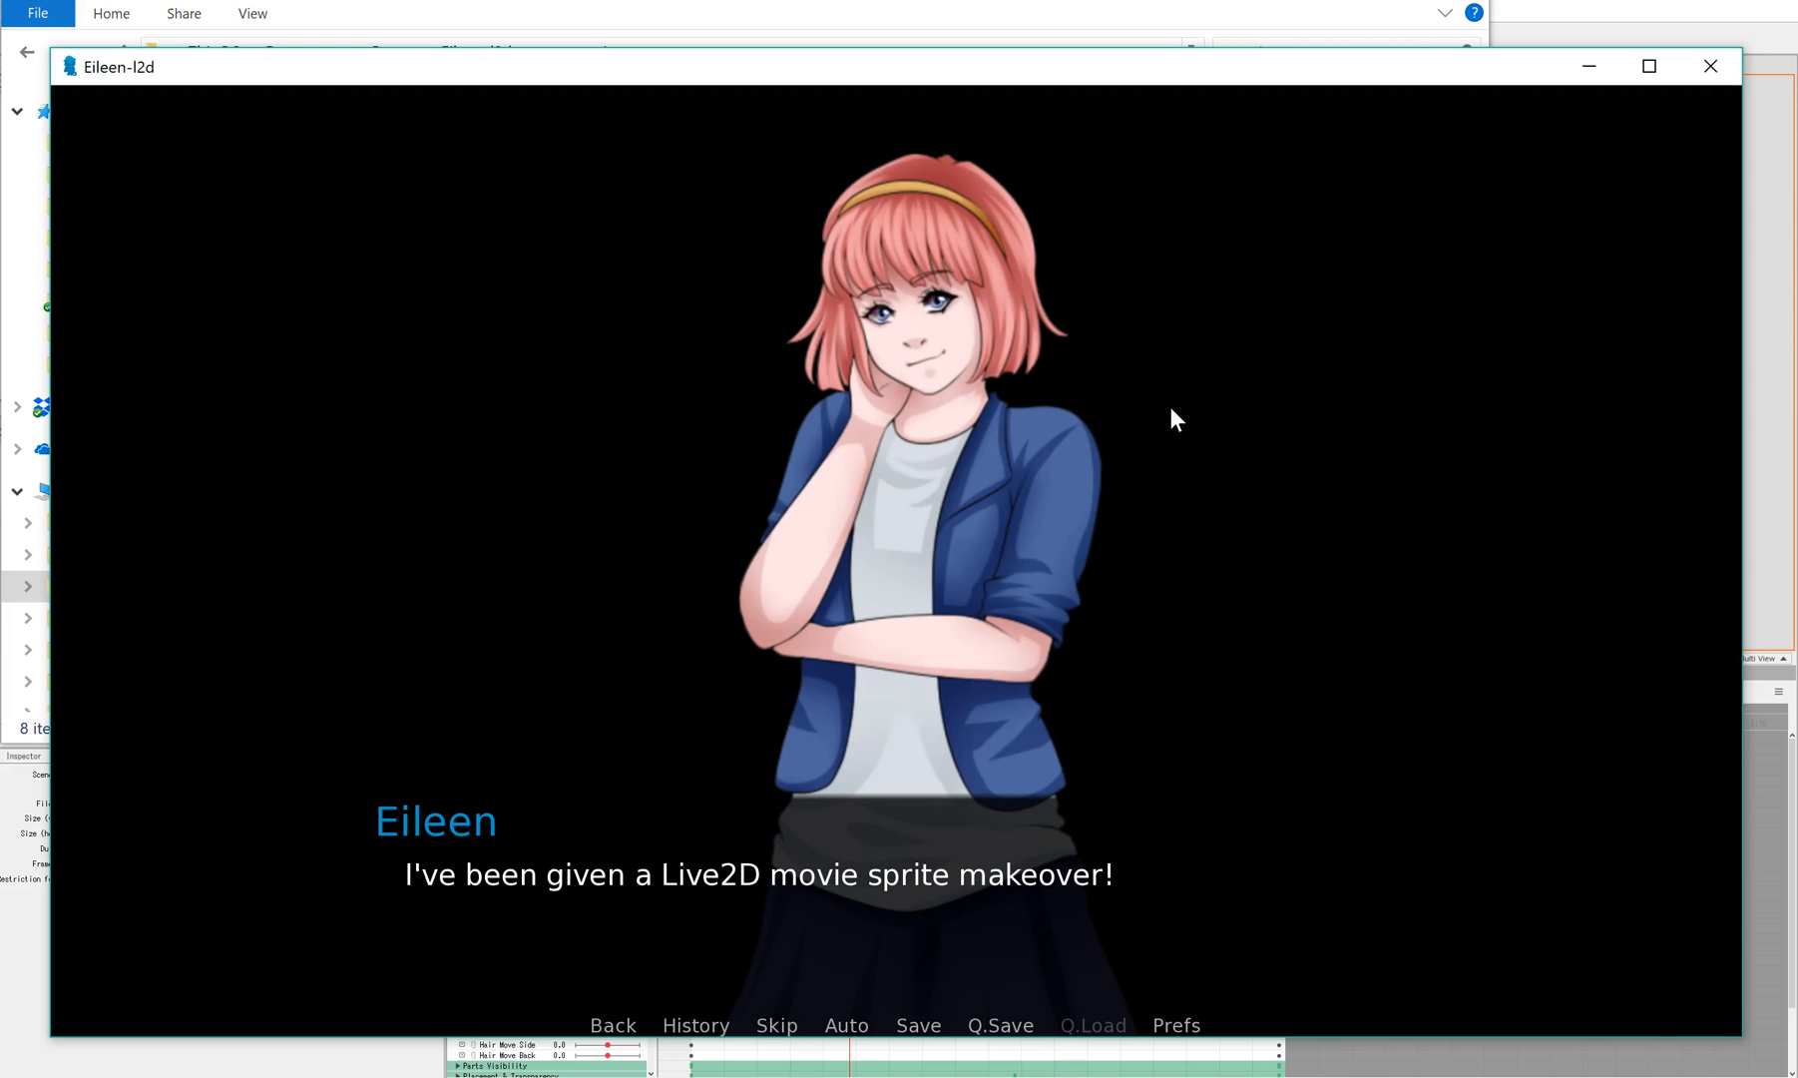
{"action": "left_click", "coordinate": [1178, 417]}
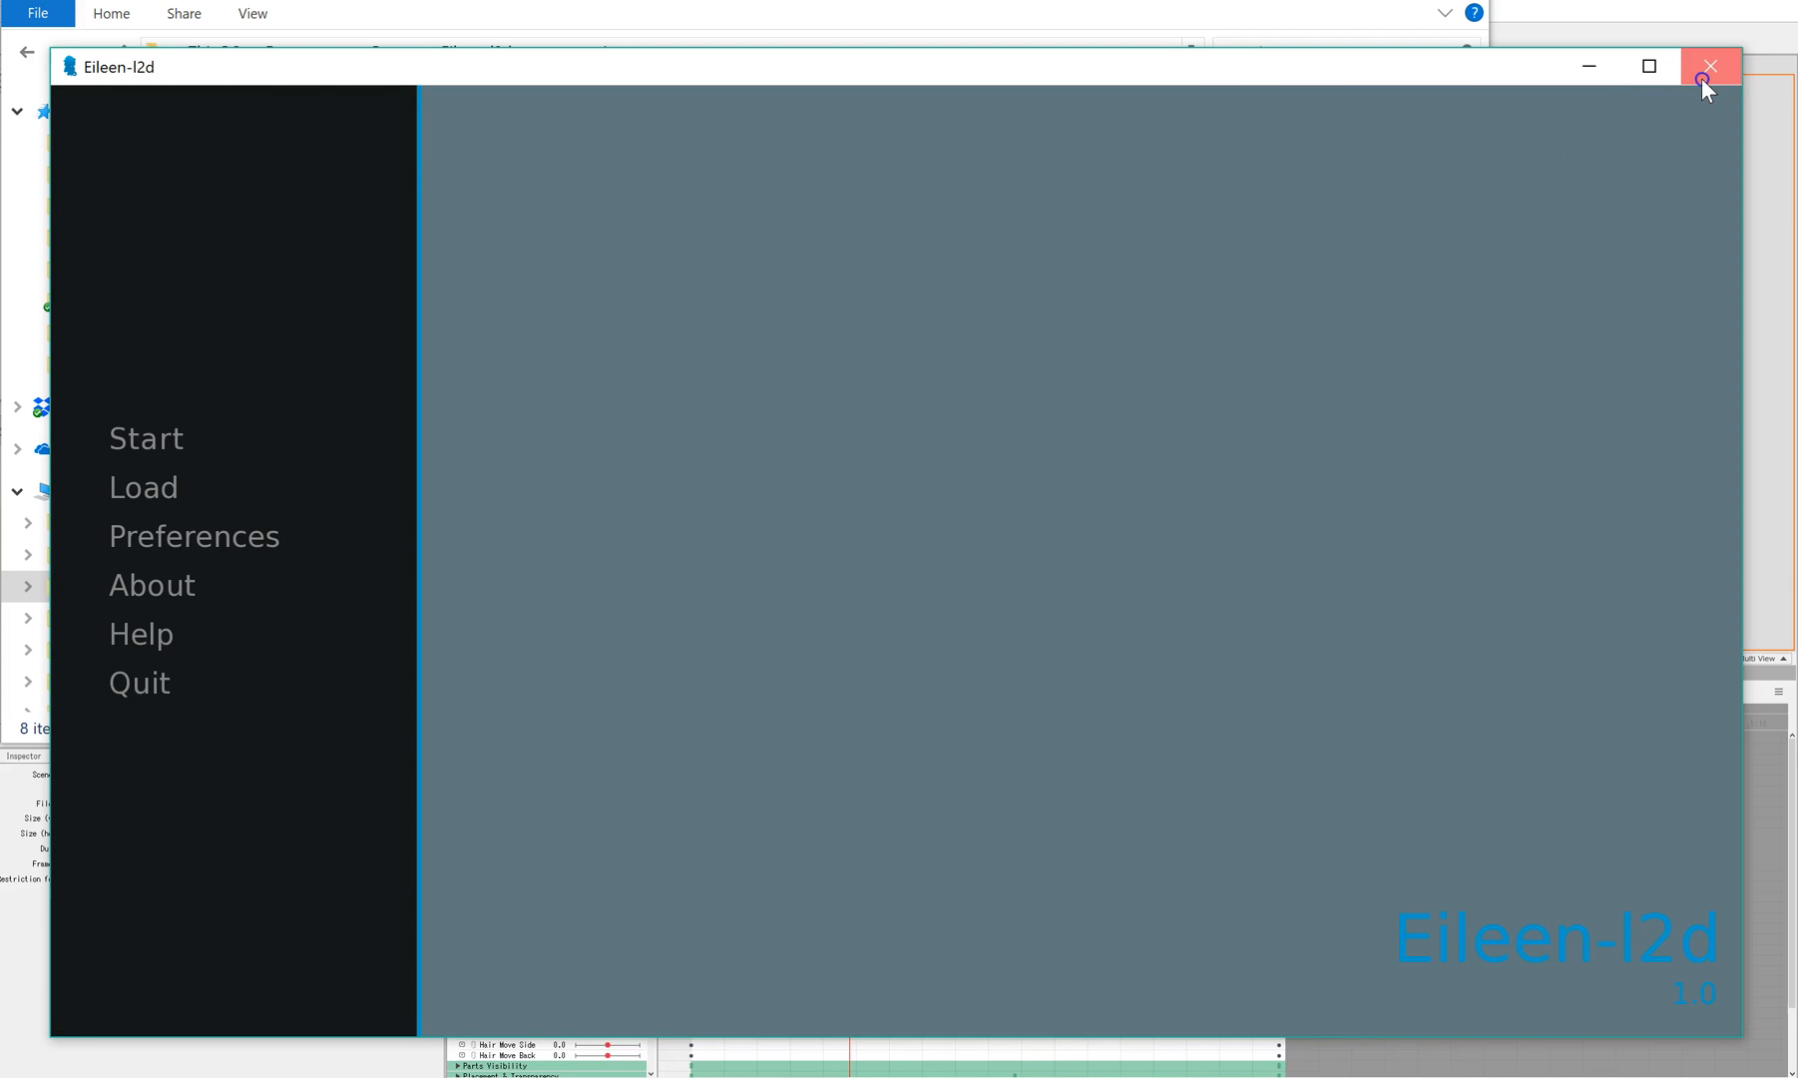
- Close the game and select eileen-frown and eileen-frown_mask in the images folder
{"action": "left_click", "coordinate": [1710, 66]}
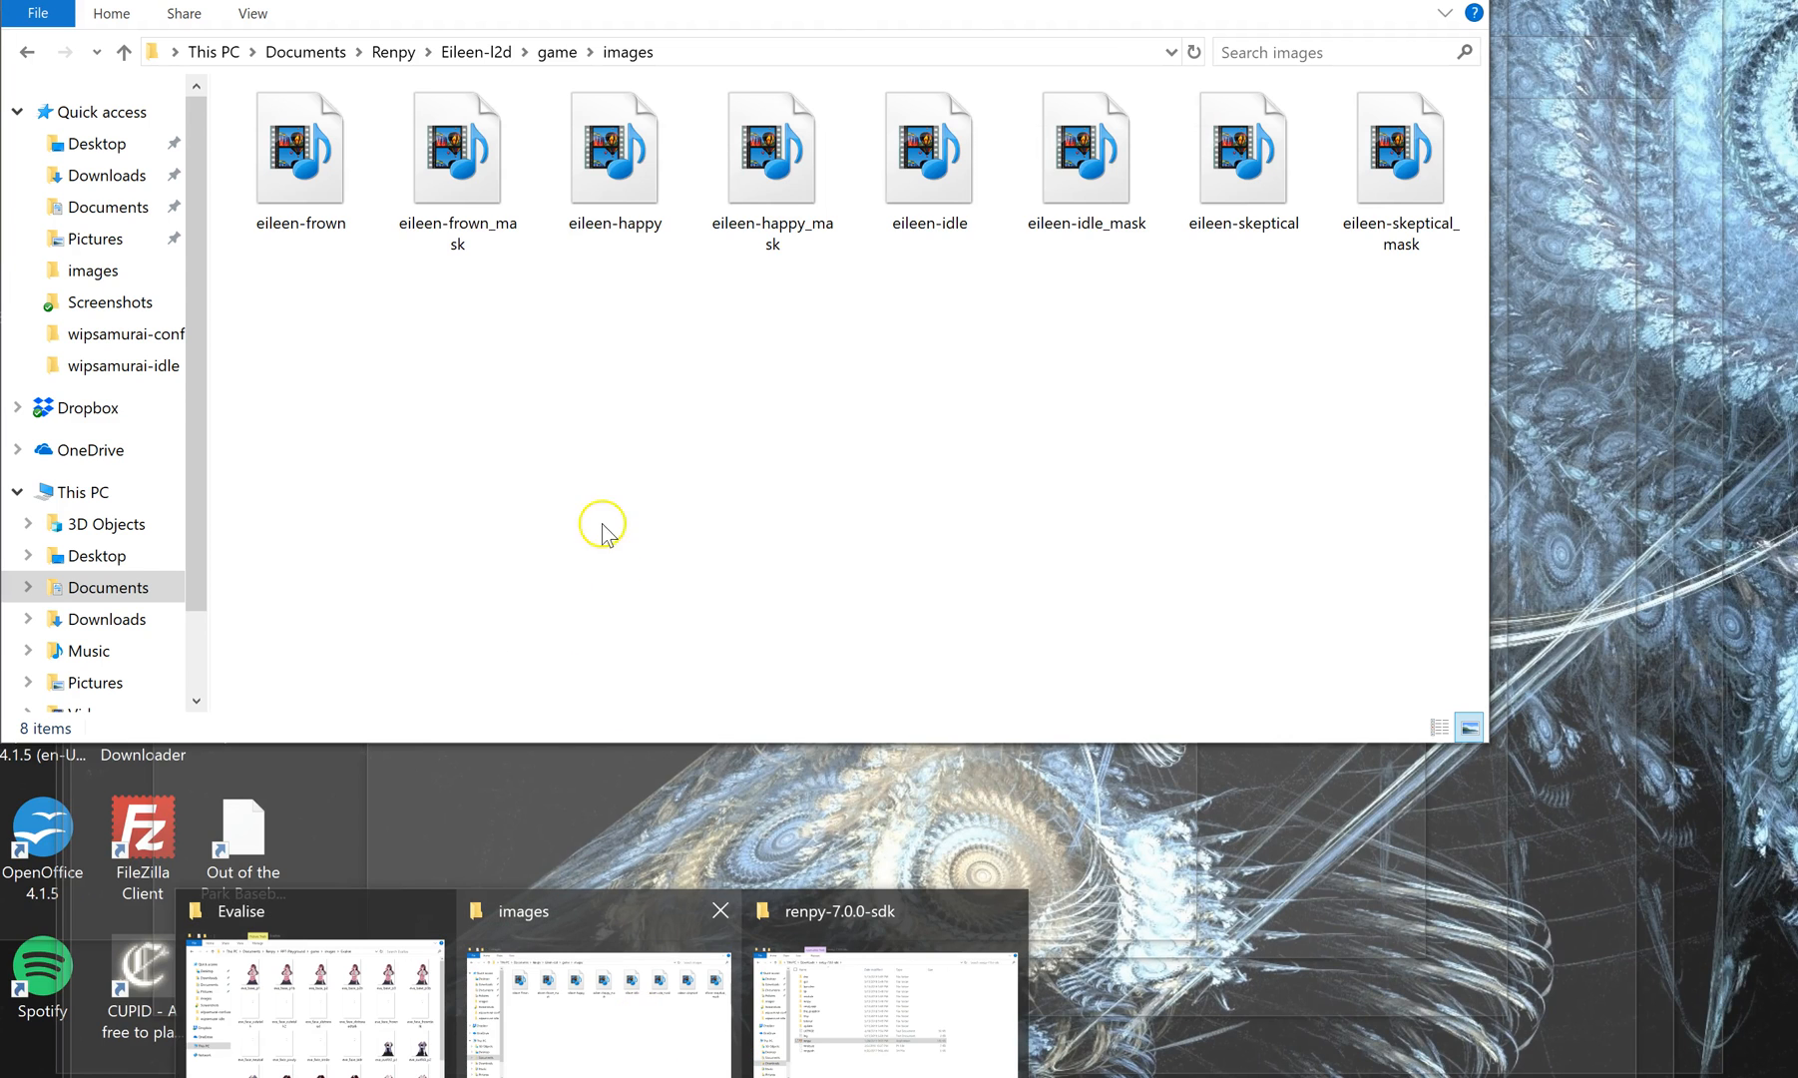
{"action": "left_click", "coordinate": [300, 150]}
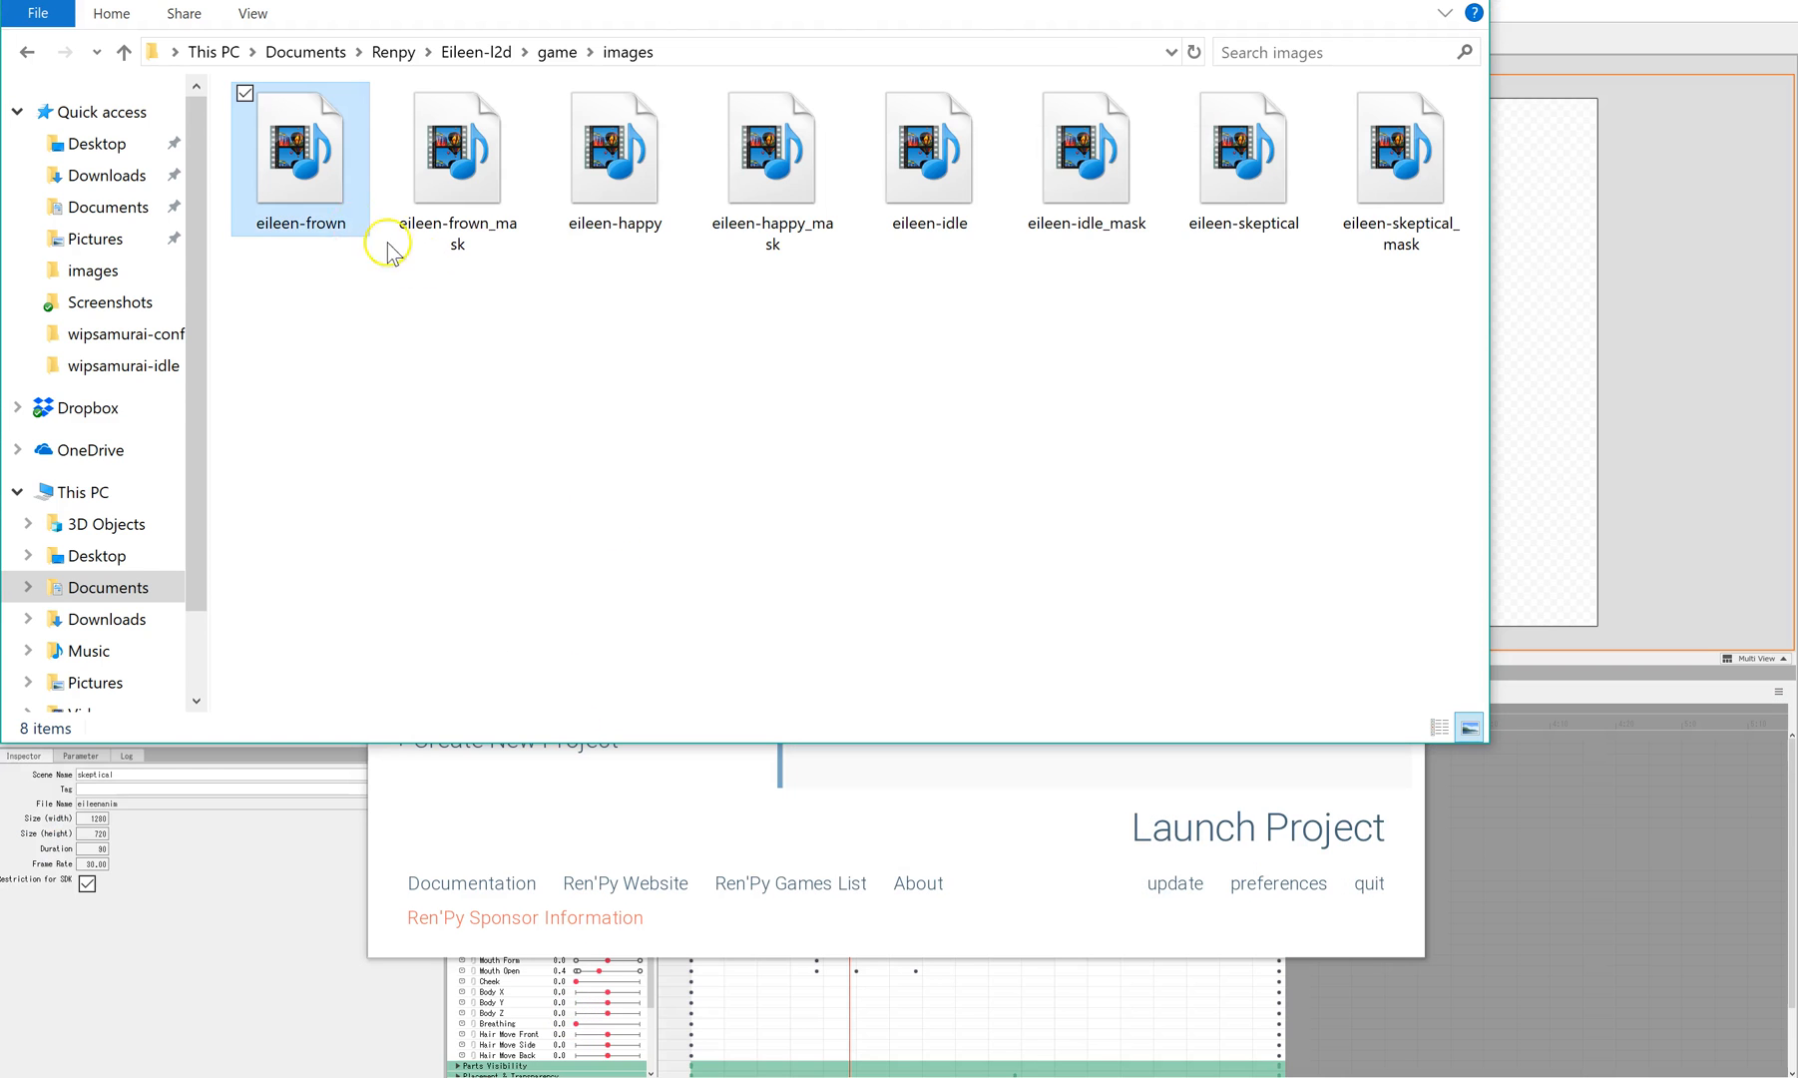
{"action": "left_click", "coordinate": [299, 160]}
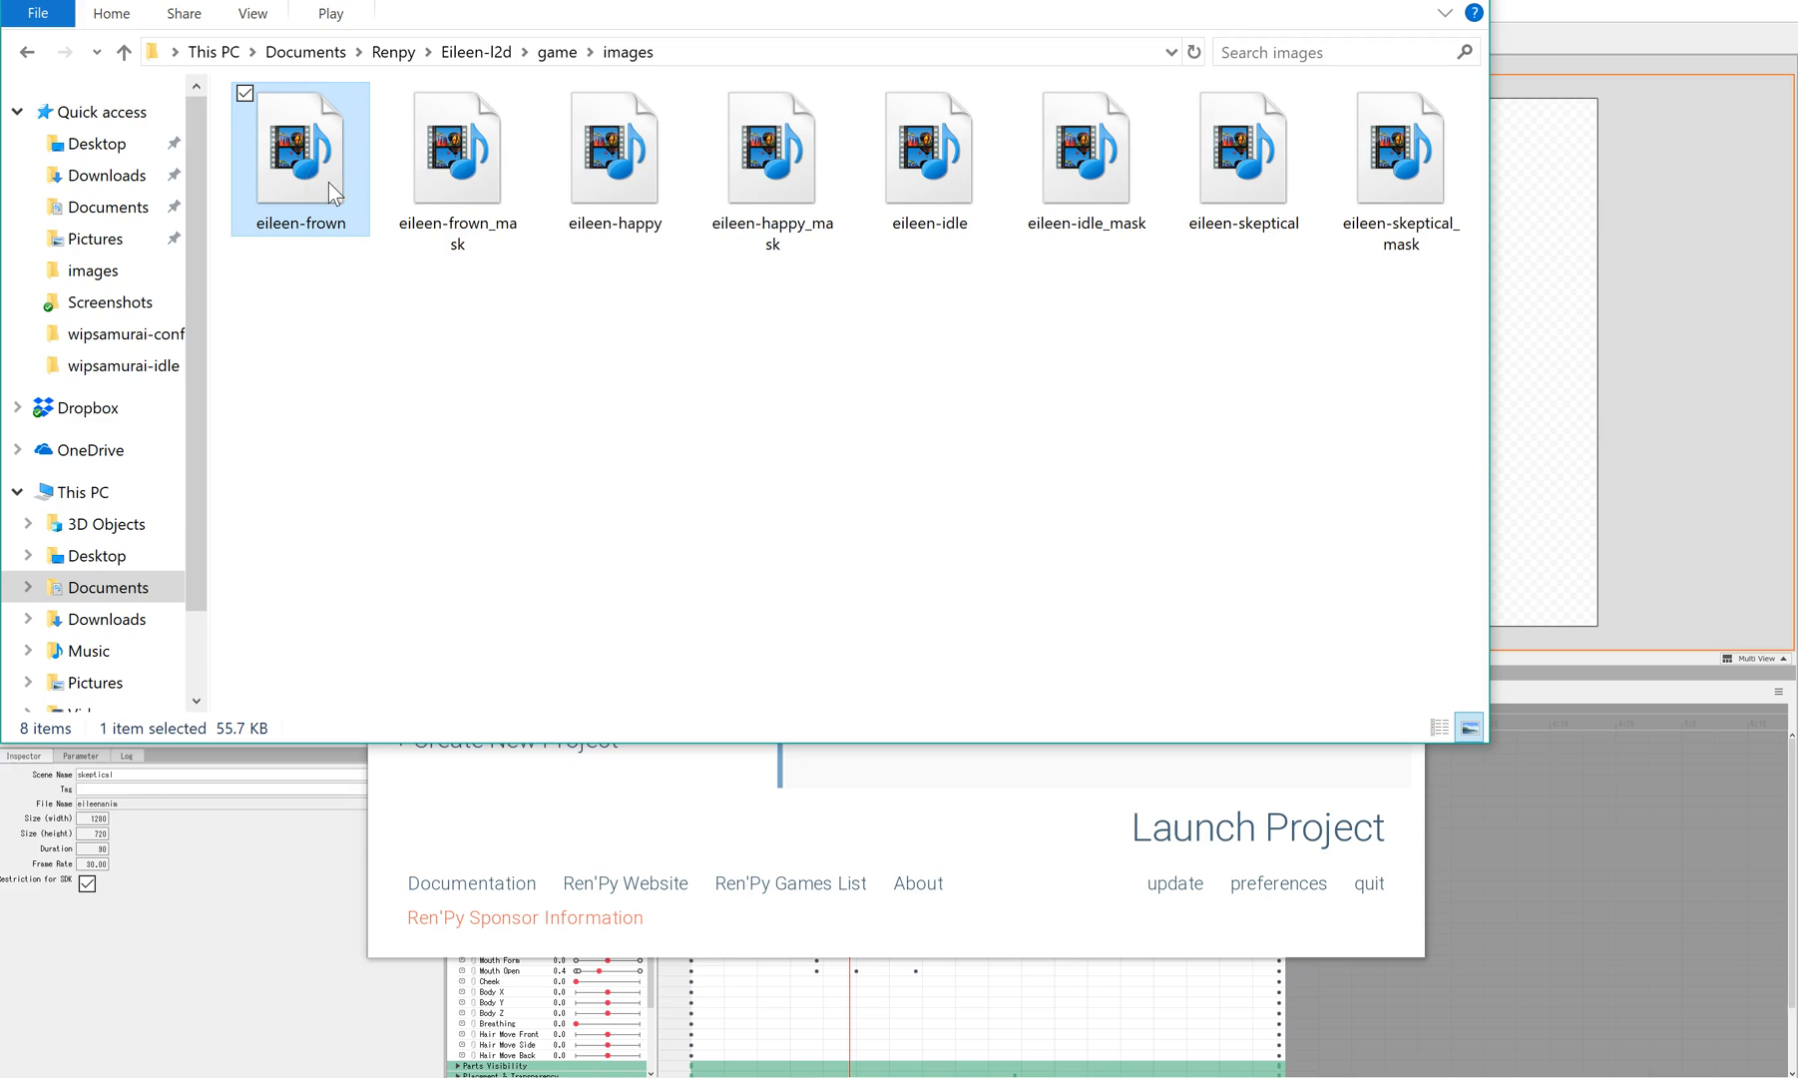
{"action": "left_click", "coordinate": [451, 164]}
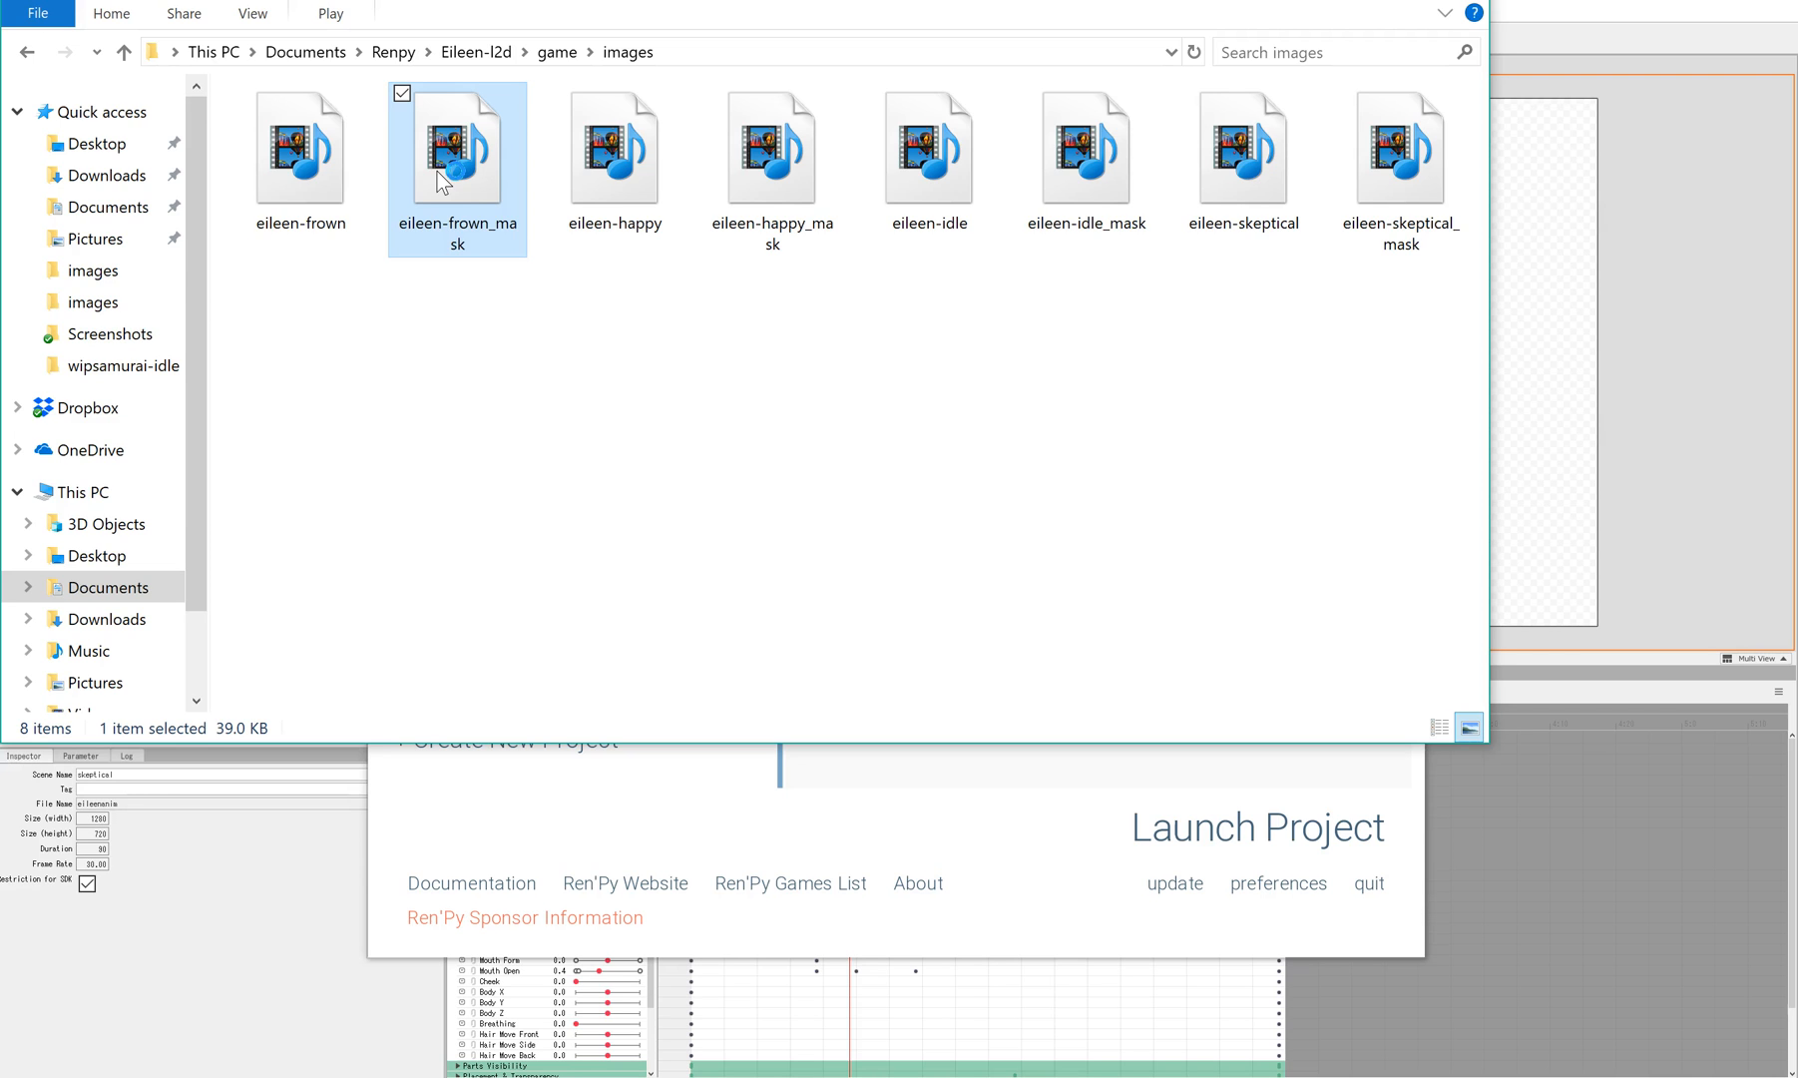
- Play eileen-frown_mask.webm in Windows Media Player to view the mask video
{"action": "double_click", "coordinate": [455, 150]}
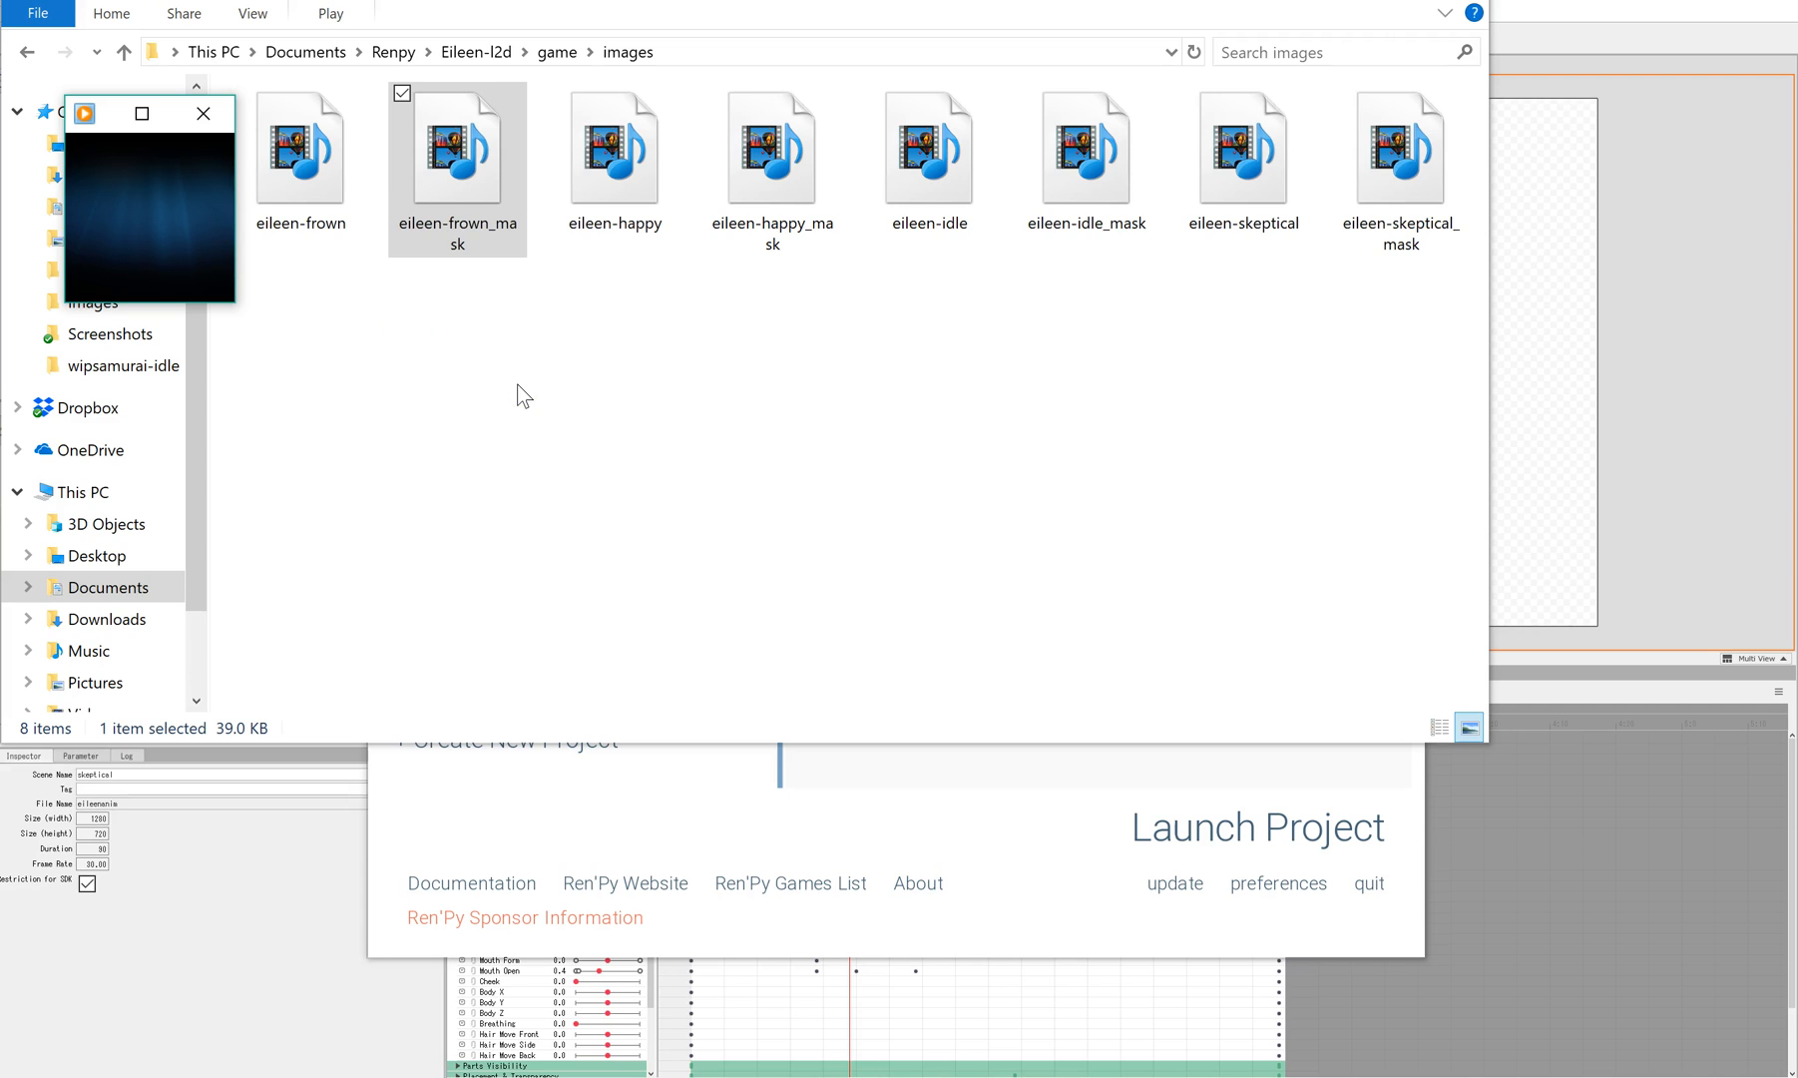
{"action": "mouse_move", "coordinate": [497, 449]}
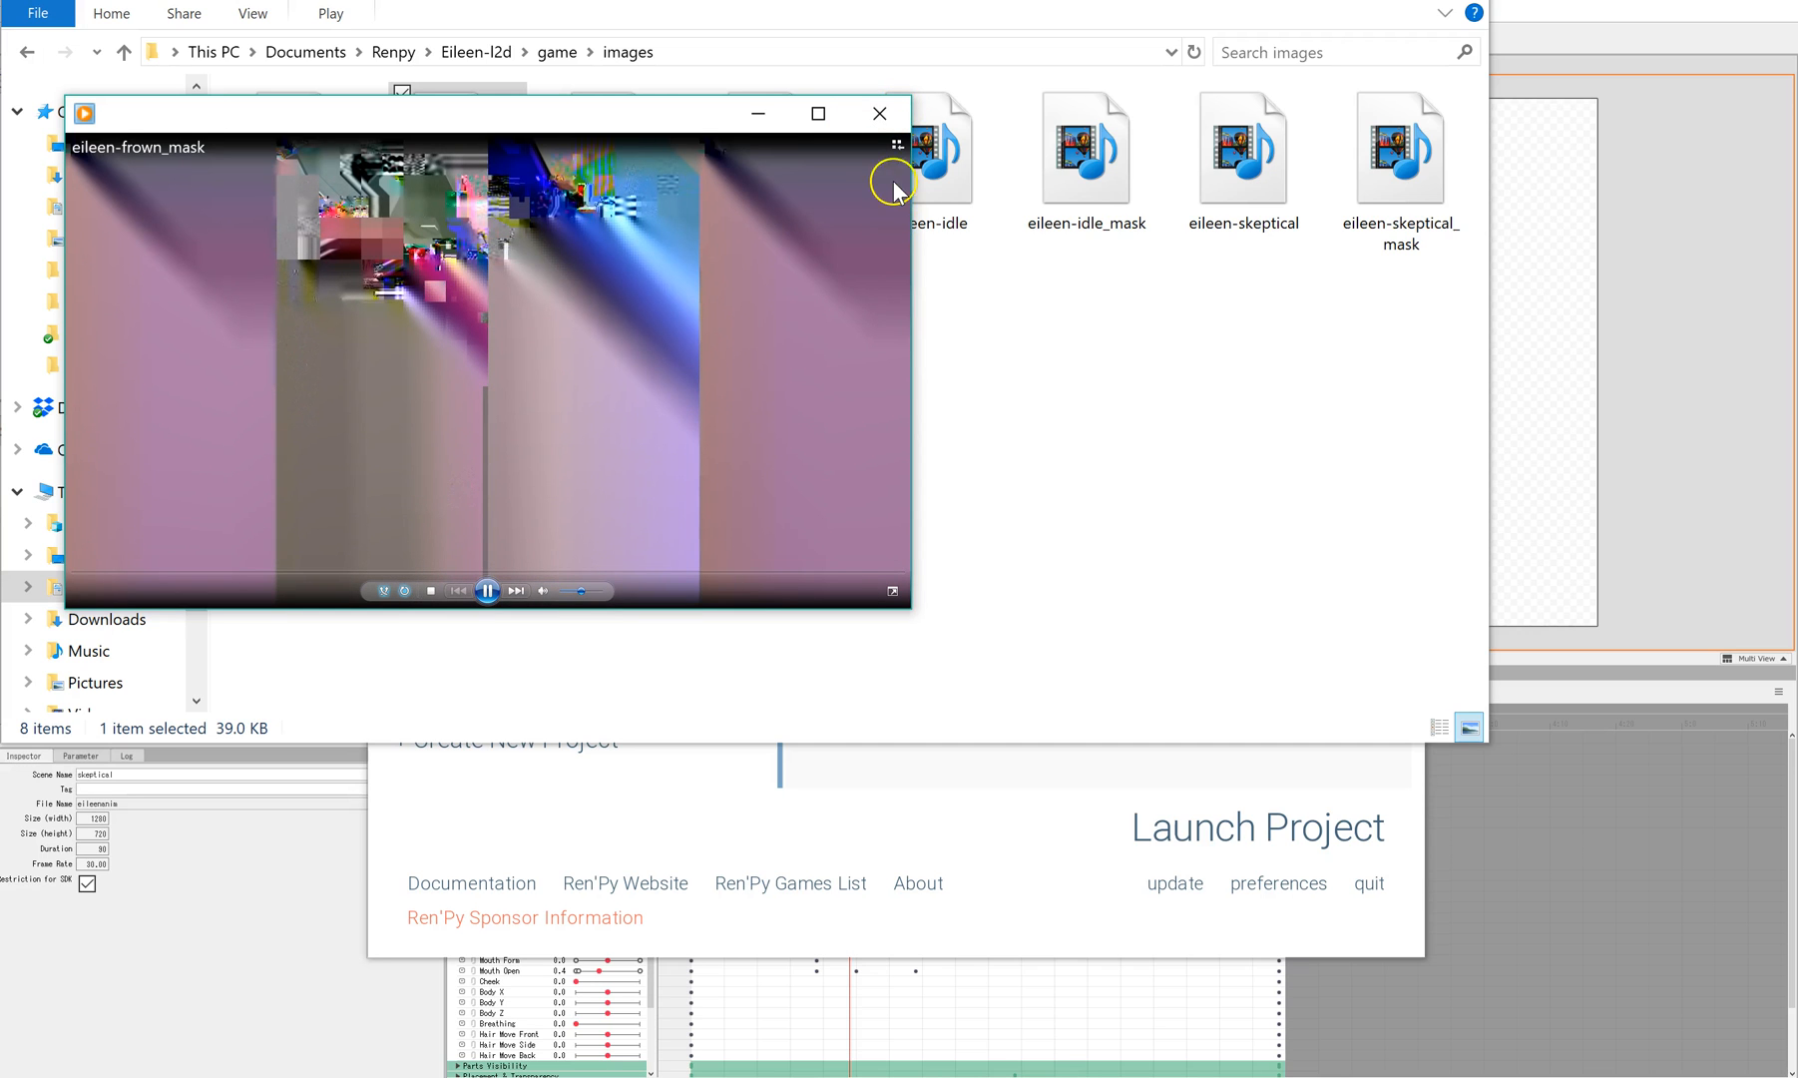
{"action": "mouse_move", "coordinate": [879, 112]}
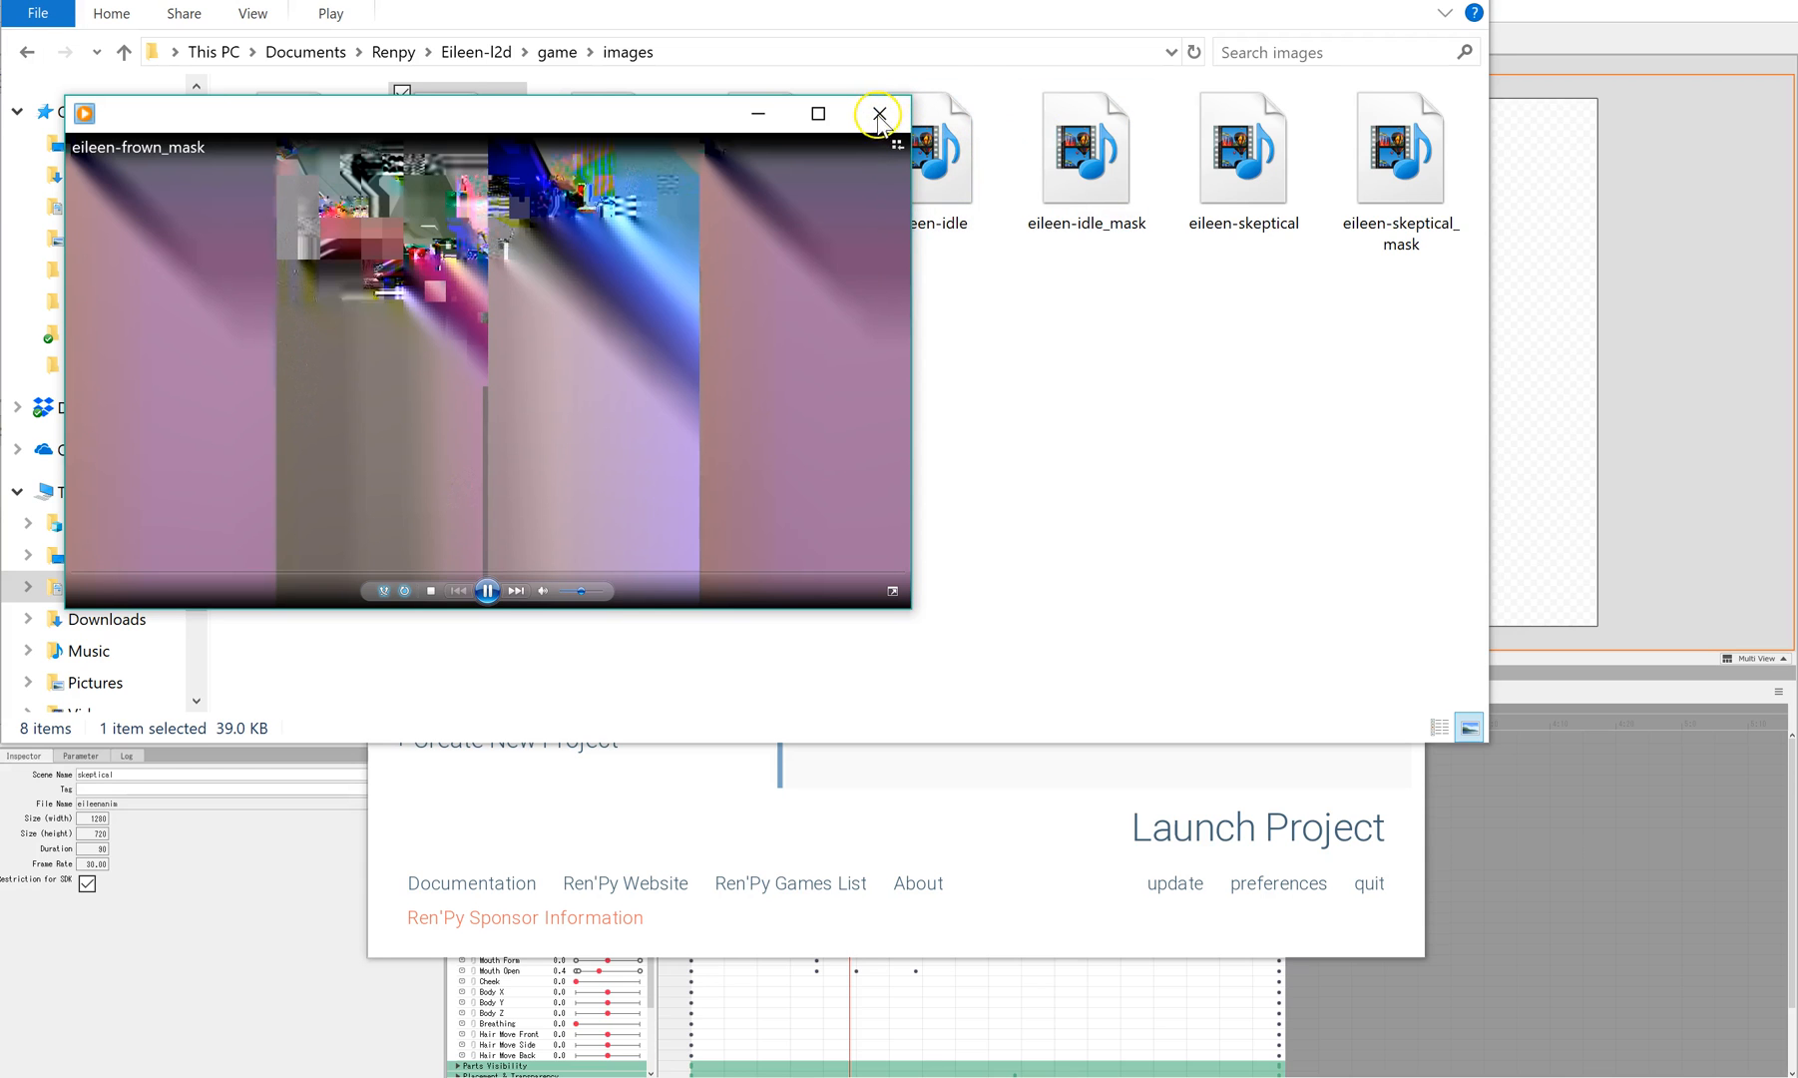
{"action": "mouse_move", "coordinate": [1026, 407]}
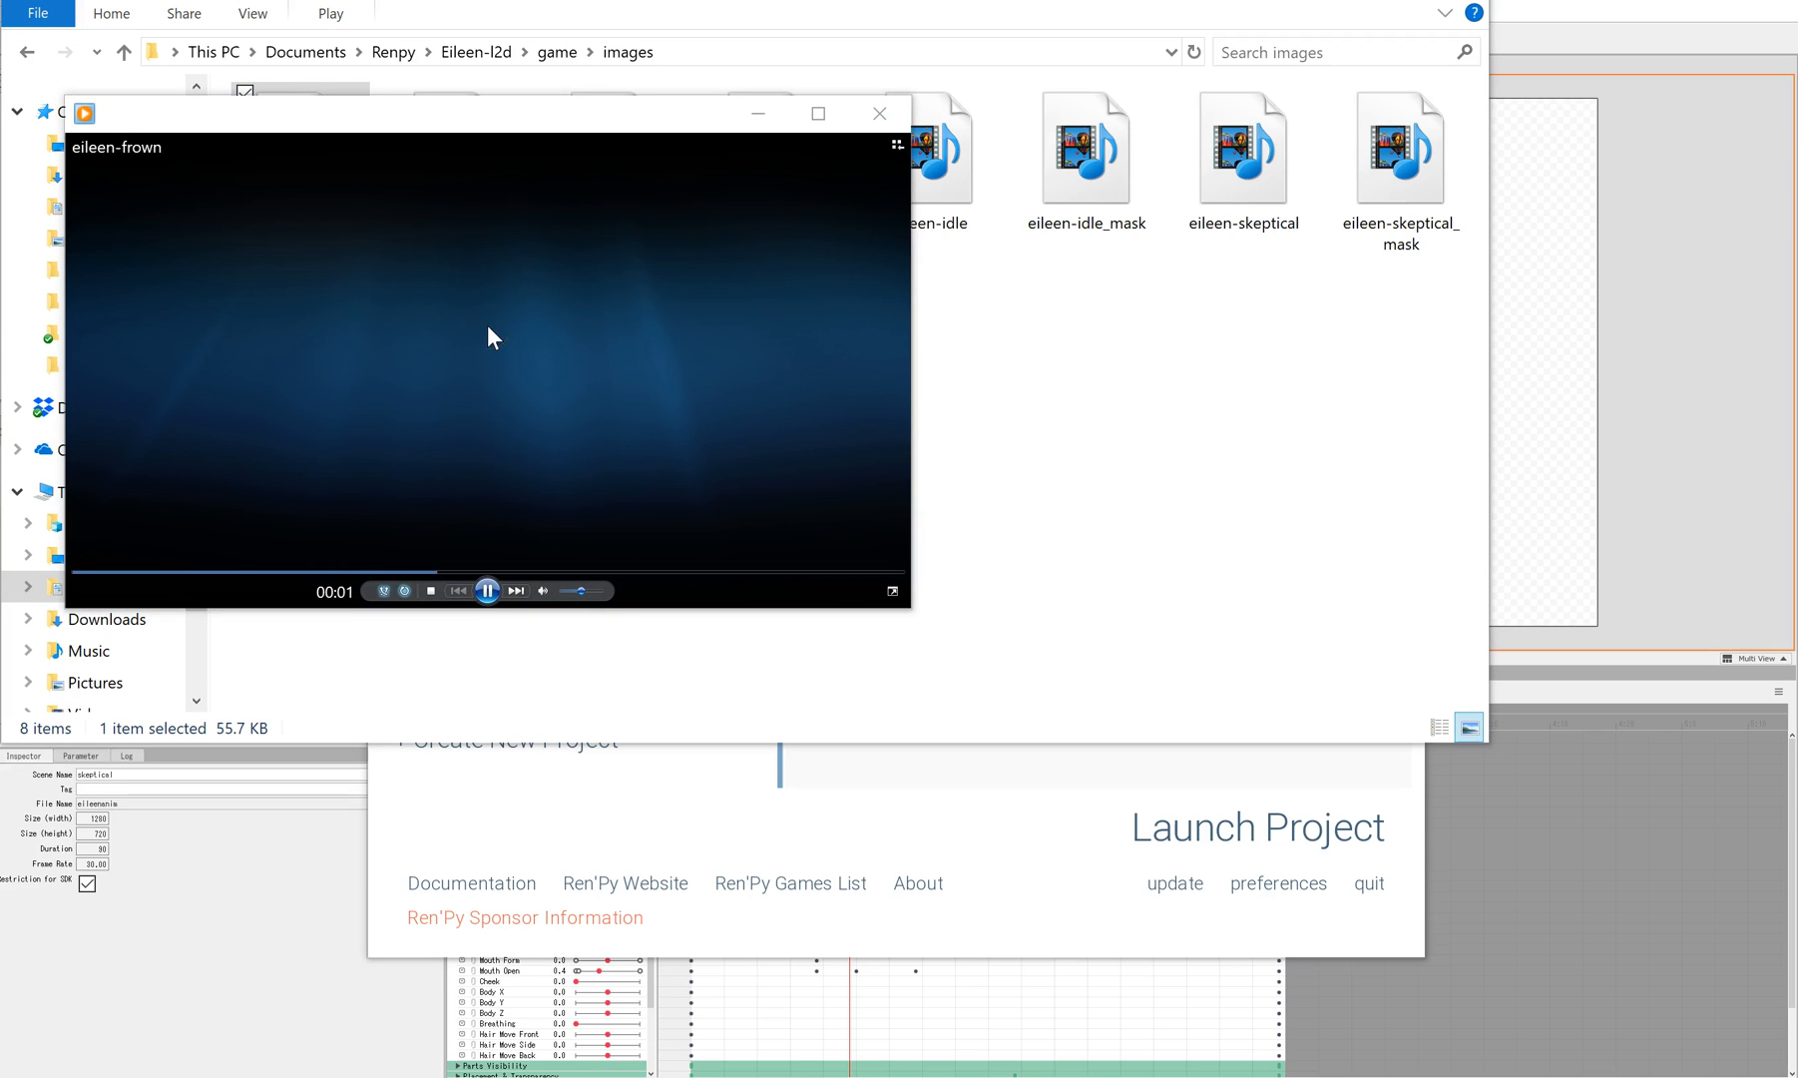
{"action": "mouse_move", "coordinate": [589, 377]}
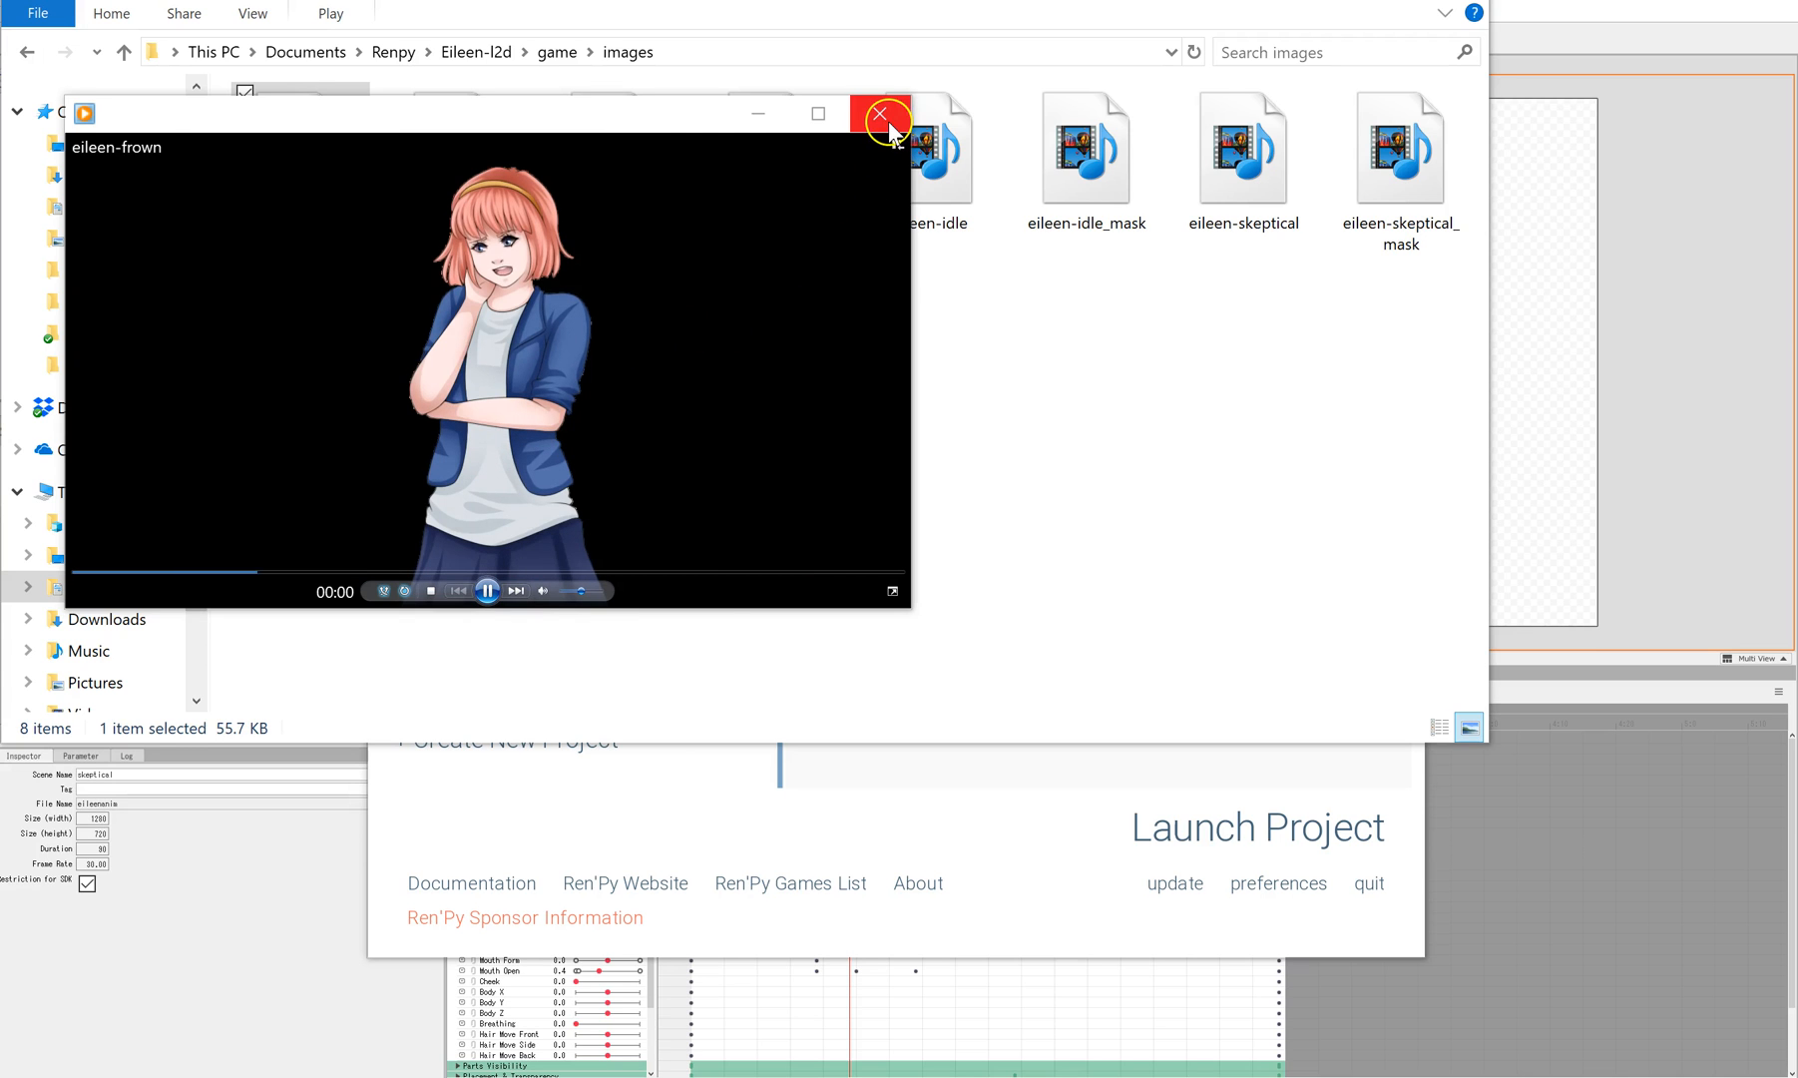
- Close Windows Media Player after the eileen-frown video plays
{"action": "left_click", "coordinate": [880, 114]}
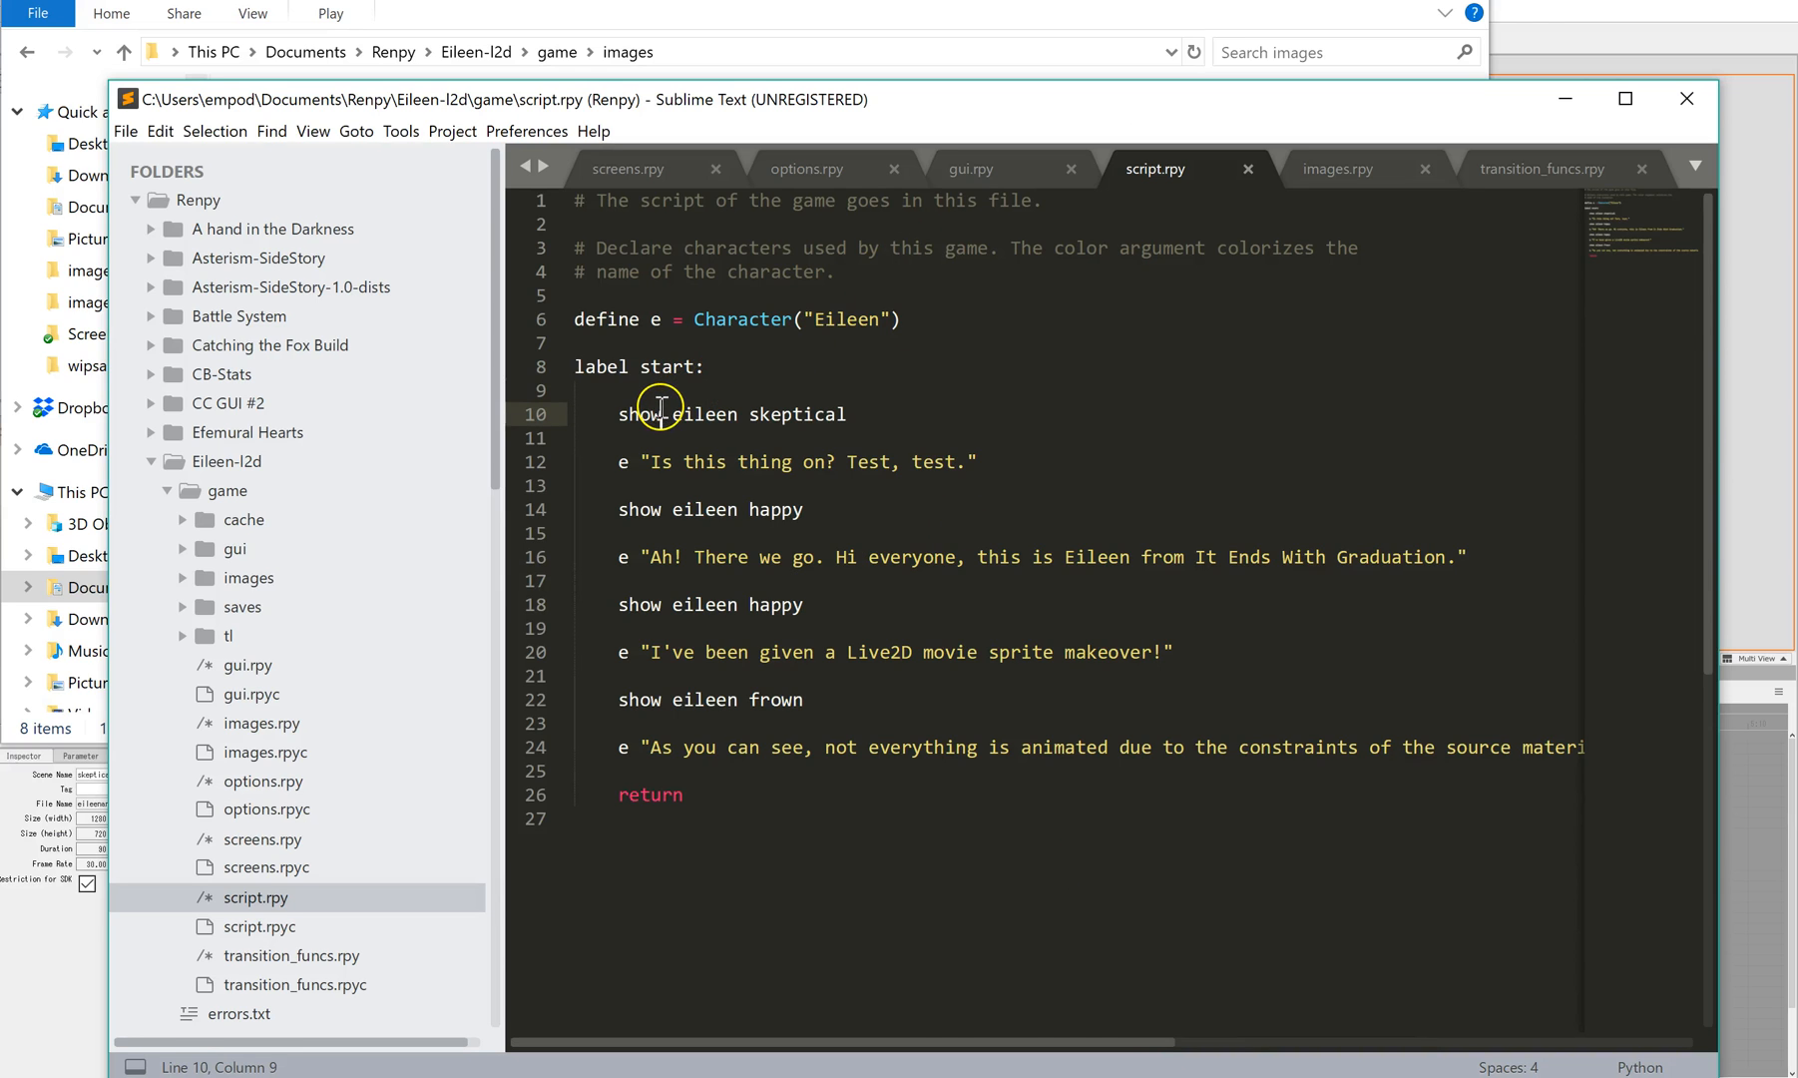
{"action": "left_click", "coordinate": [738, 413]}
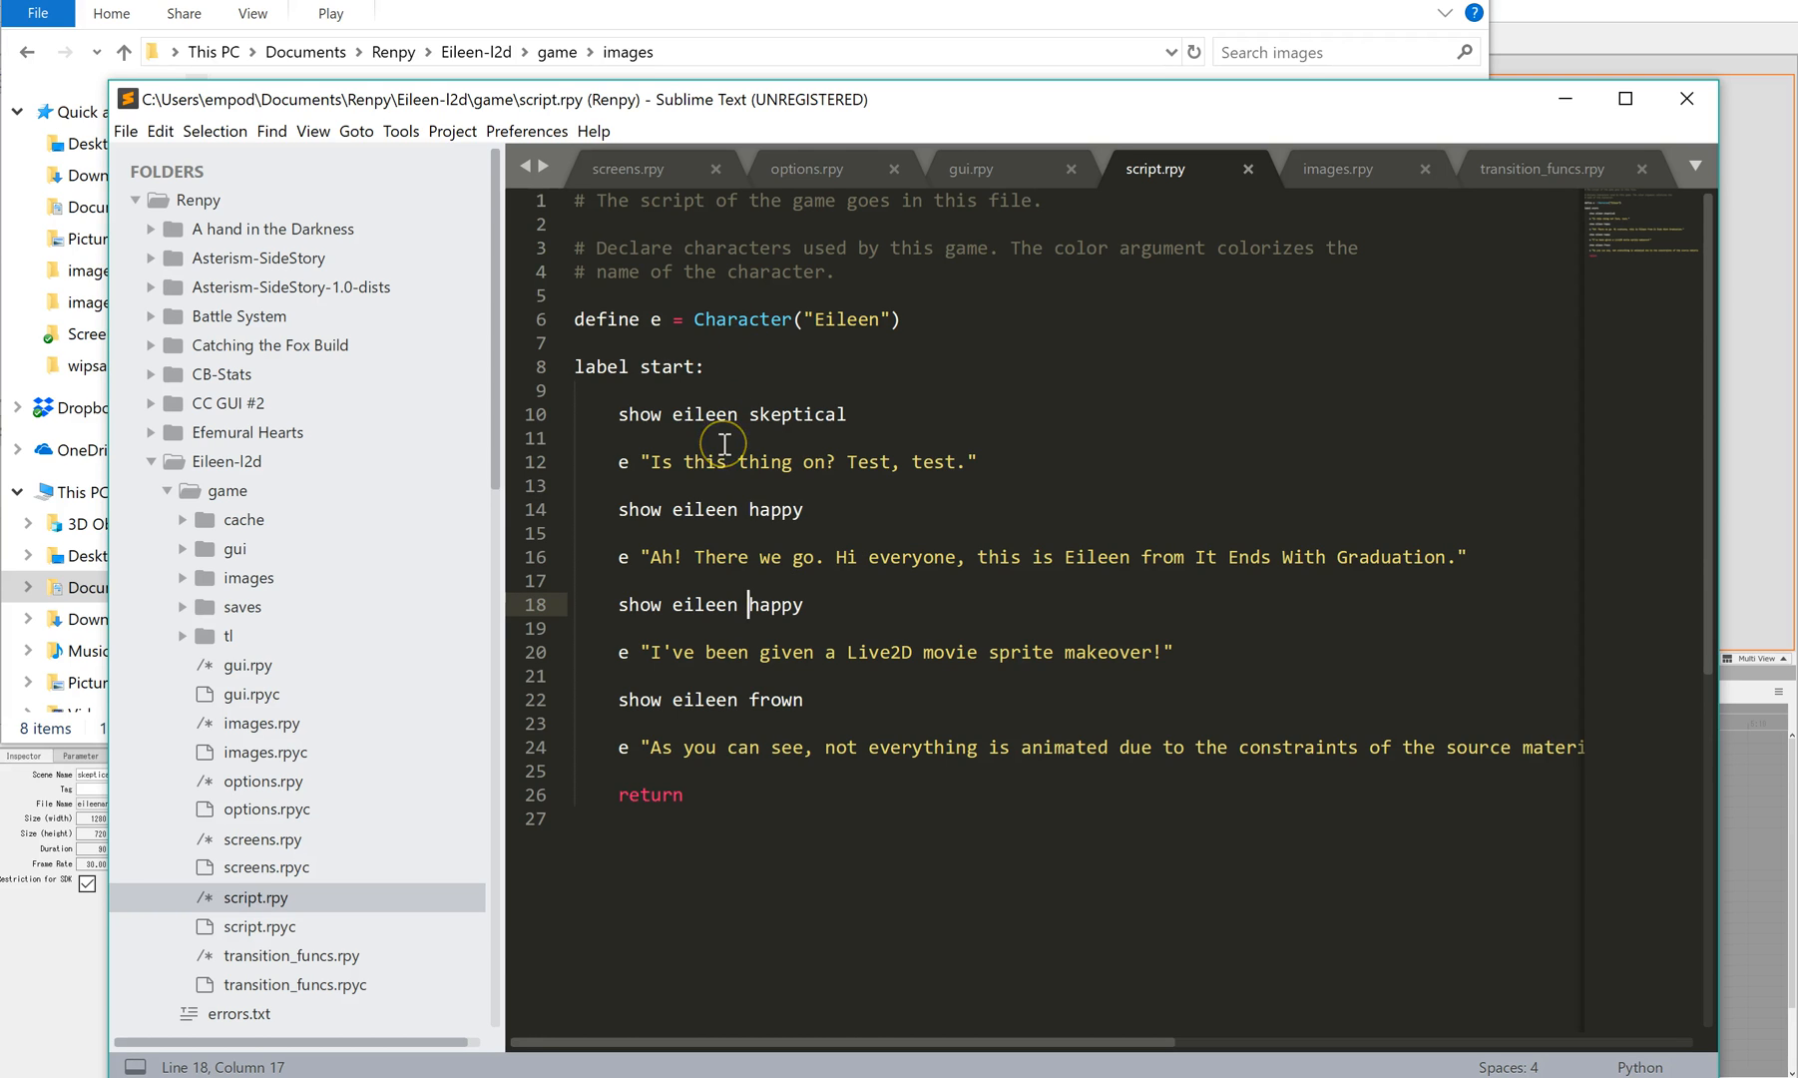
{"action": "mouse_move", "coordinate": [741, 433]}
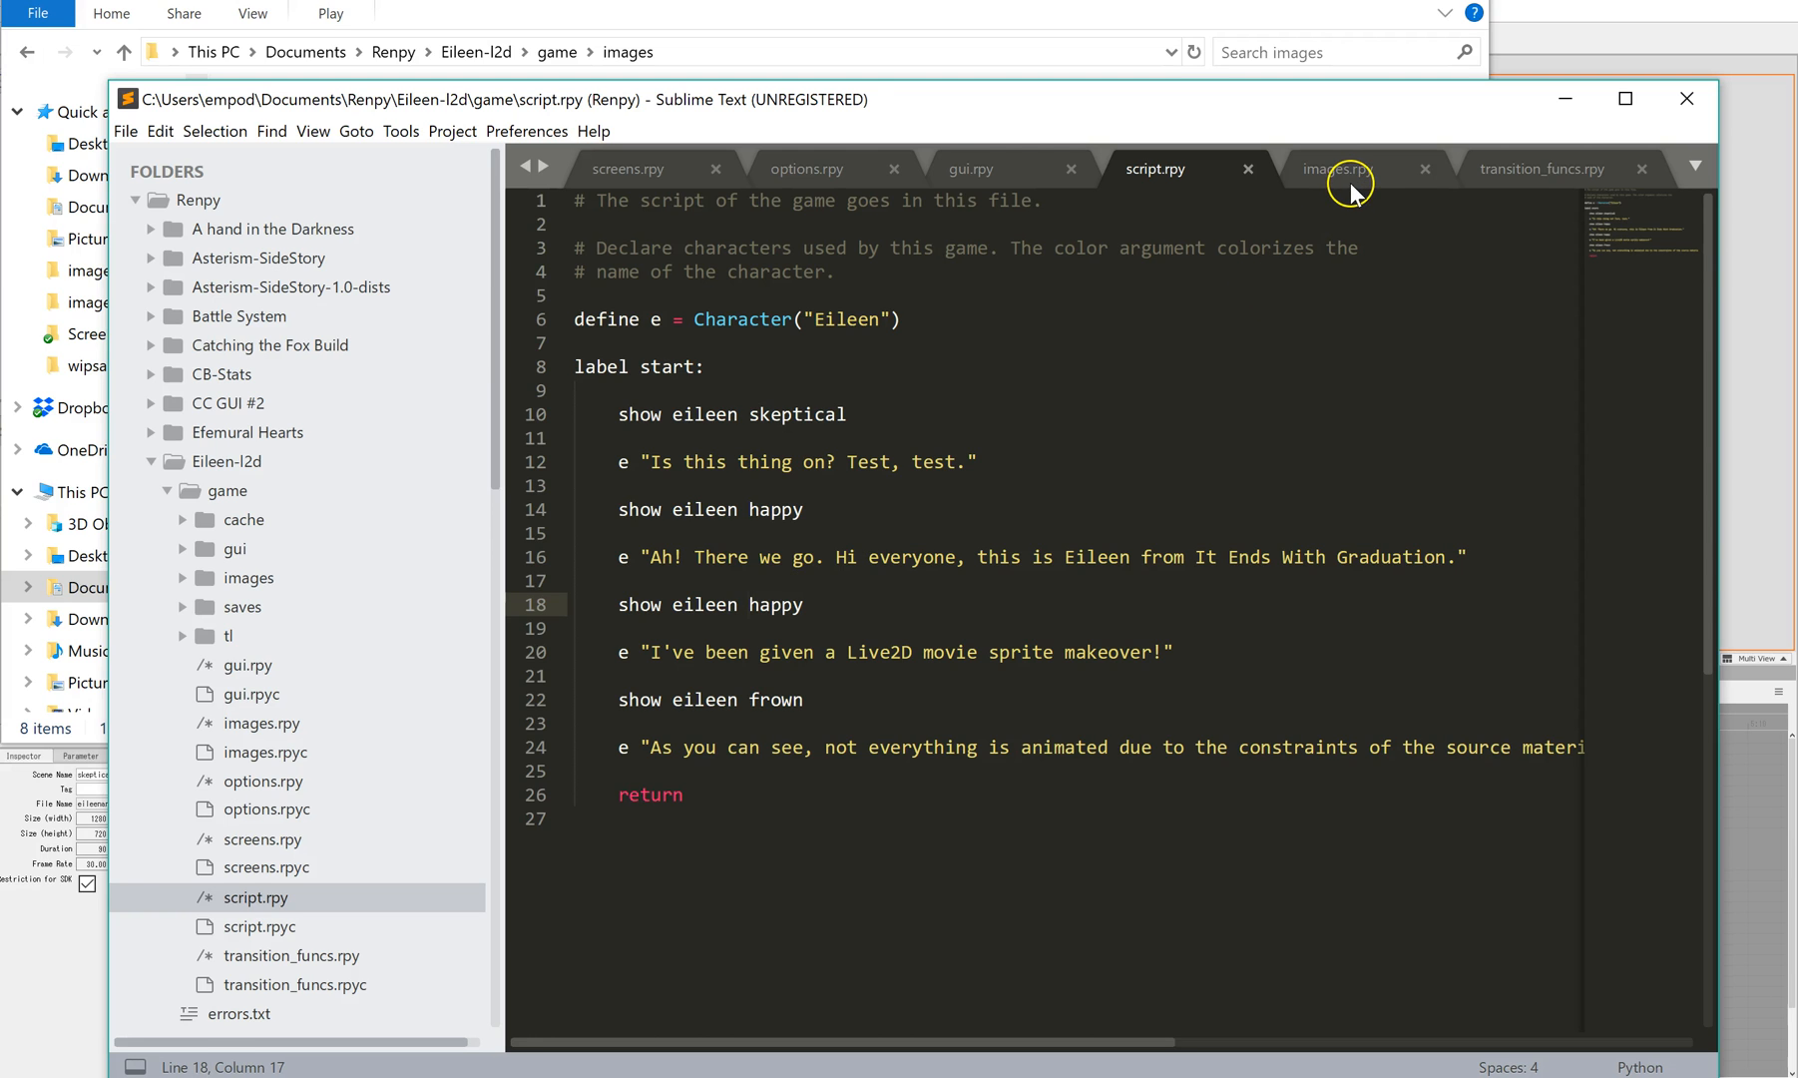
- Switch to images.rpy to view the eileen Movie sprite definitions with mask videos
{"action": "left_click", "coordinate": [1339, 167]}
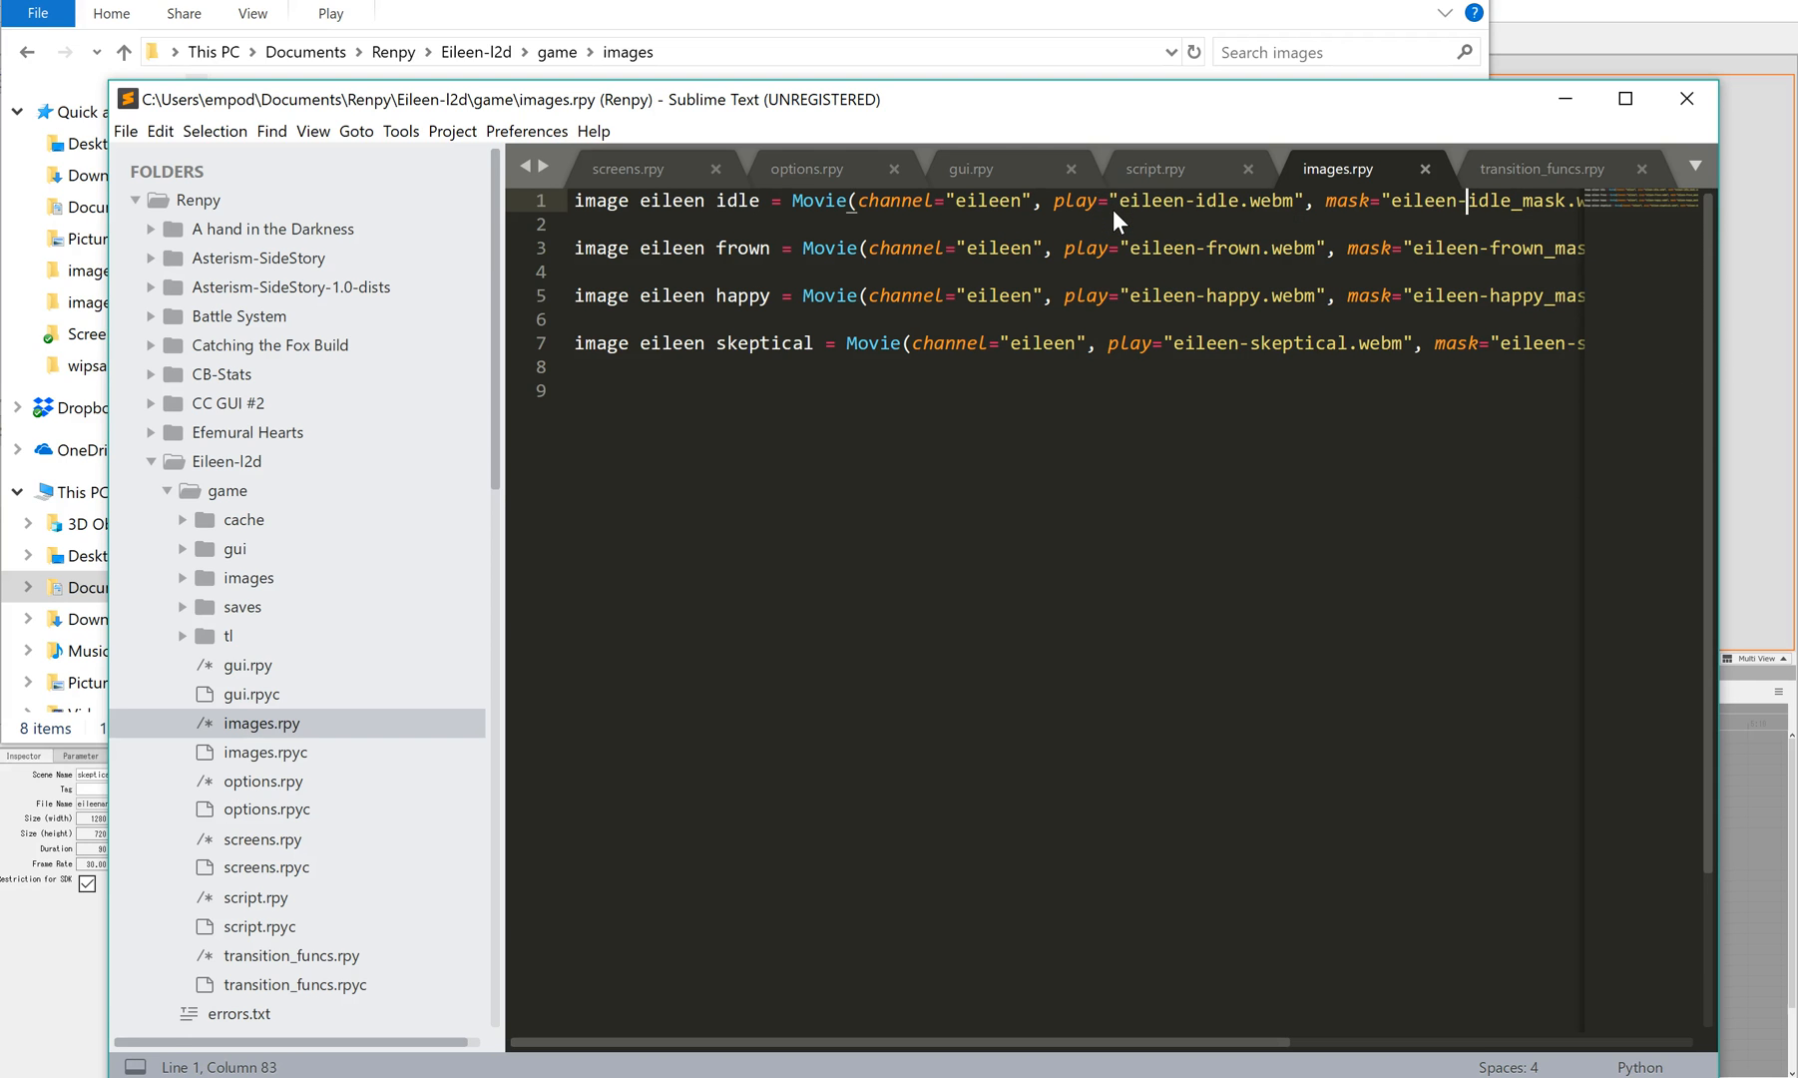
{"action": "left_click", "coordinate": [1221, 199]}
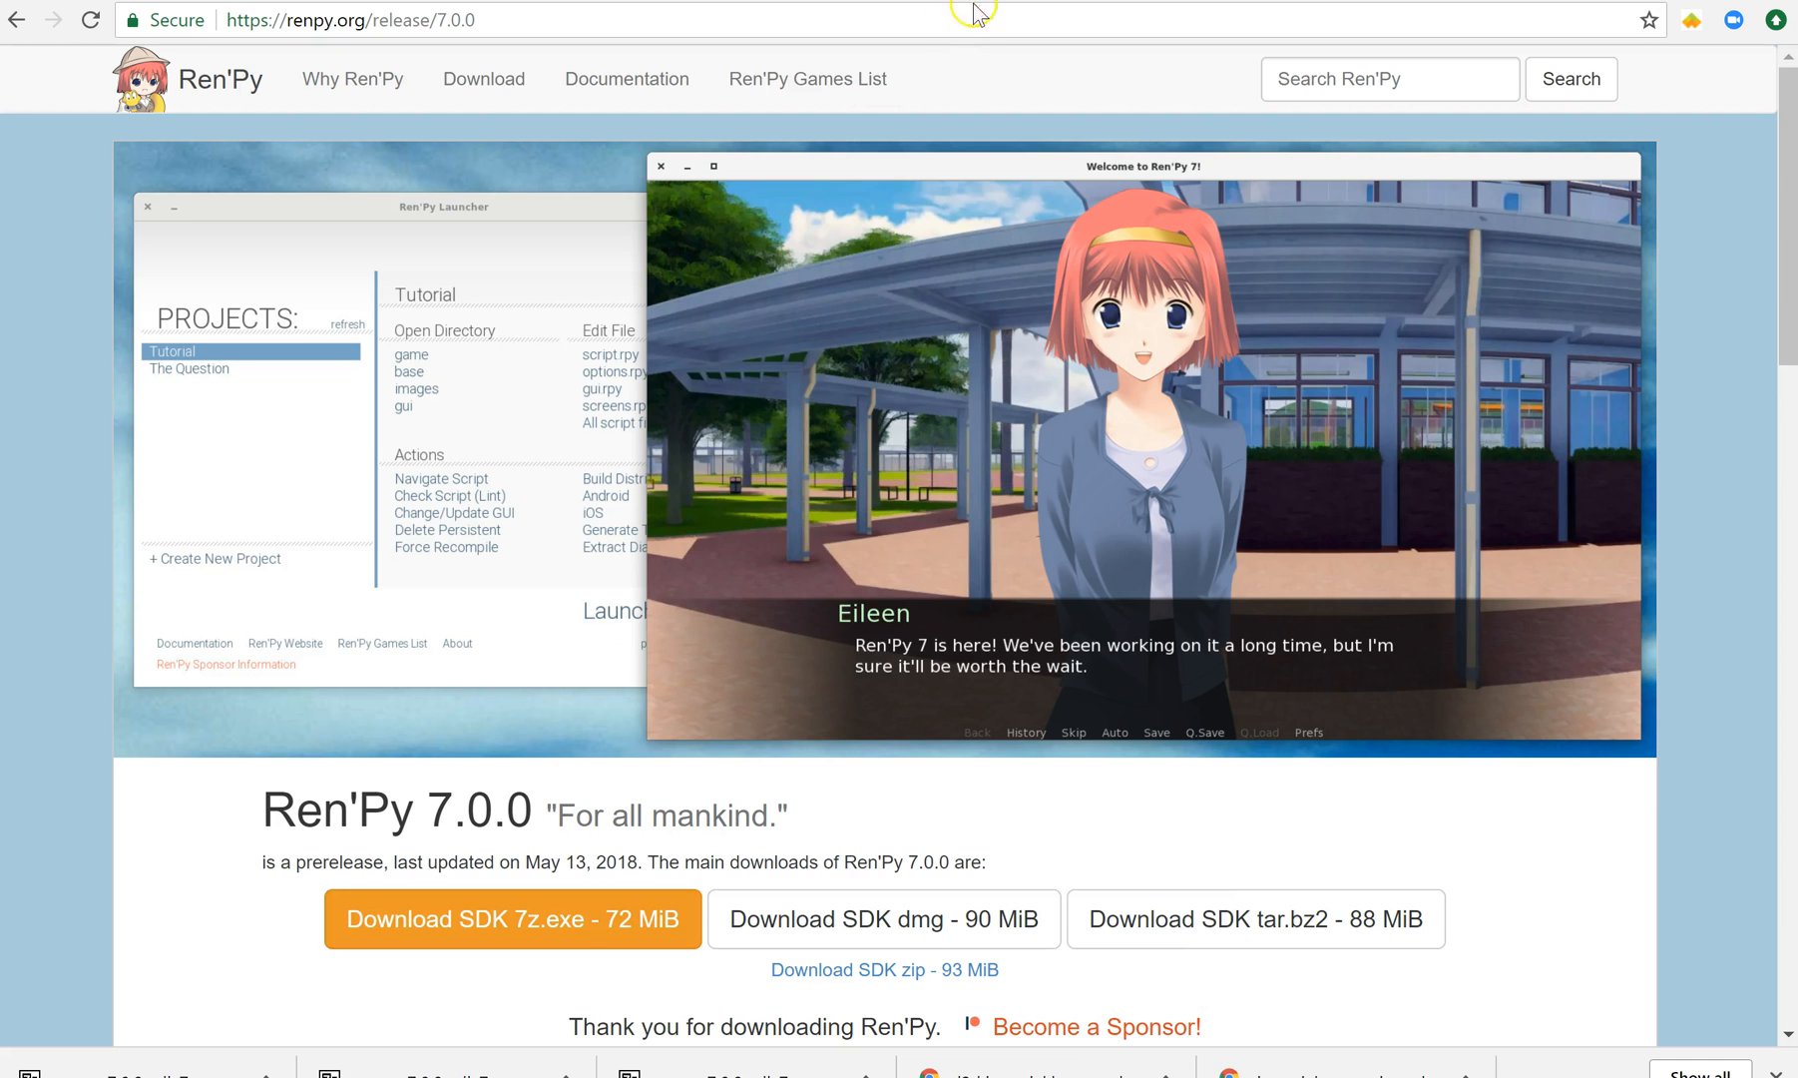
- Search the web for 'renpy movie' and open the Movie — Ren'Py Documentation result
{"action": "type", "text": "renpy"}
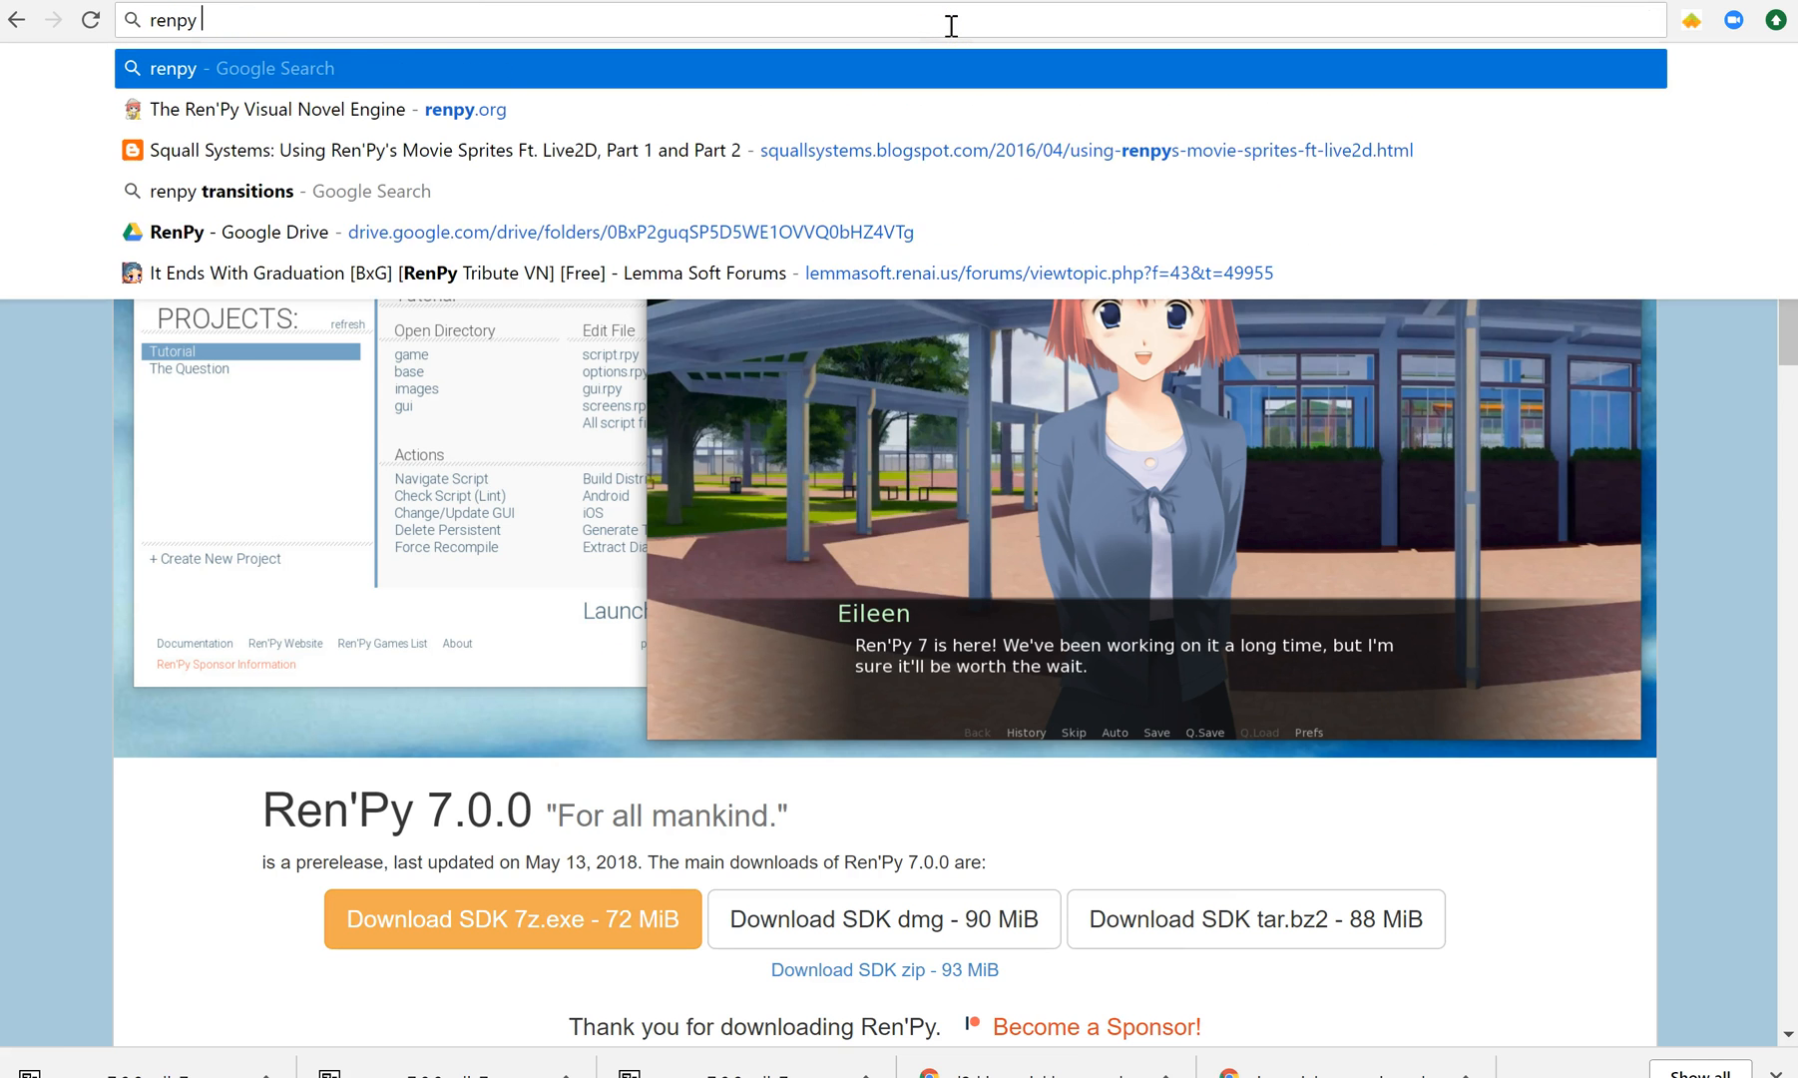
{"action": "key", "text": "Enter"}
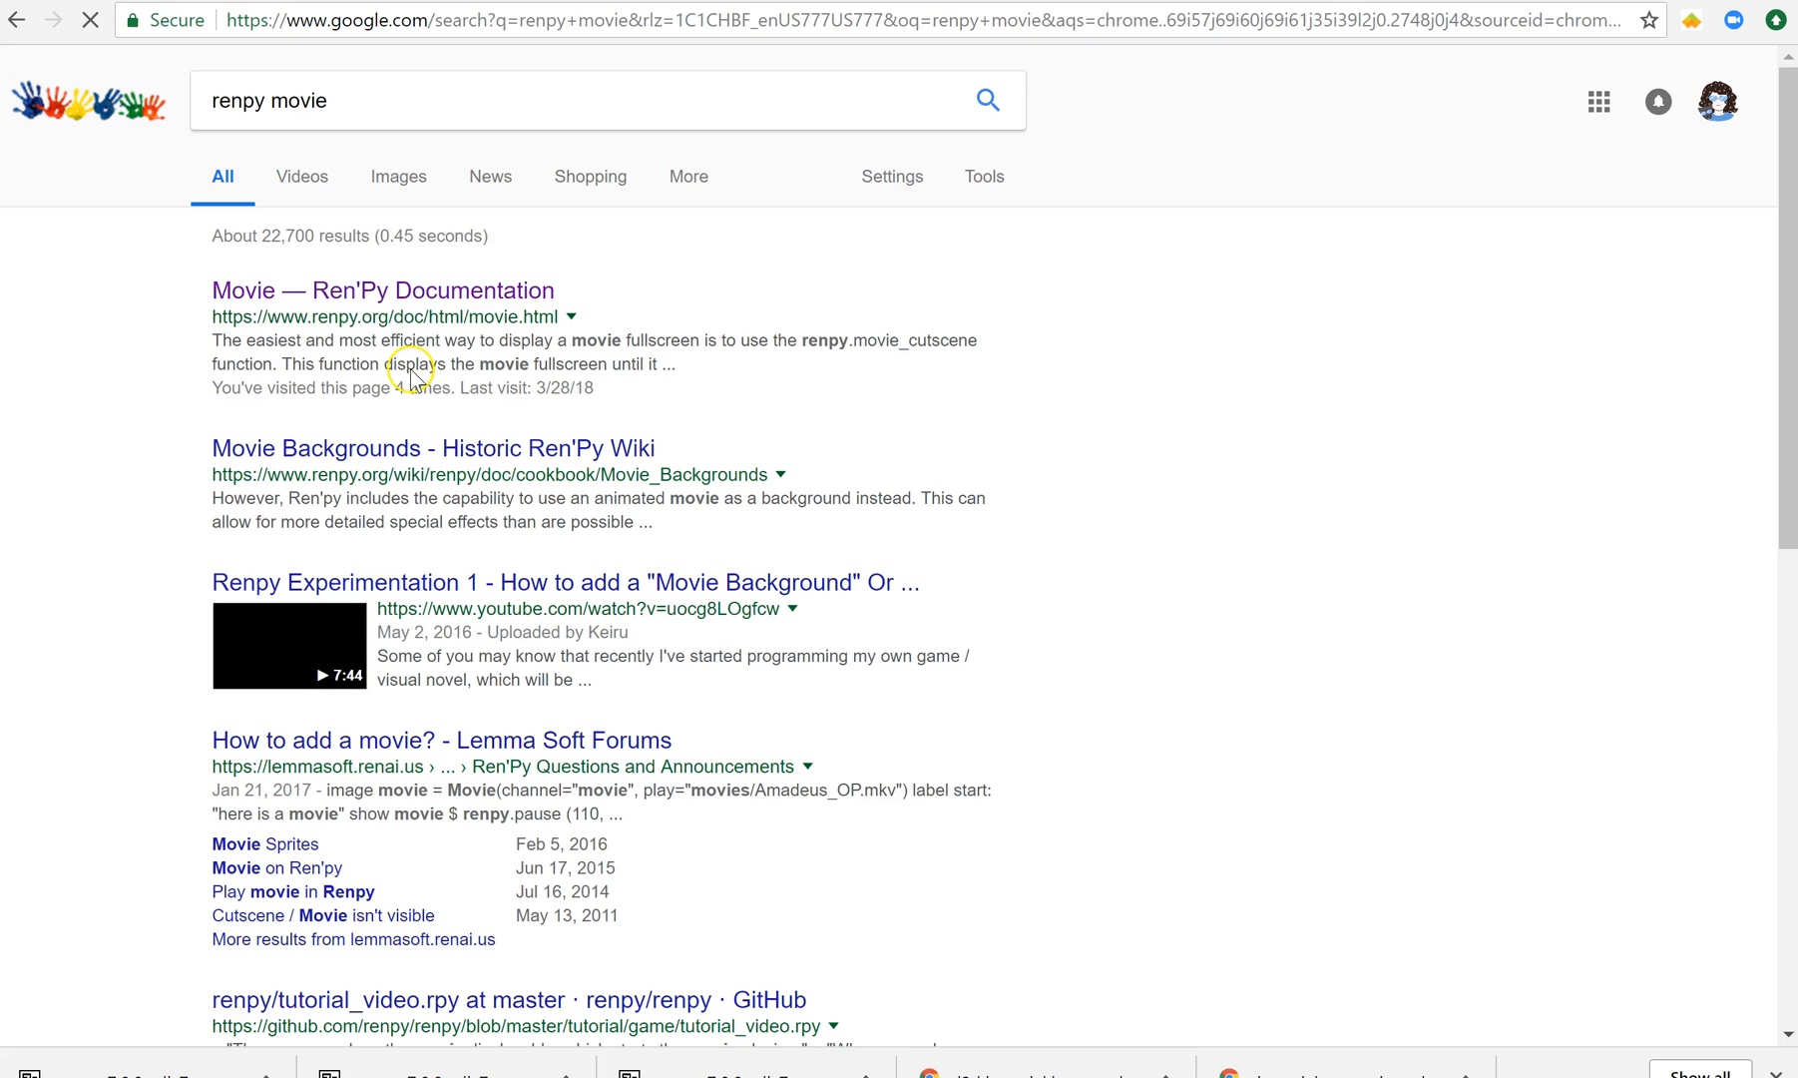
{"action": "left_click", "coordinate": [356, 290]}
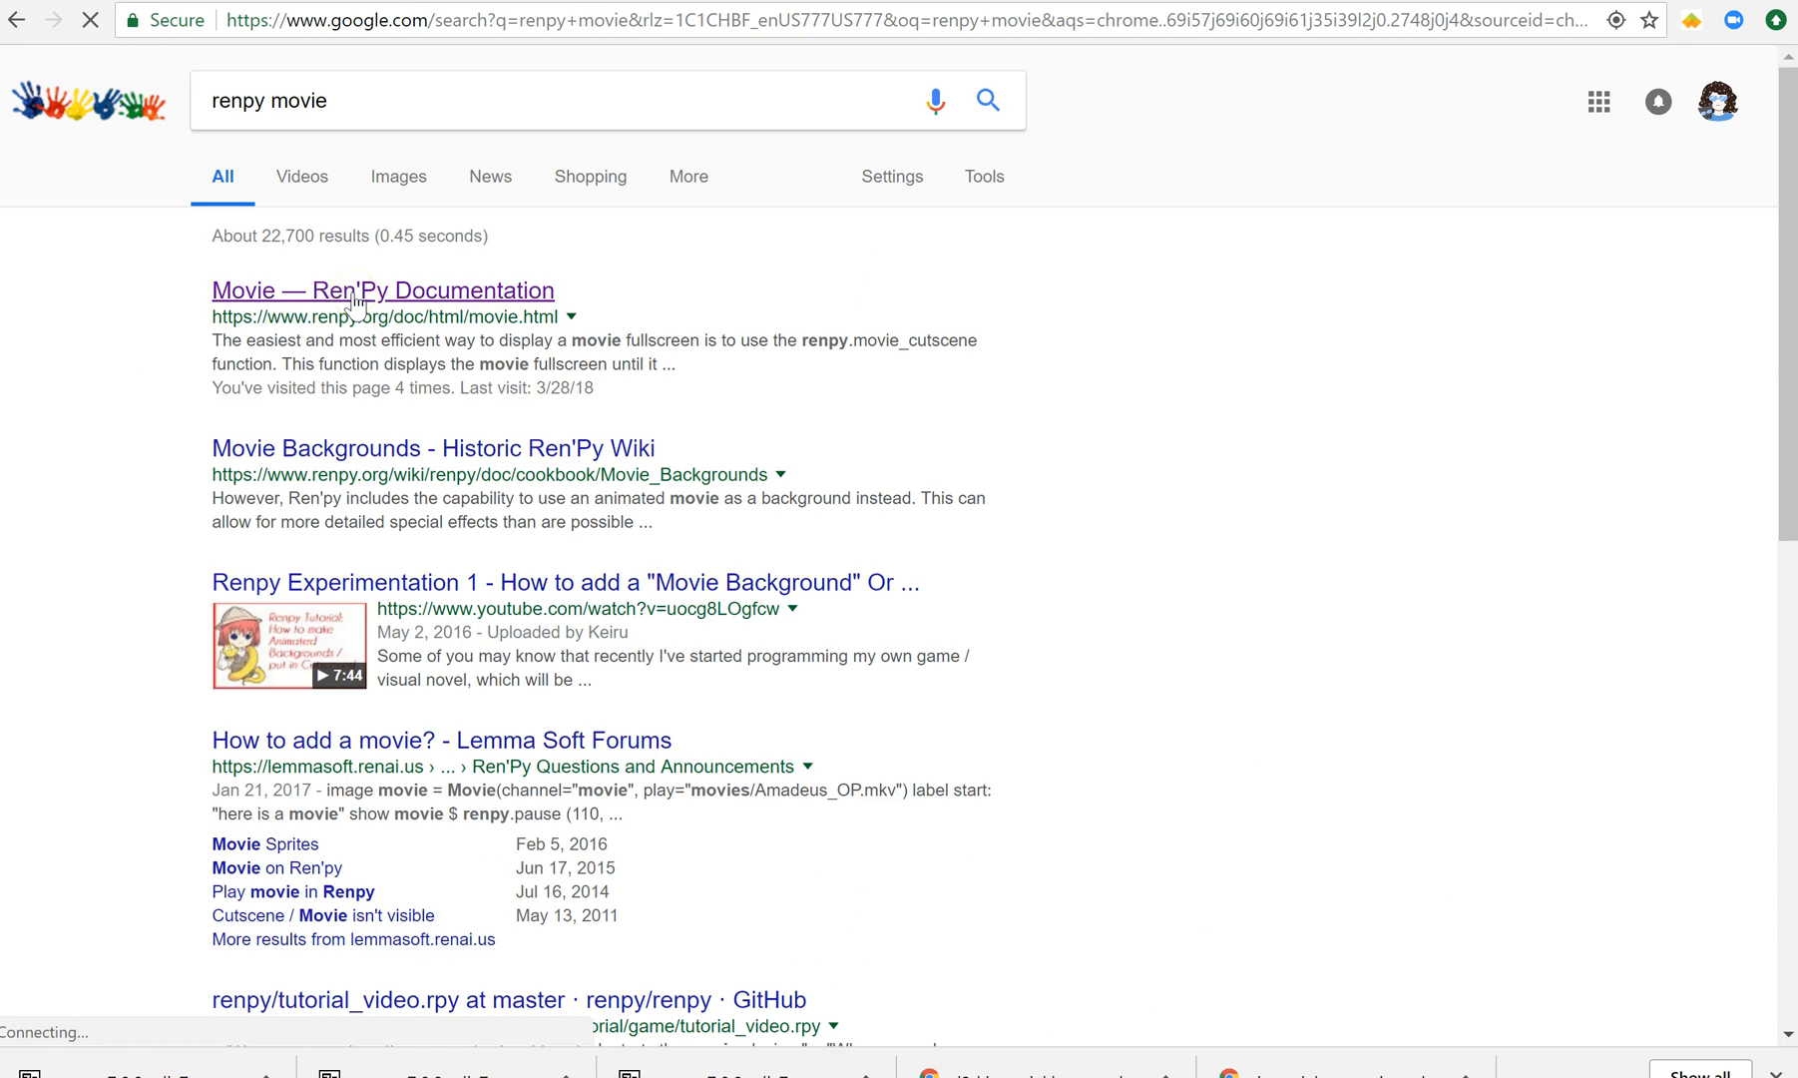
{"action": "left_click", "coordinate": [359, 290]}
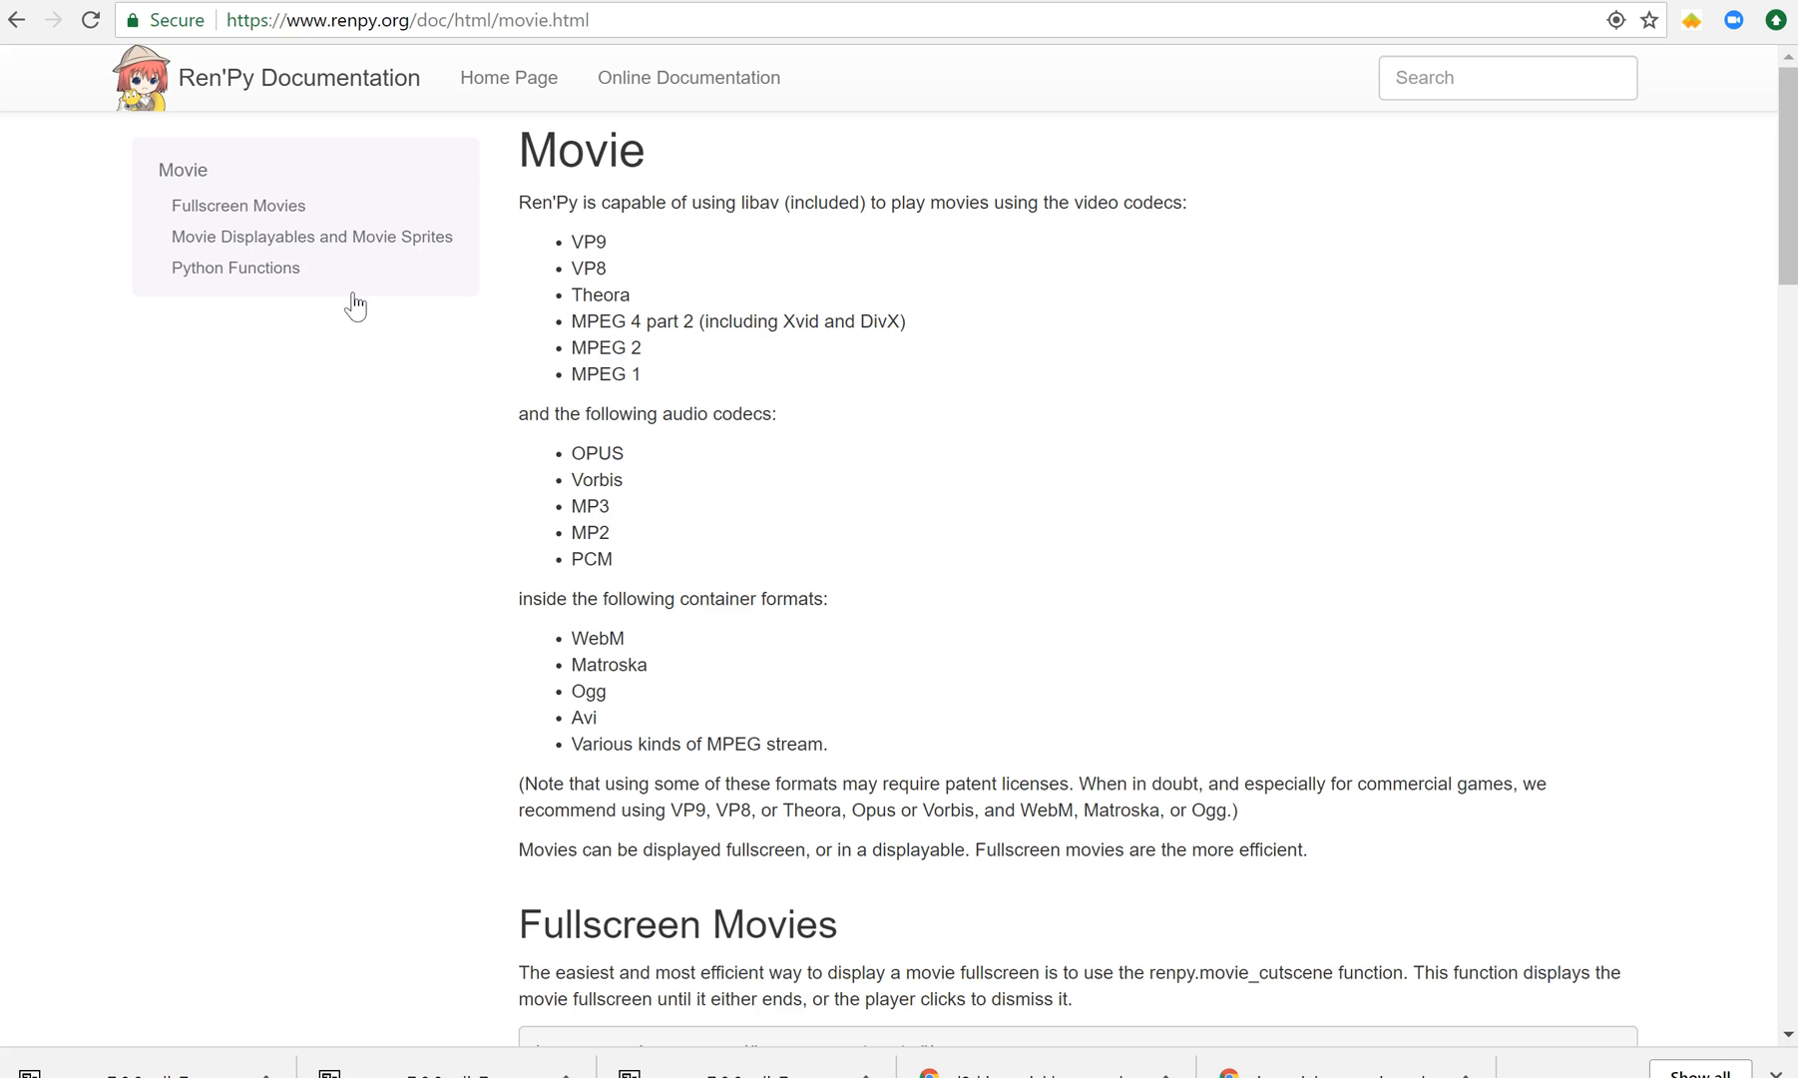
- Scroll through Movie Displayables and Movie Sprites, including the eileen example, to Python Functions
{"action": "scroll", "scroll_direction": "down", "scroll_amount": 3}
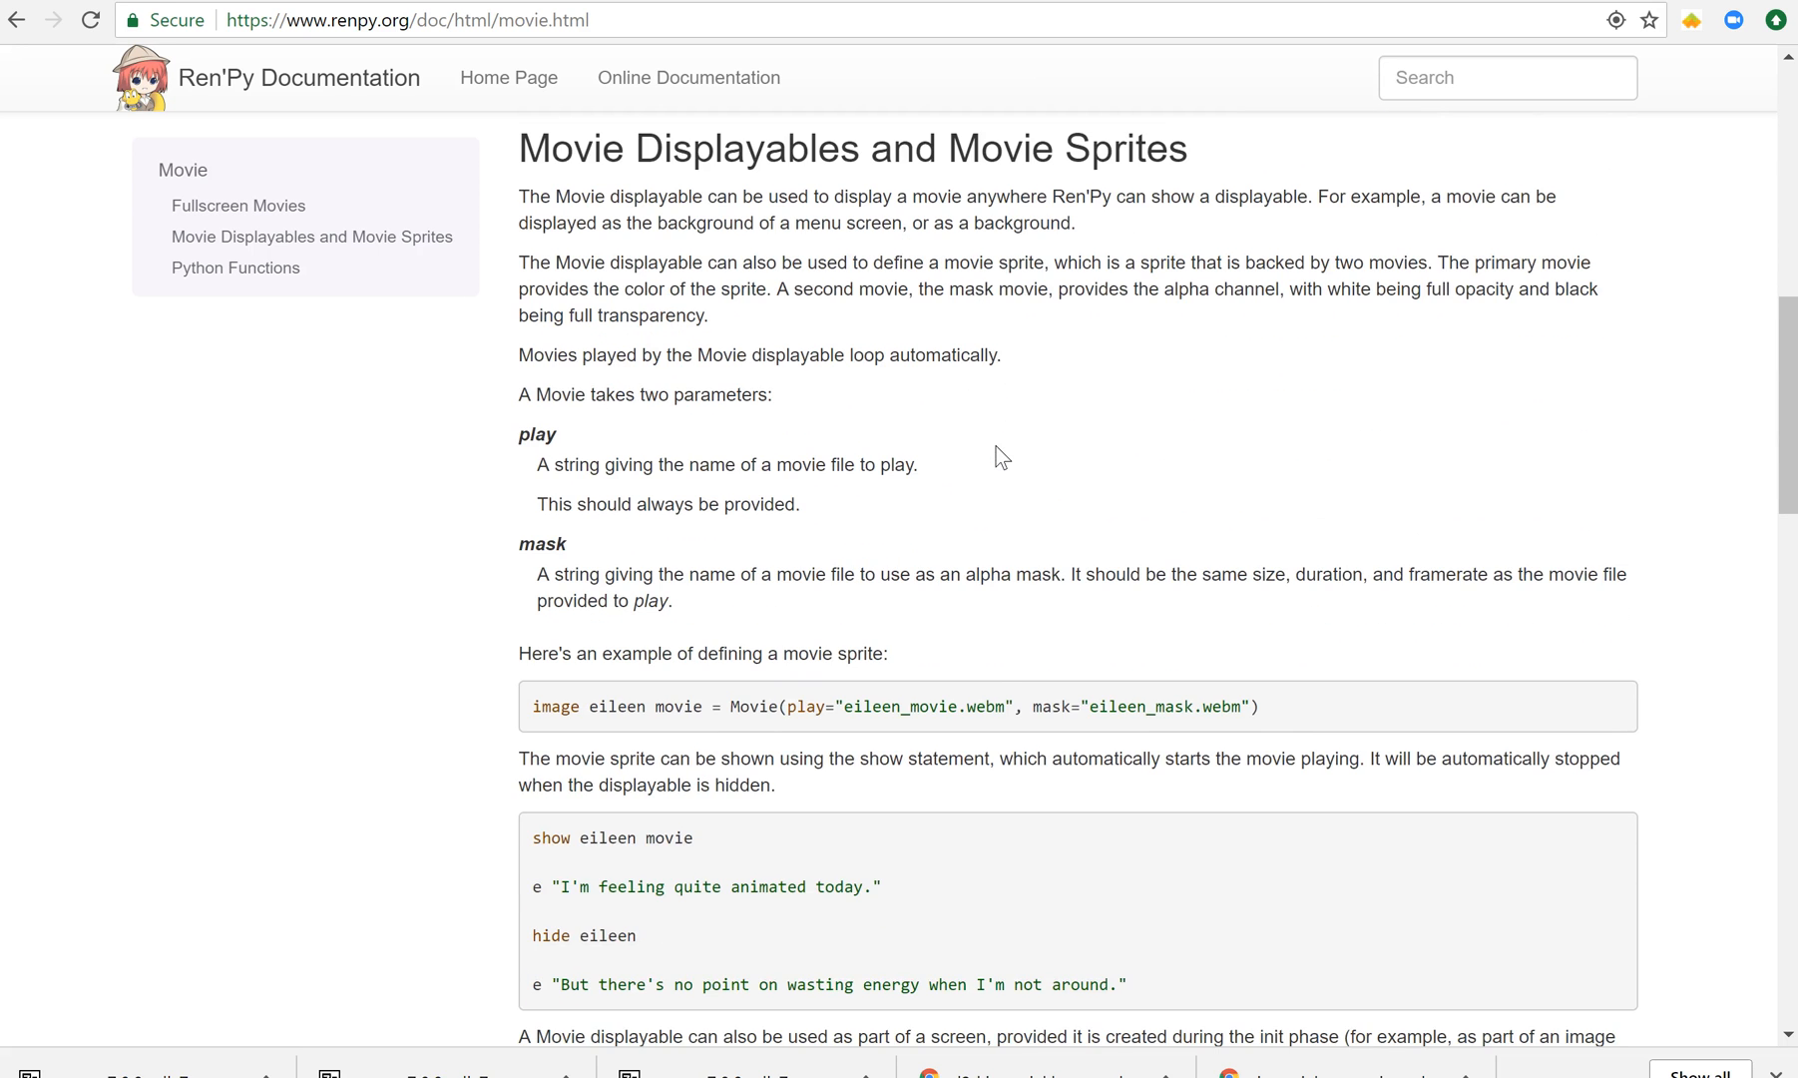
{"action": "scroll", "scroll_direction": "down", "scroll_amount": 3}
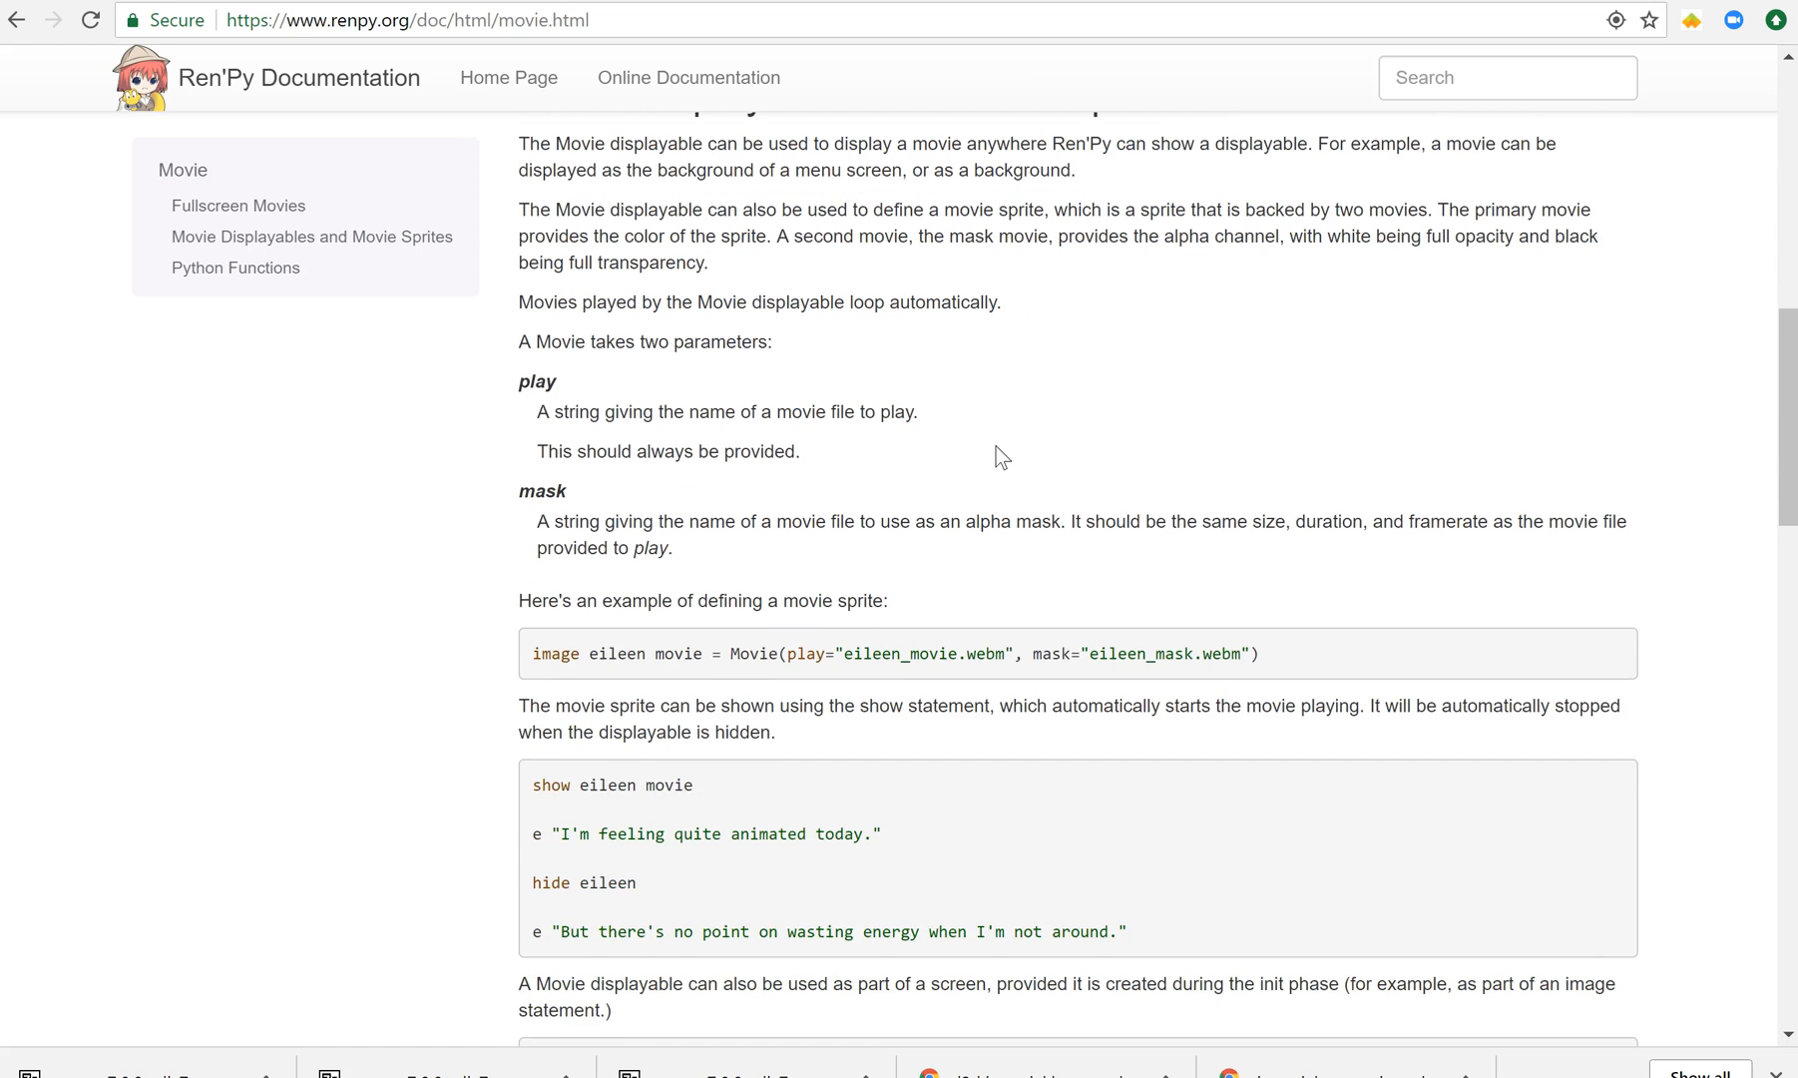
{"action": "mouse_move", "coordinate": [1064, 653]}
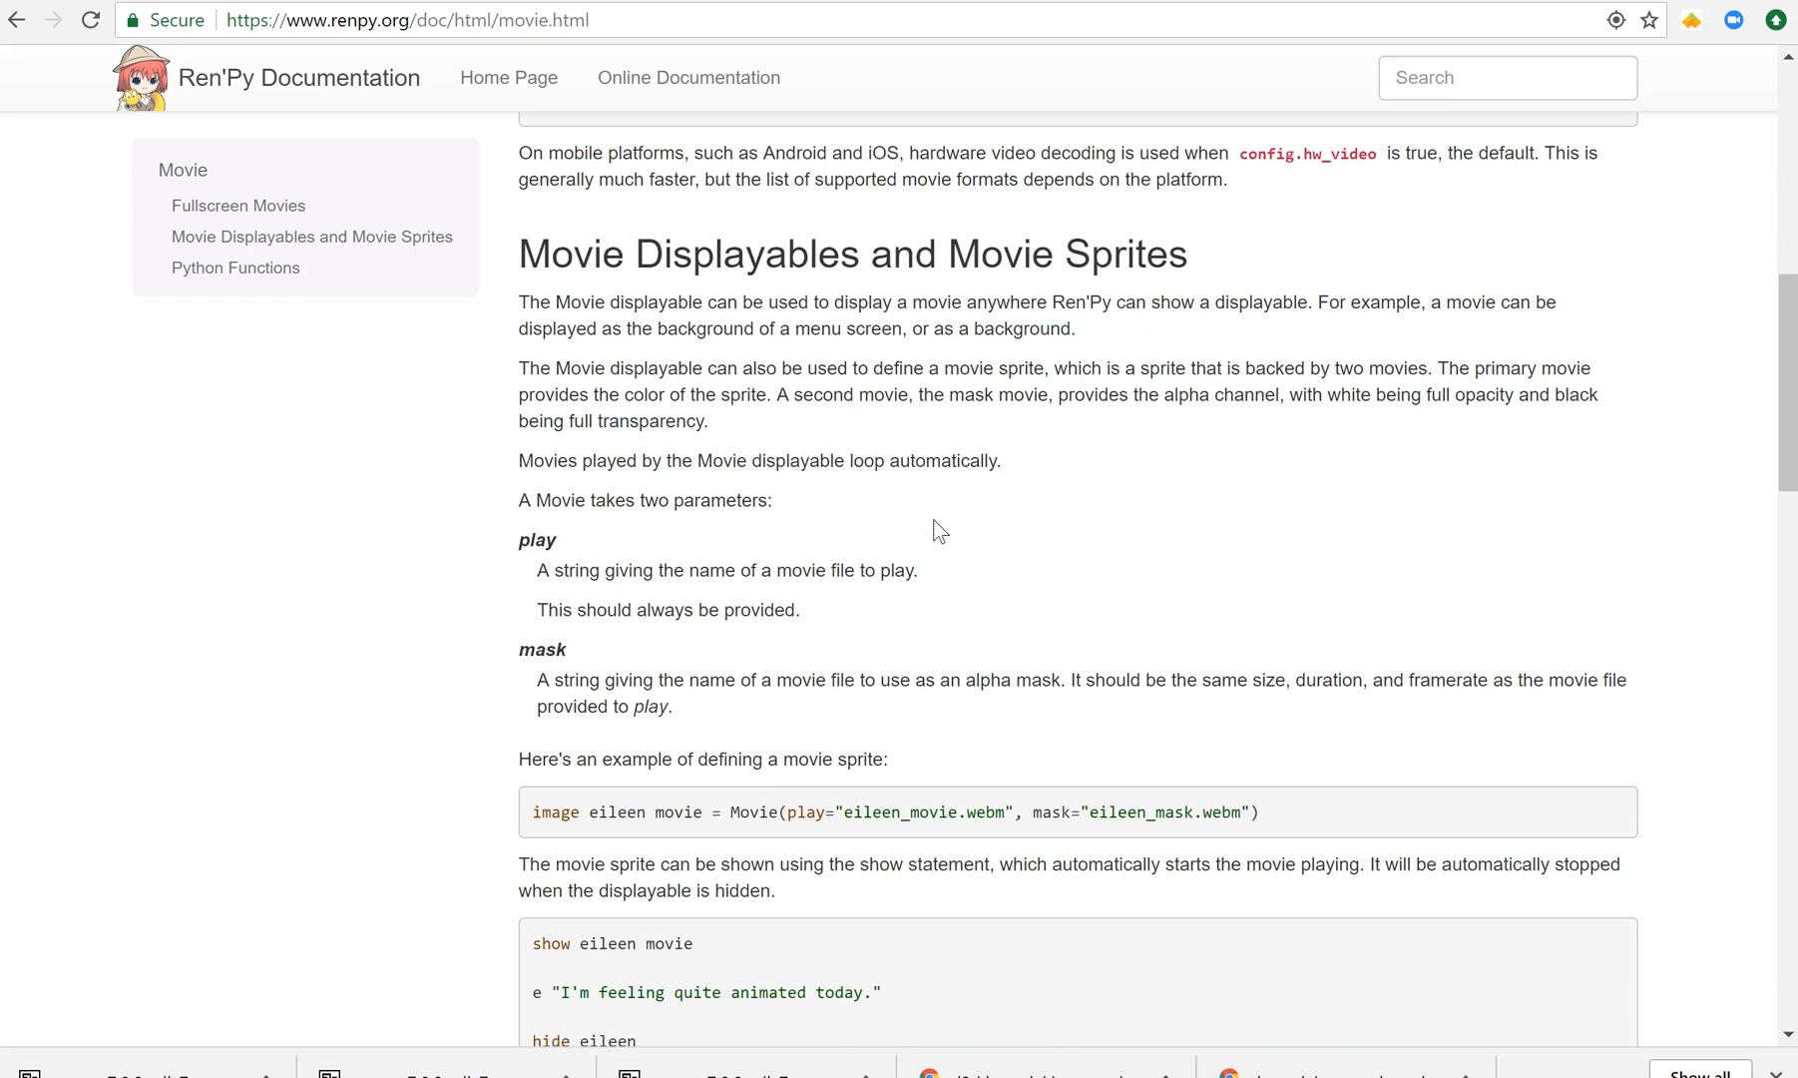
{"action": "scroll", "scroll_direction": "down", "scroll_amount": 3}
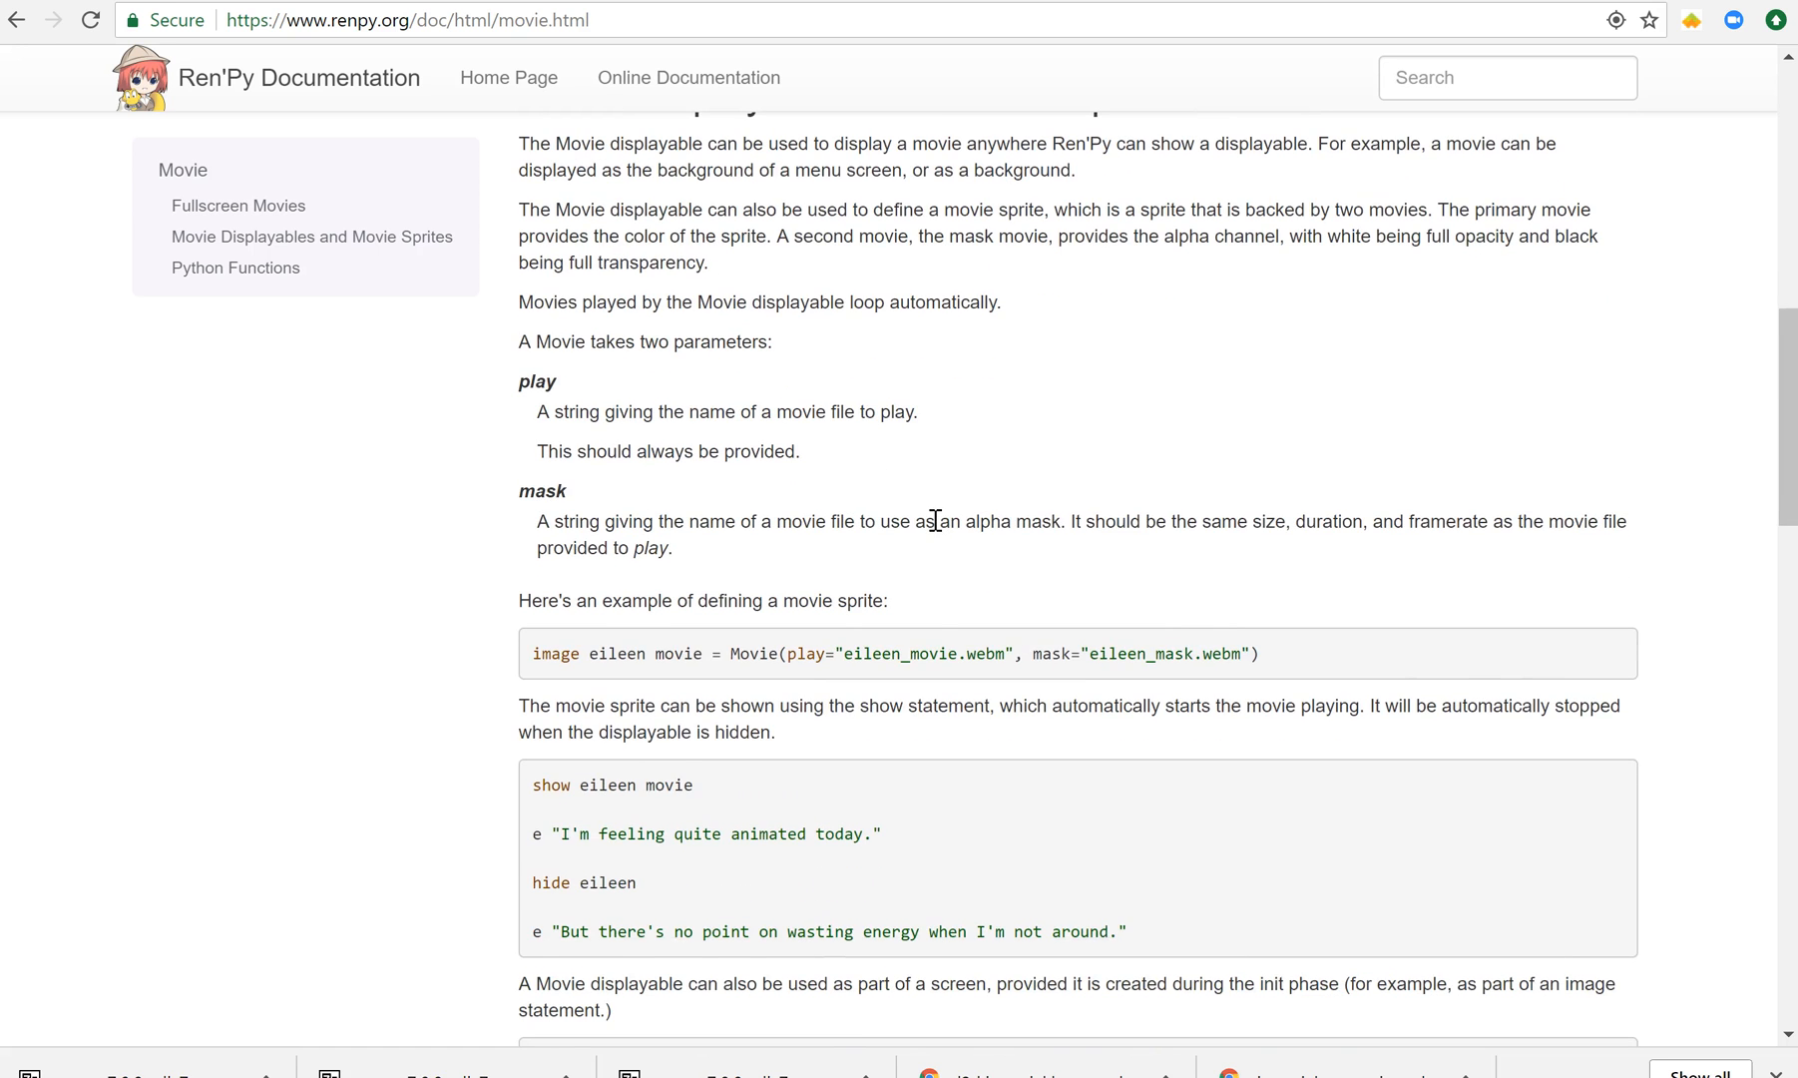
{"action": "scroll", "scroll_direction": "down", "scroll_amount": 3}
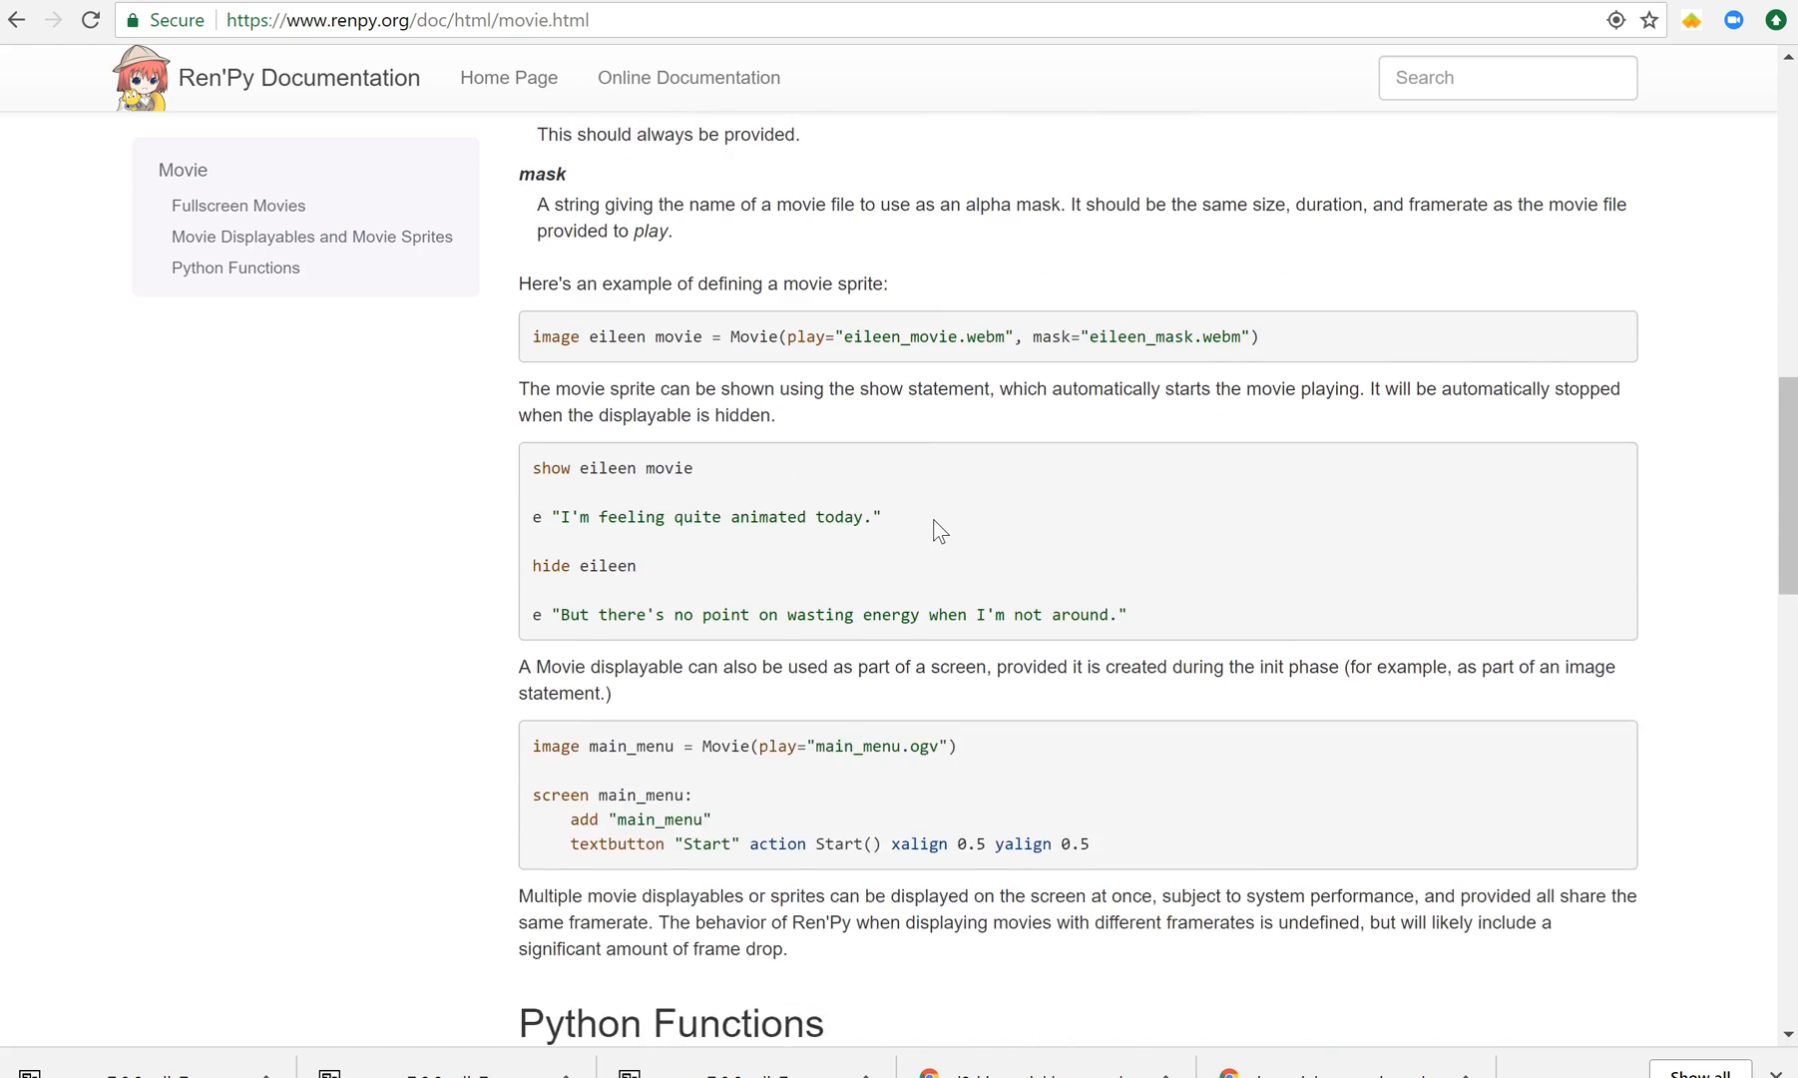
{"action": "scroll", "scroll_direction": "up", "scroll_amount": 3}
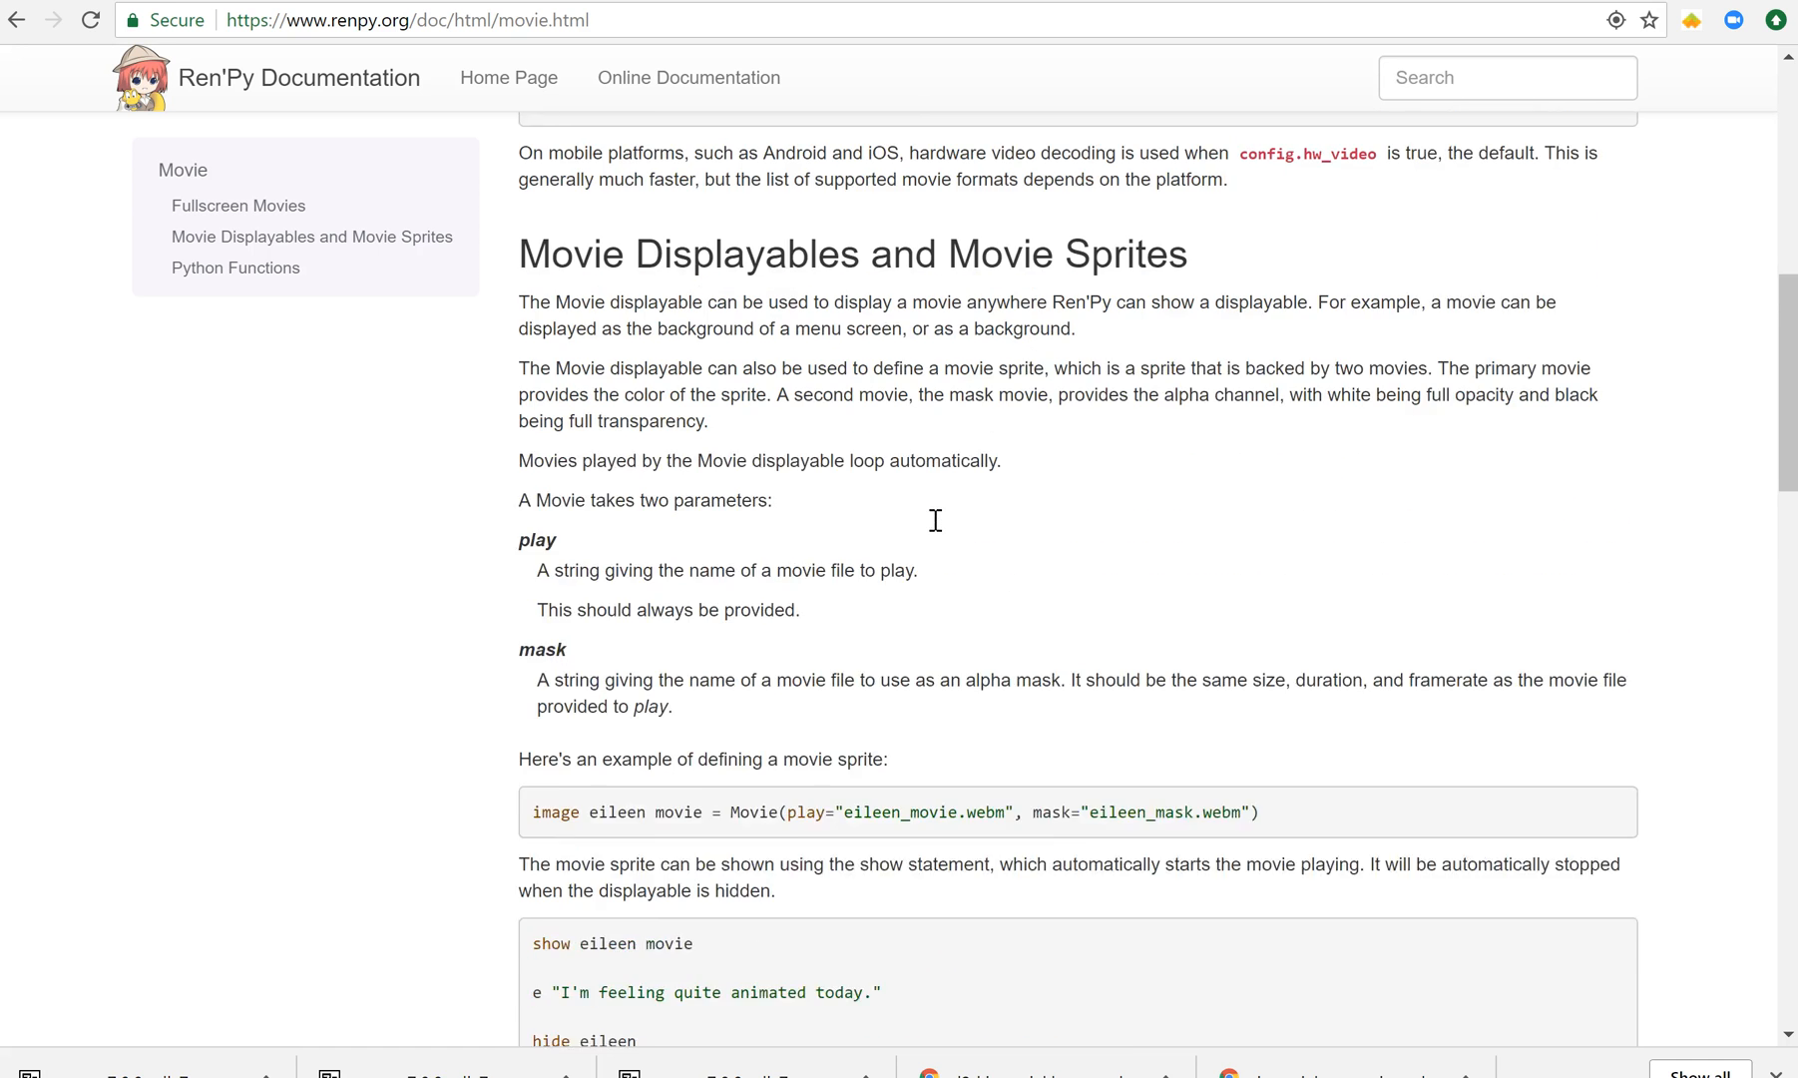
{"action": "scroll", "scroll_direction": "up", "scroll_amount": 3}
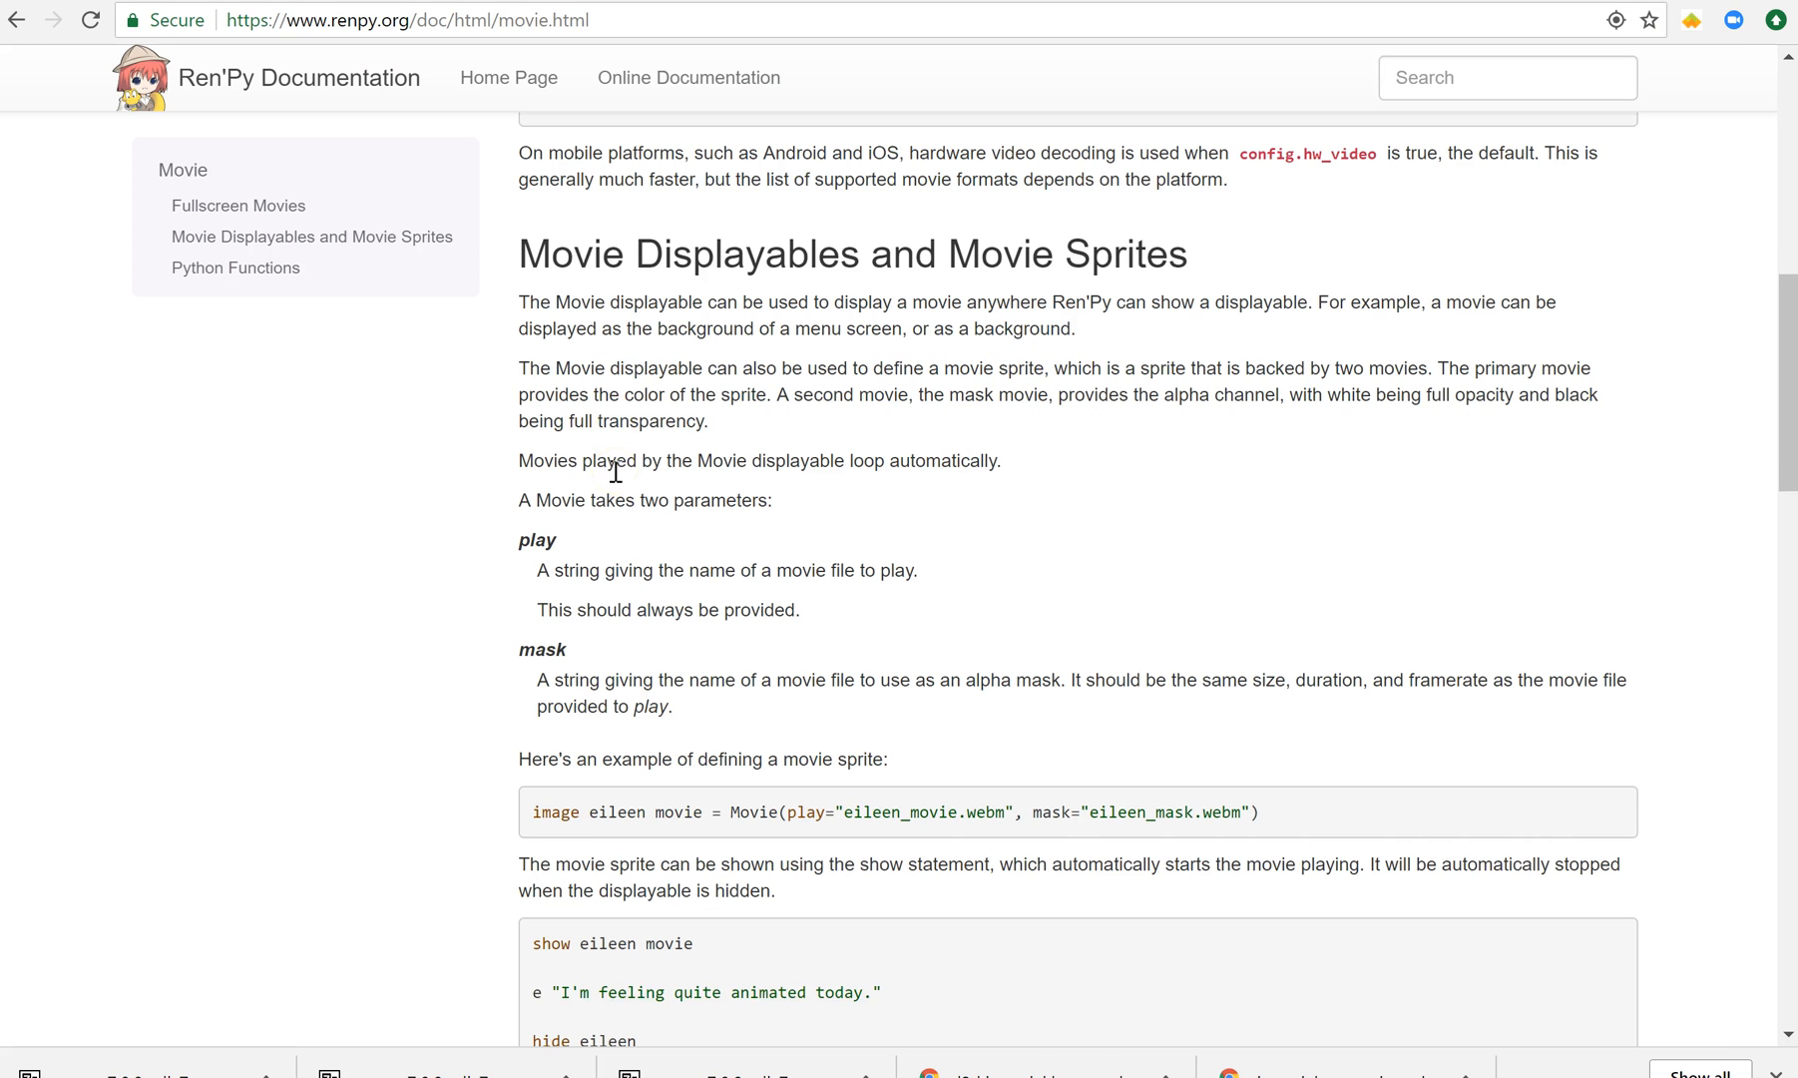
{"action": "scroll", "scroll_direction": "down", "scroll_amount": 3}
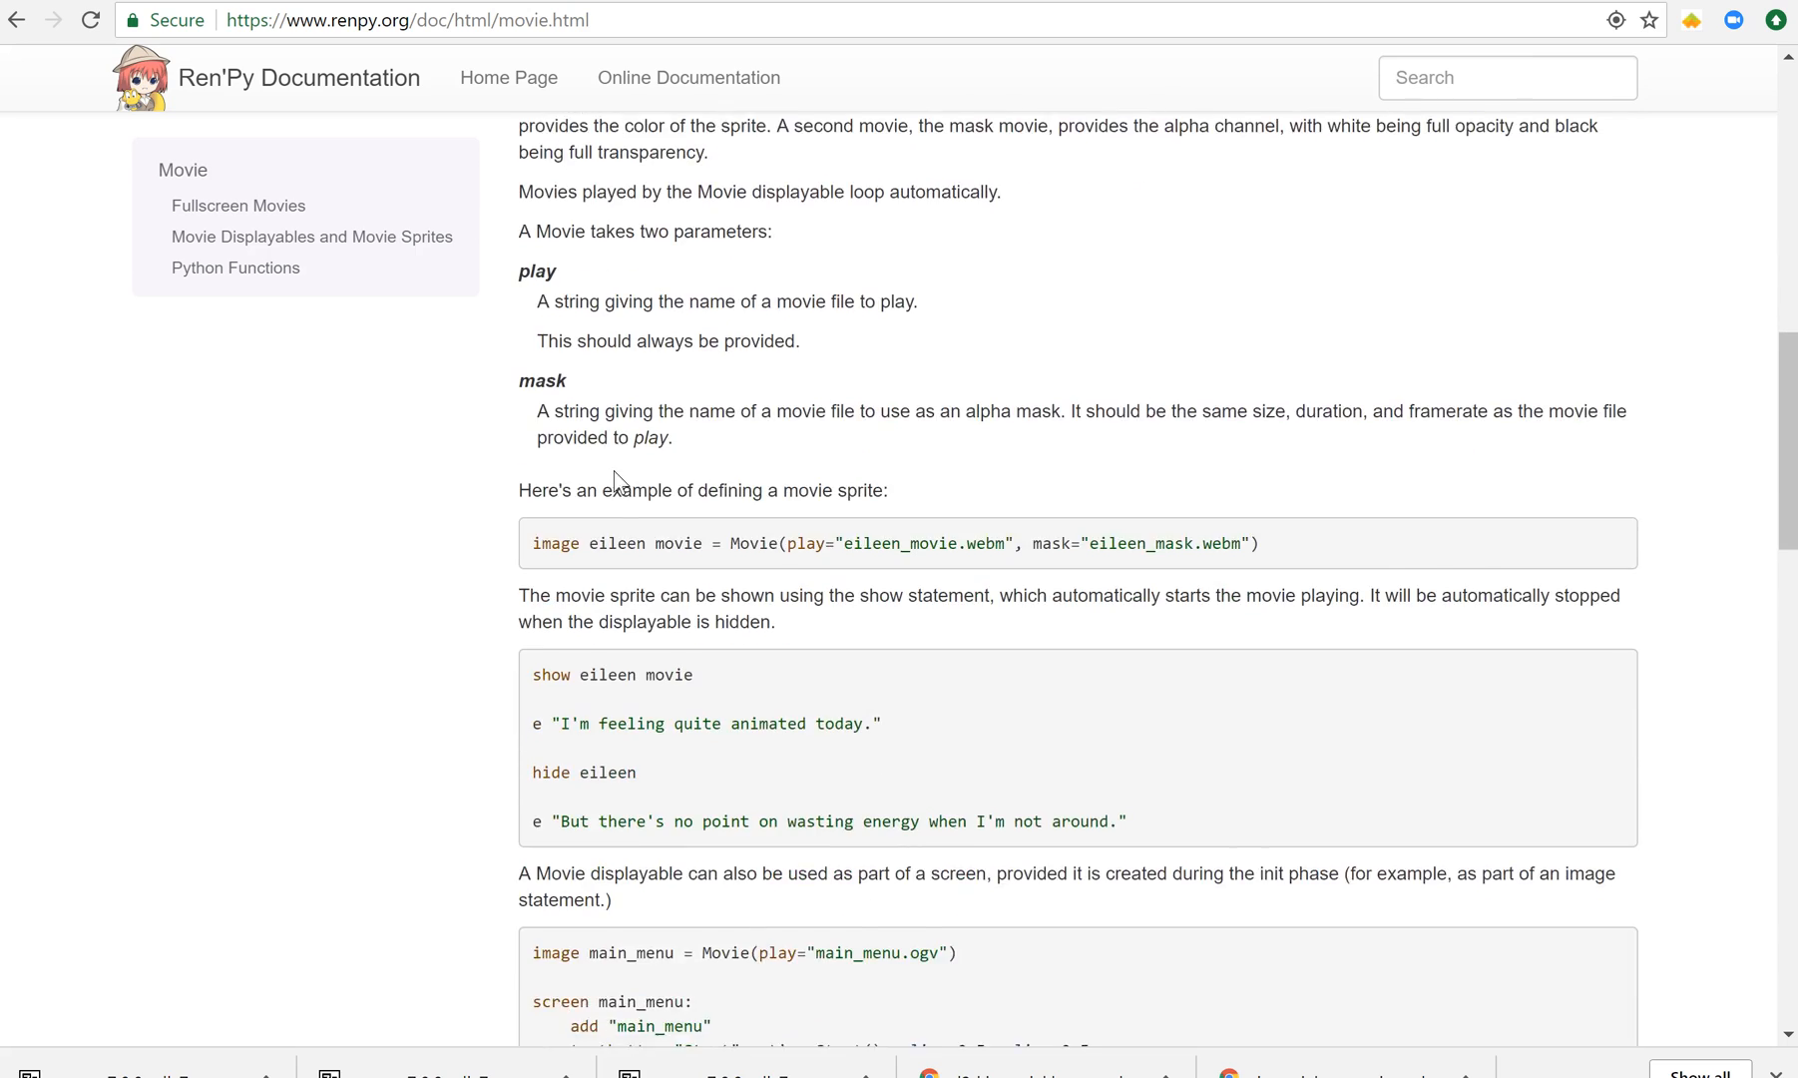
{"action": "scroll", "scroll_direction": "down", "scroll_amount": 3}
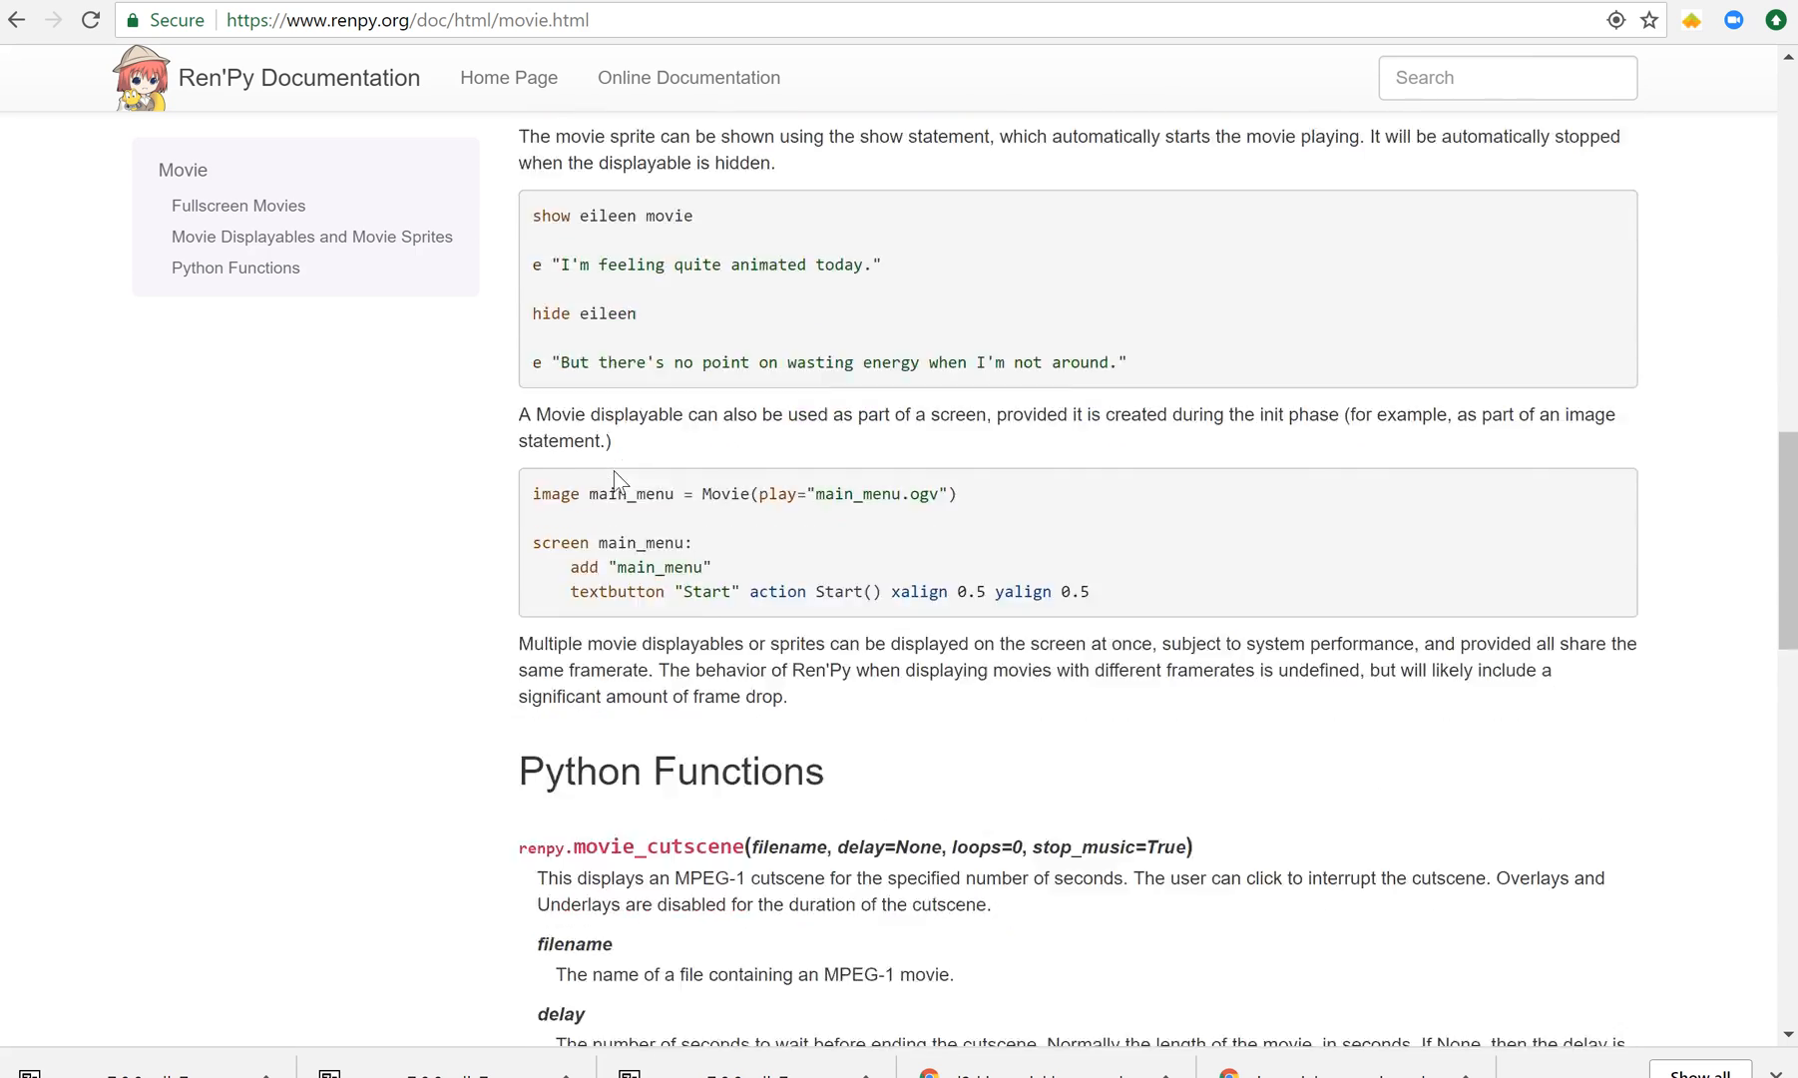
- Scroll to the Movie() entry and review its size, channel, play and mask parameters
{"action": "scroll", "scroll_direction": "down", "scroll_amount": 3}
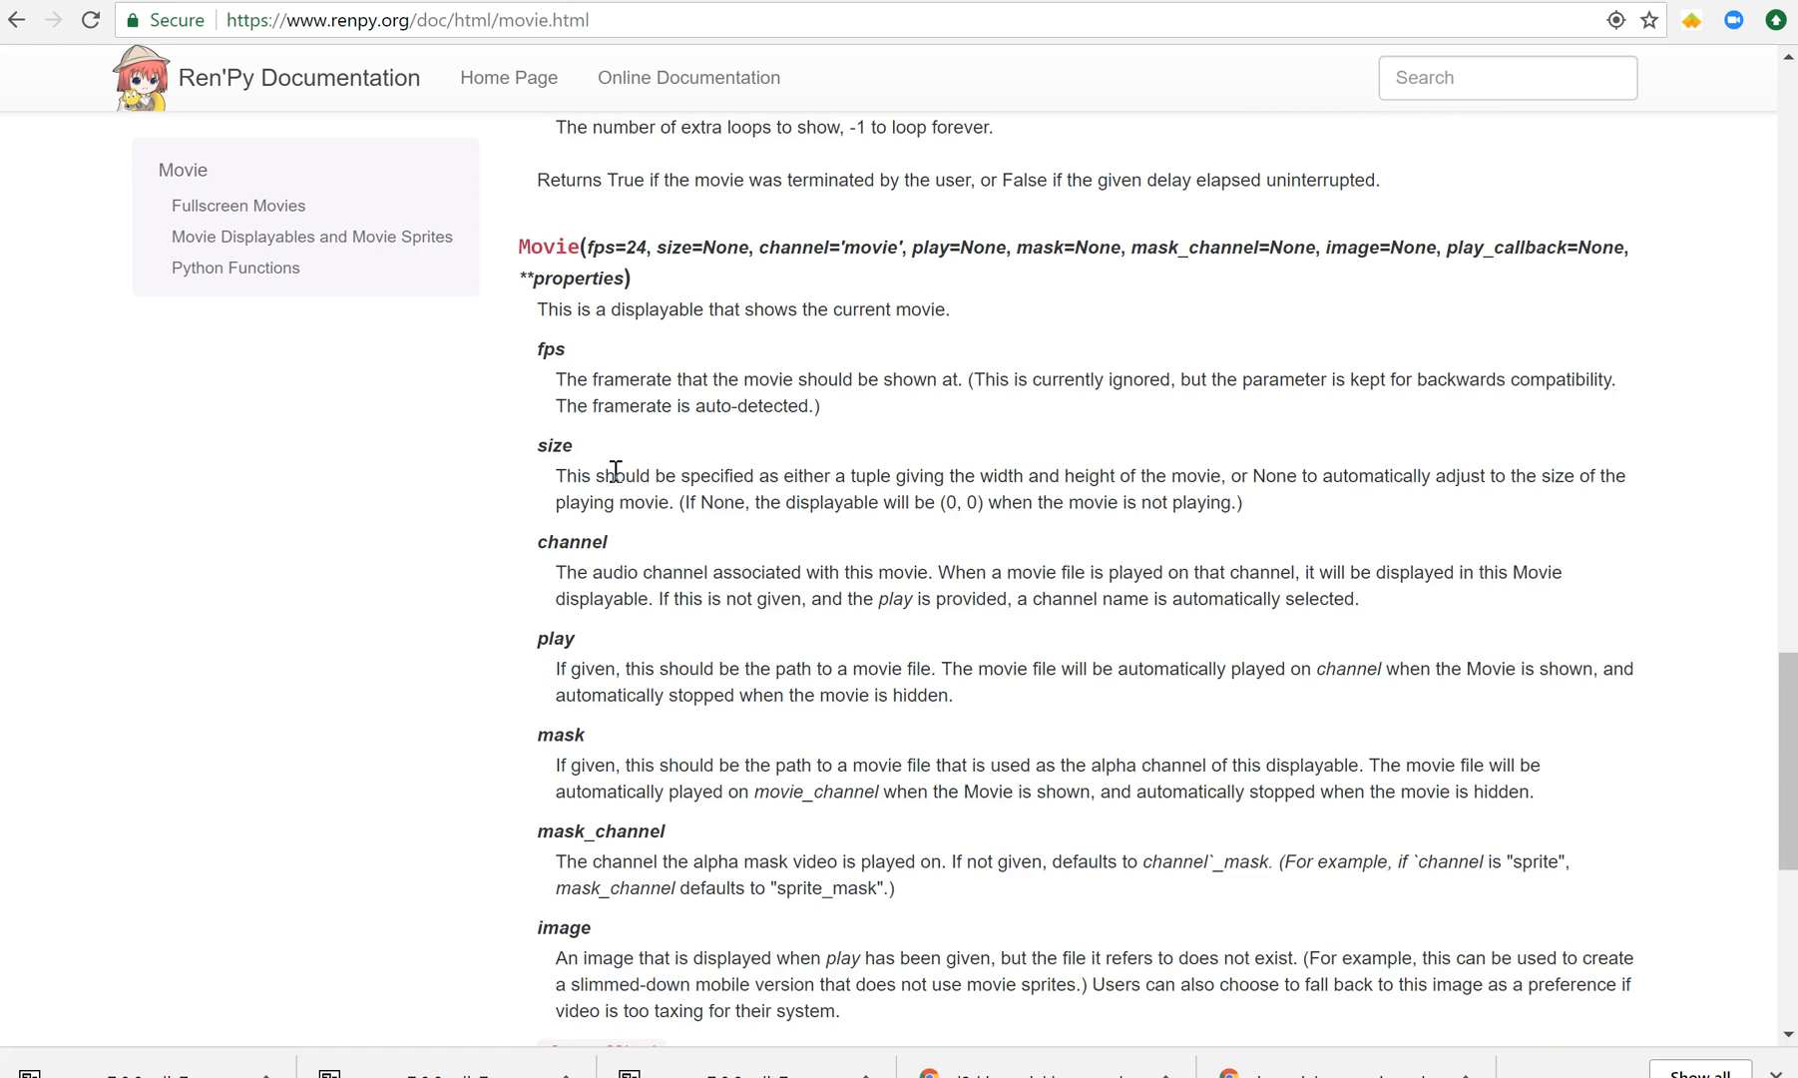
{"action": "scroll", "scroll_direction": "up", "scroll_amount": 3}
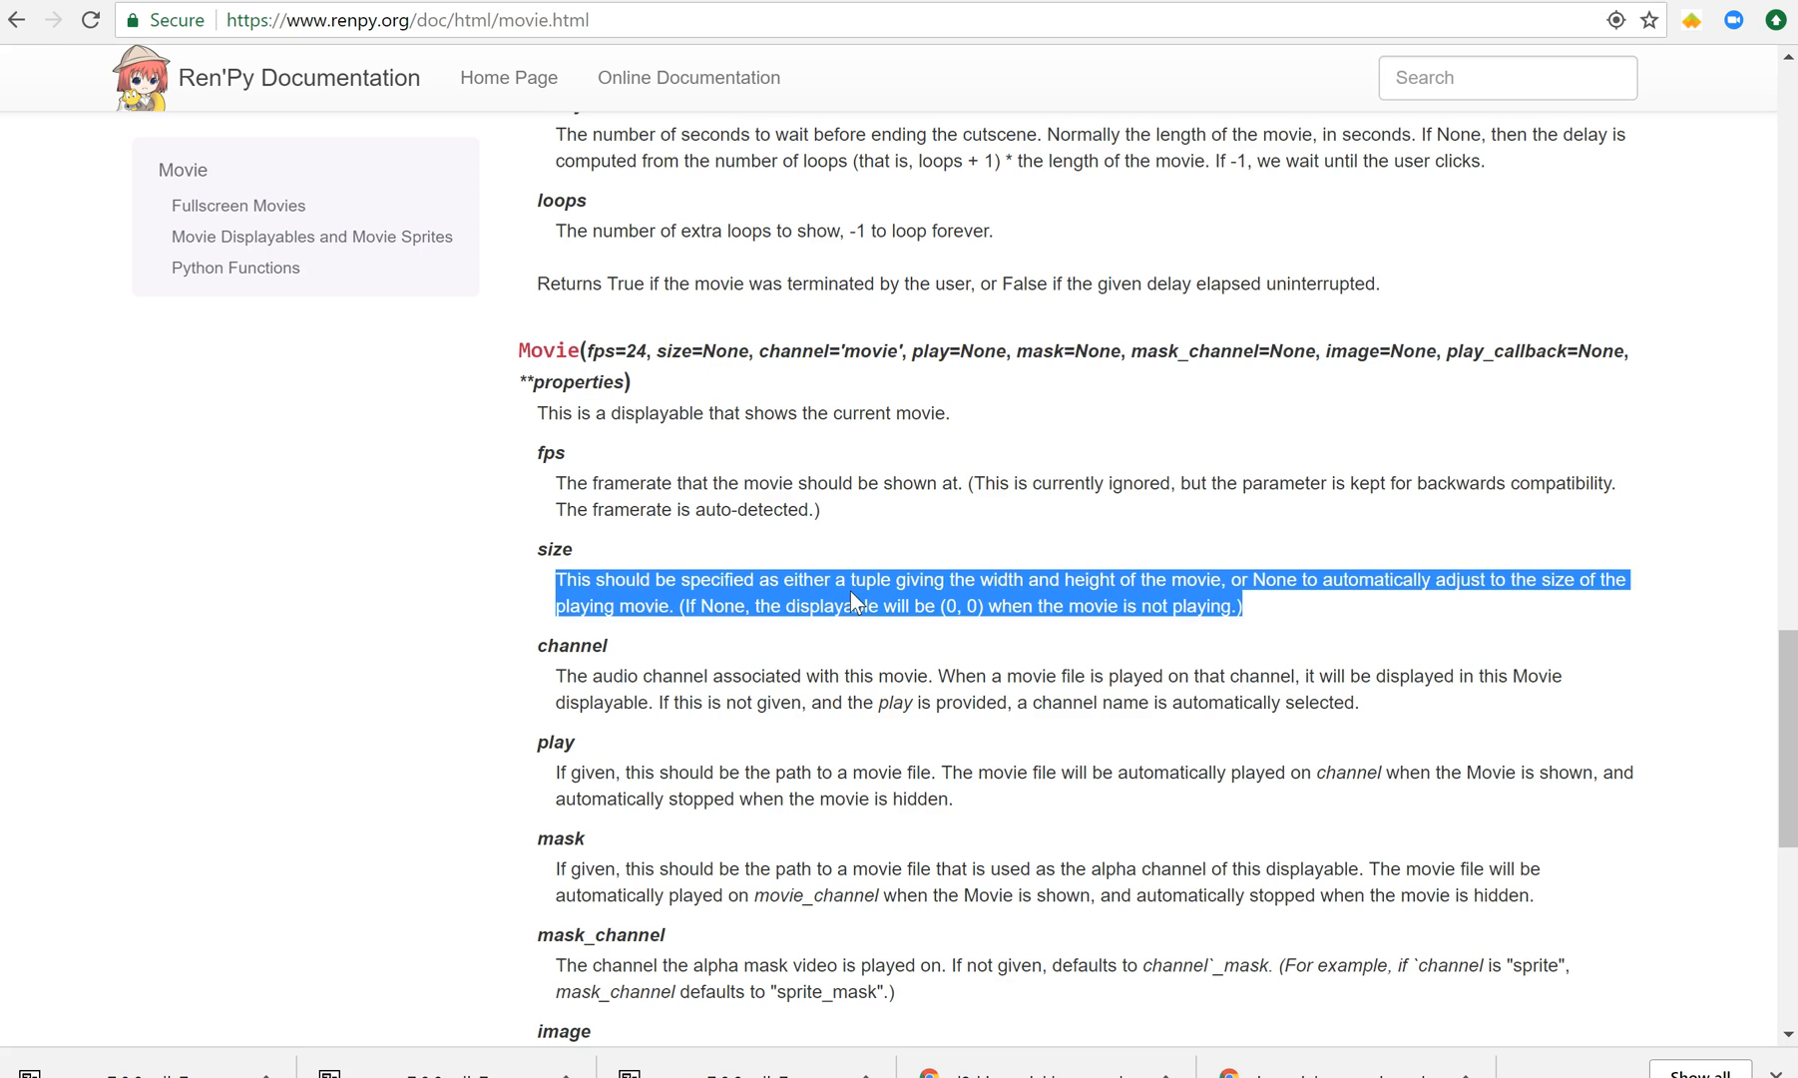
{"action": "left_click", "coordinate": [874, 531]}
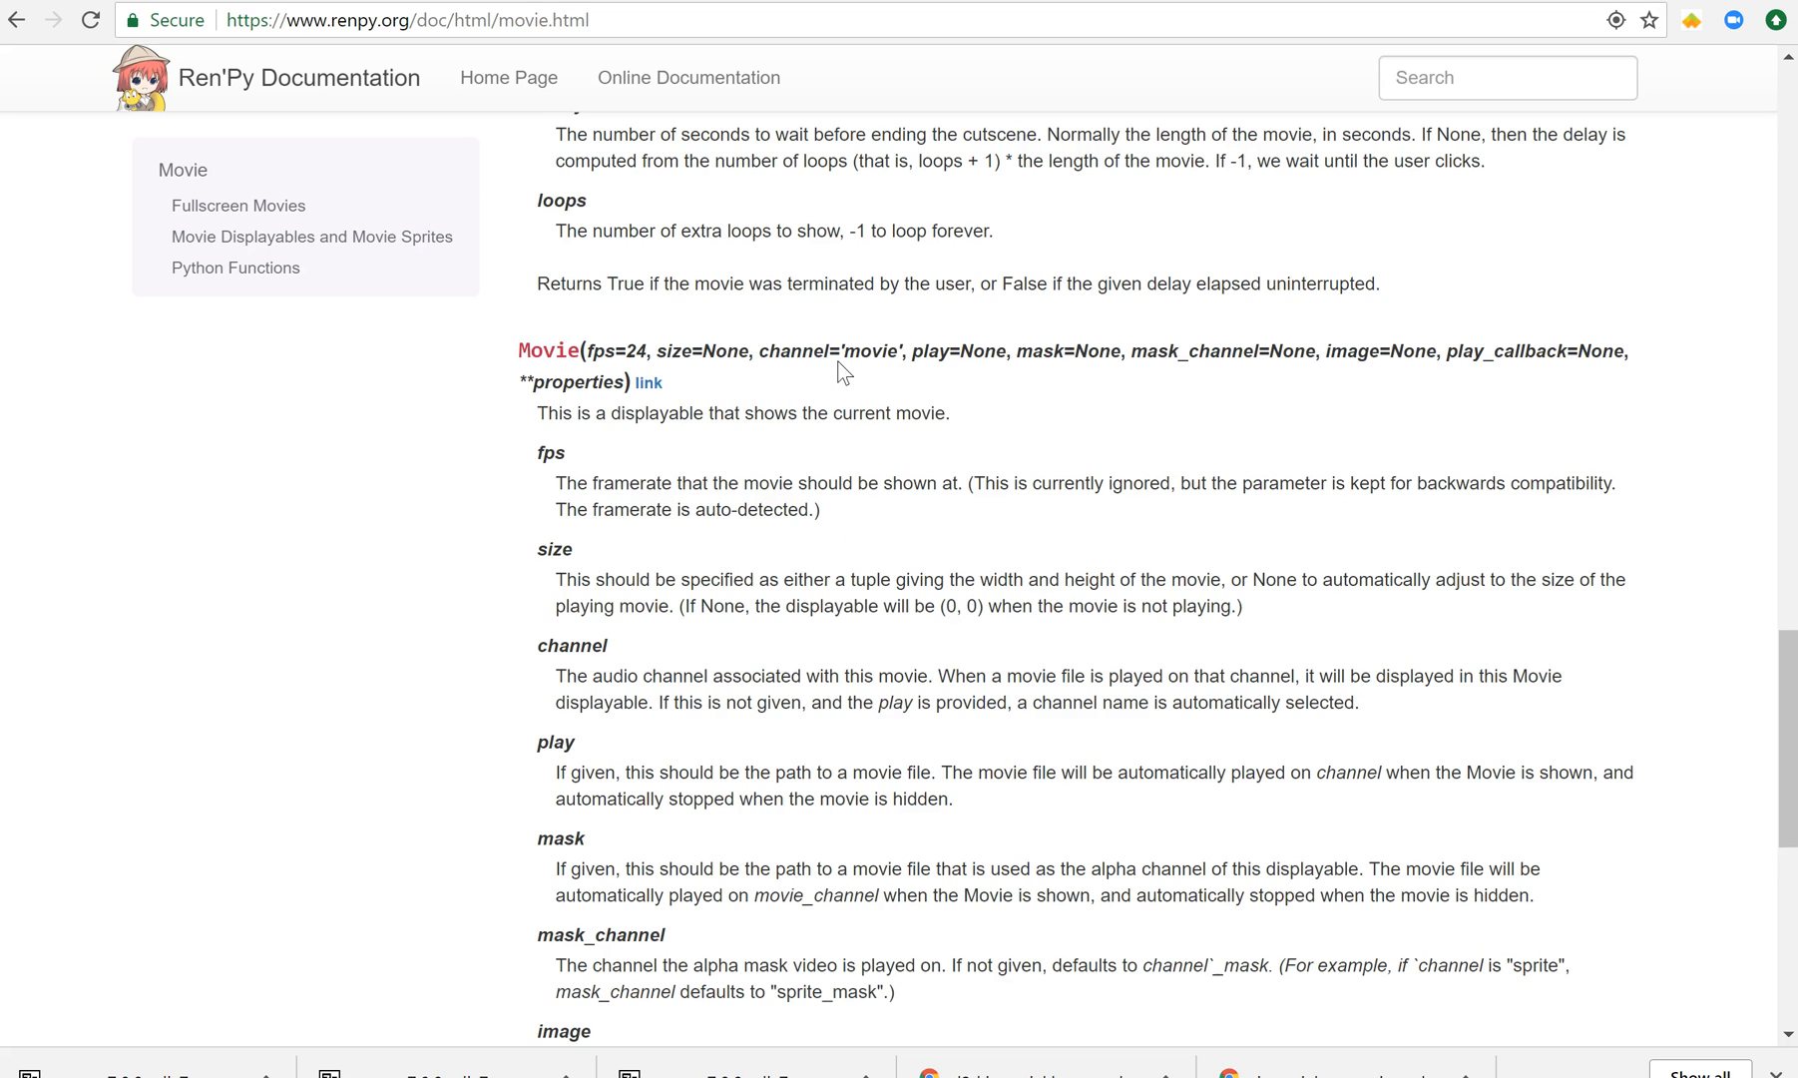
{"action": "mouse_move", "coordinate": [888, 384]}
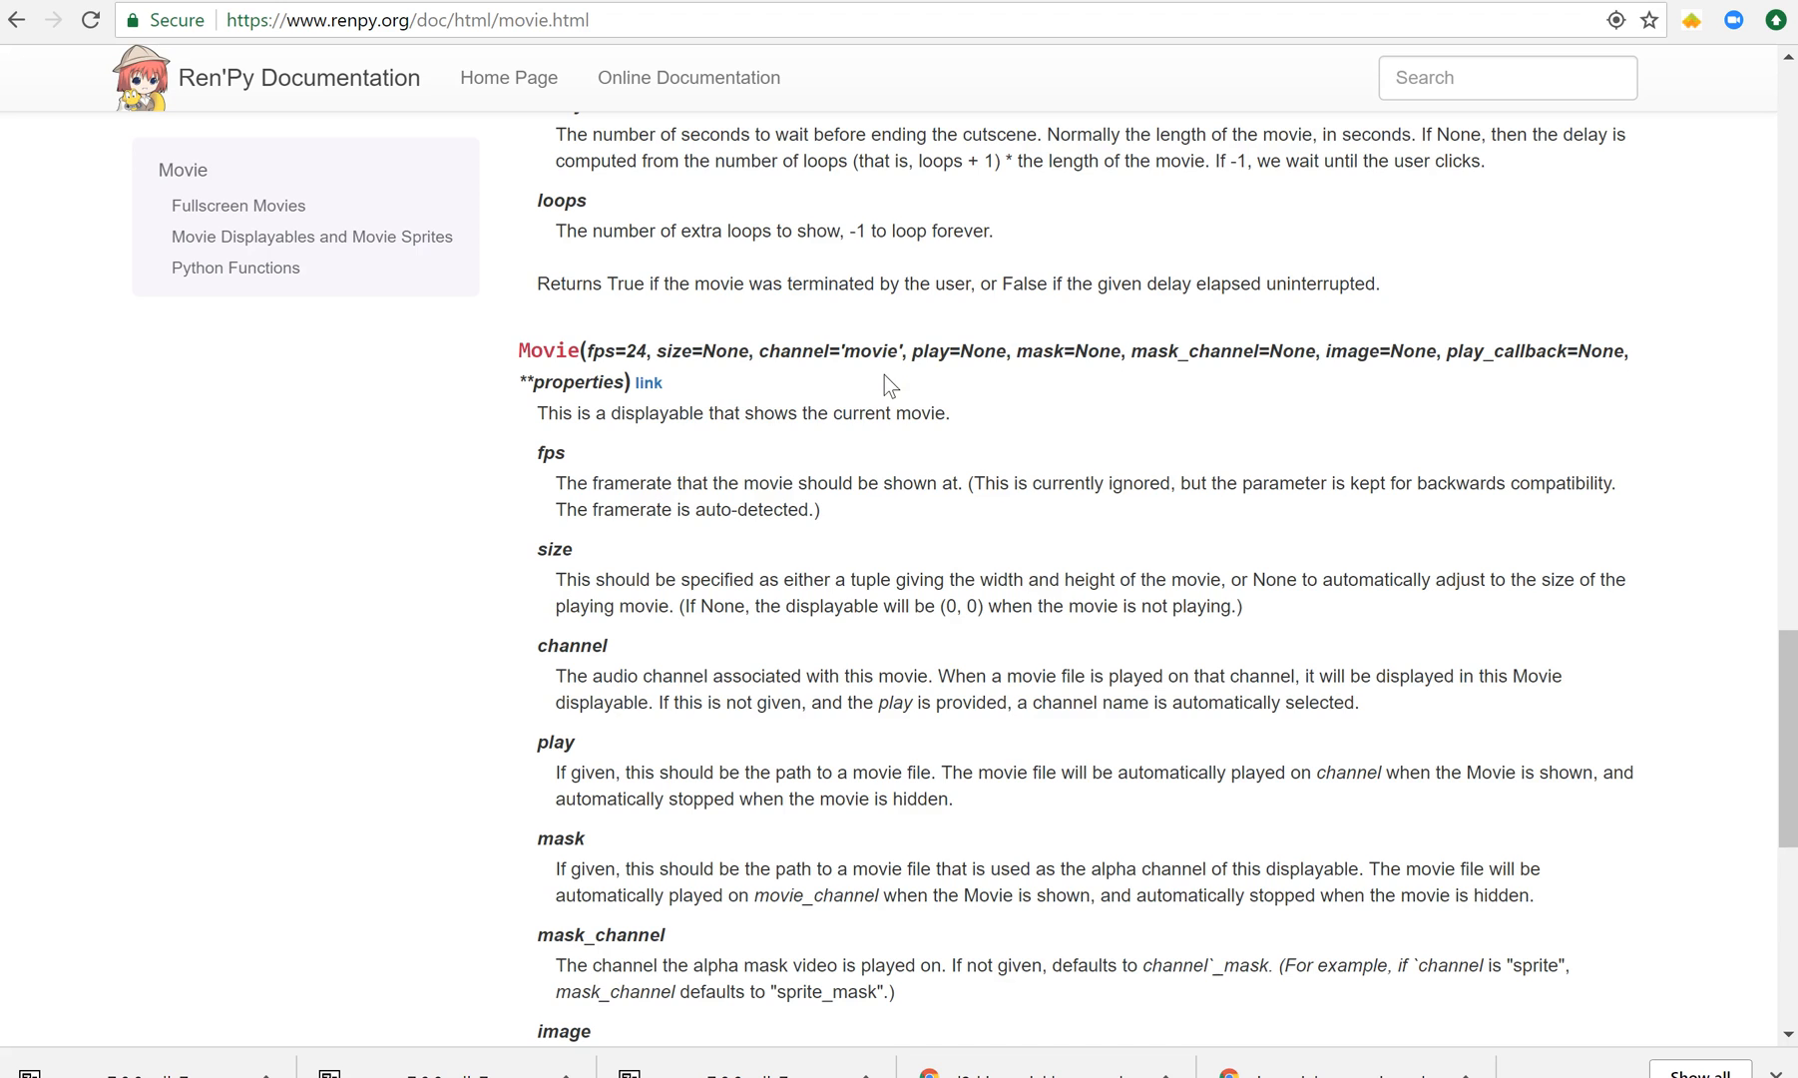
{"action": "mouse_move", "coordinate": [944, 364]}
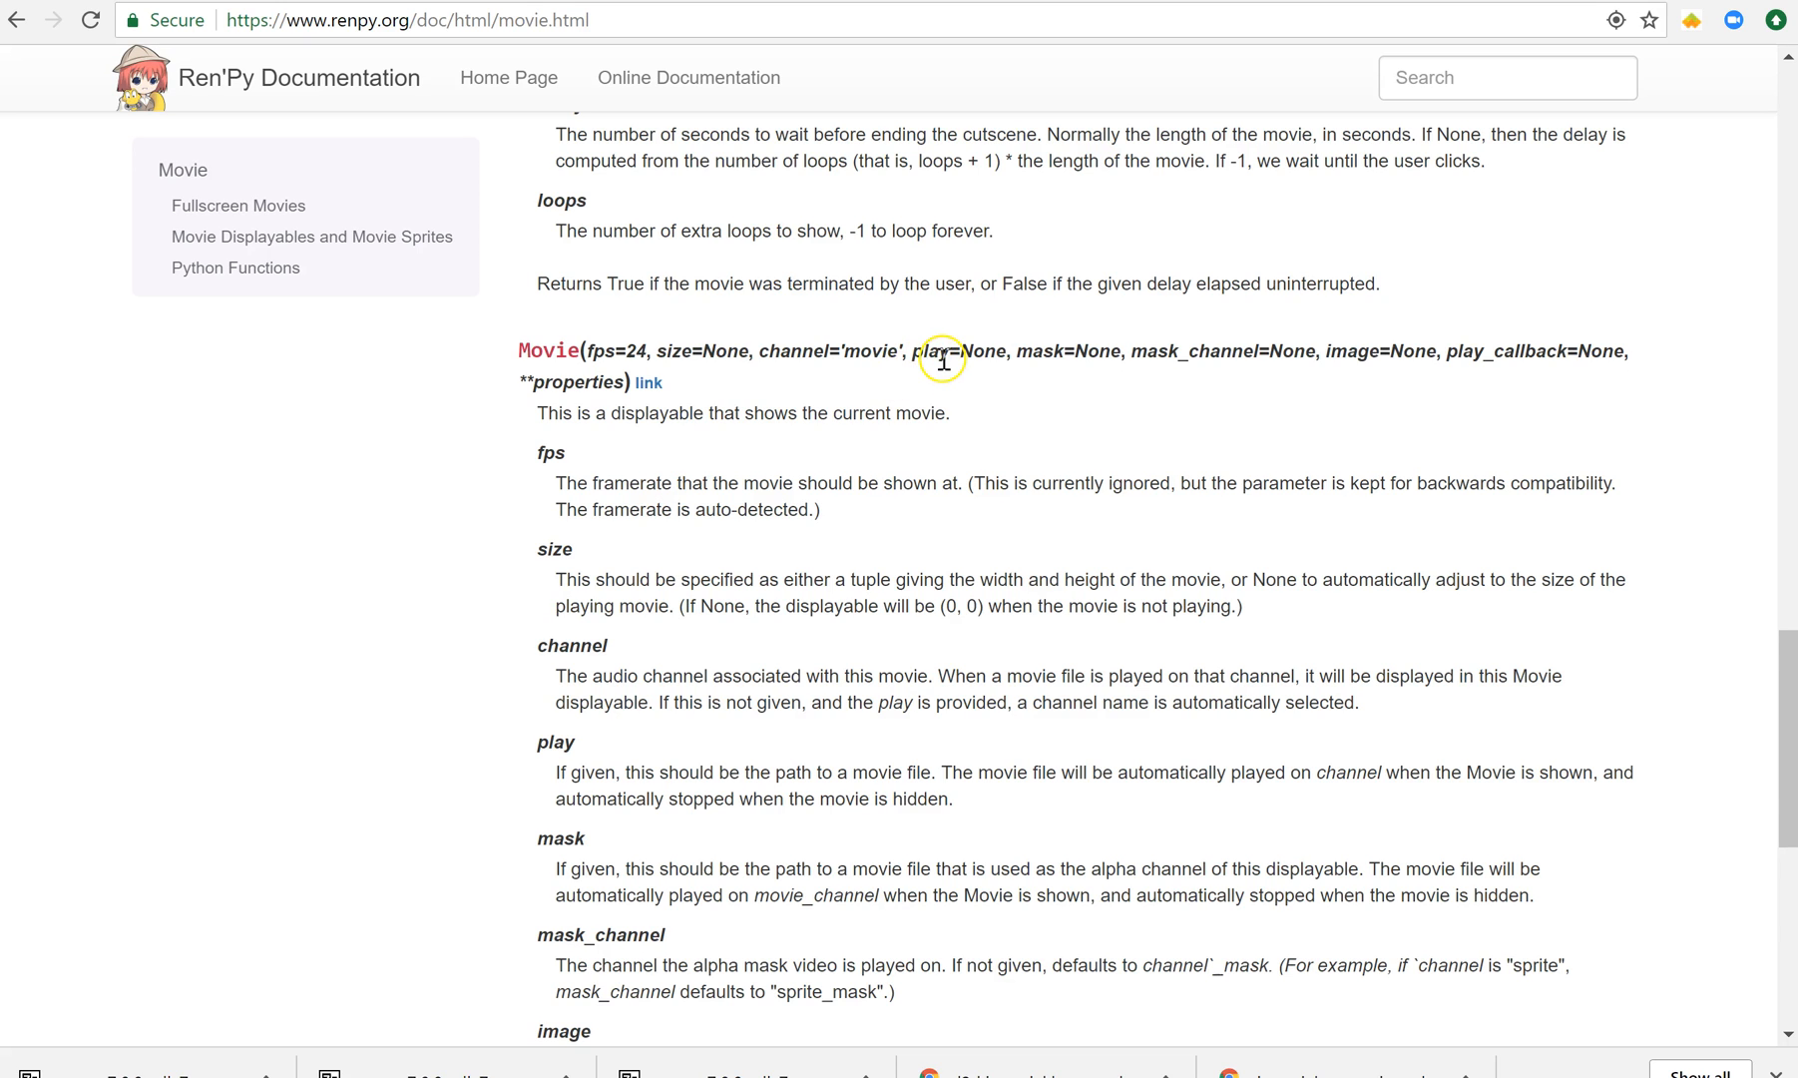
{"action": "mouse_move", "coordinate": [986, 346]}
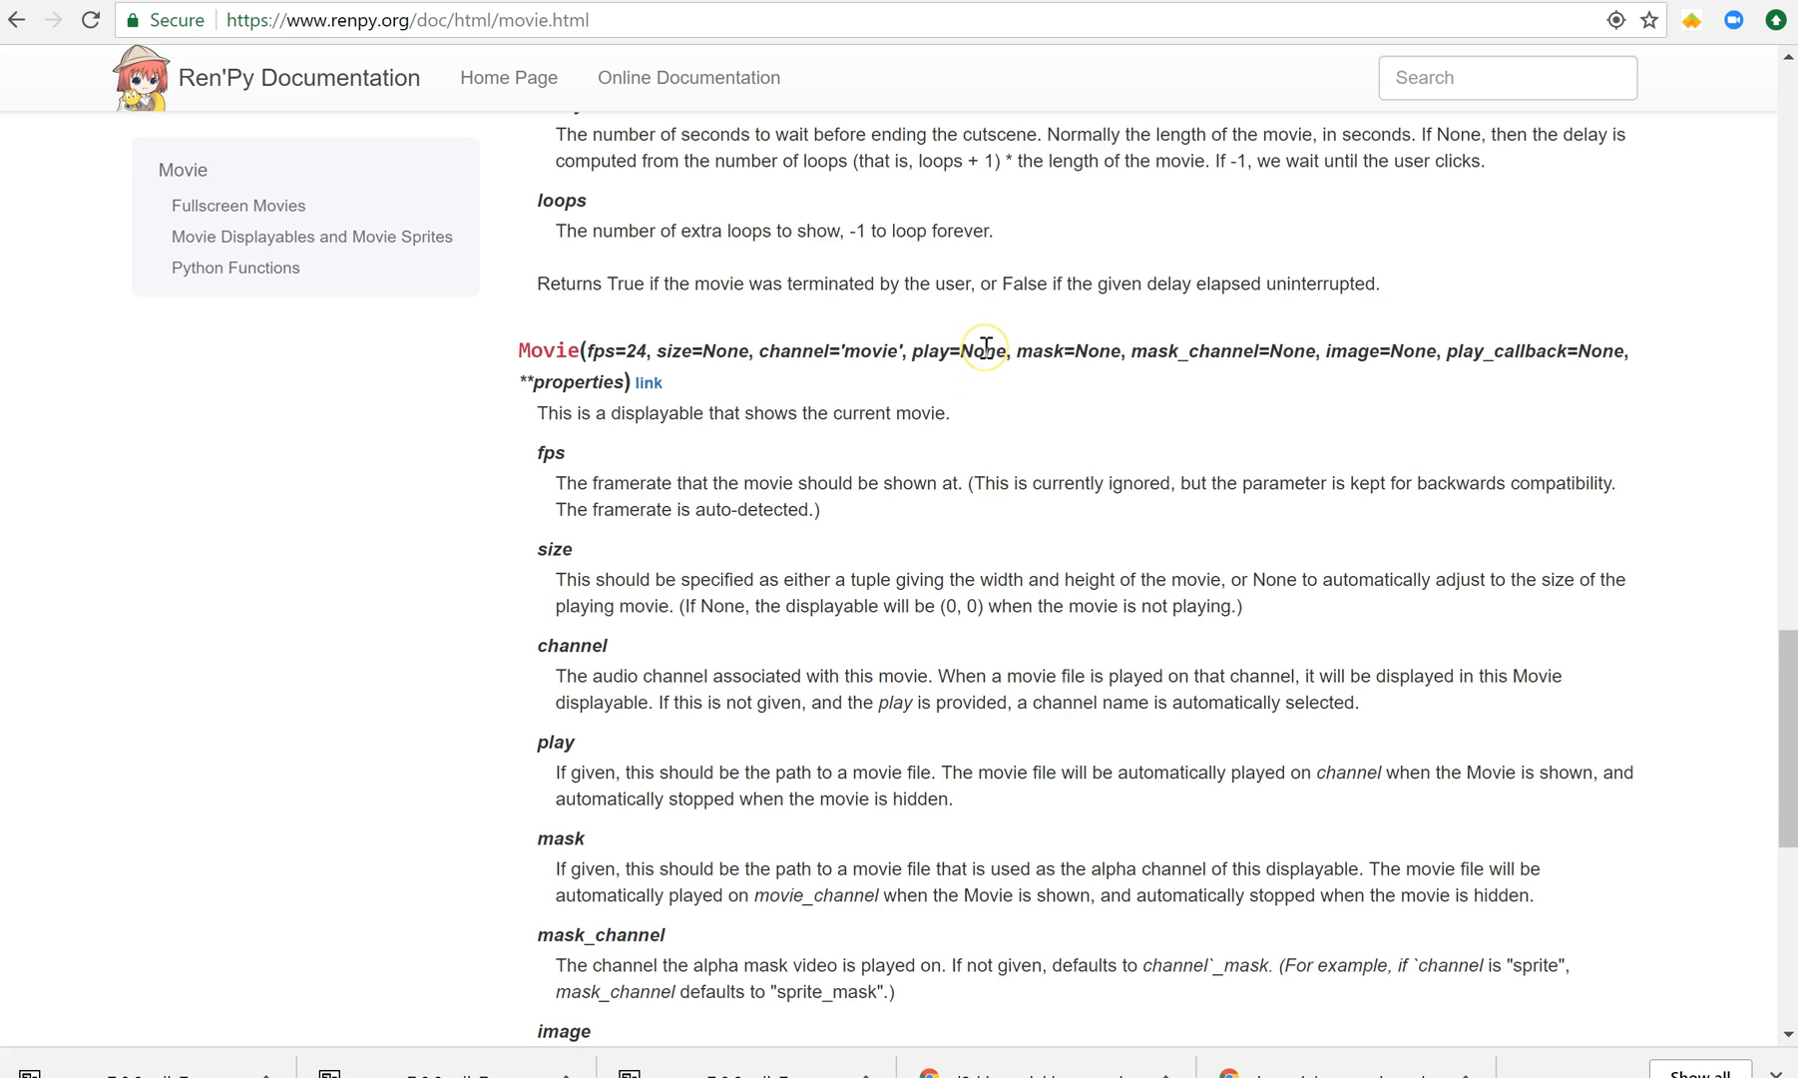
{"action": "mouse_move", "coordinate": [1062, 340]}
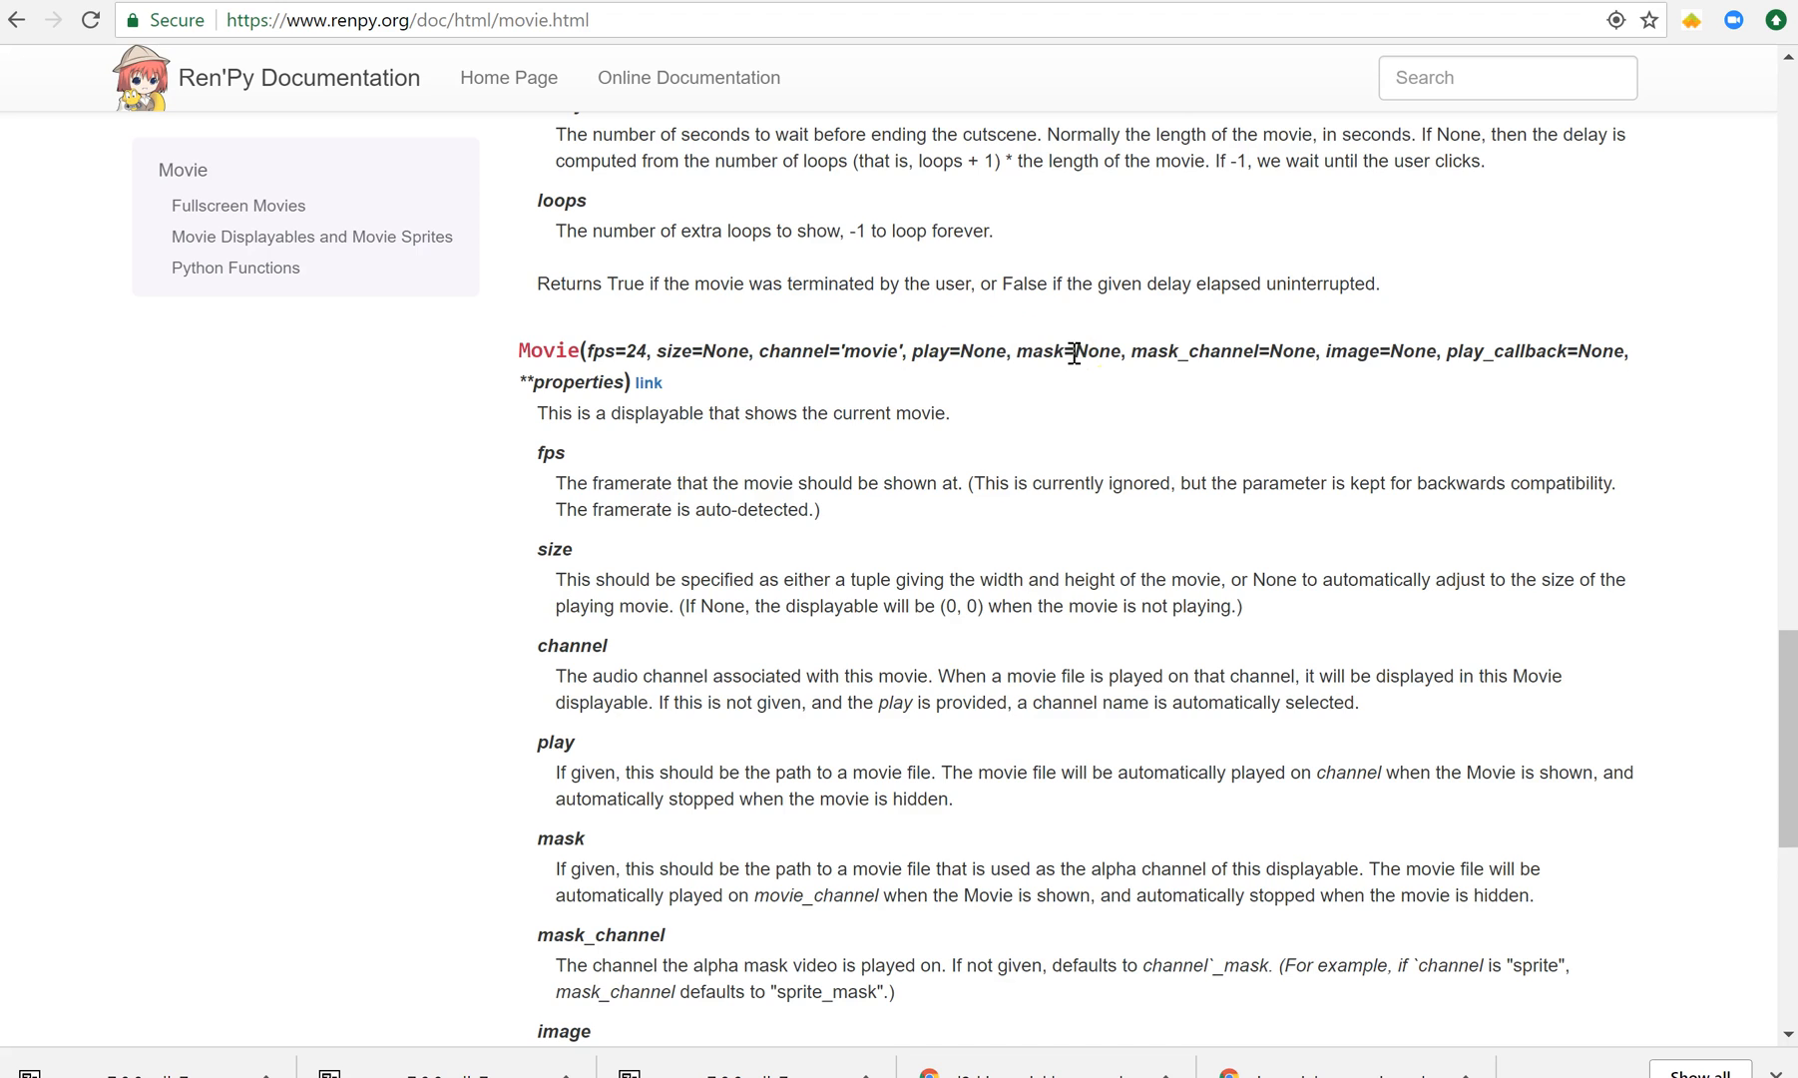
{"action": "mouse_move", "coordinate": [1122, 403]}
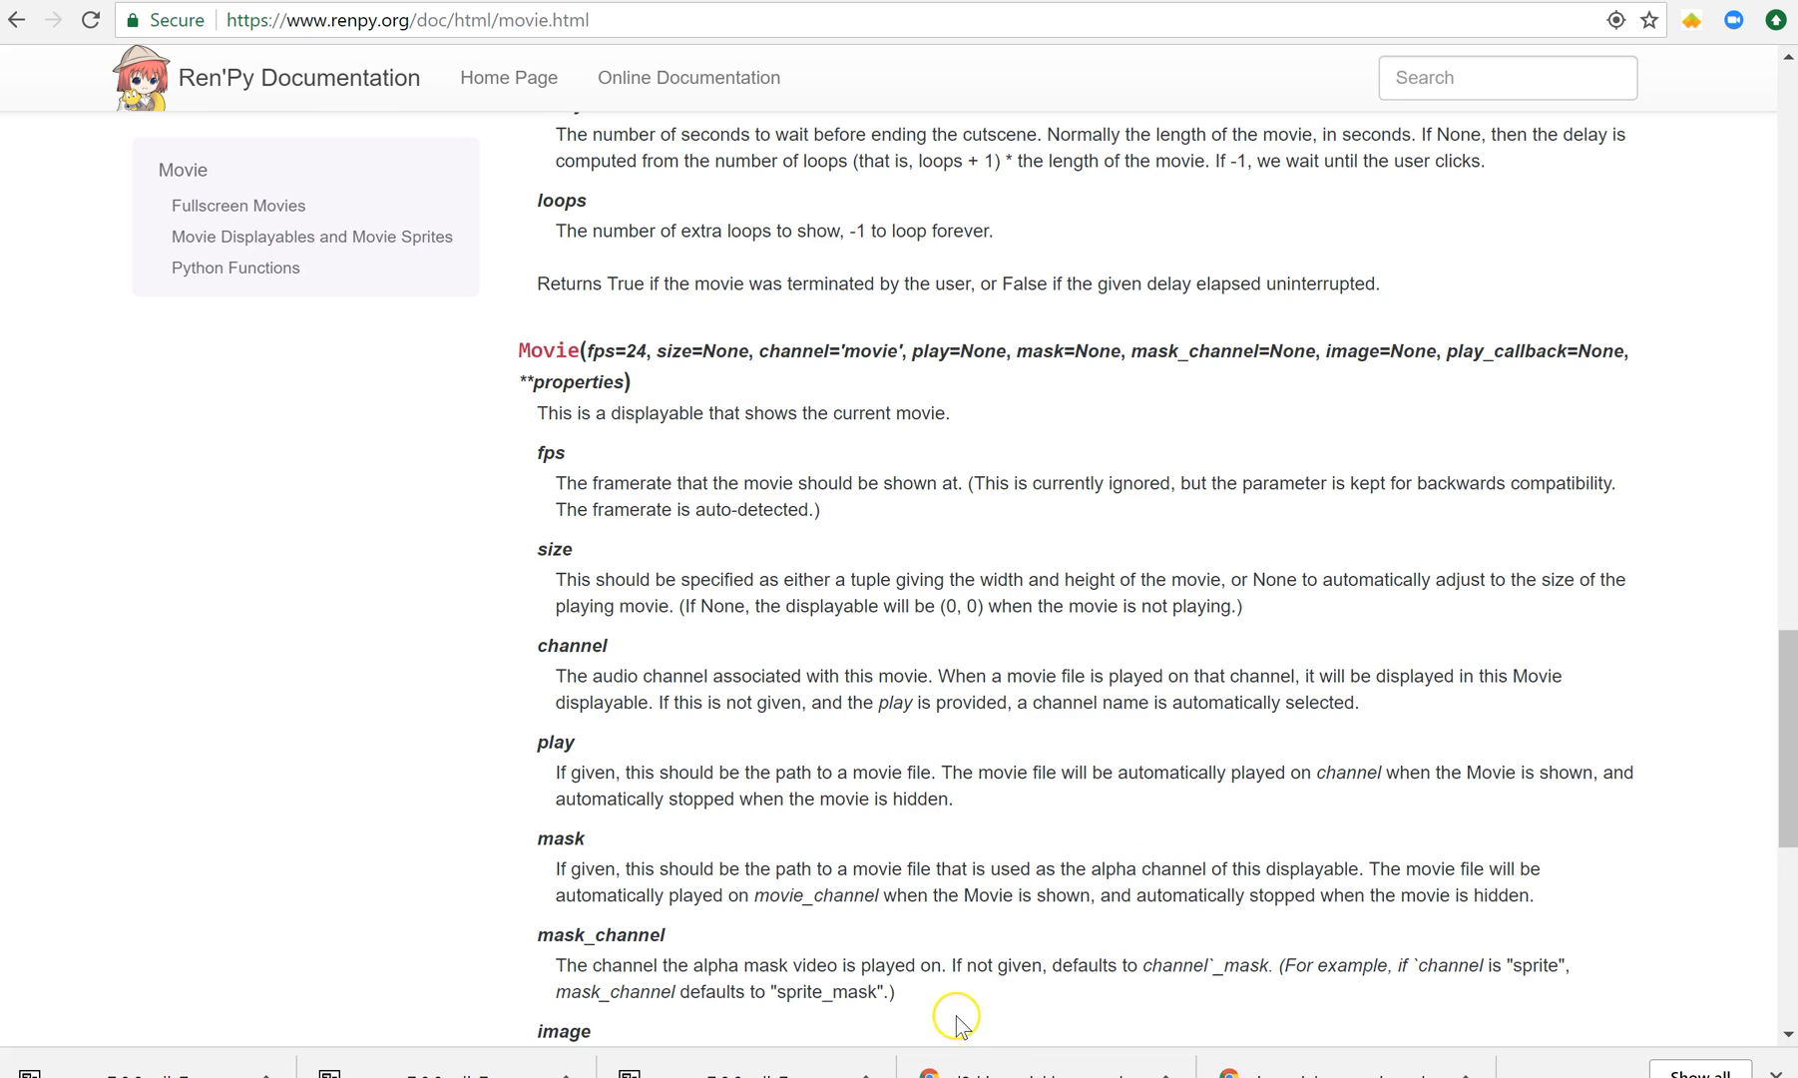
{"action": "mouse_move", "coordinate": [954, 935]}
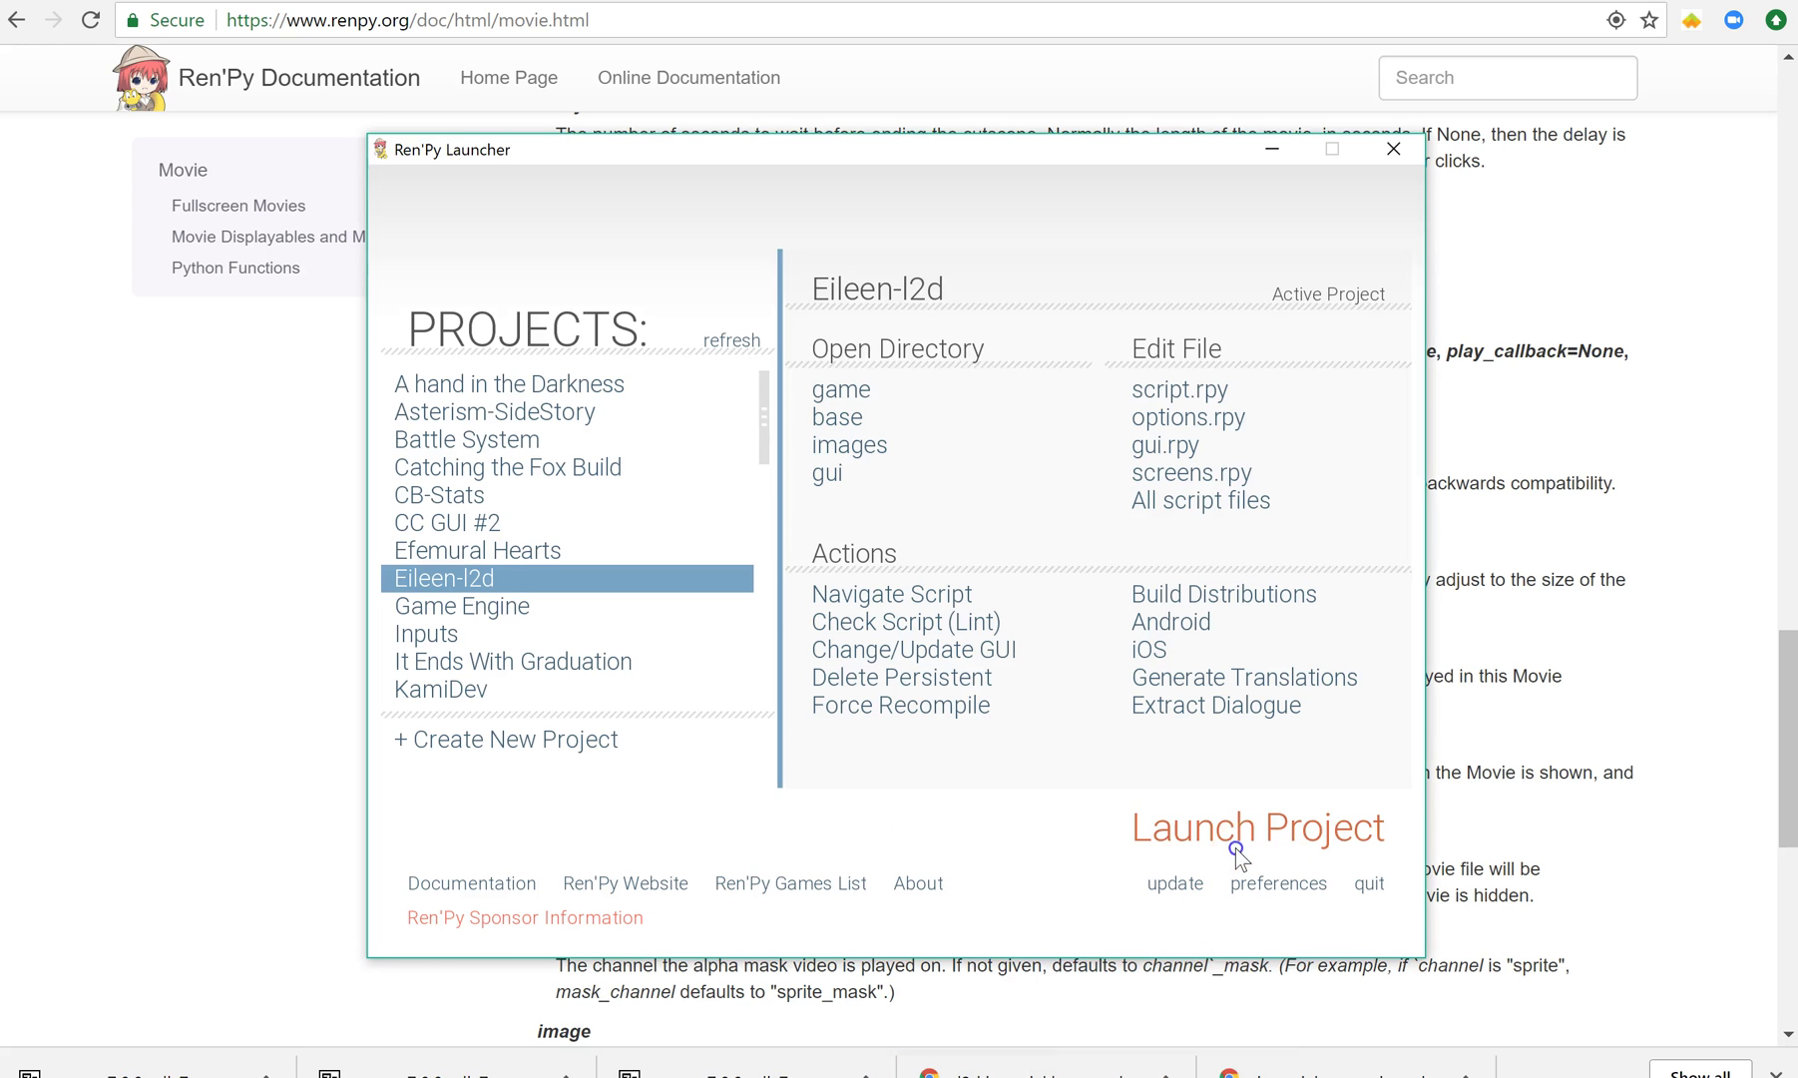
- Run the Eileen-l2d game, start a new playthrough of Eileen's lines, then quit
{"action": "left_click", "coordinate": [1258, 826]}
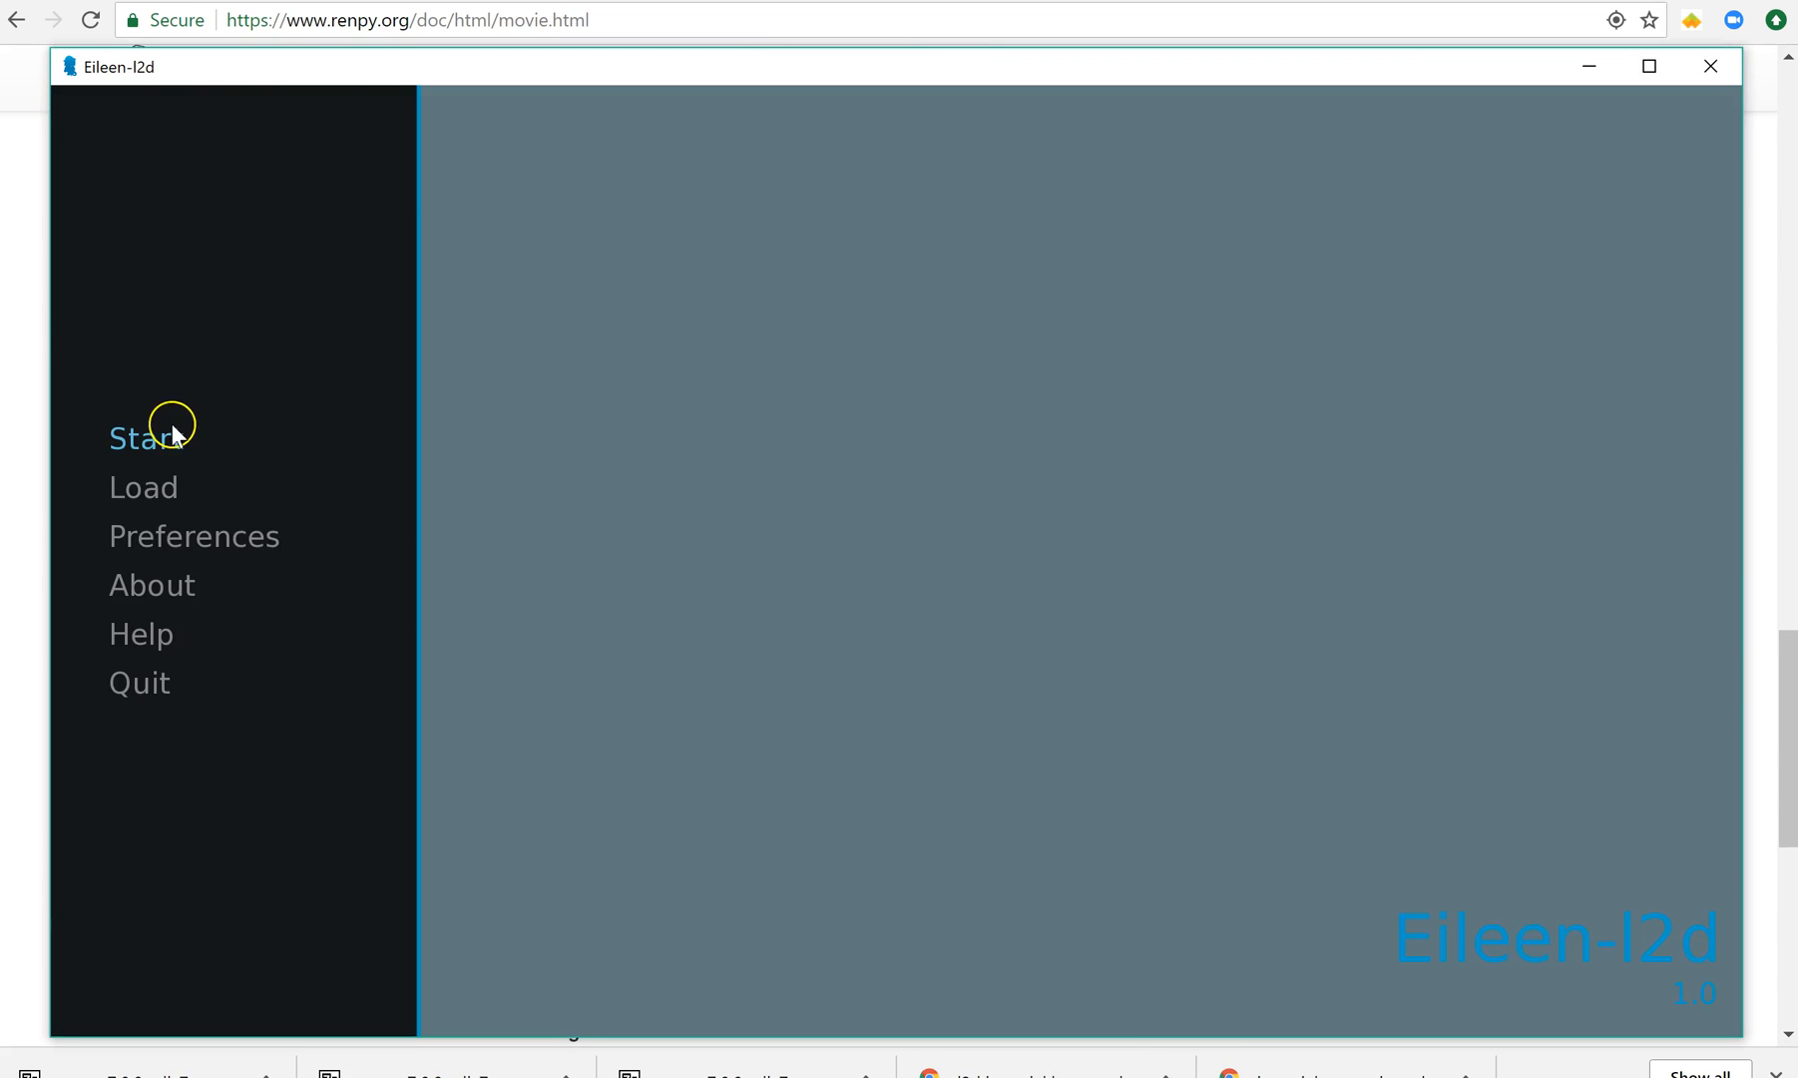
{"action": "left_click", "coordinate": [132, 437]}
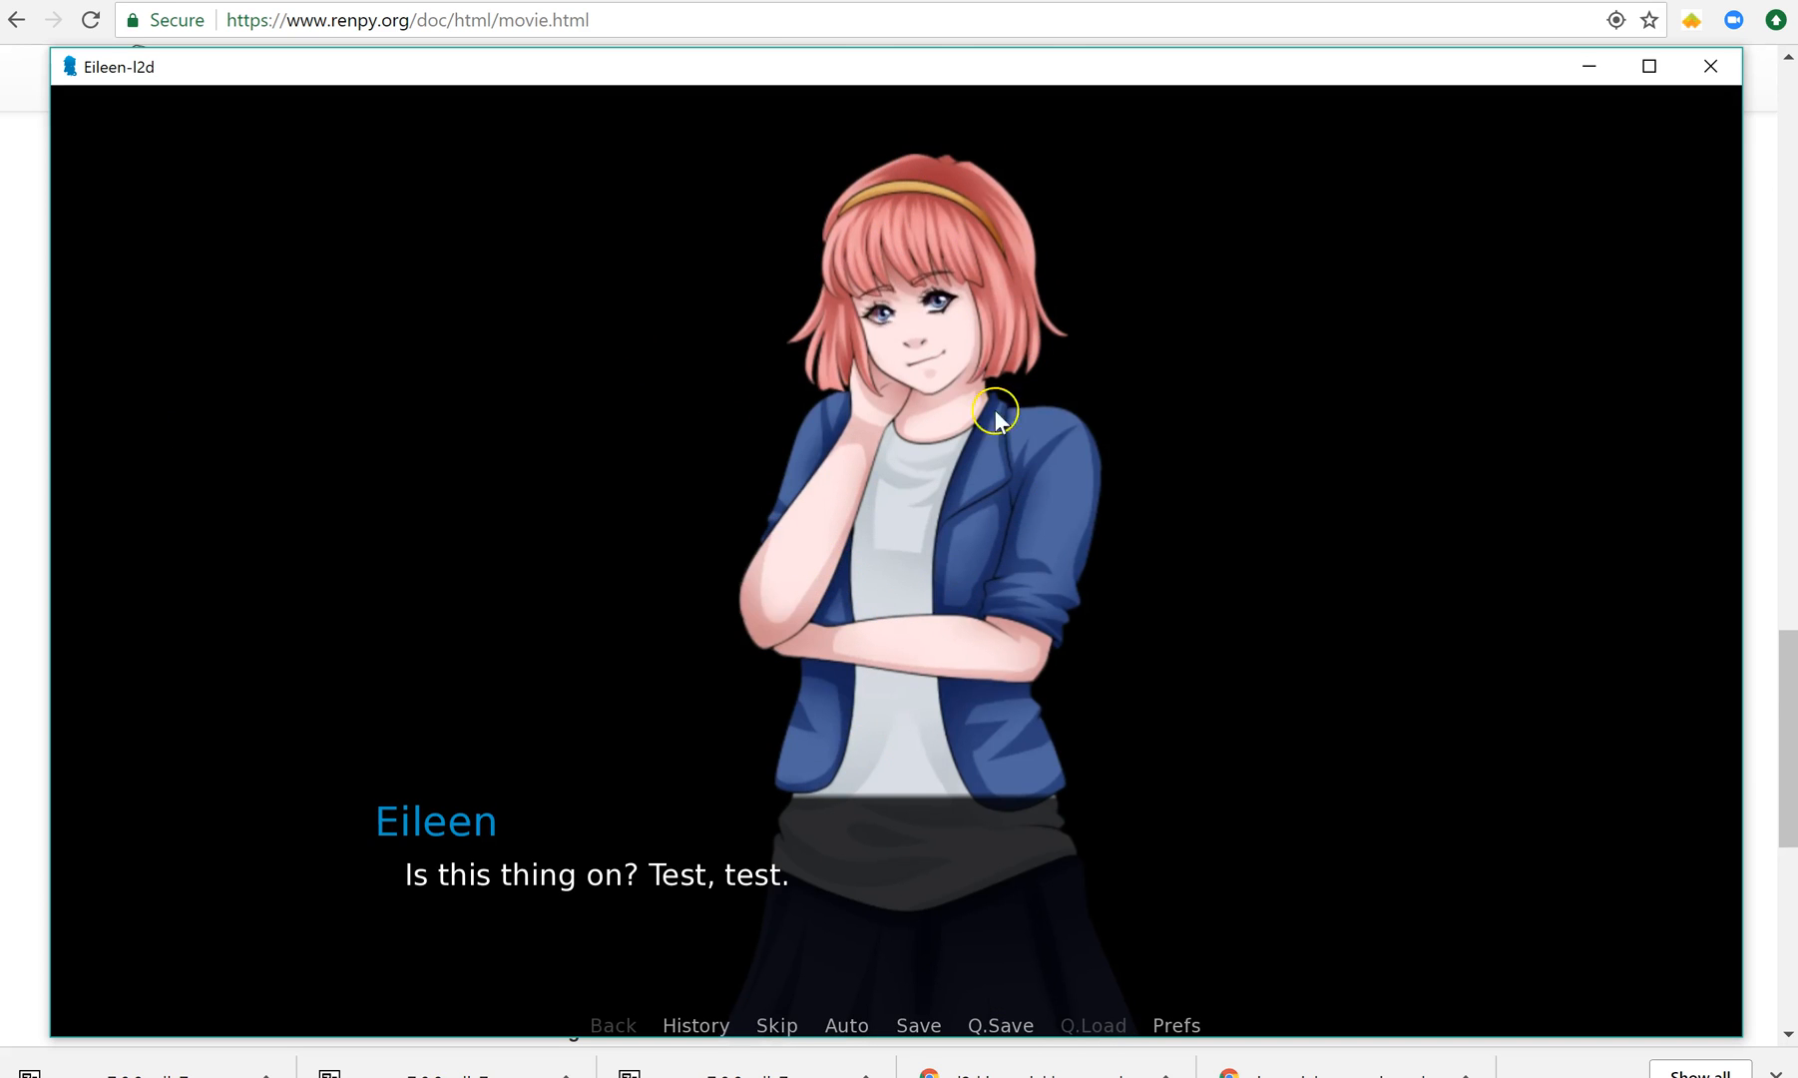
{"action": "mouse_move", "coordinate": [982, 599]}
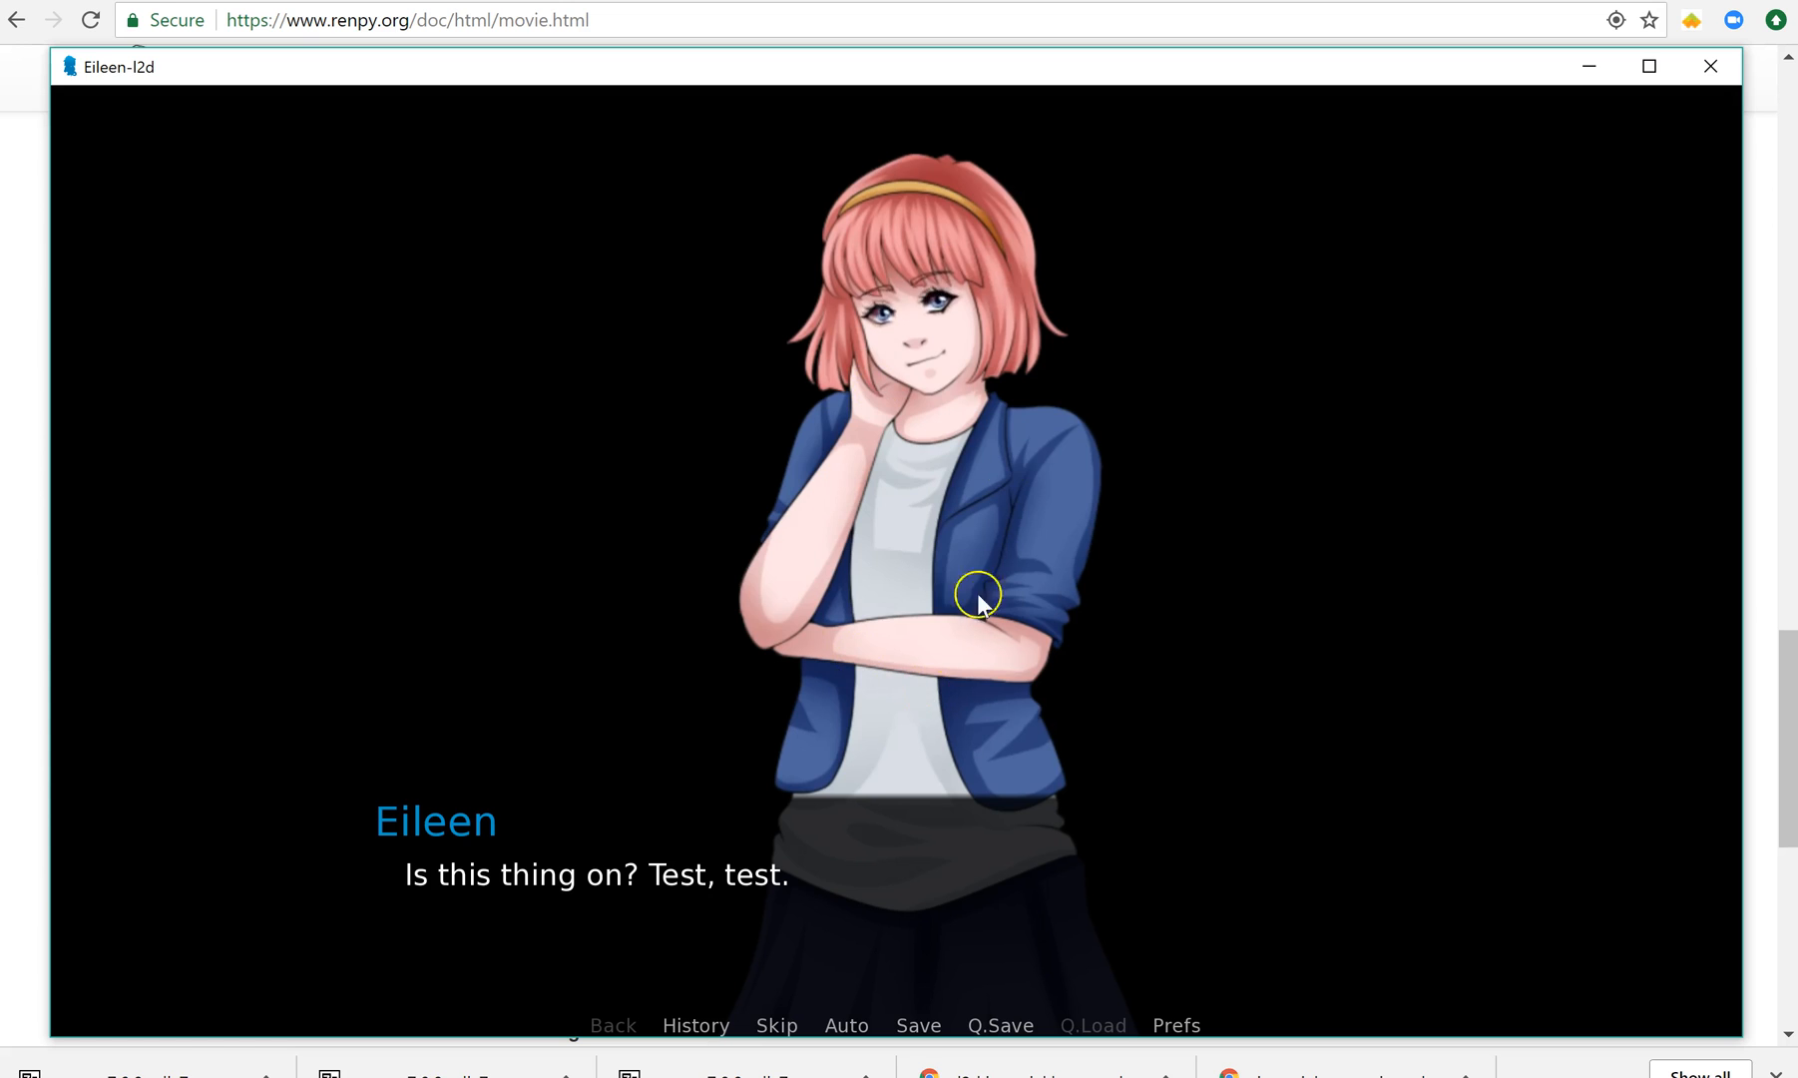
{"action": "mouse_move", "coordinate": [667, 333]}
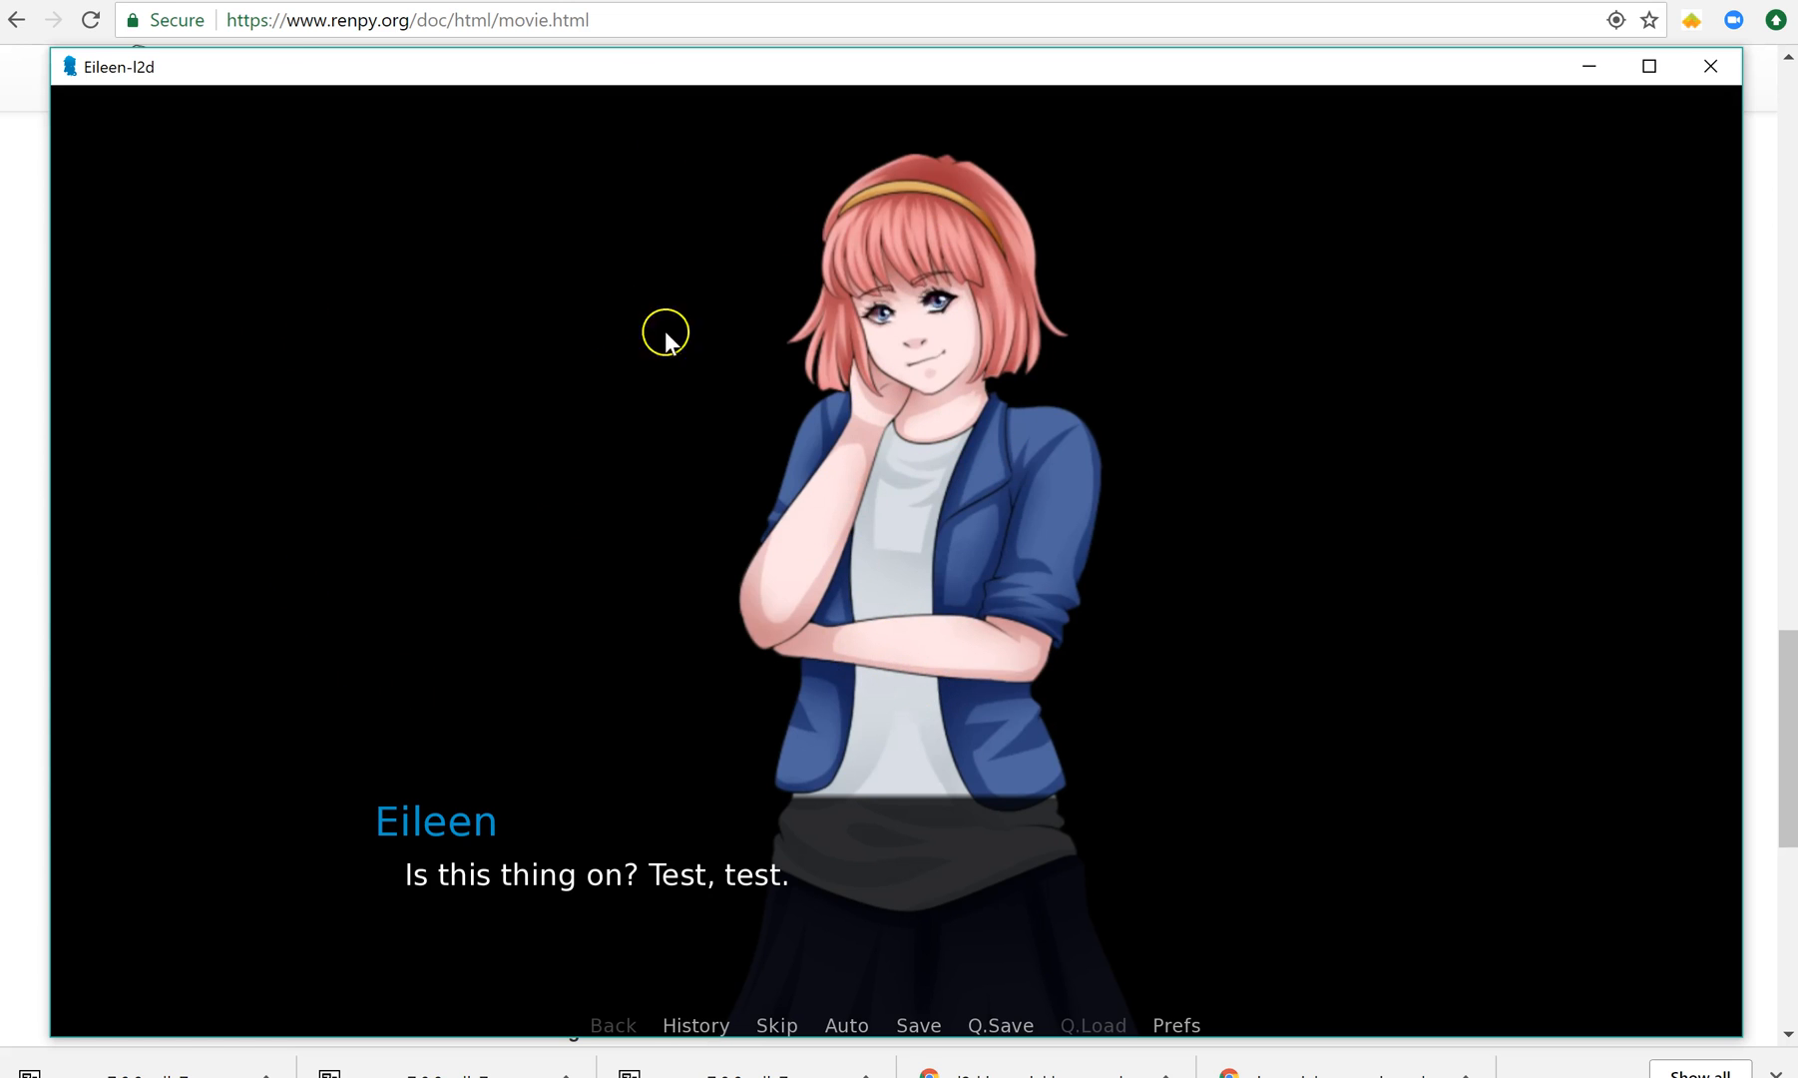
{"action": "mouse_move", "coordinate": [684, 323]}
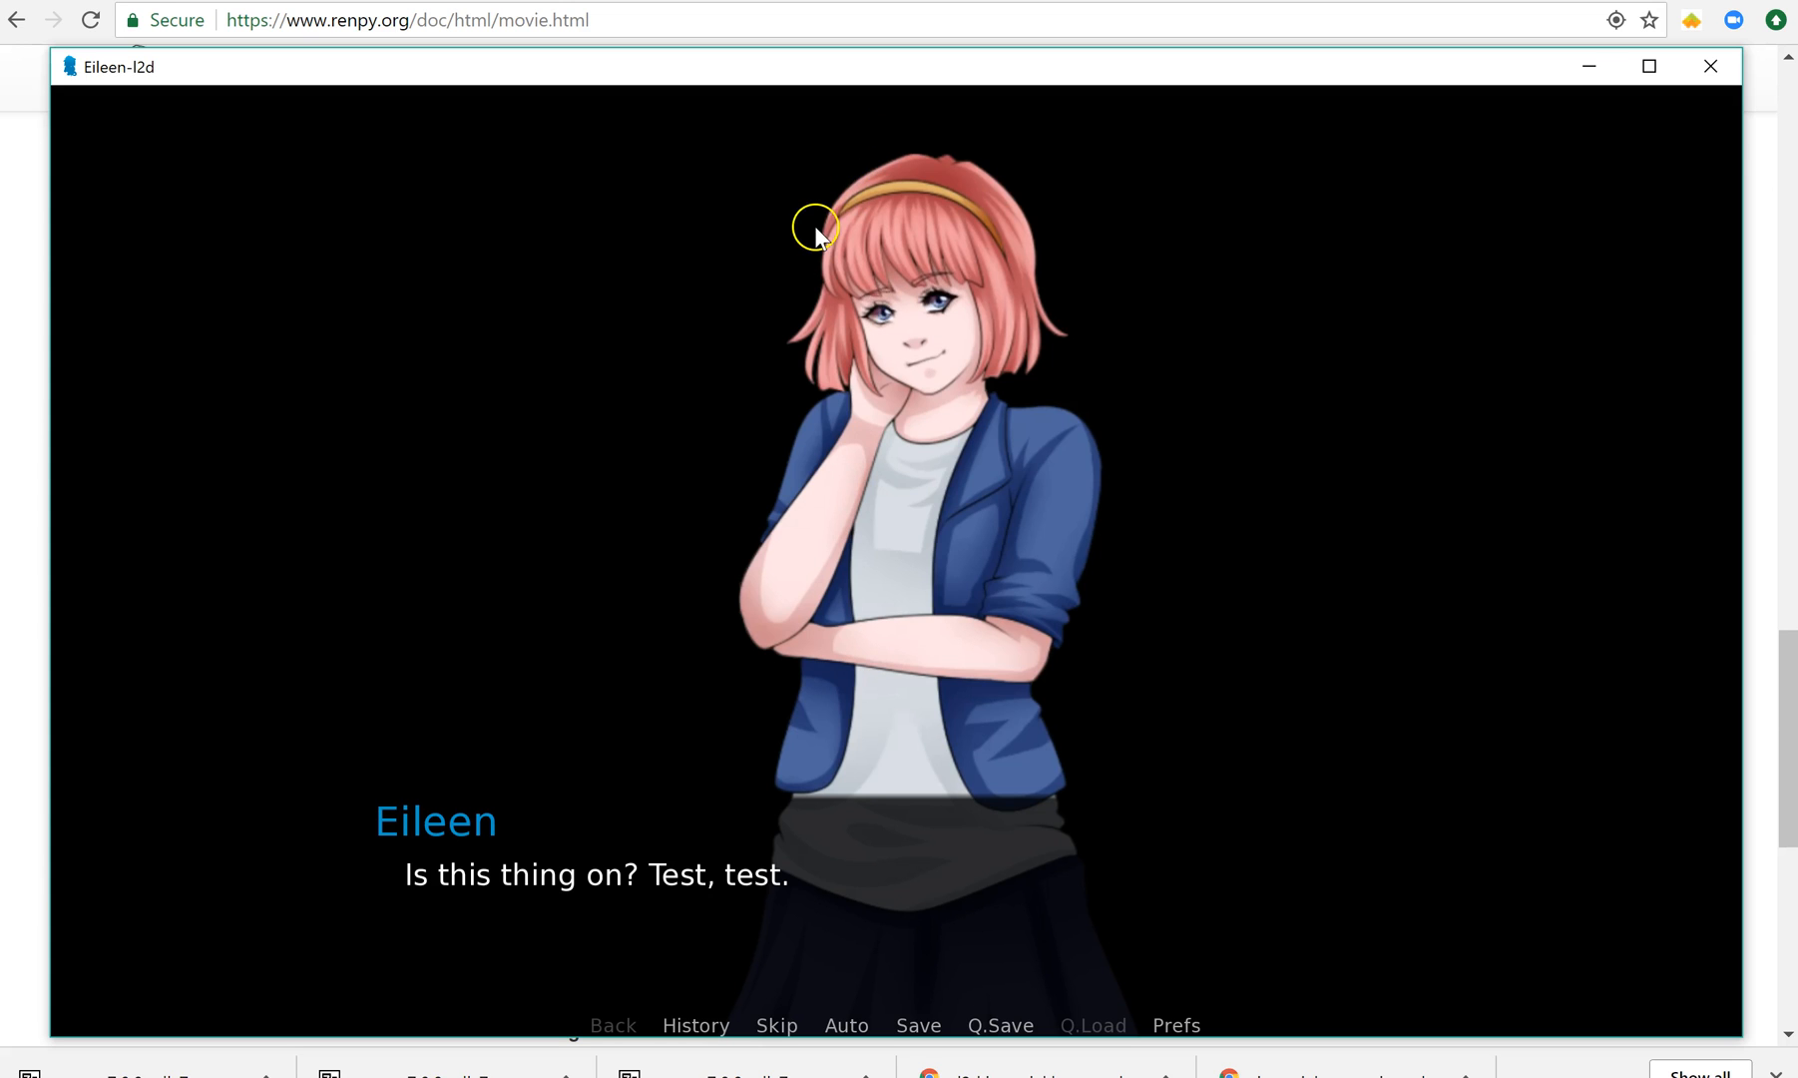
{"action": "mouse_move", "coordinate": [1164, 752]}
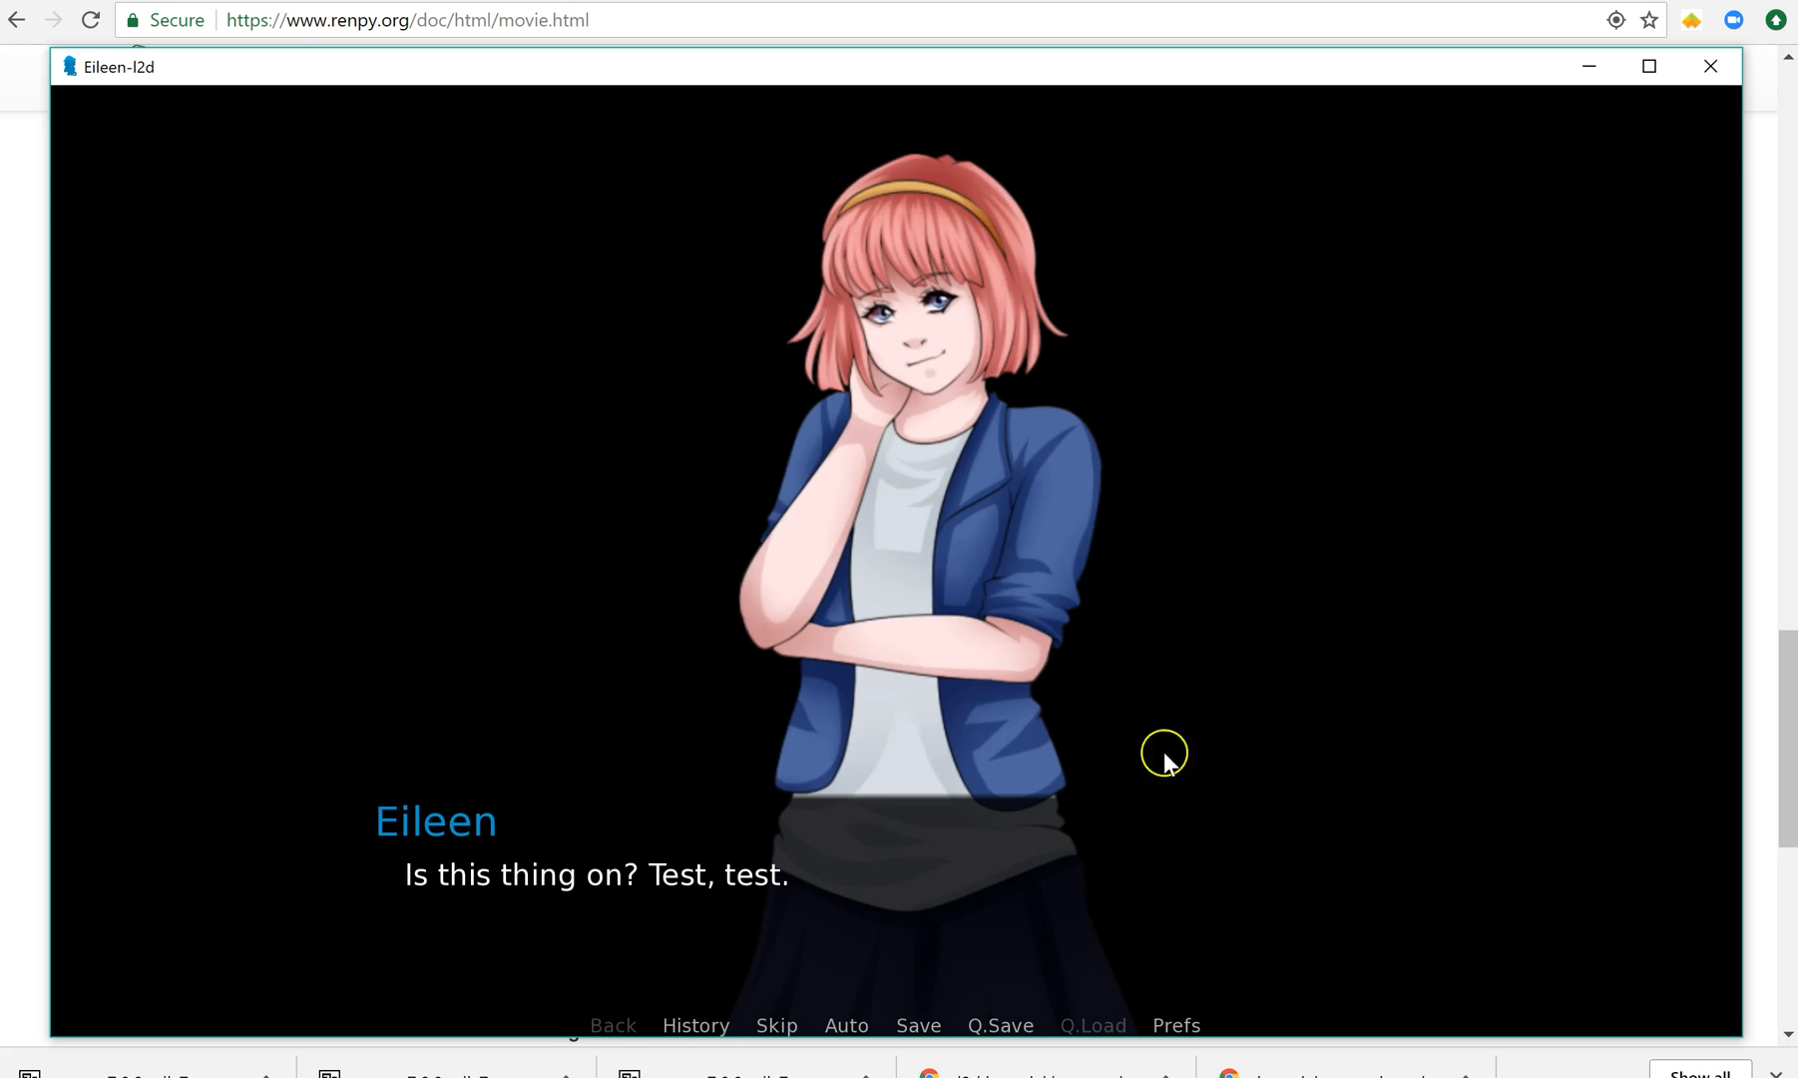
{"action": "mouse_move", "coordinate": [1328, 68]}
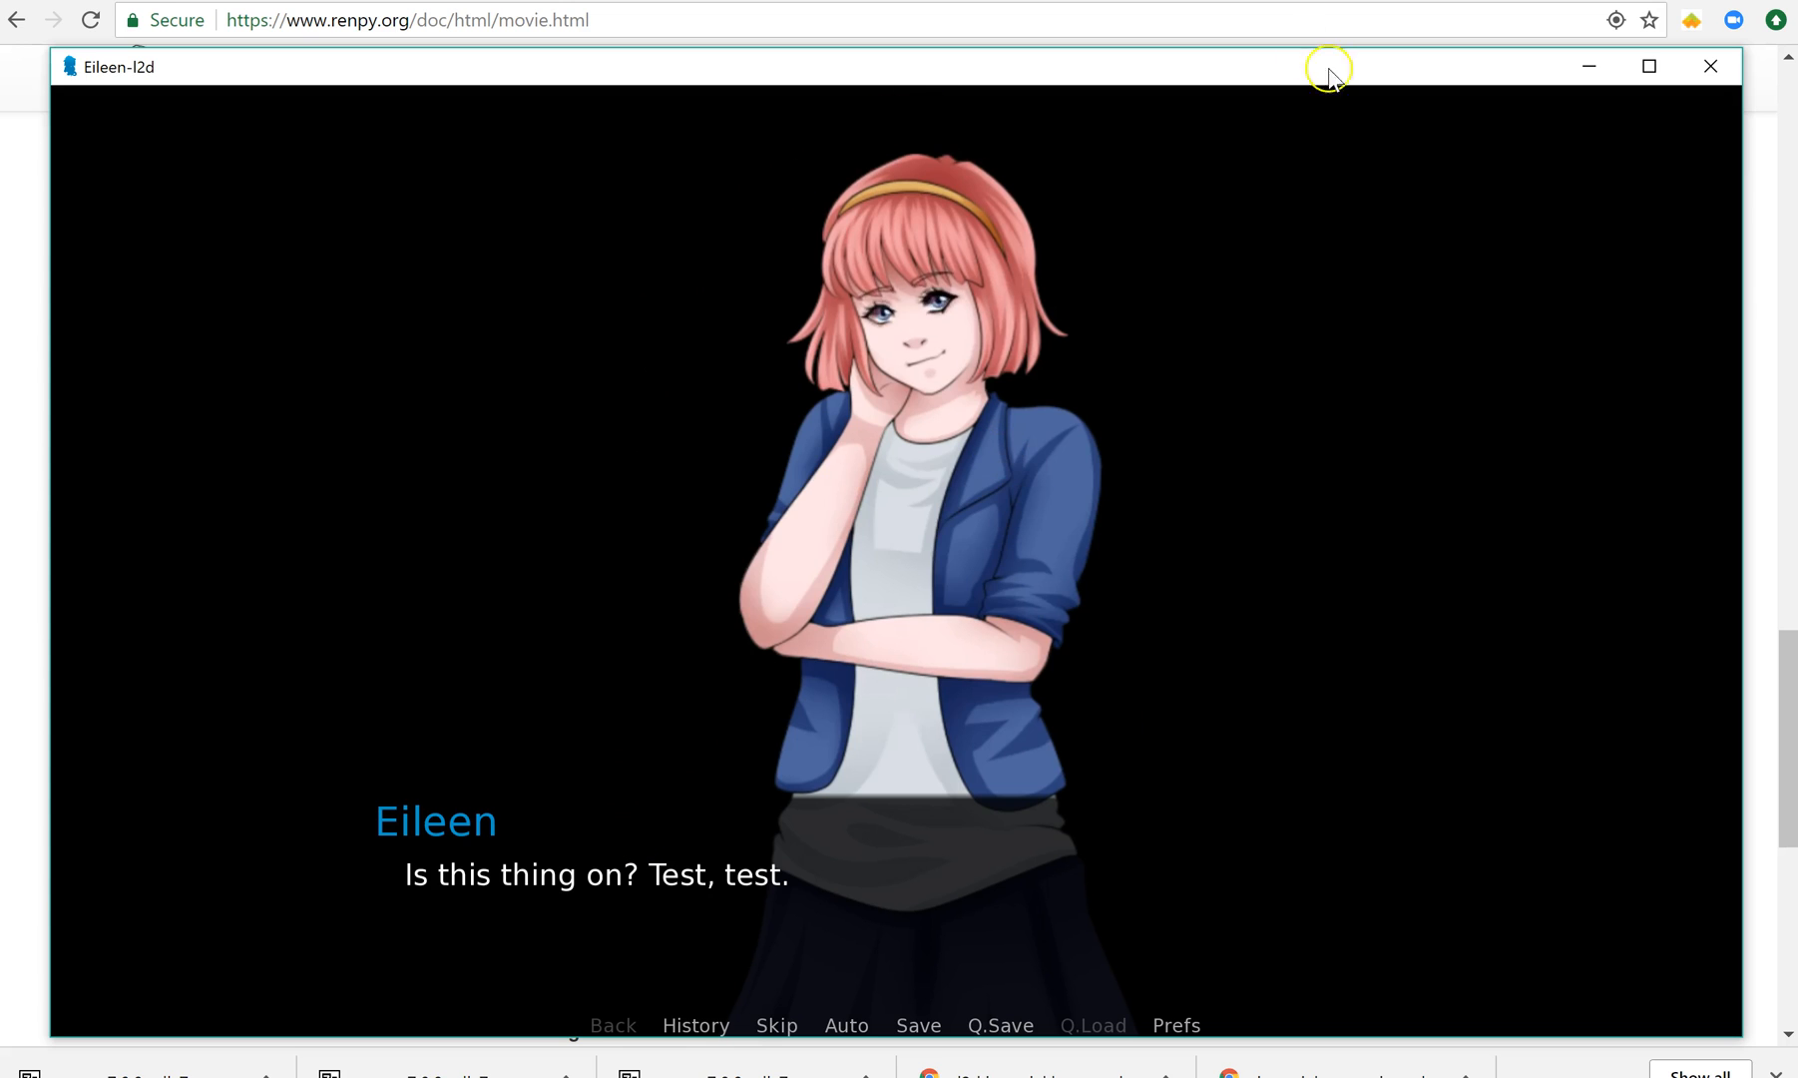
{"action": "mouse_move", "coordinate": [723, 519]}
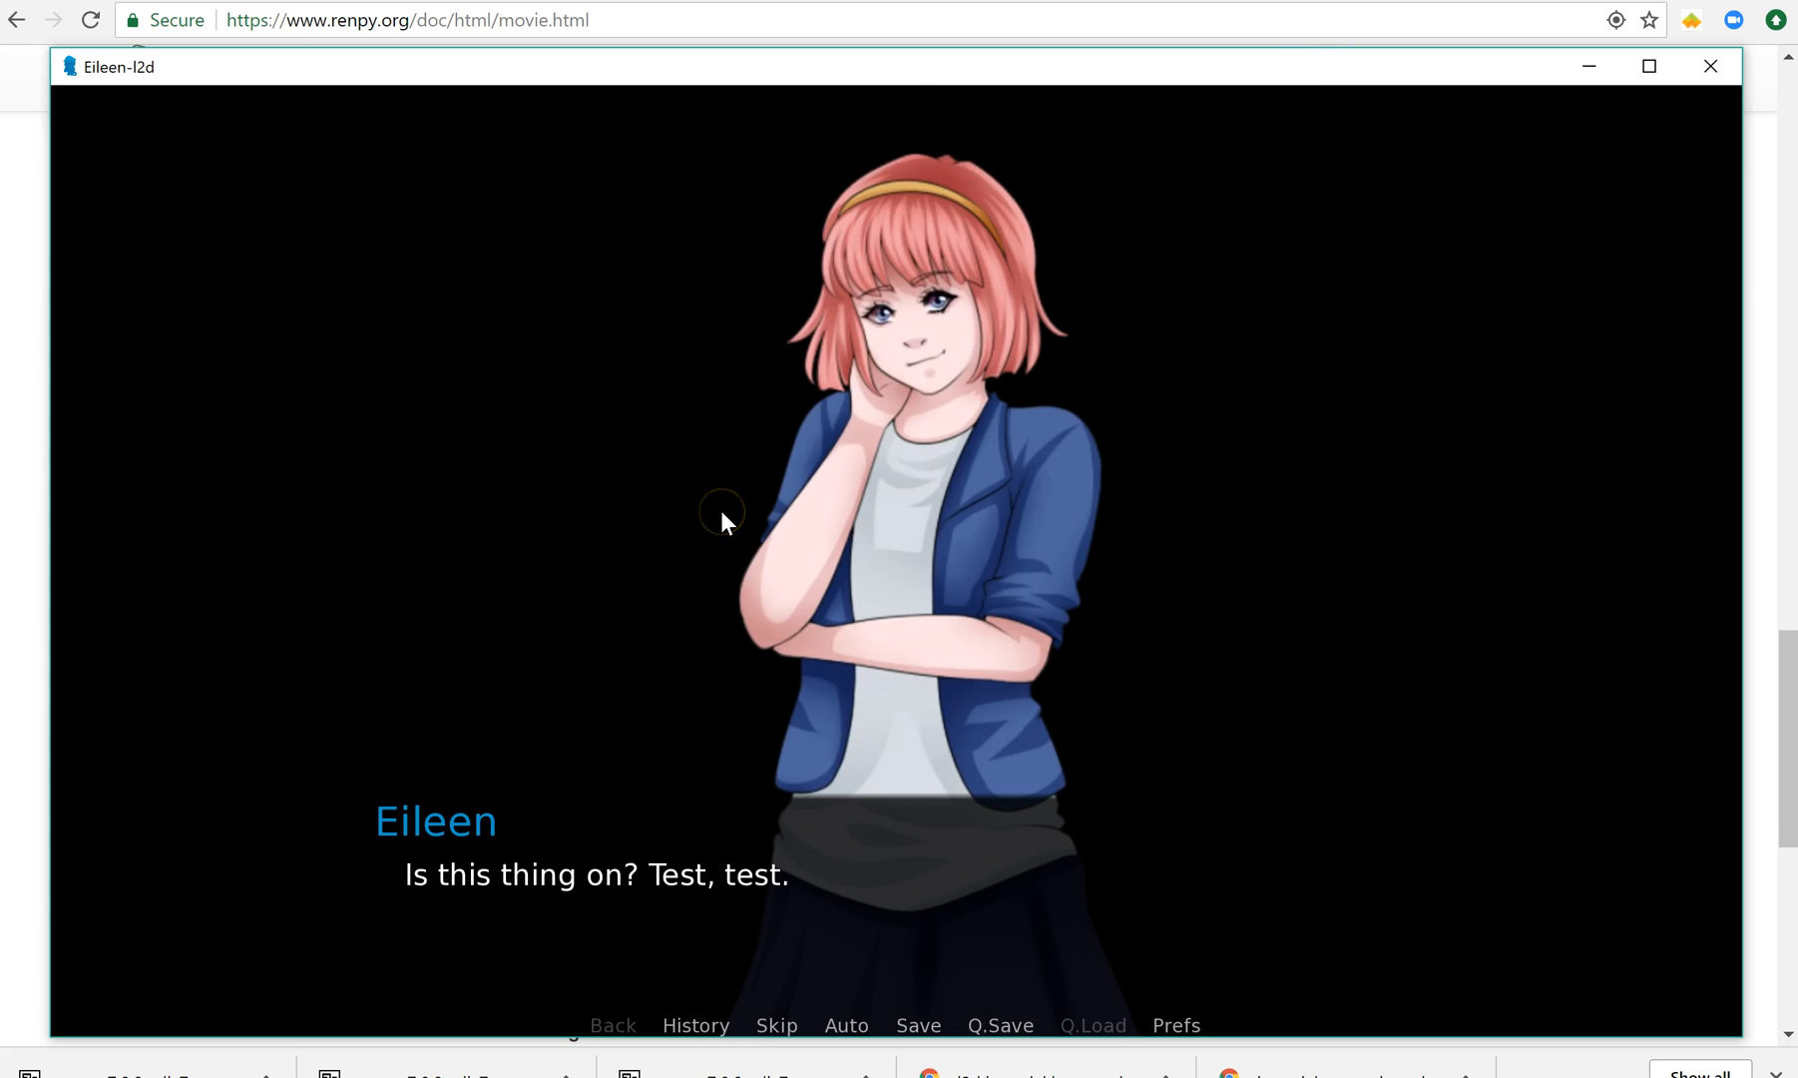
{"action": "mouse_move", "coordinate": [954, 258]}
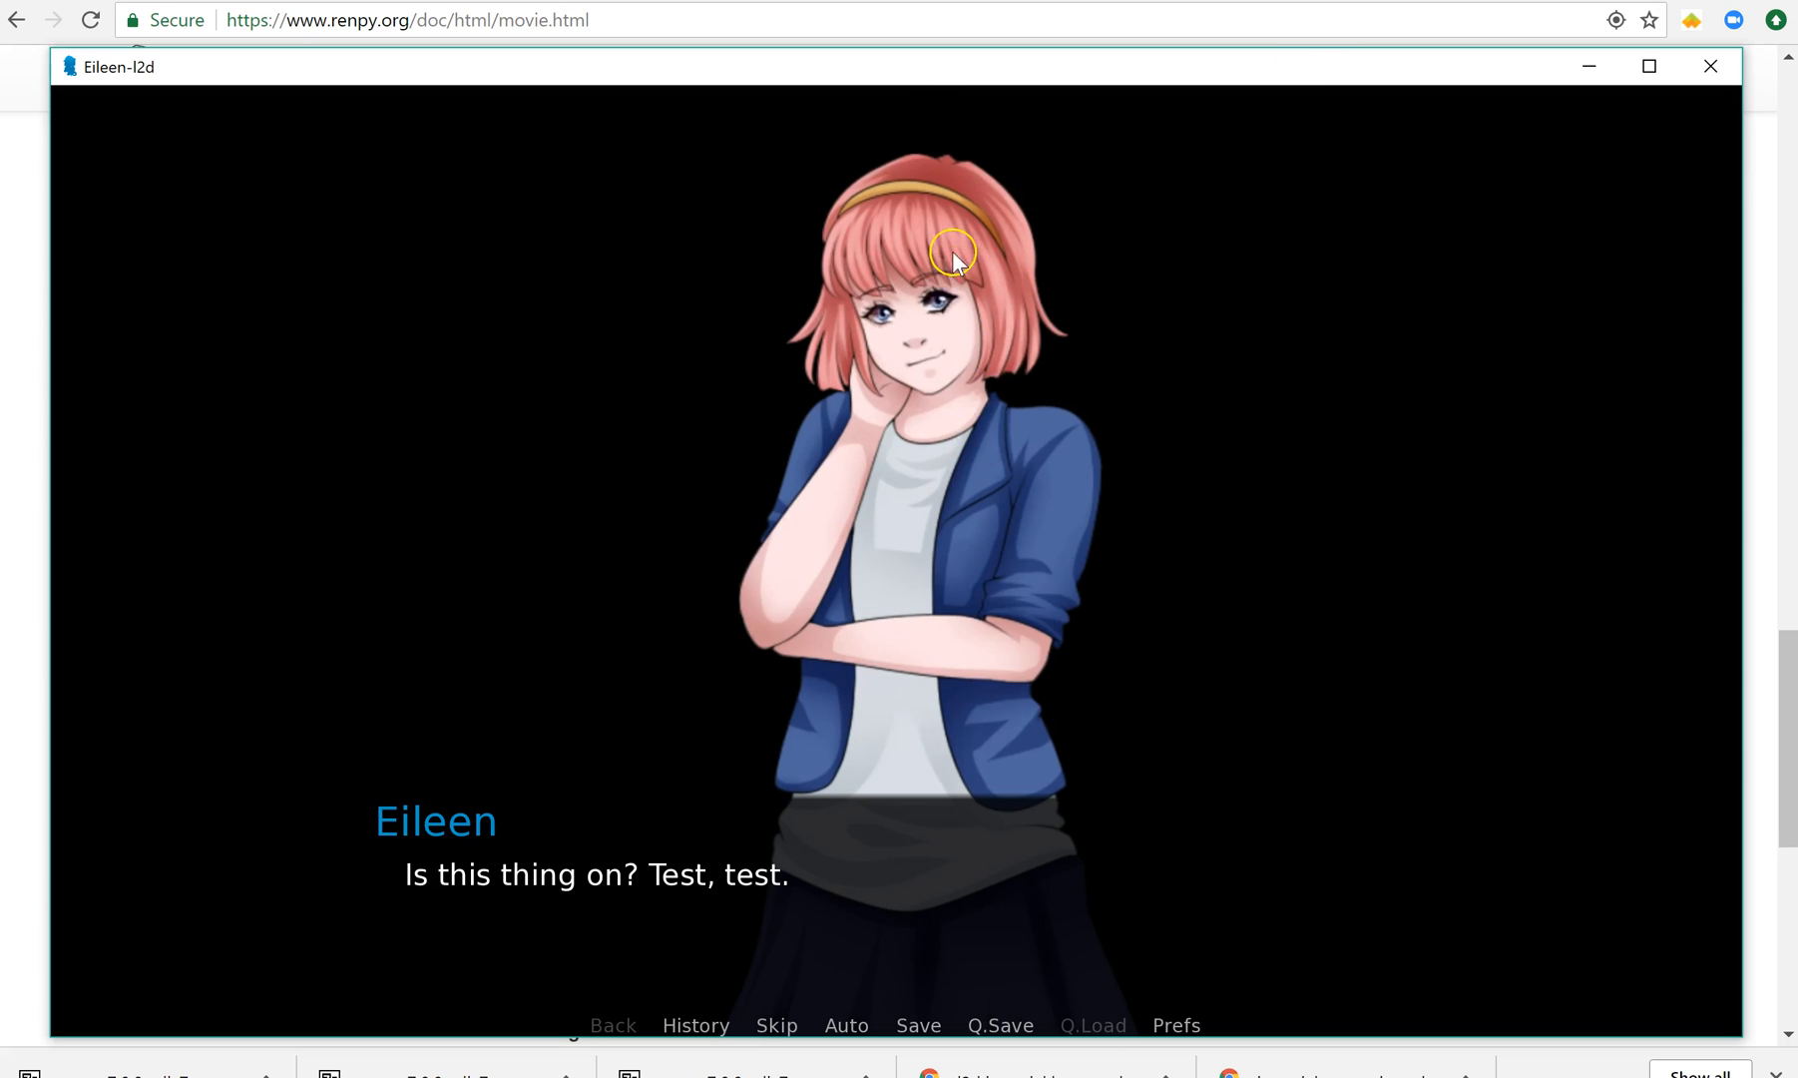
{"action": "mouse_move", "coordinate": [1203, 394]}
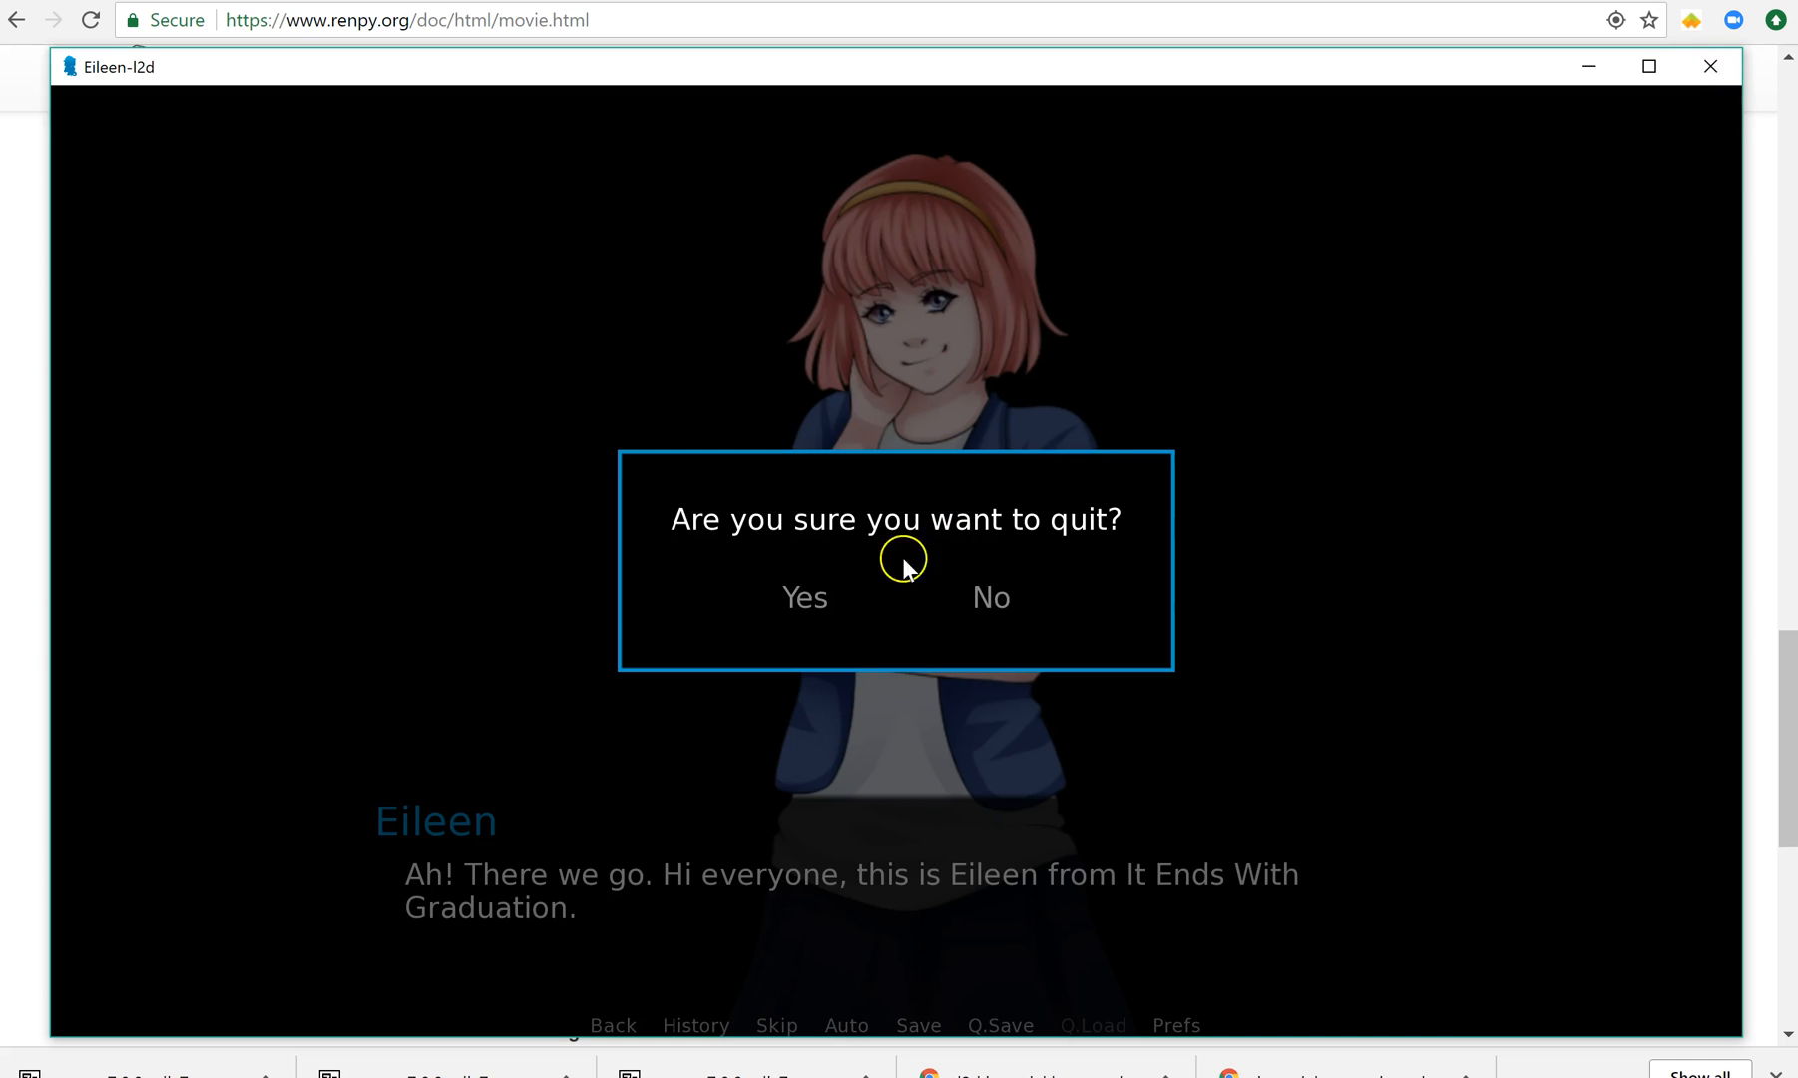
{"action": "left_click", "coordinate": [804, 596]}
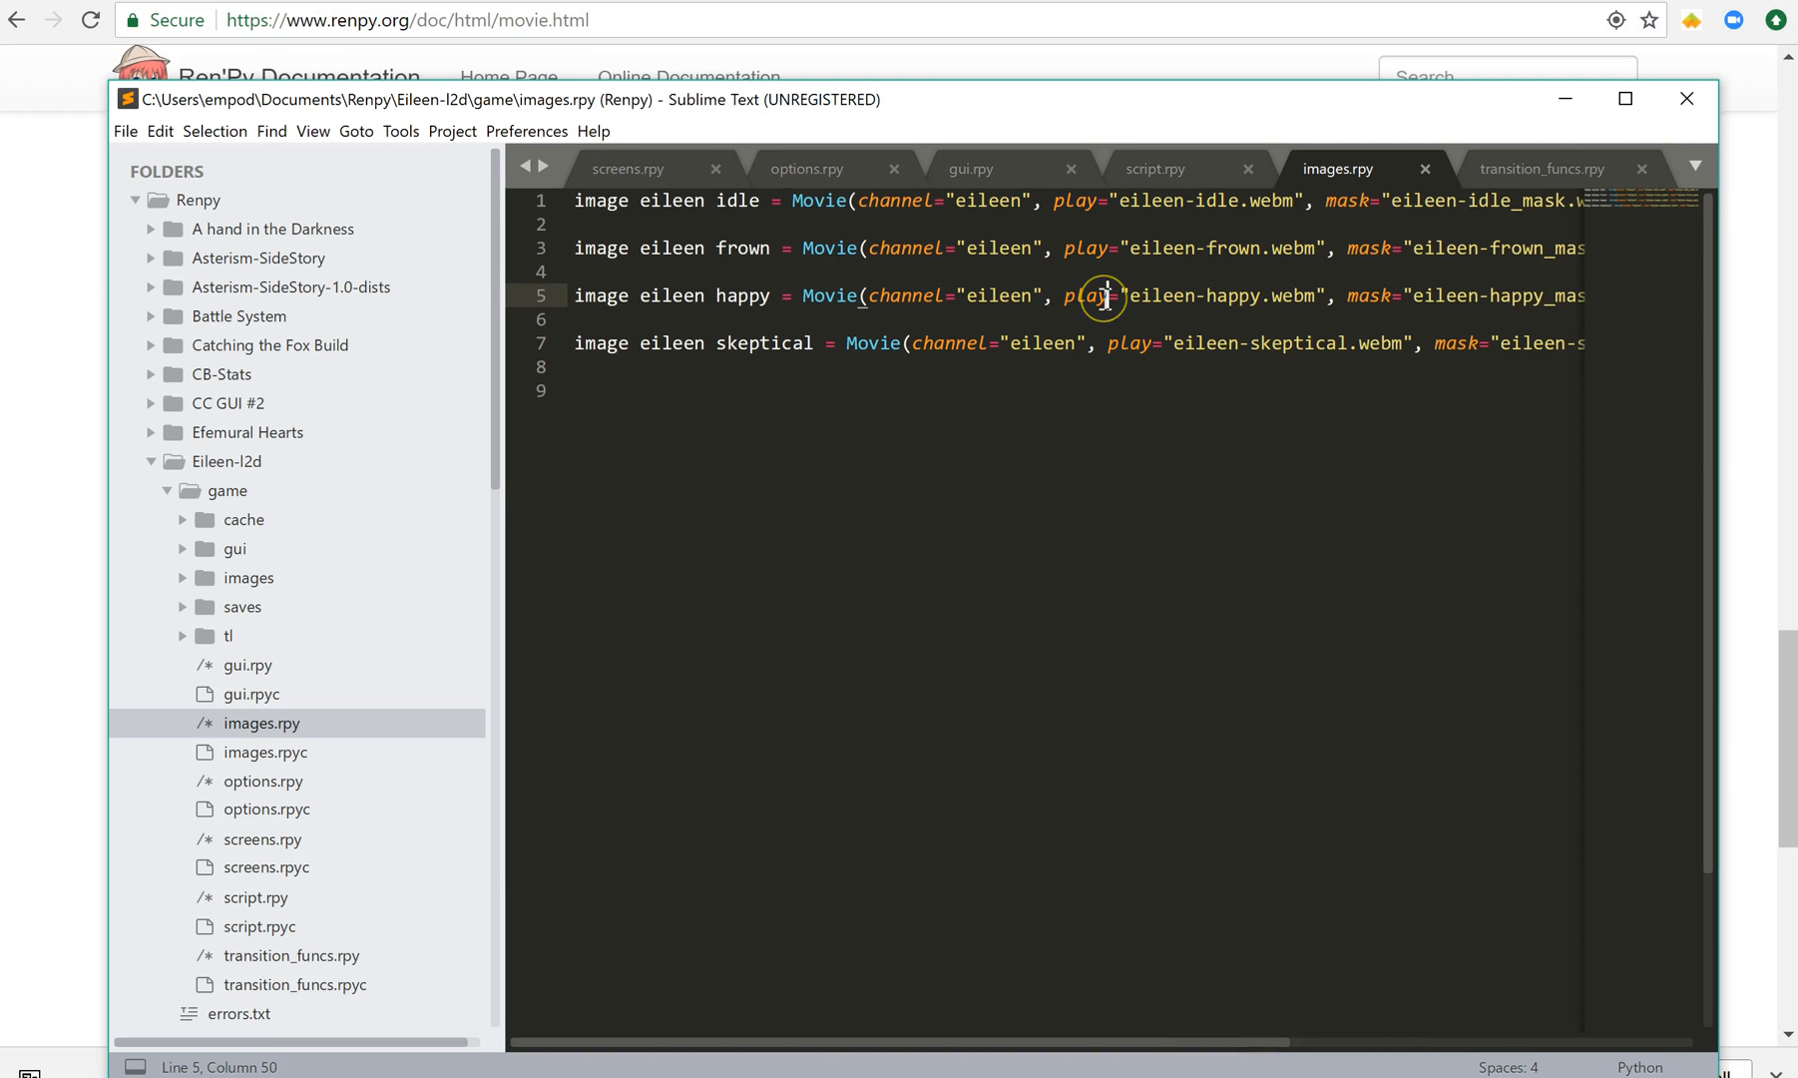
- View play_callback=queue_eileen on the happy definition, then switch to transition_funcs.rpy
{"action": "left_click", "coordinate": [1518, 296]}
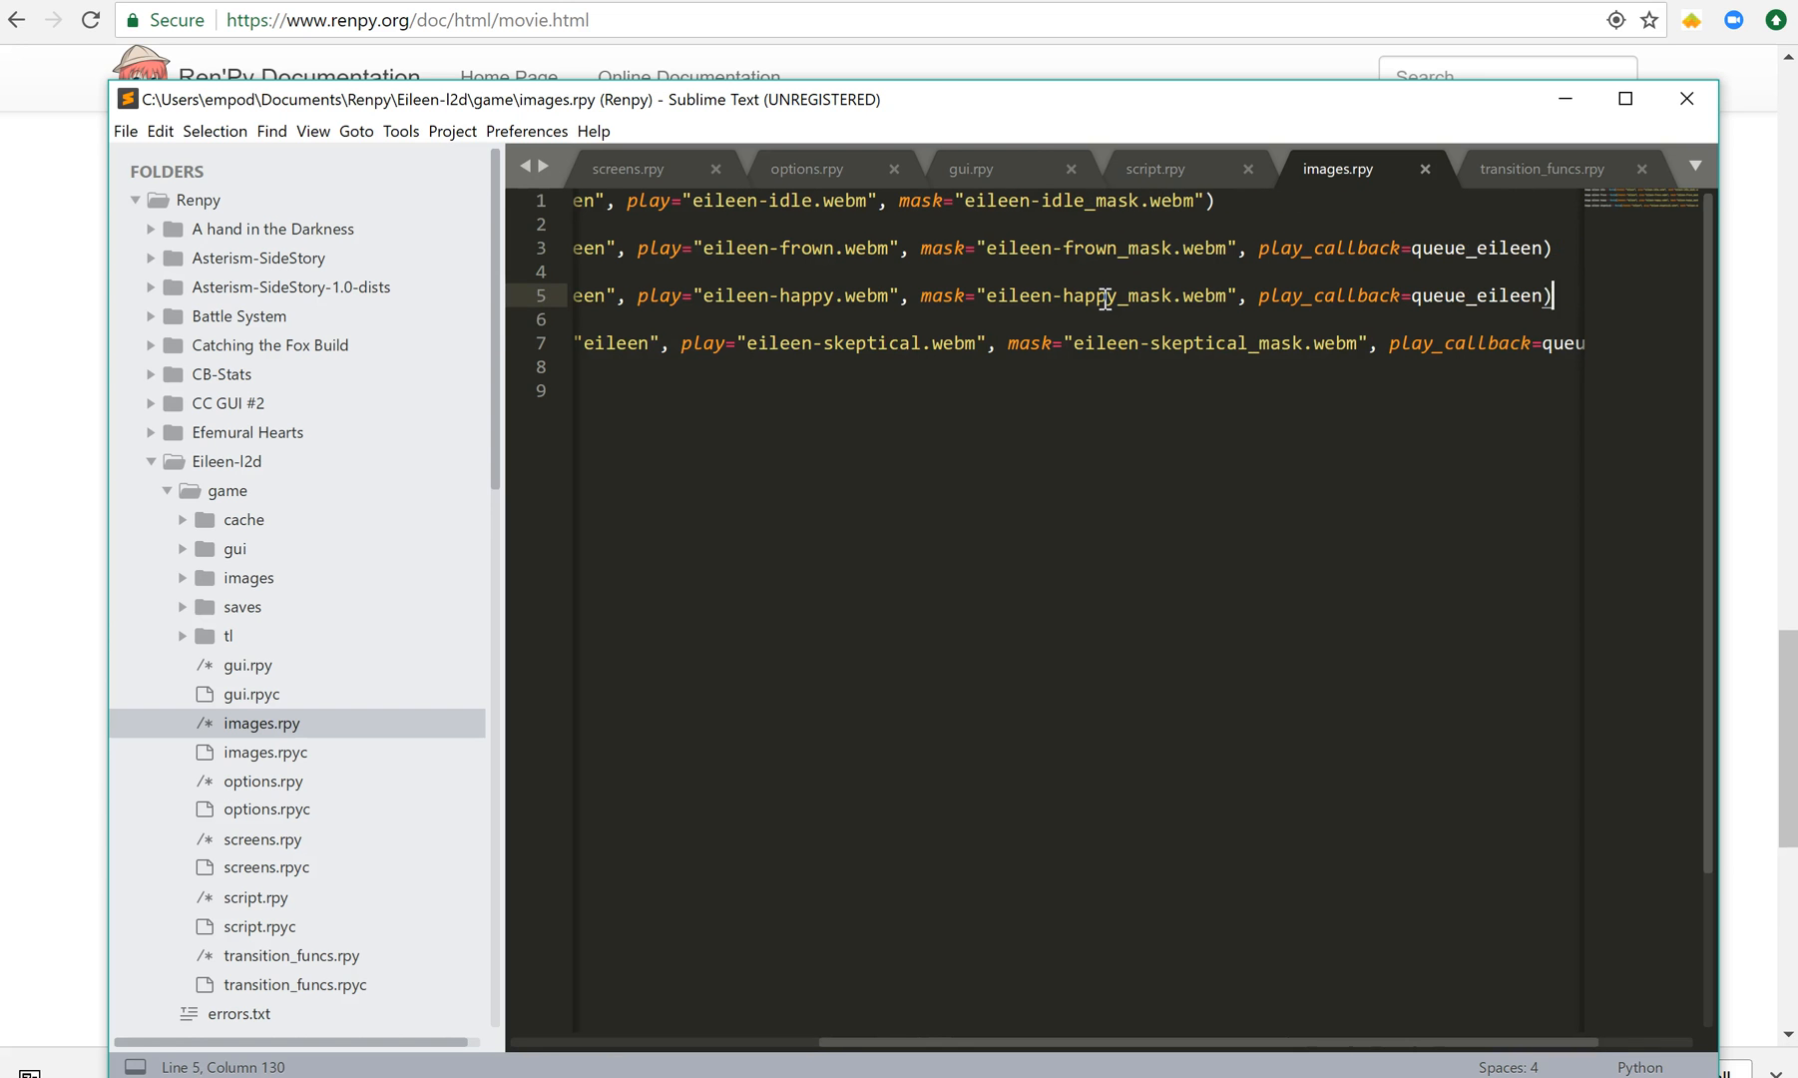
{"action": "mouse_move", "coordinate": [1541, 159]}
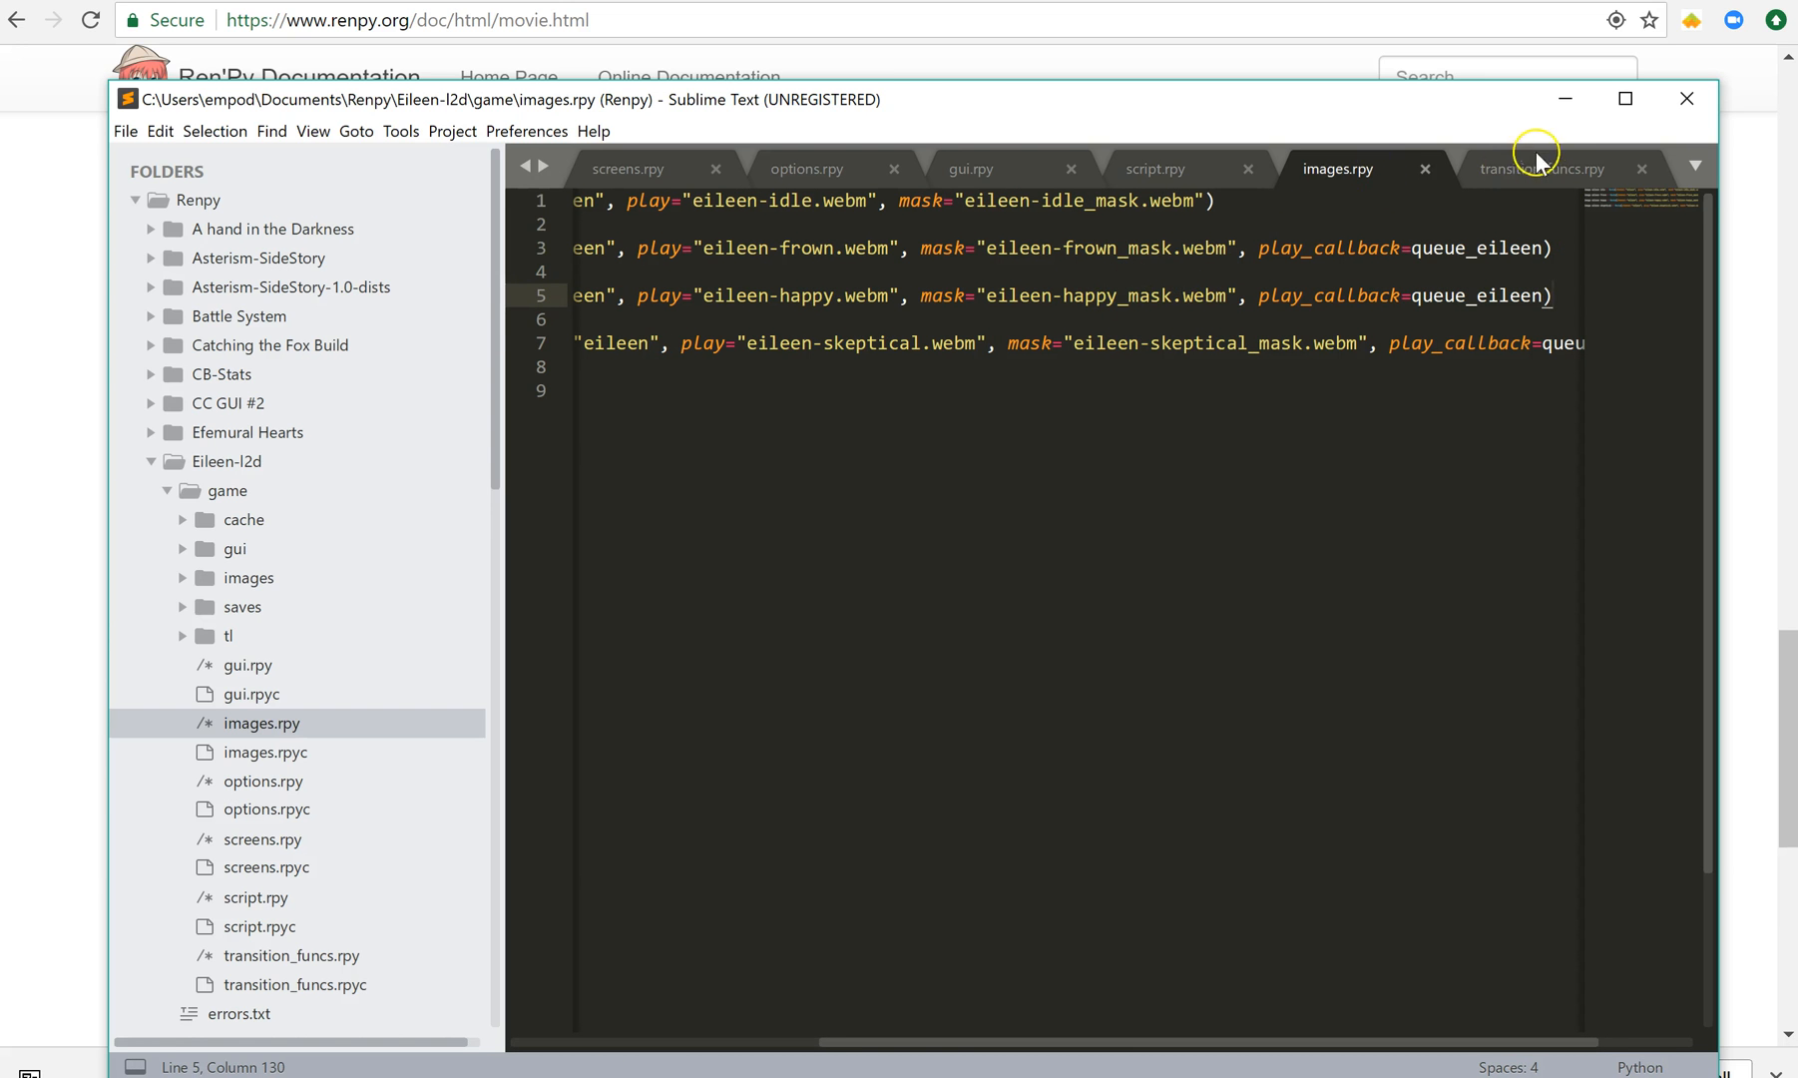
{"action": "left_click", "coordinate": [1541, 167]}
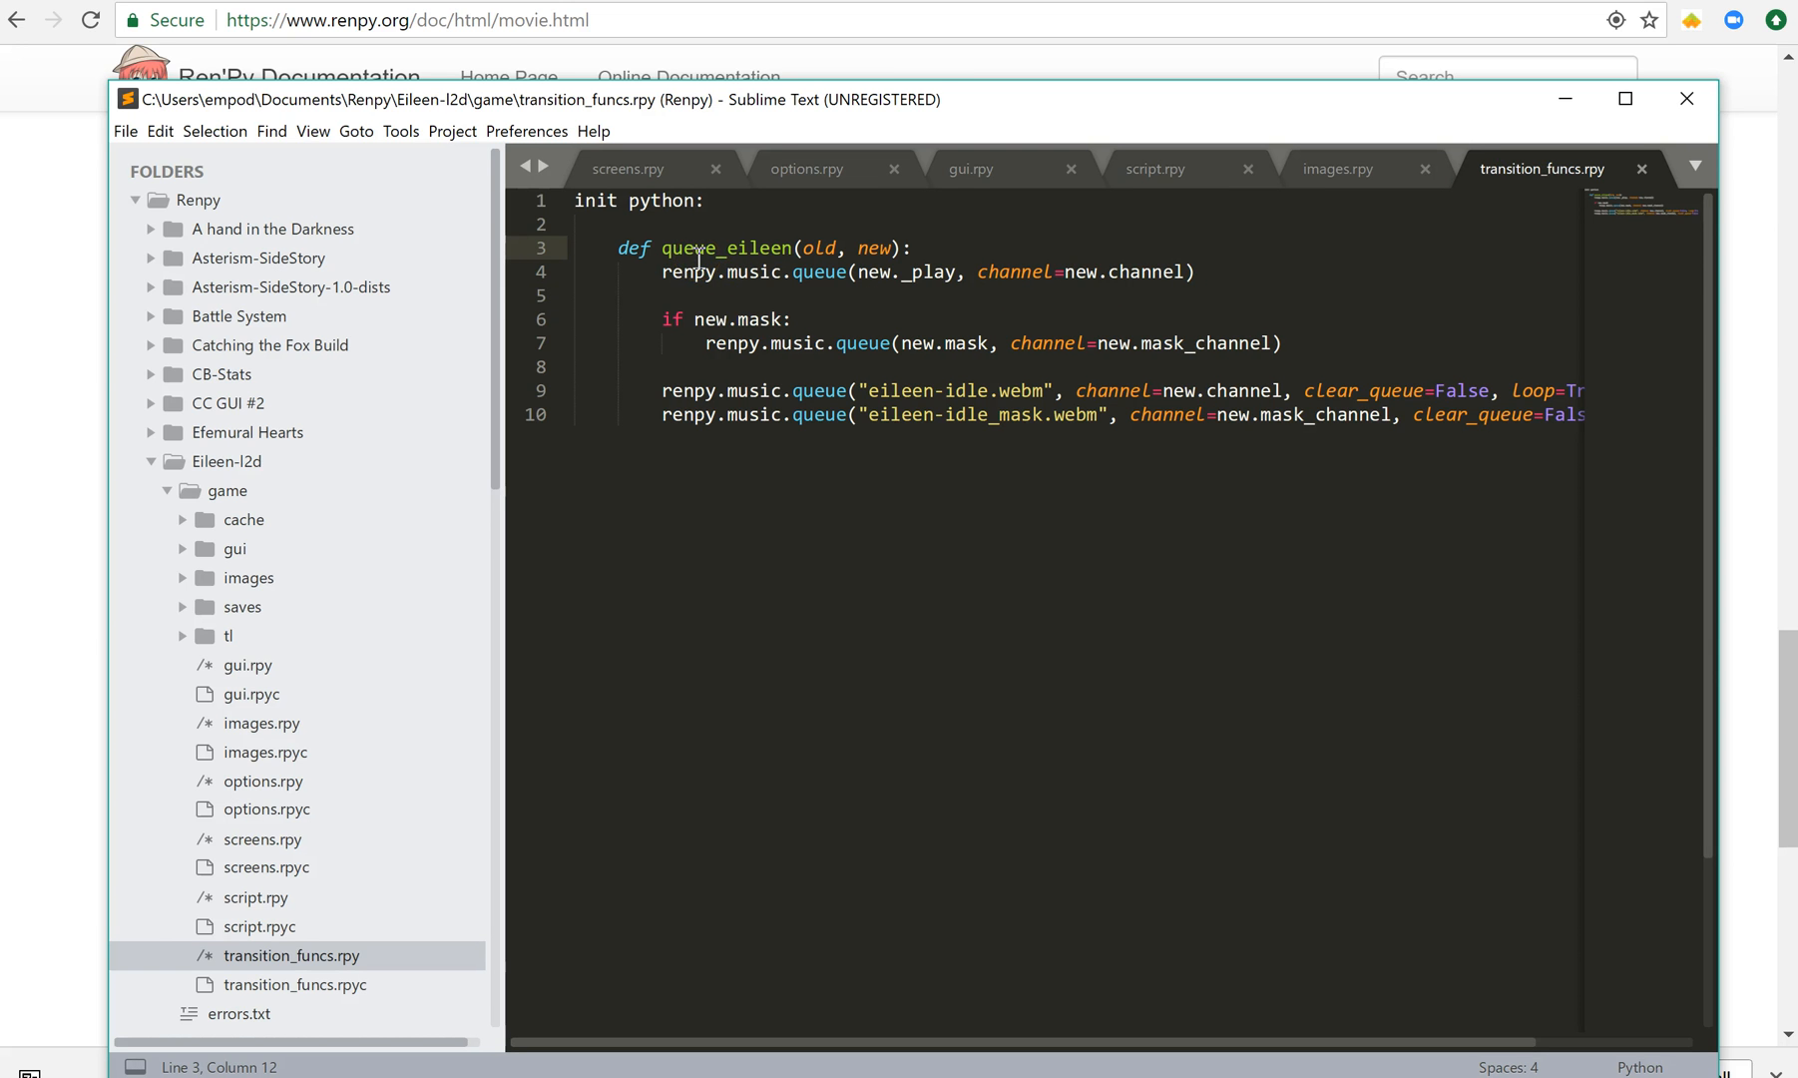
{"action": "mouse_move", "coordinate": [37, 280]}
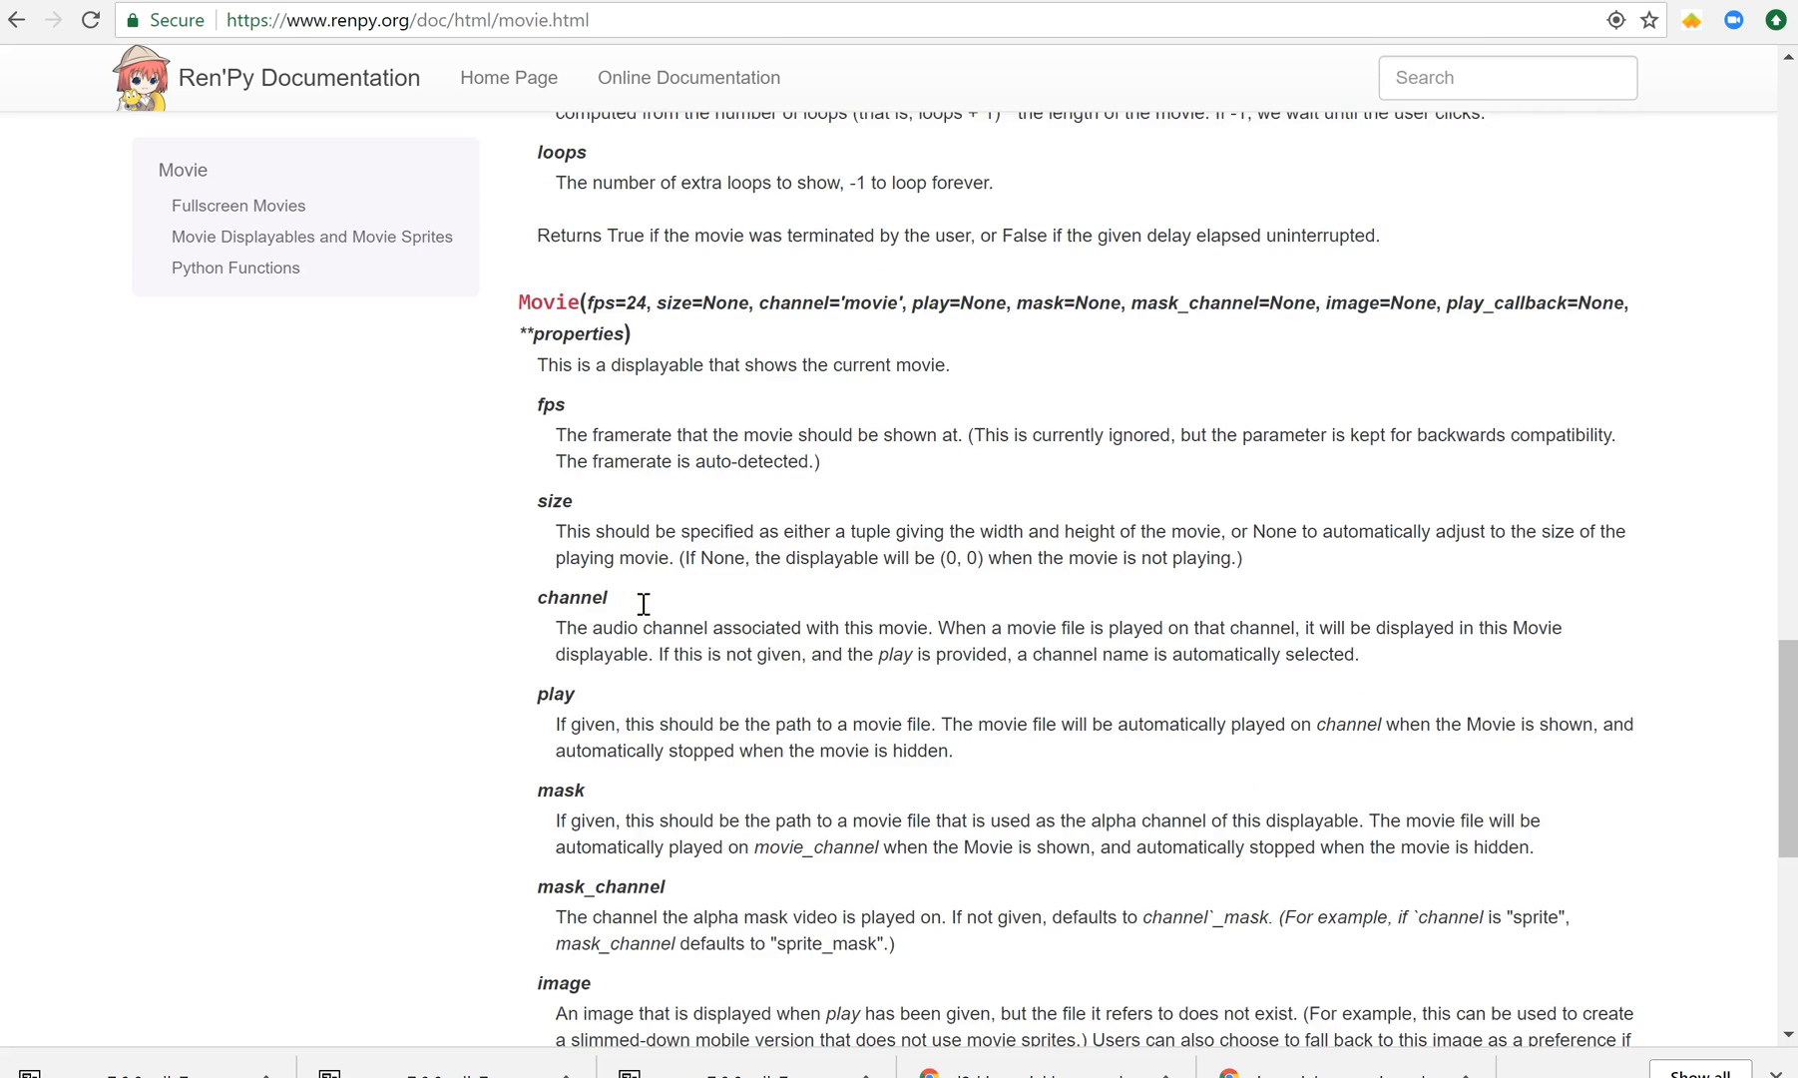
- Scroll to the play_callback parameter and highlight its minimal renpy.music.play() example
{"action": "scroll", "scroll_direction": "down", "scroll_amount": 3}
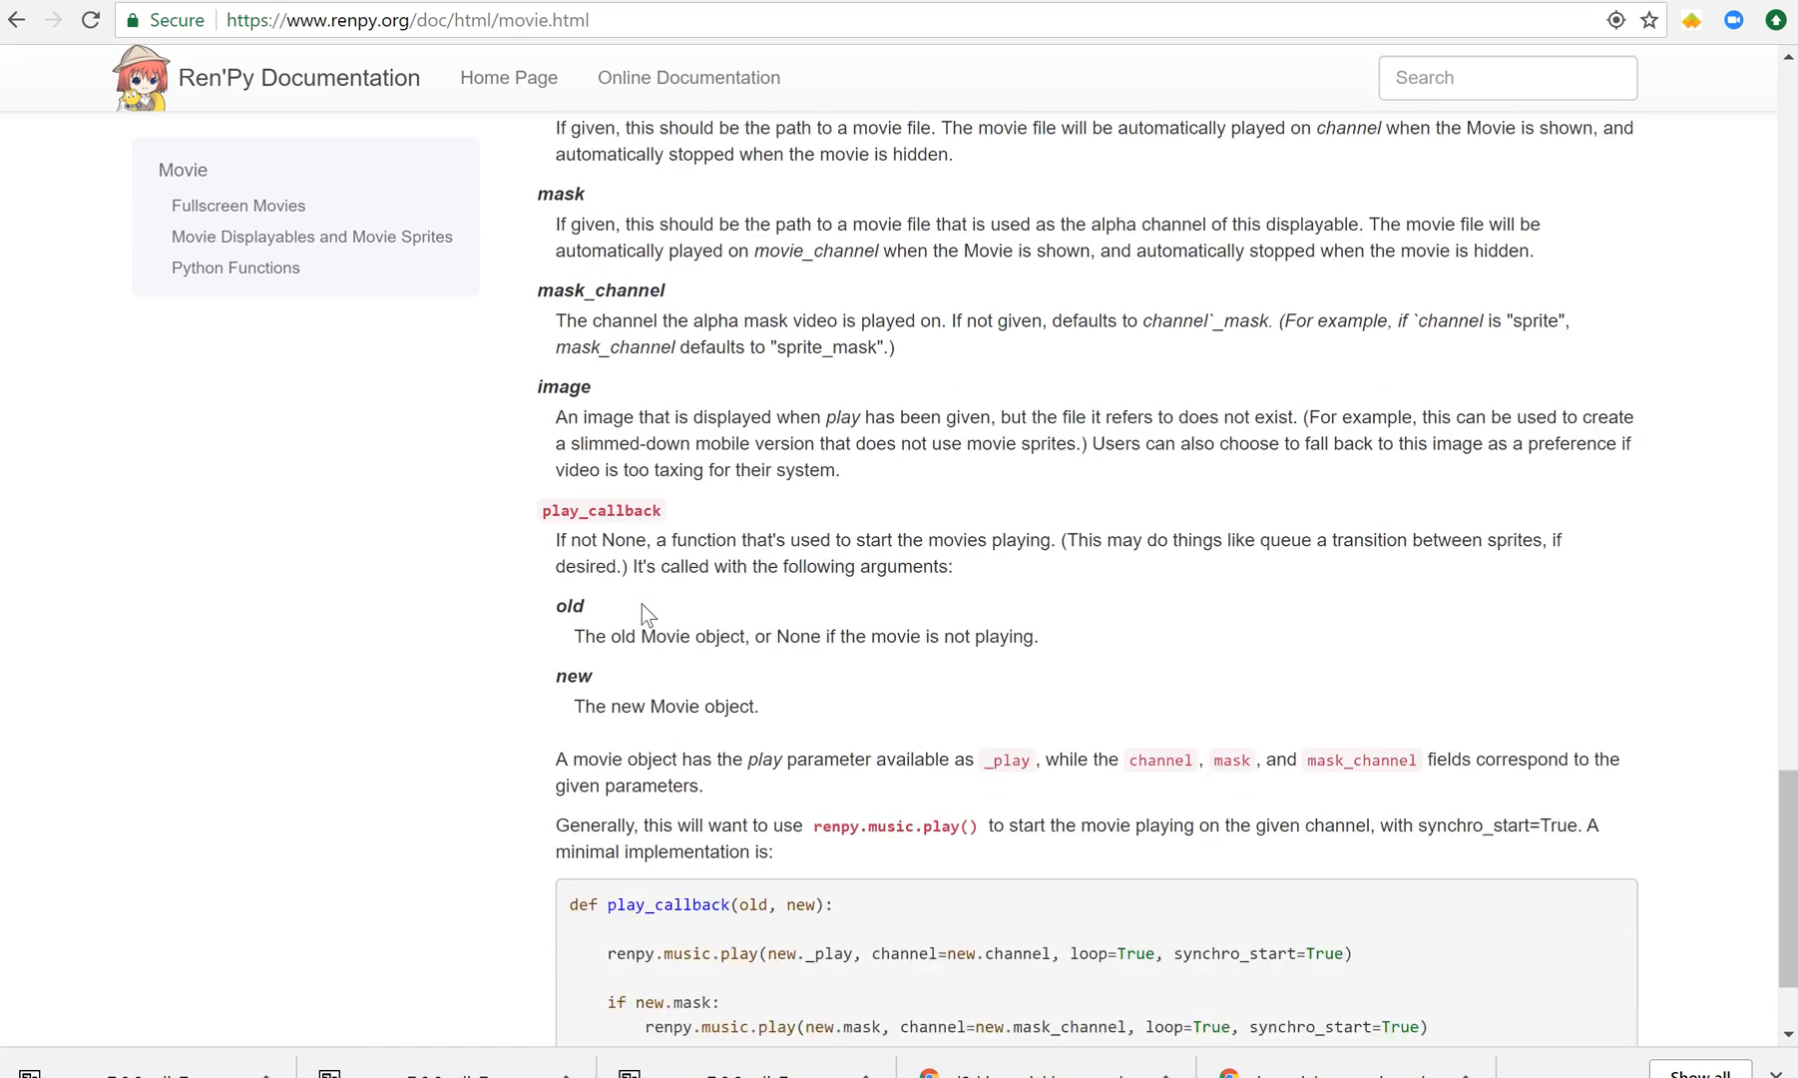
{"action": "scroll", "scroll_direction": "down", "scroll_amount": 3}
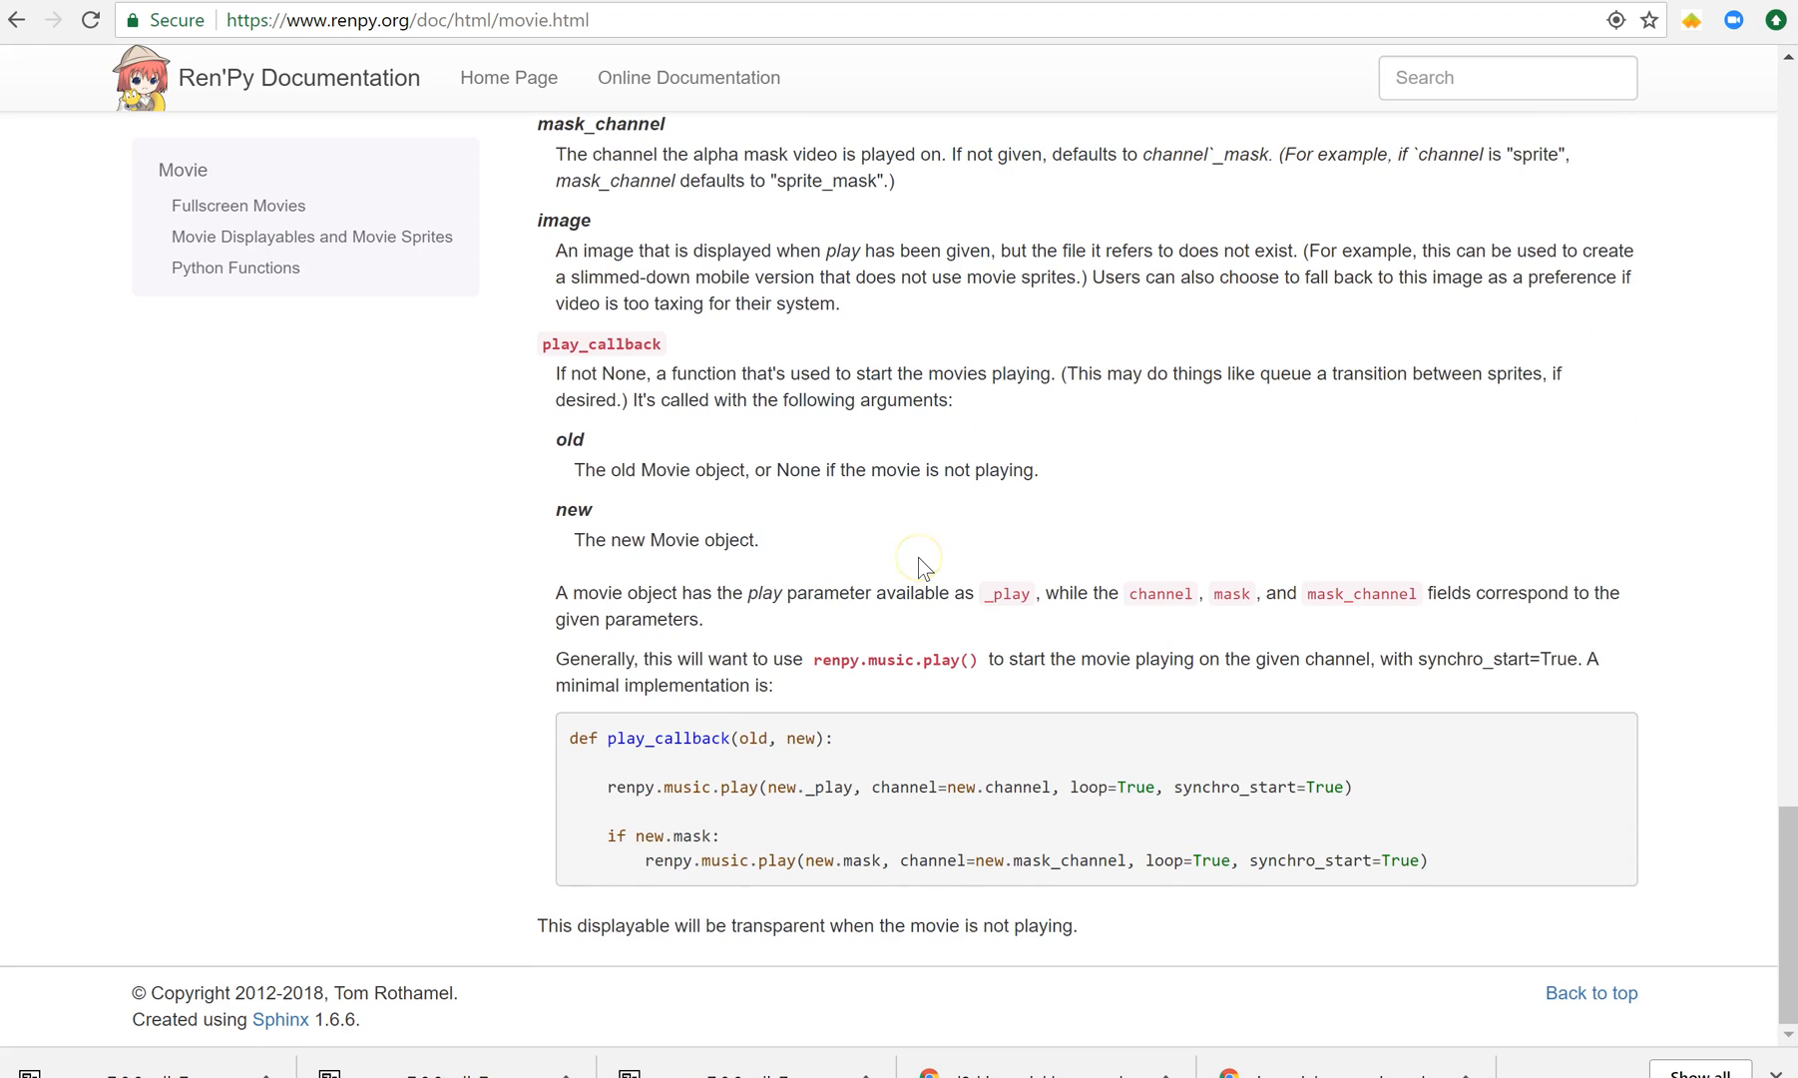
{"action": "mouse_move", "coordinate": [707, 656]}
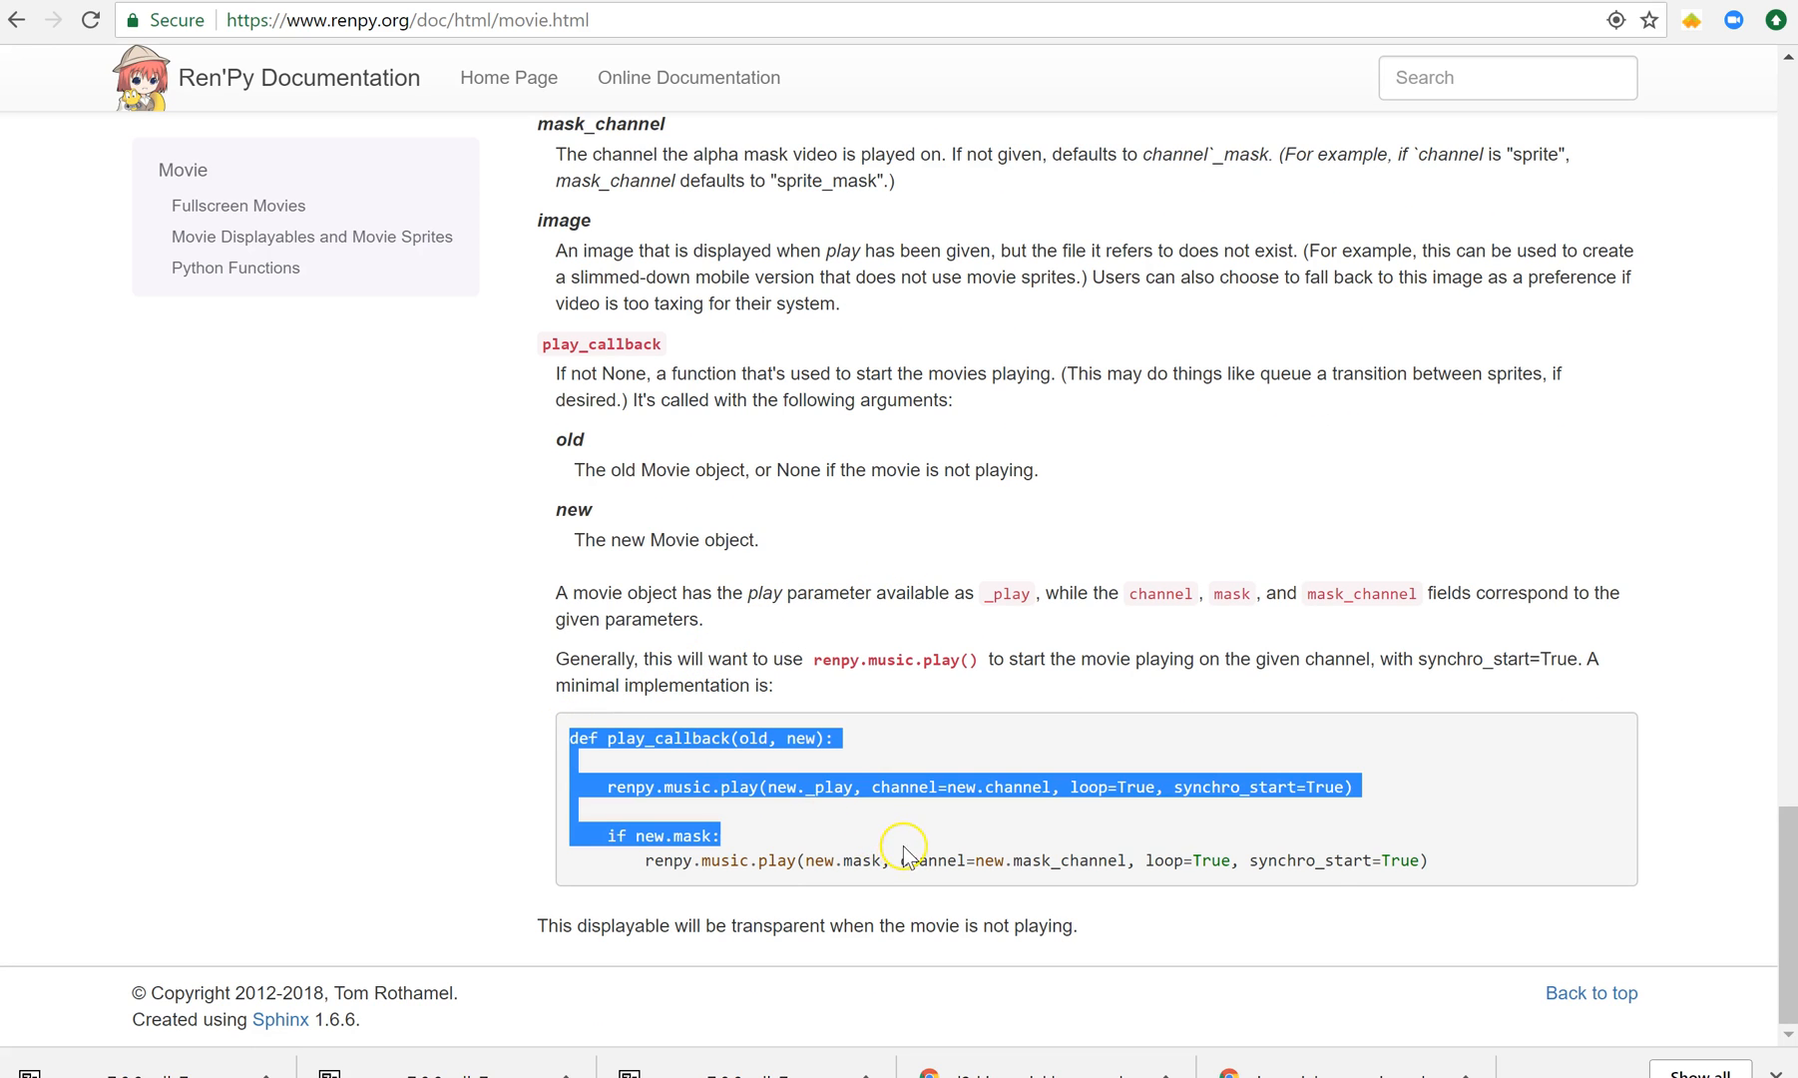
{"action": "left_click_drag", "start_coordinate": [906, 854], "coordinate": [1471, 866]}
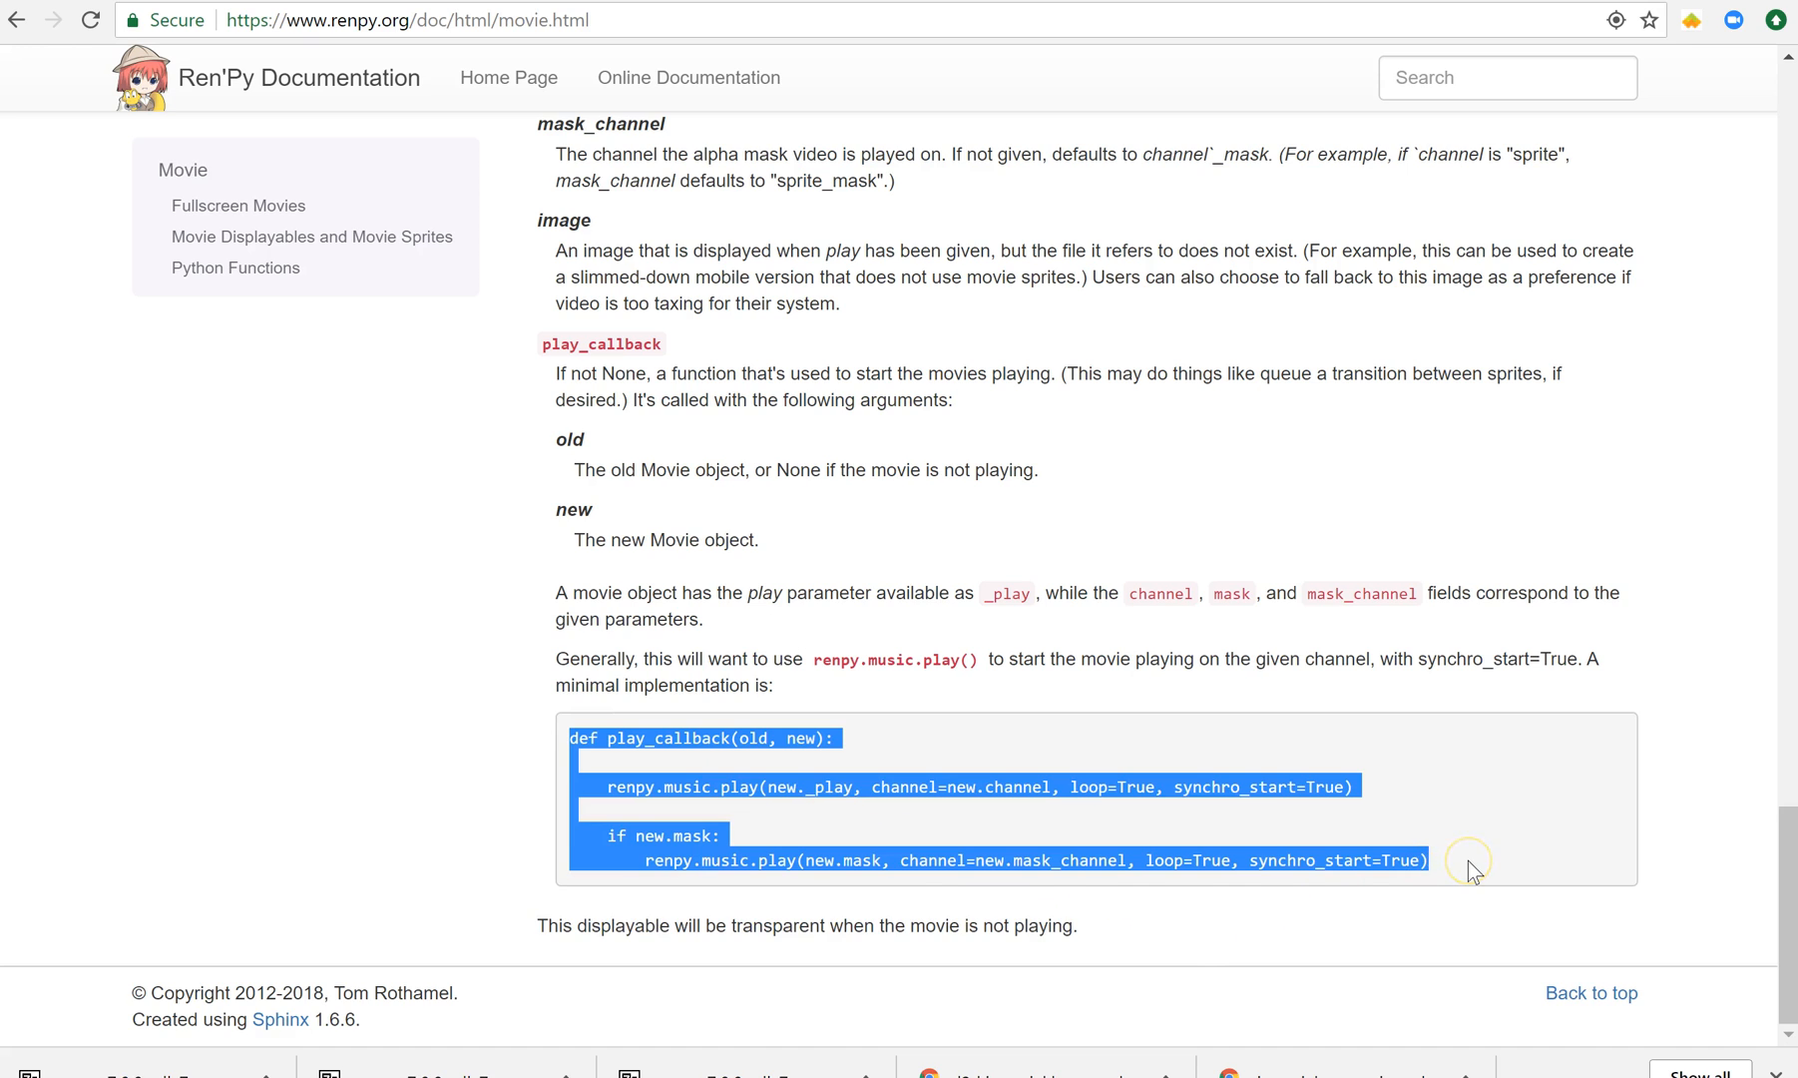
{"action": "left_click", "coordinate": [1471, 867]}
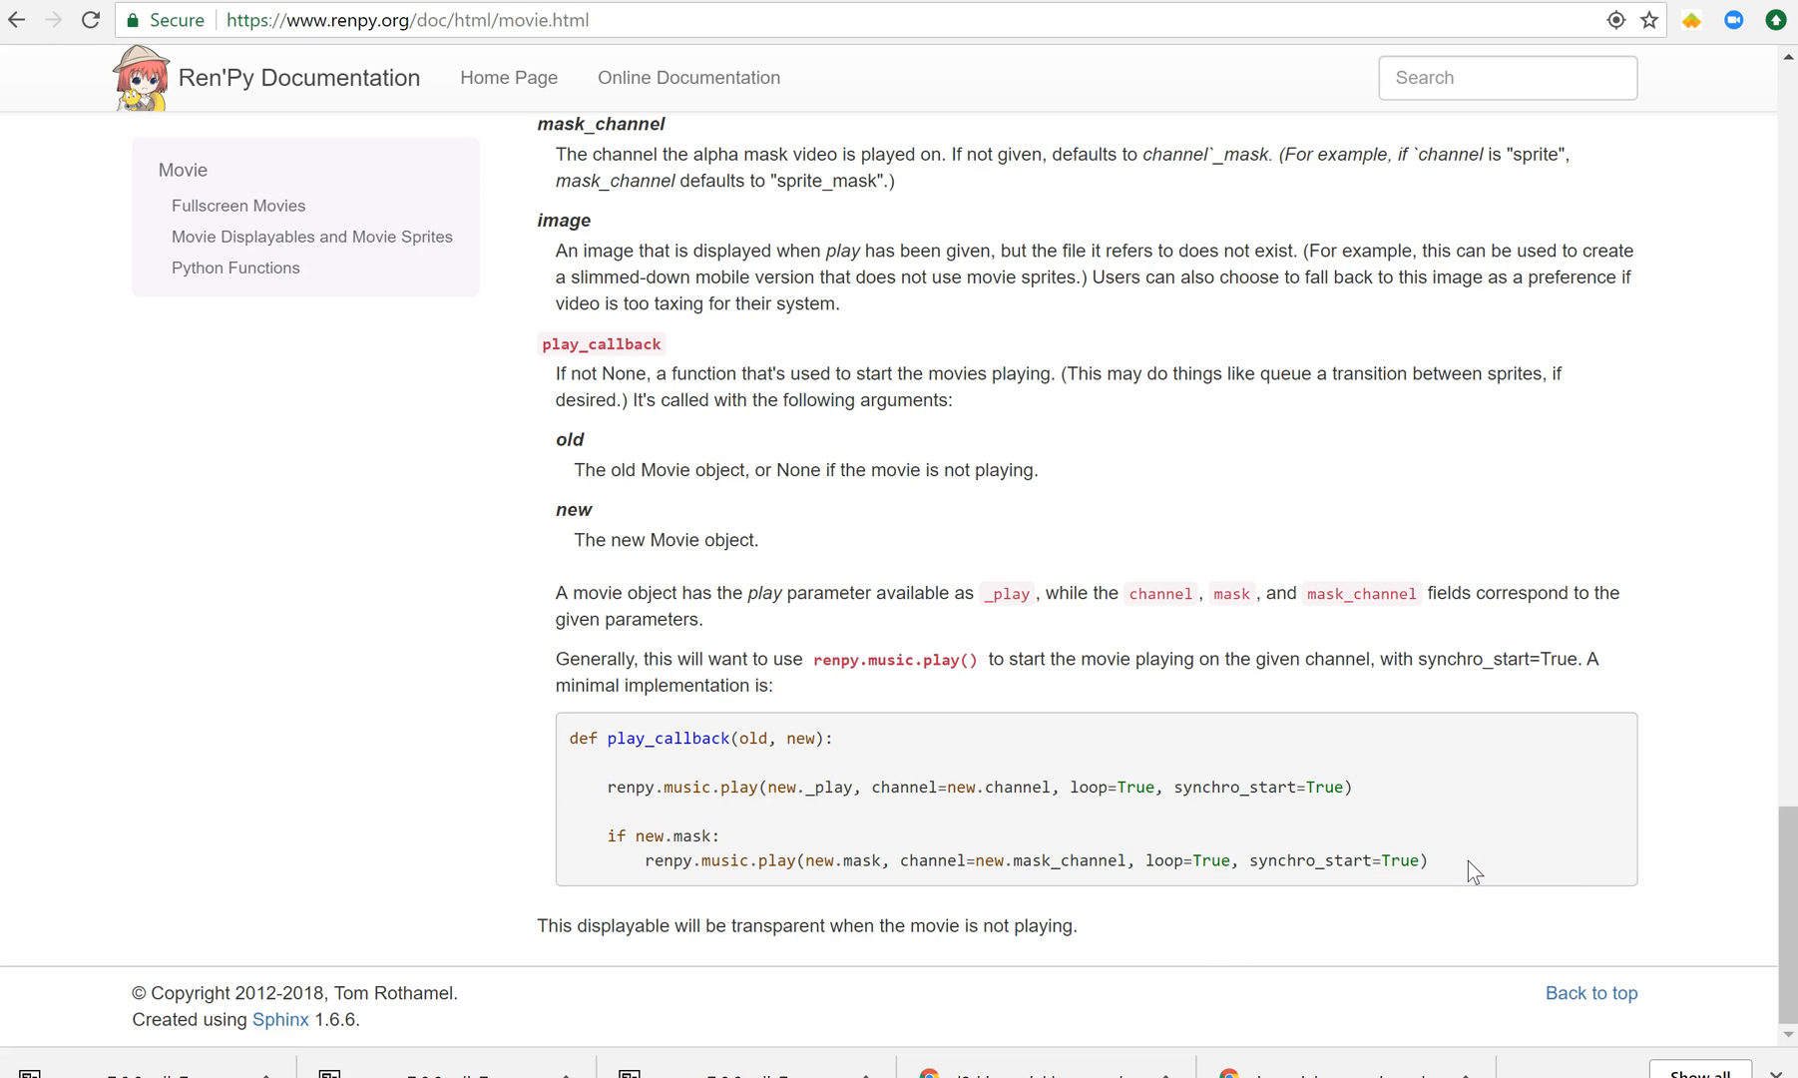
{"action": "mouse_move", "coordinate": [1337, 615]}
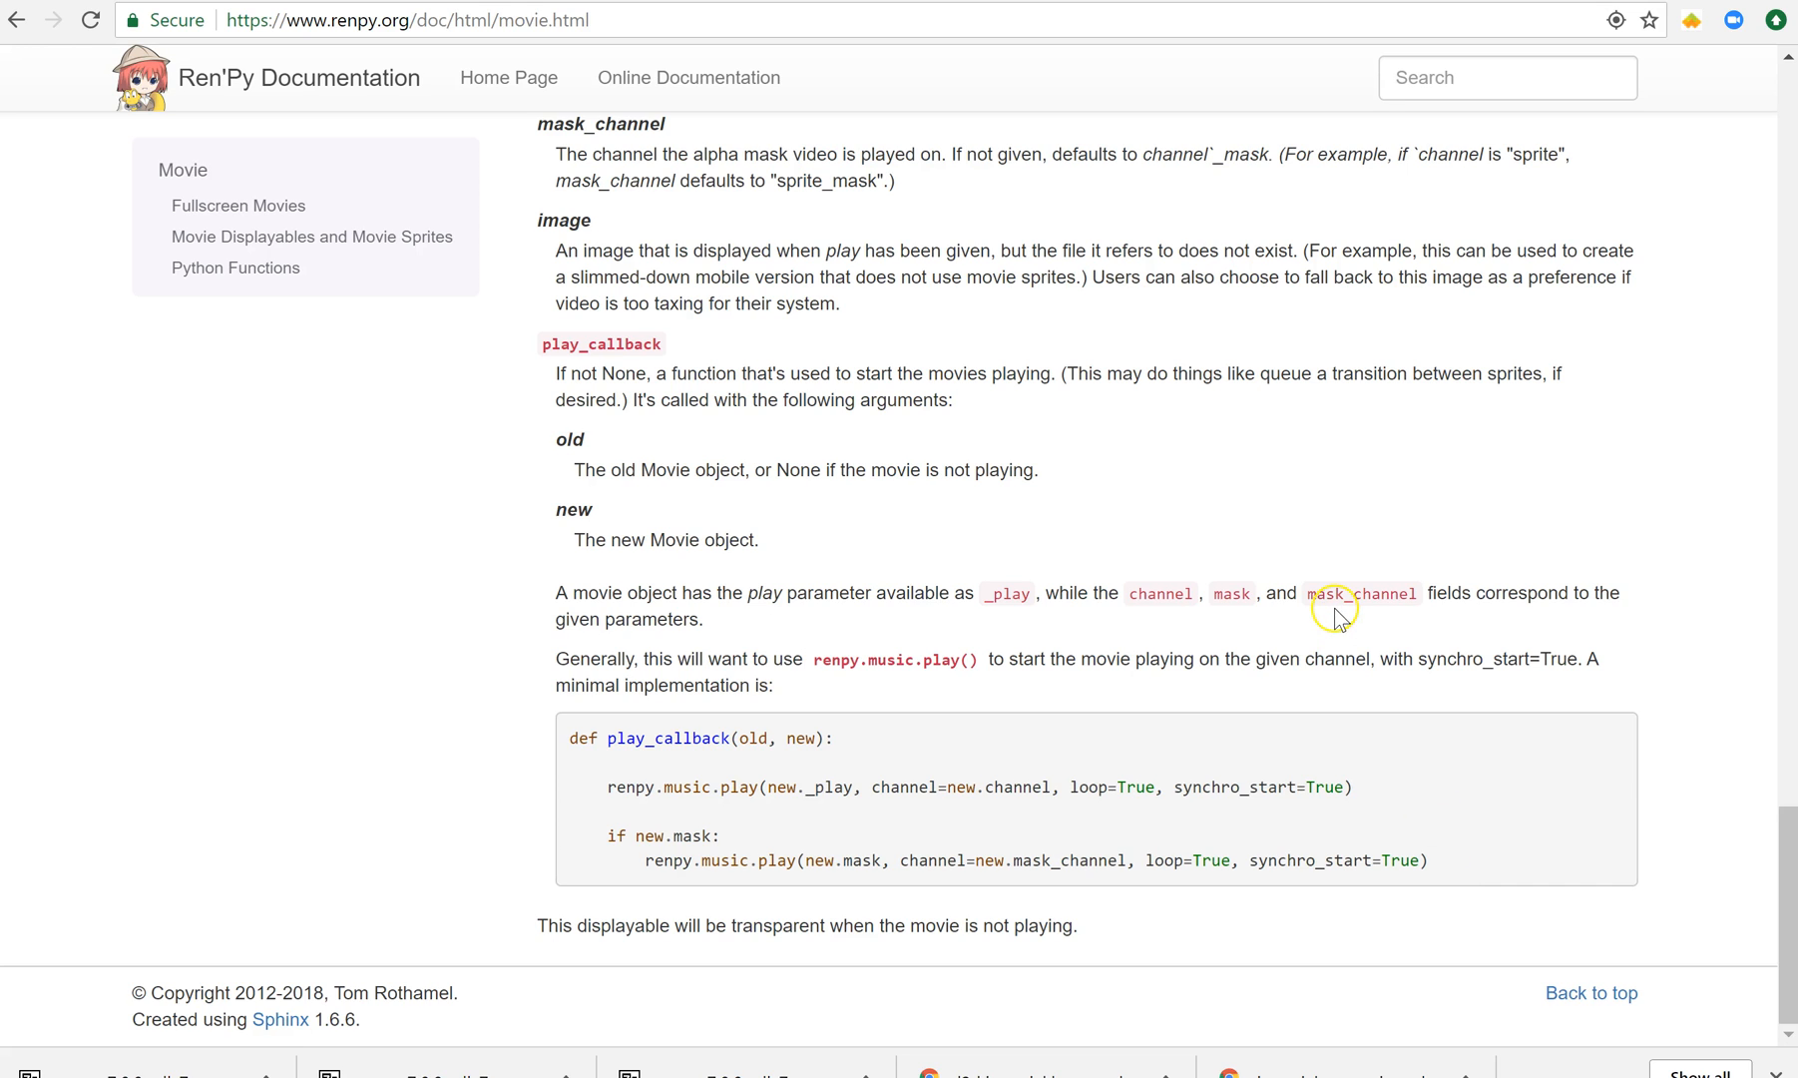
{"action": "mouse_move", "coordinate": [732, 782]}
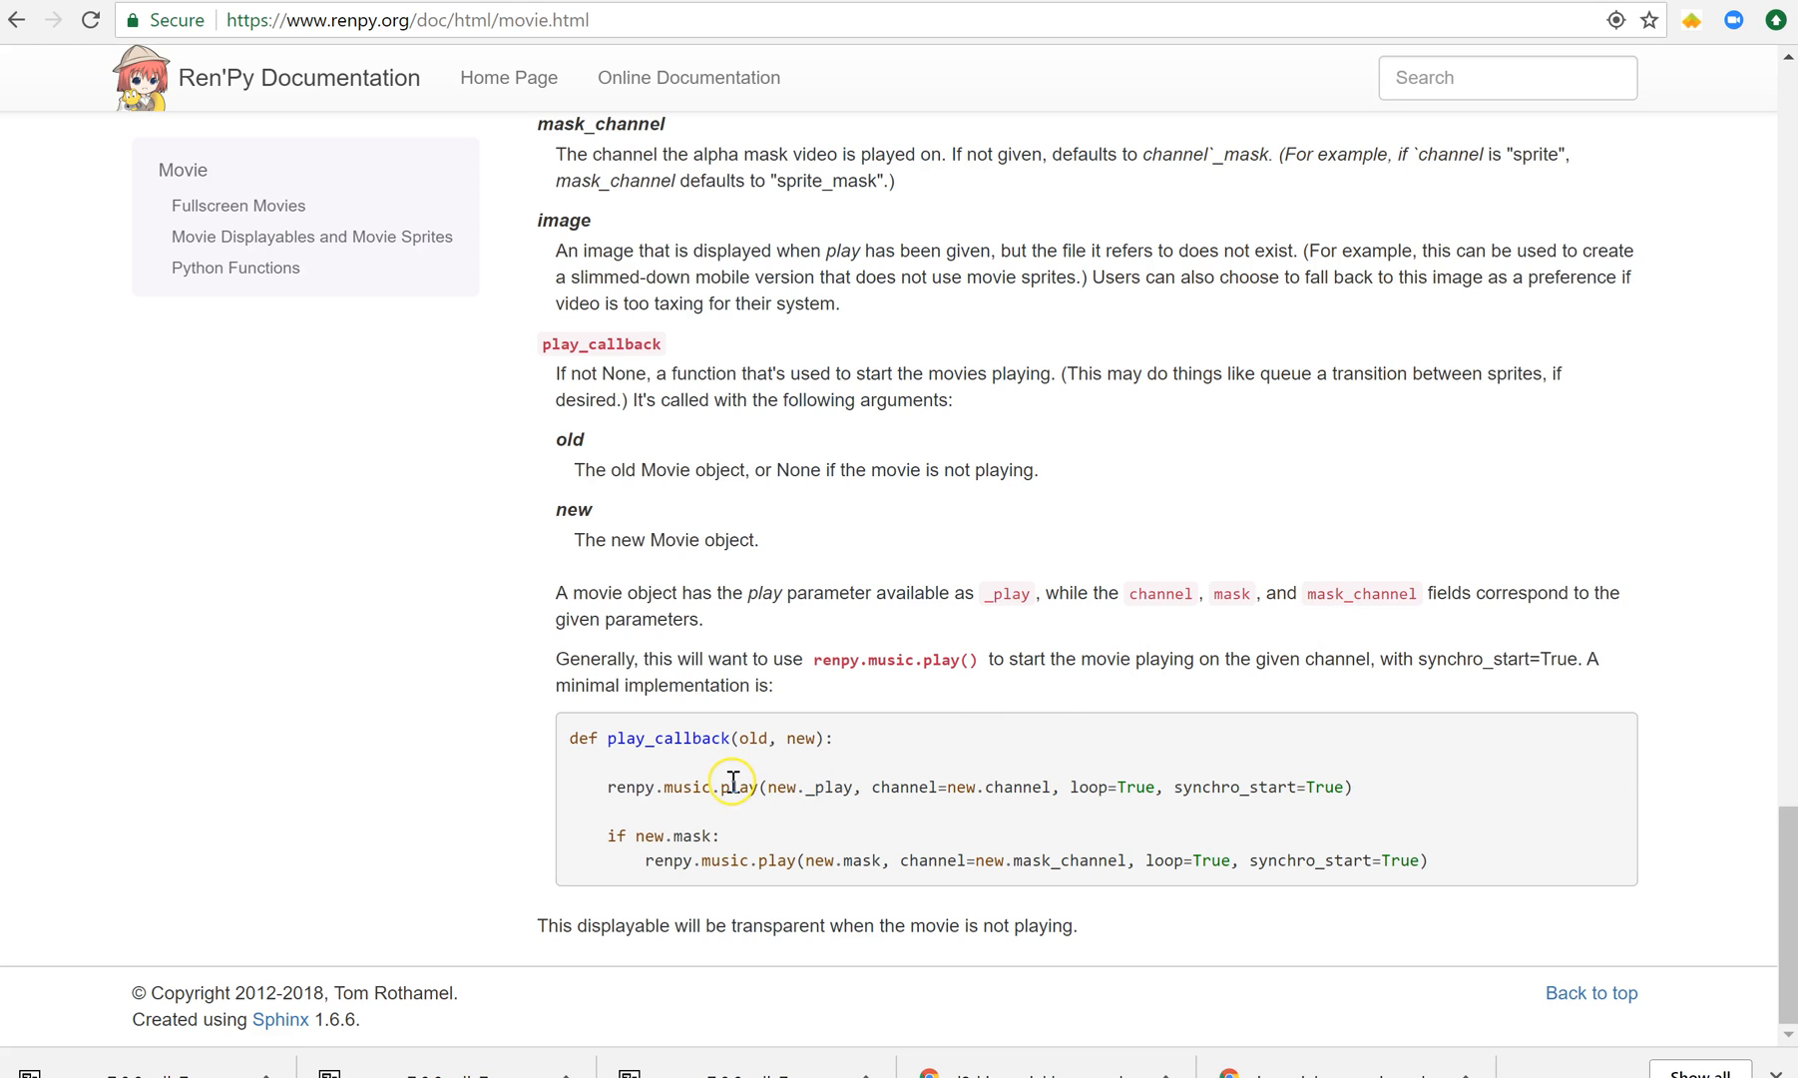
{"action": "mouse_move", "coordinate": [946, 860]}
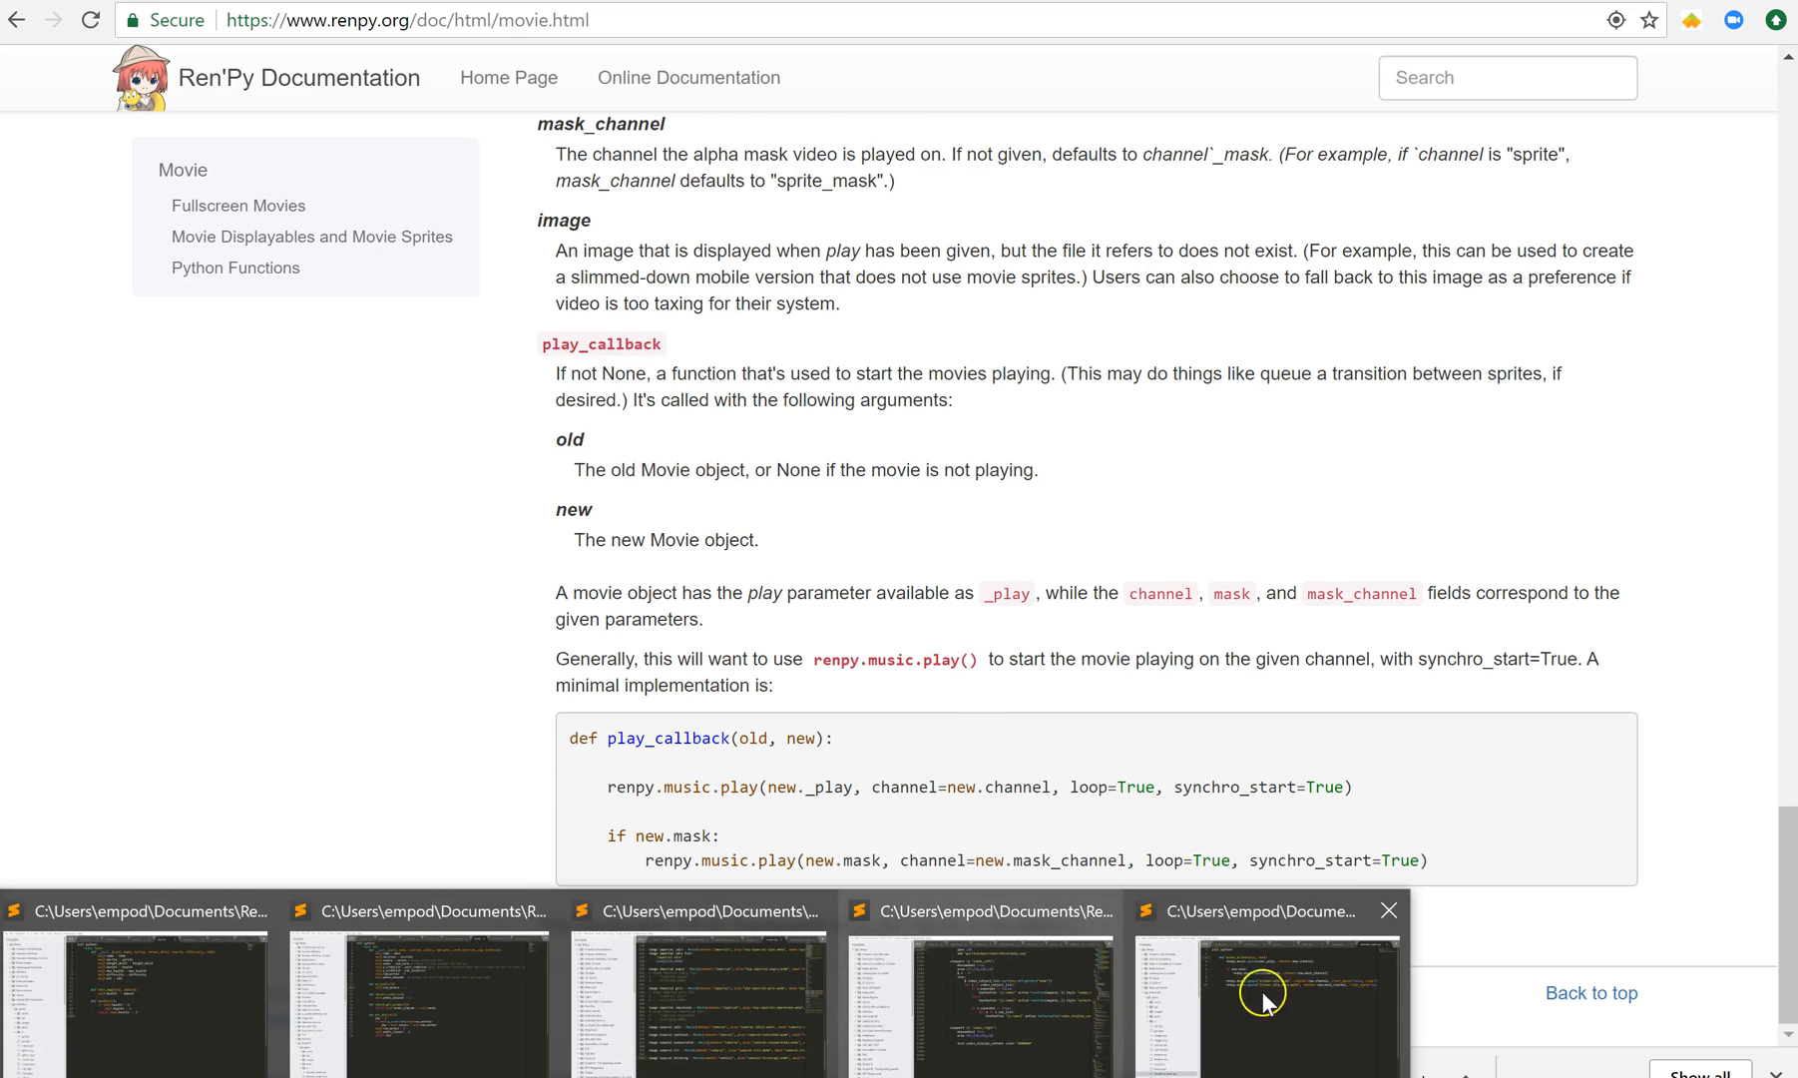
- Show queue_eileen's idle movie and mask queue calls with clear_queue=False, loop=True, then images.rpy
{"action": "left_click", "coordinate": [1265, 1002]}
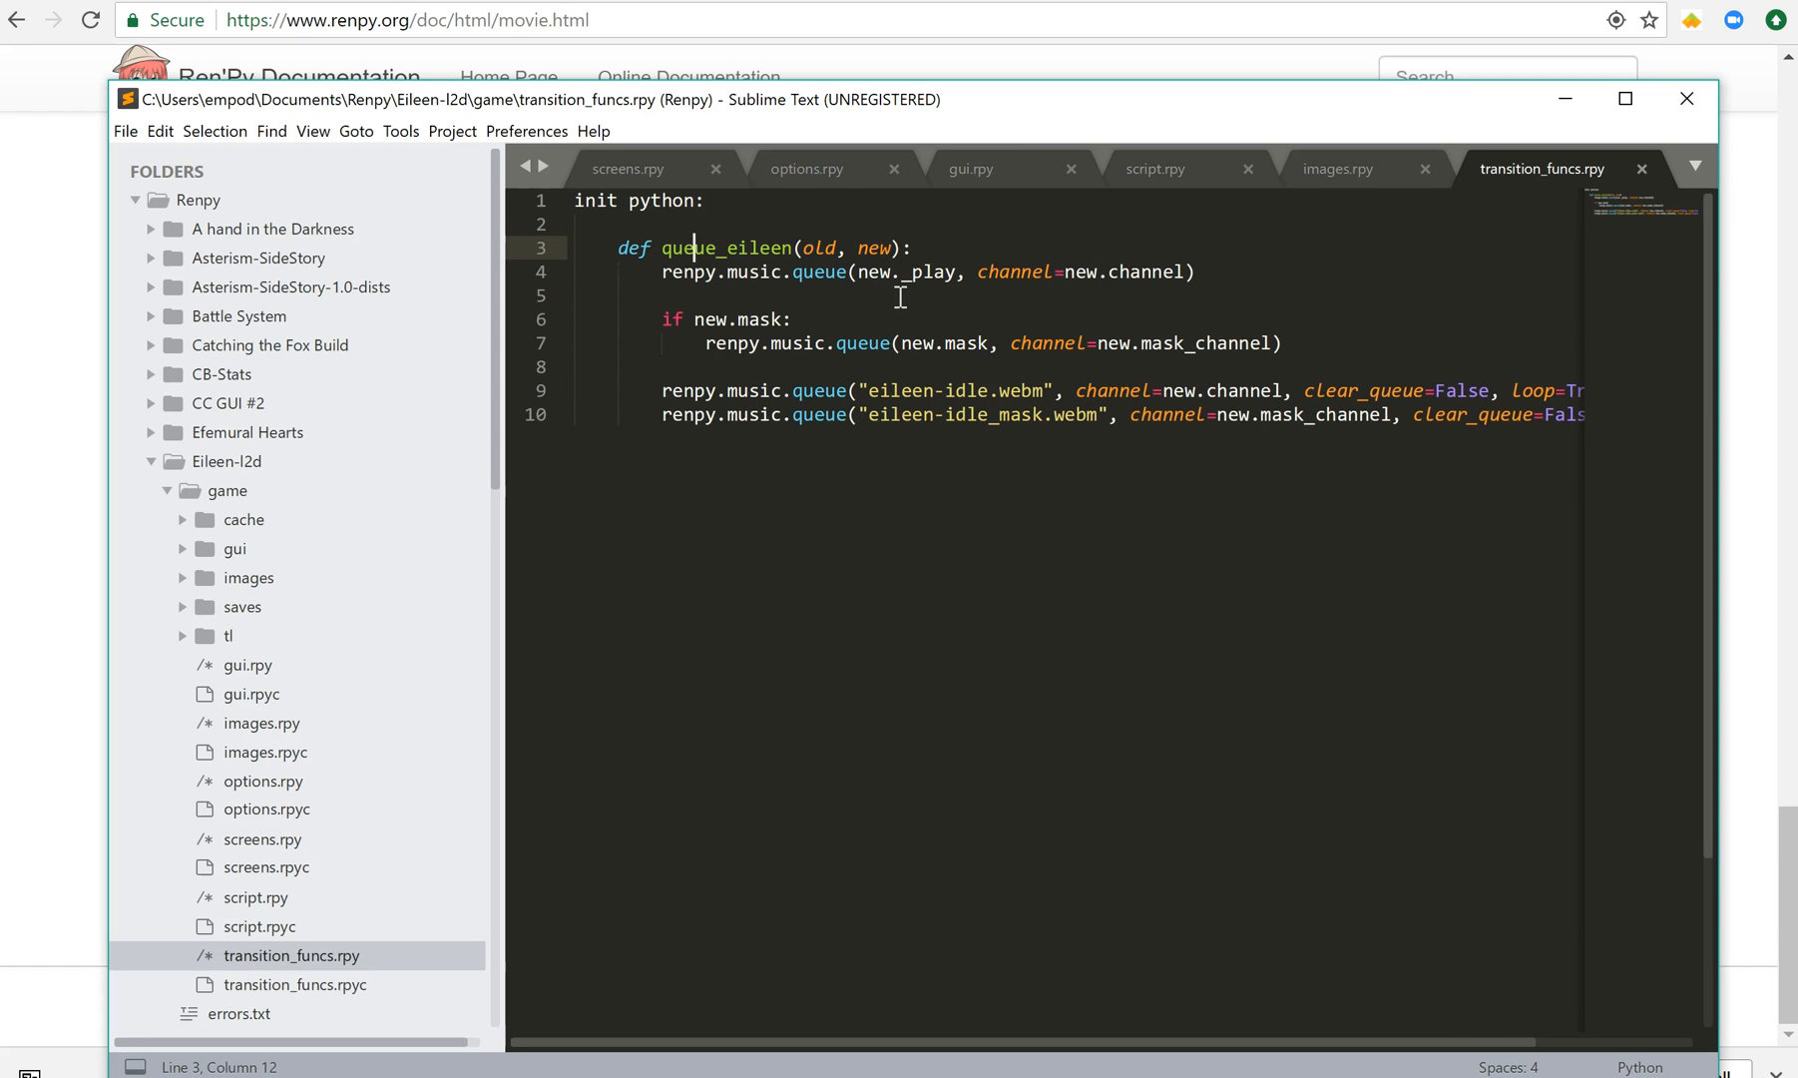
{"action": "mouse_move", "coordinate": [1074, 339]}
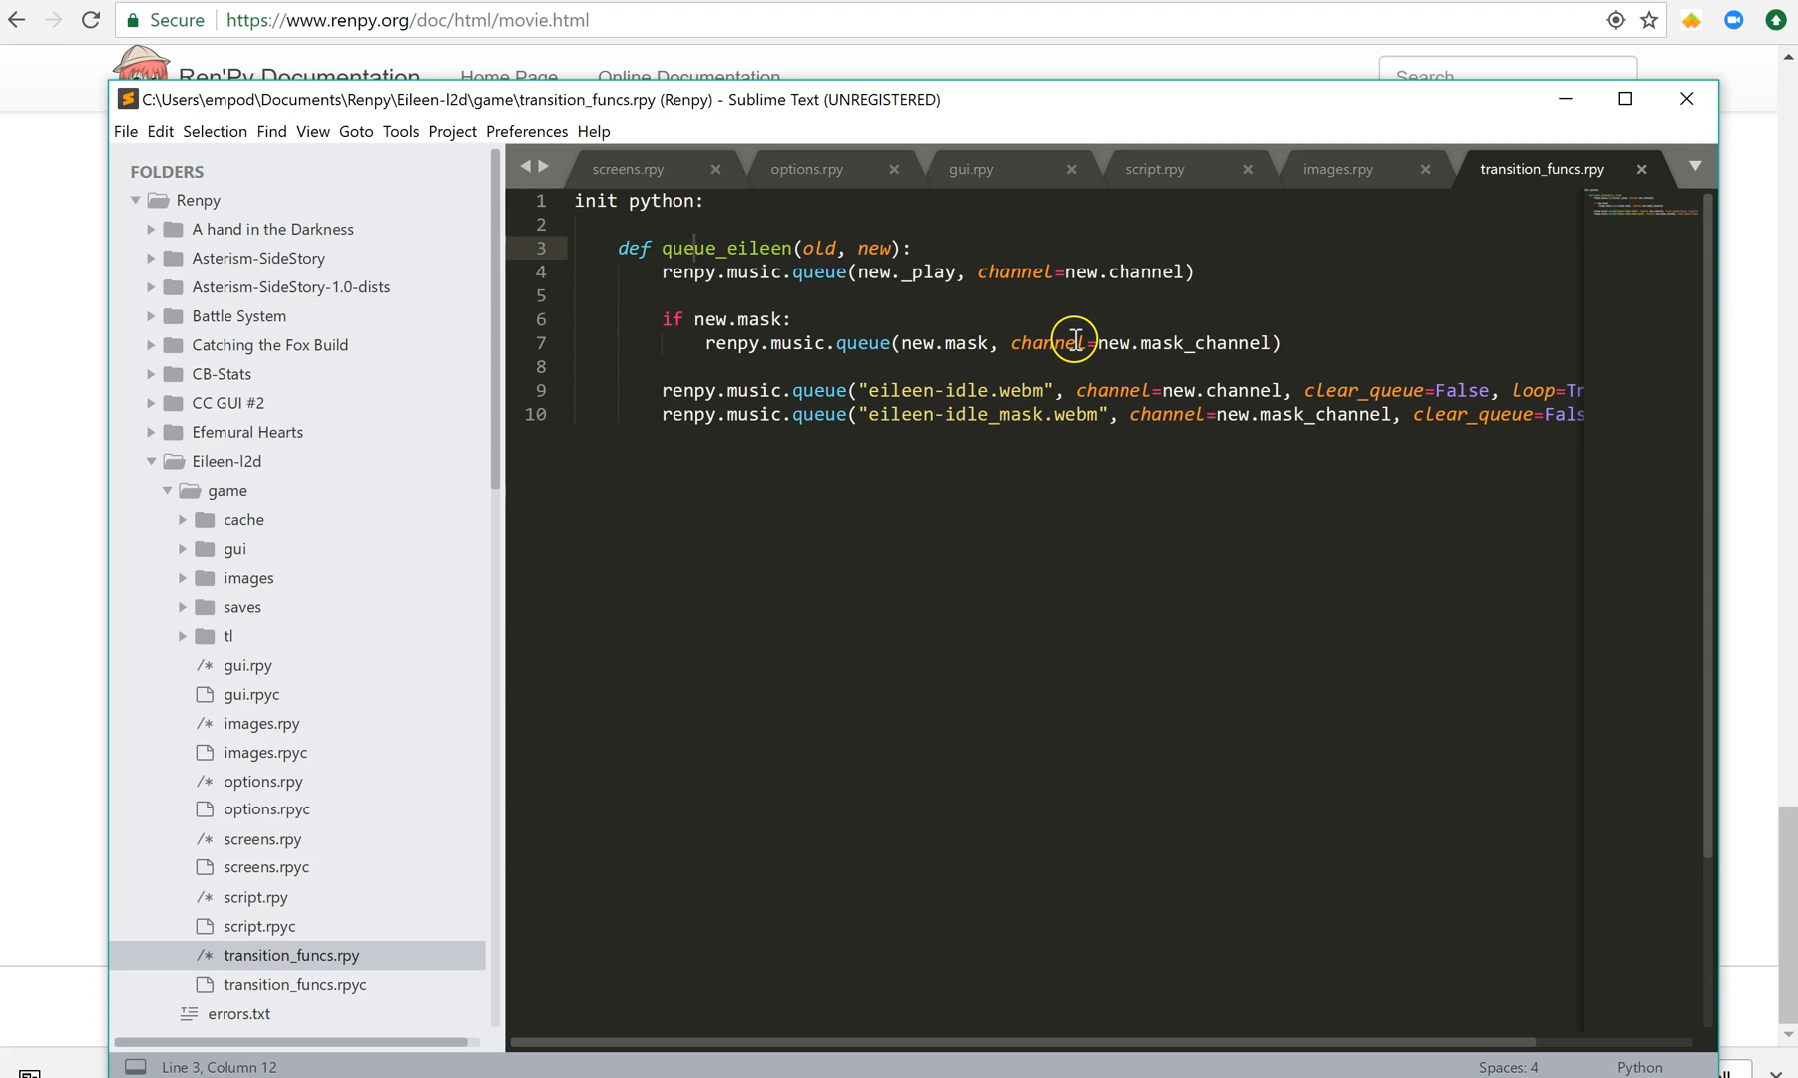
{"action": "mouse_move", "coordinate": [721, 390]}
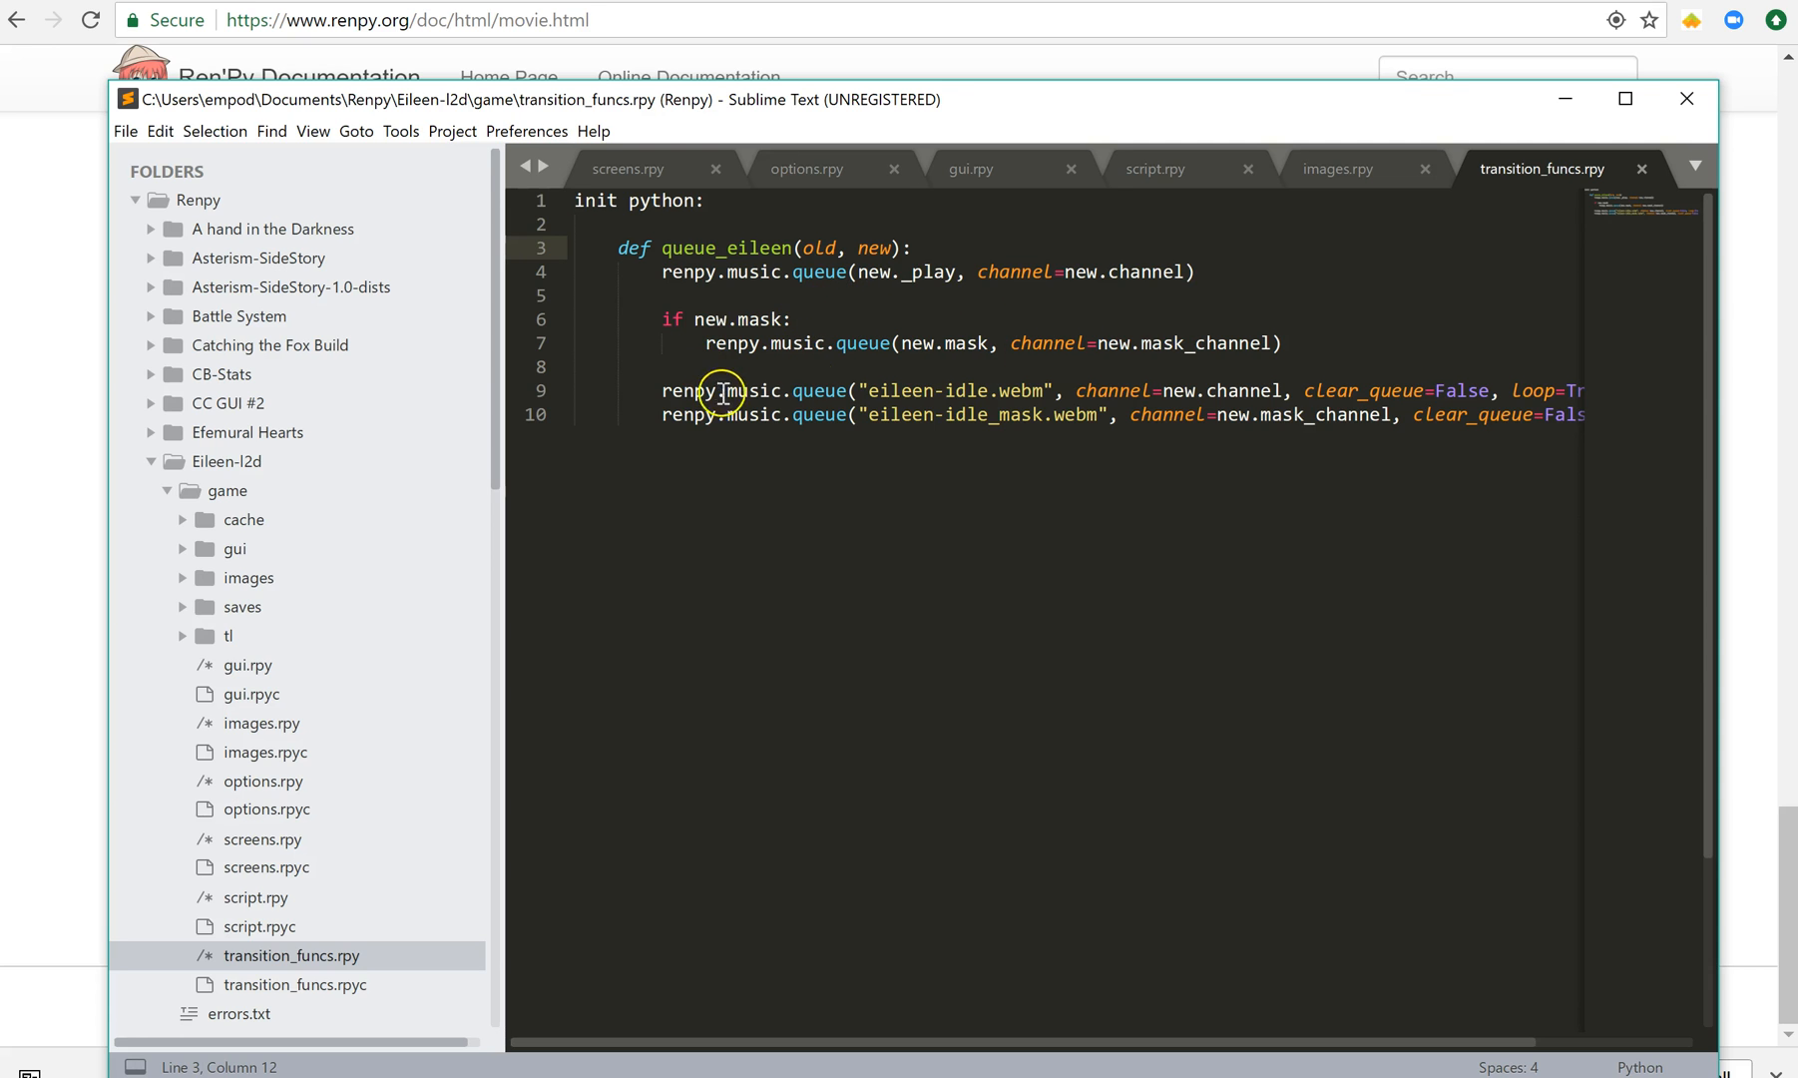
{"action": "mouse_move", "coordinate": [1024, 383]}
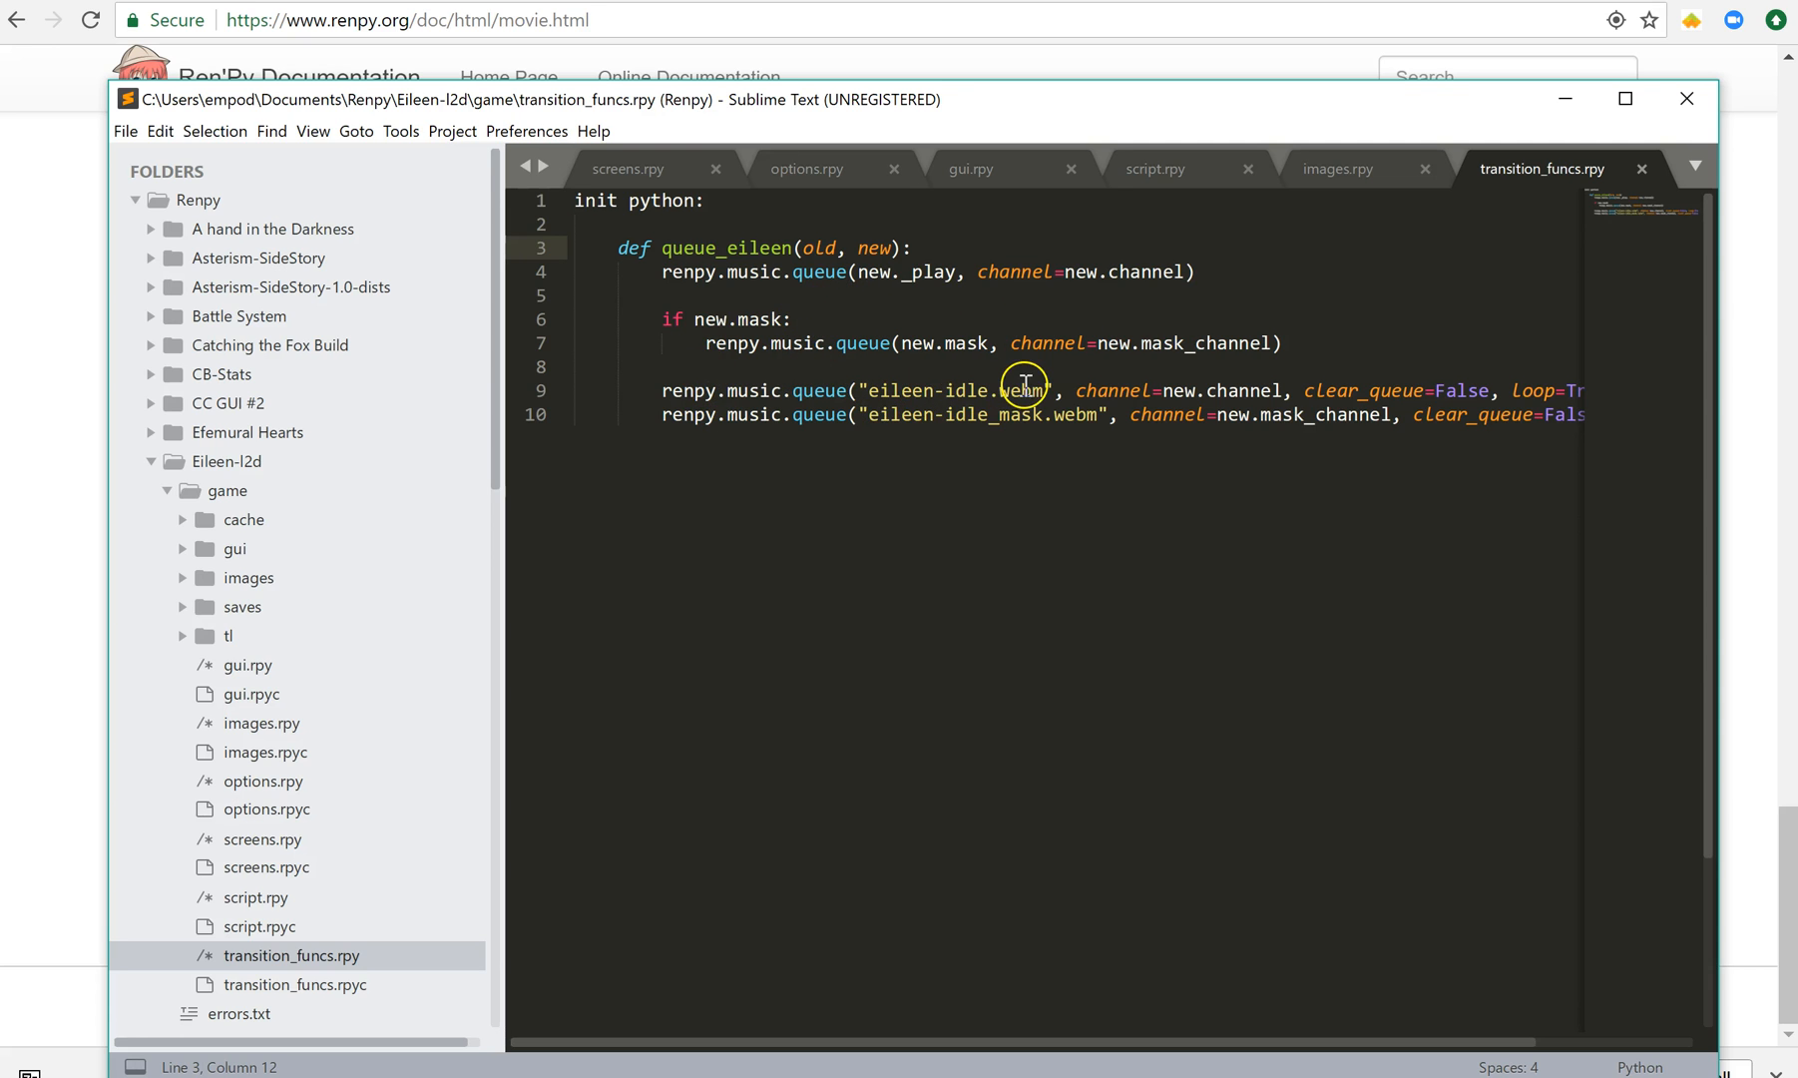
{"action": "left_click", "coordinate": [1551, 413]}
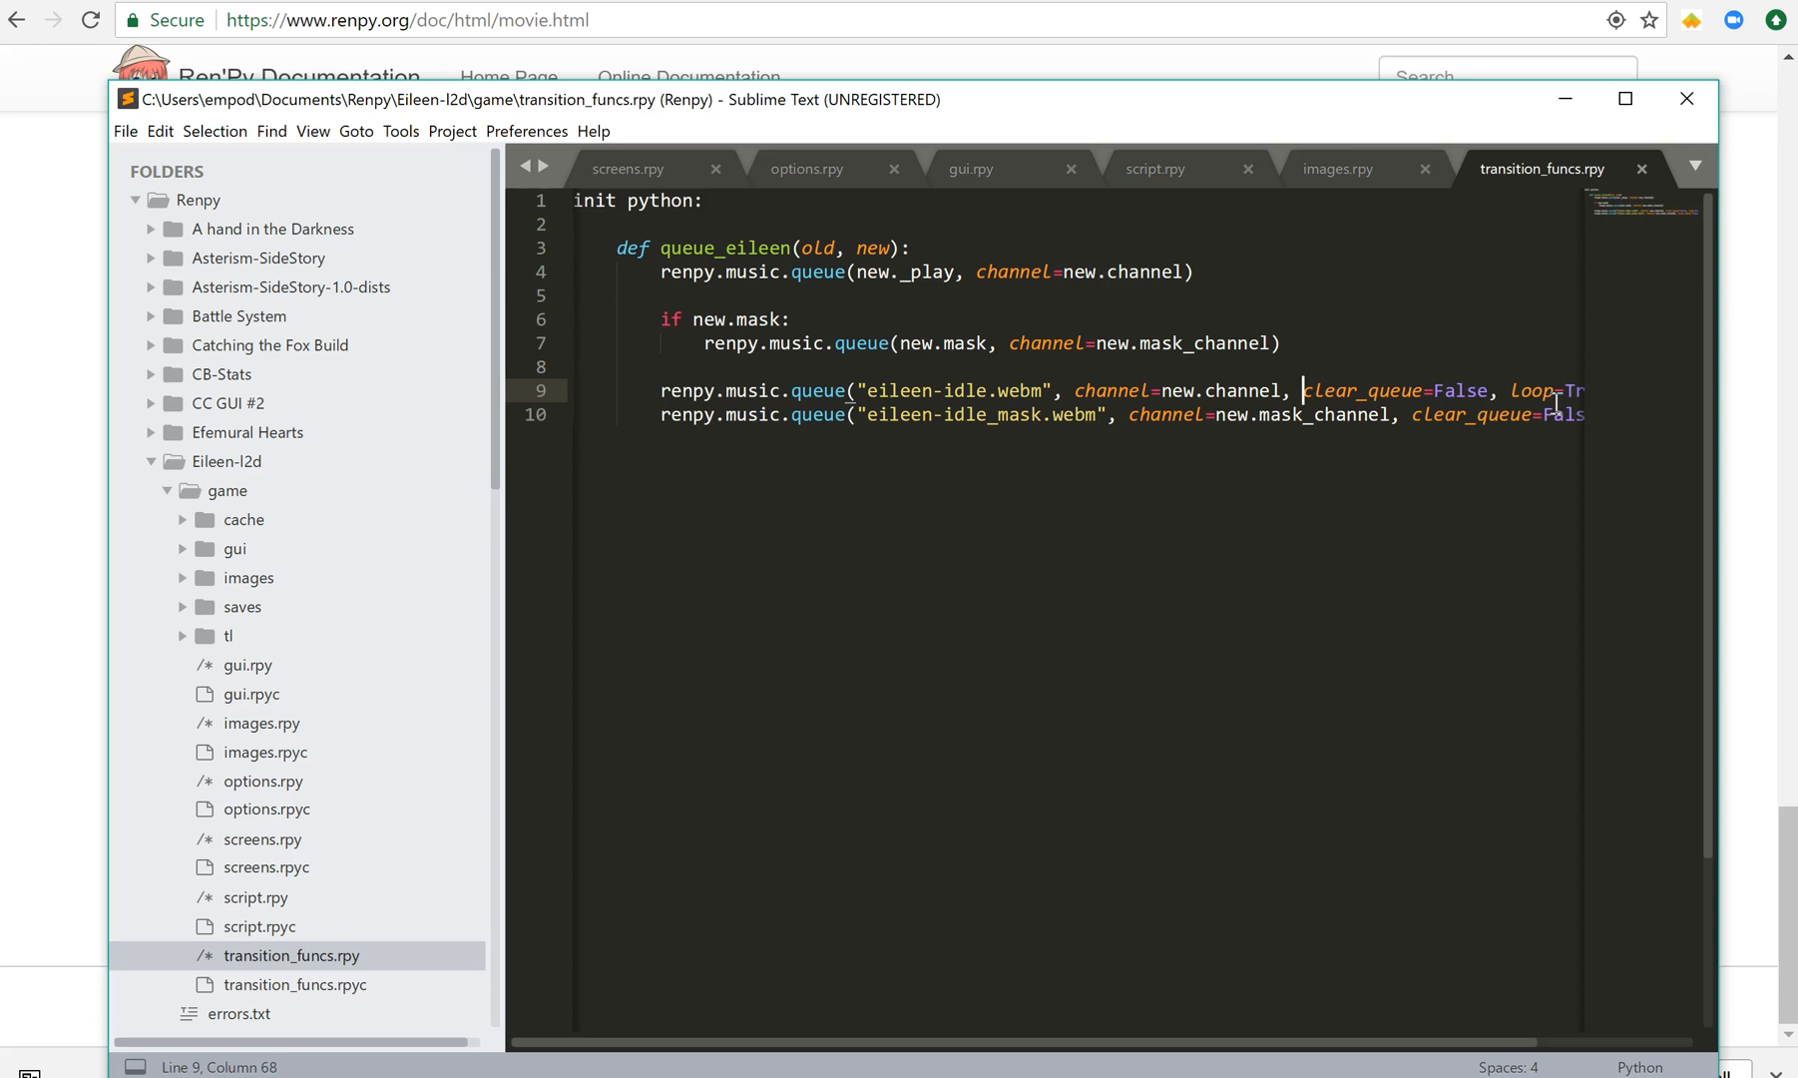
{"action": "left_click", "coordinate": [1489, 389]}
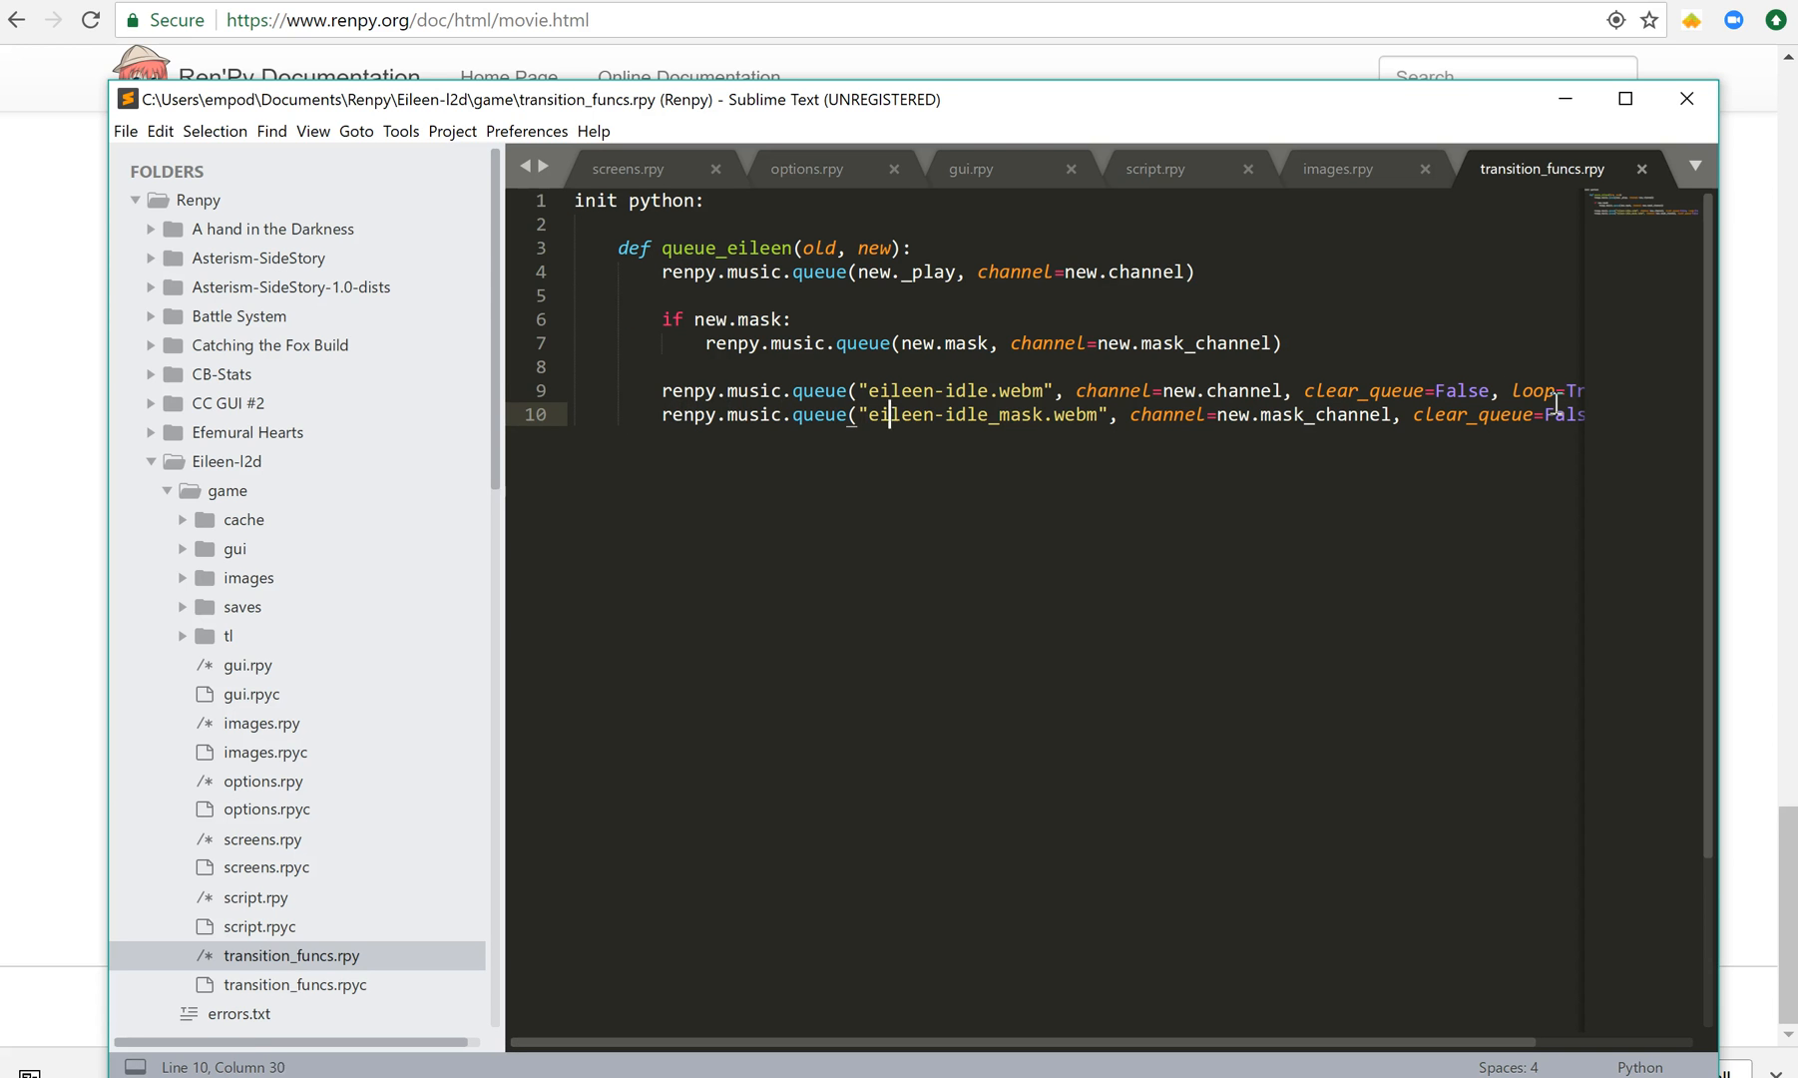
{"action": "left_click", "coordinate": [1525, 413]}
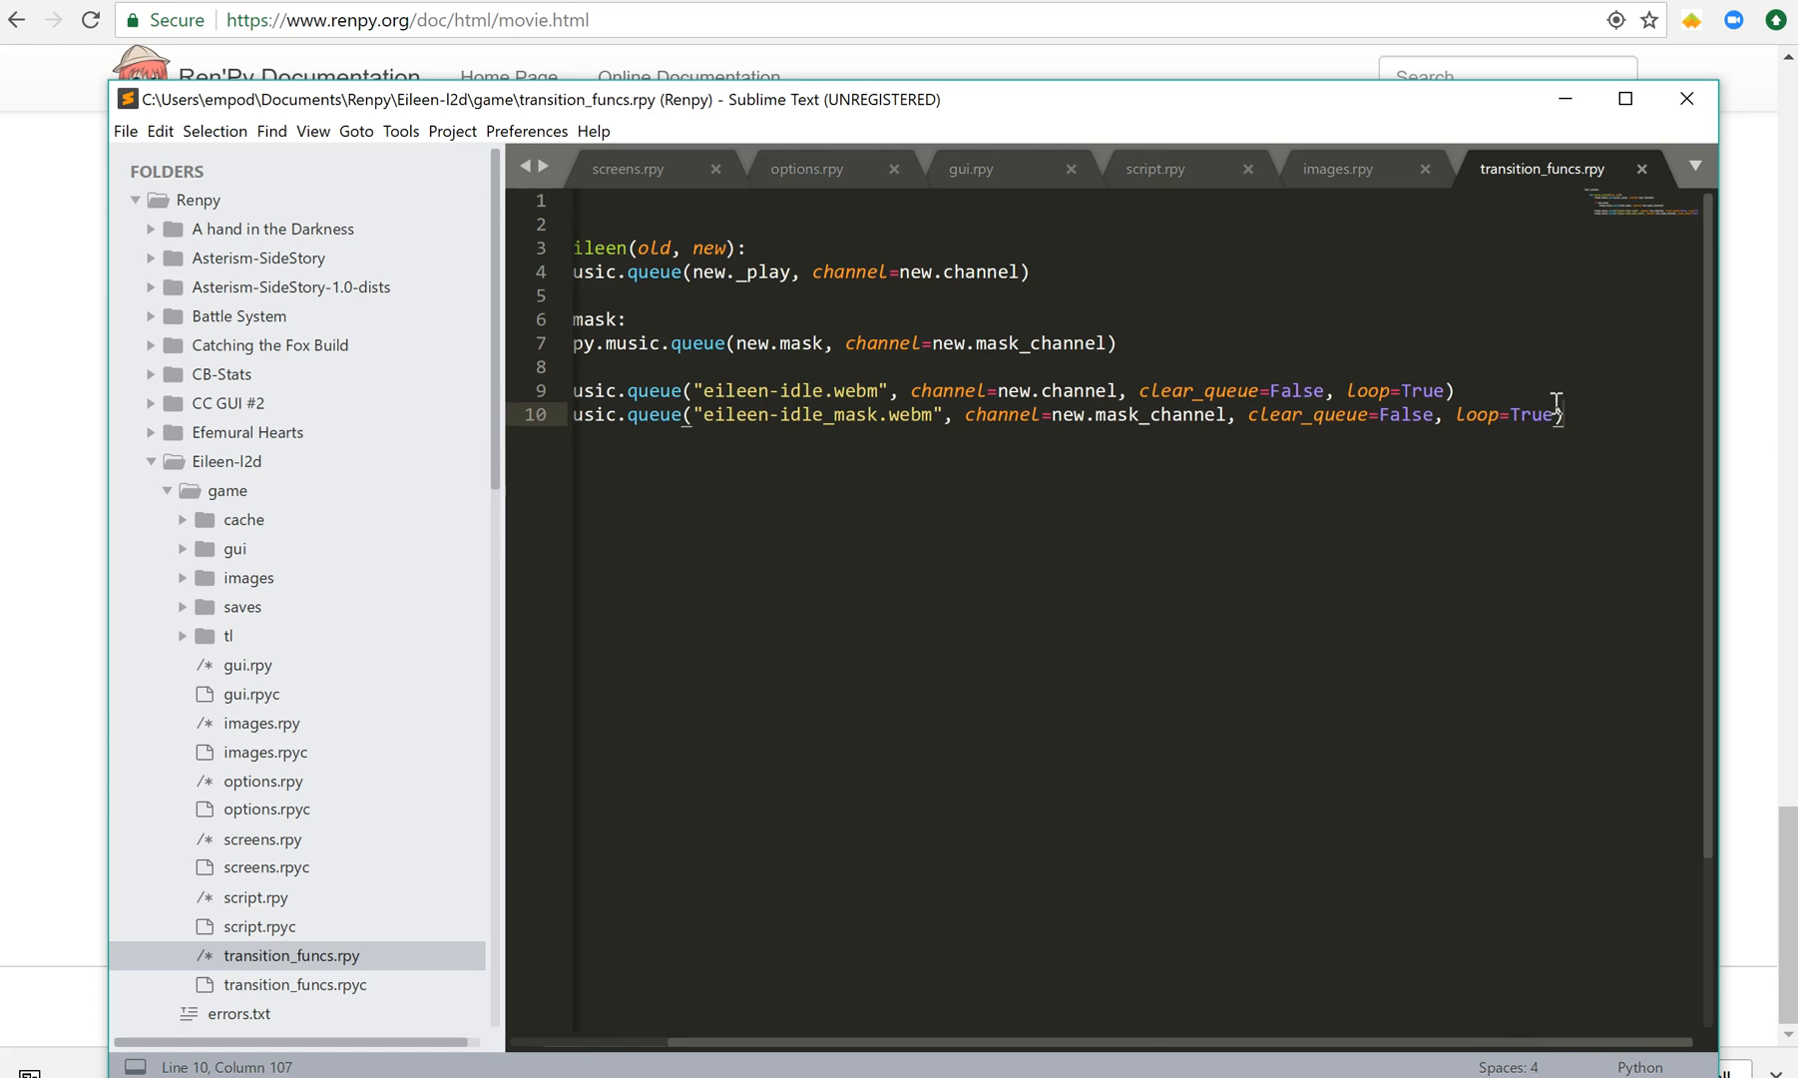
{"action": "left_click", "coordinate": [1339, 167]}
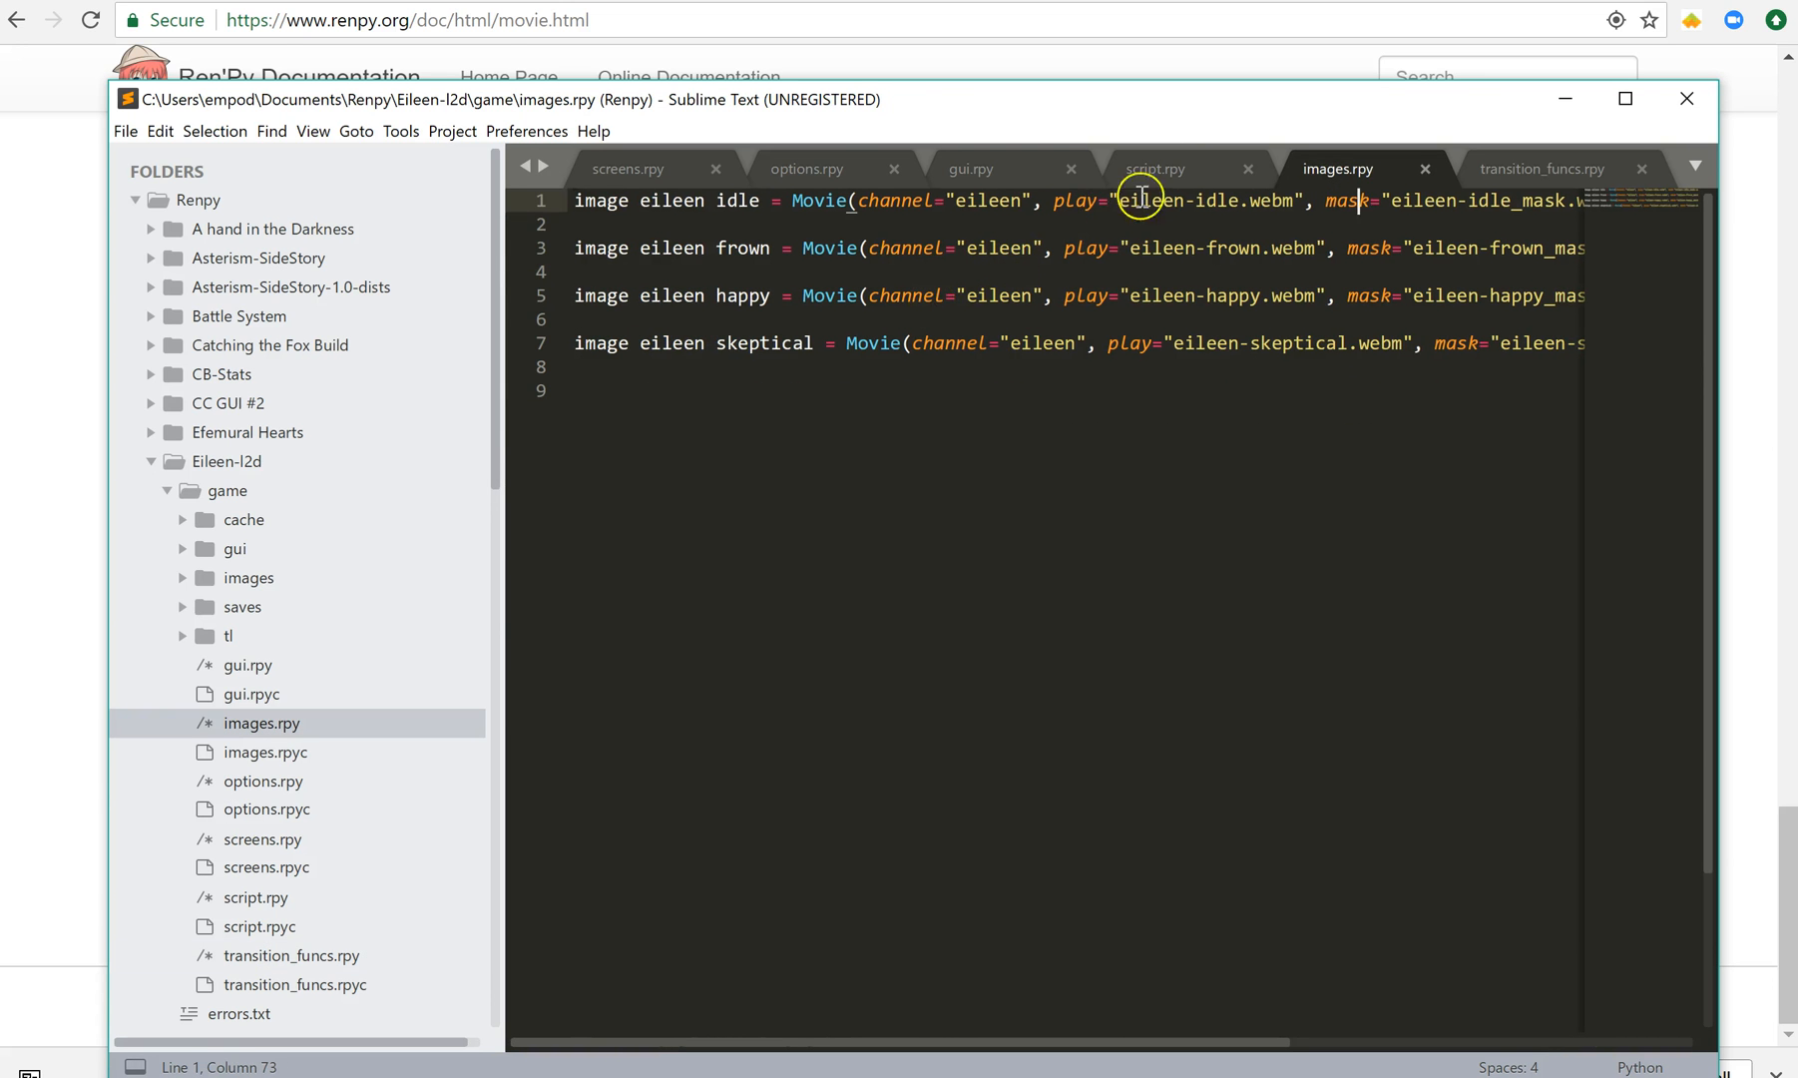
- Show script.rpy's start label with Eileen's skeptical, happy and frown expression lines
{"action": "left_click", "coordinate": [1154, 167]}
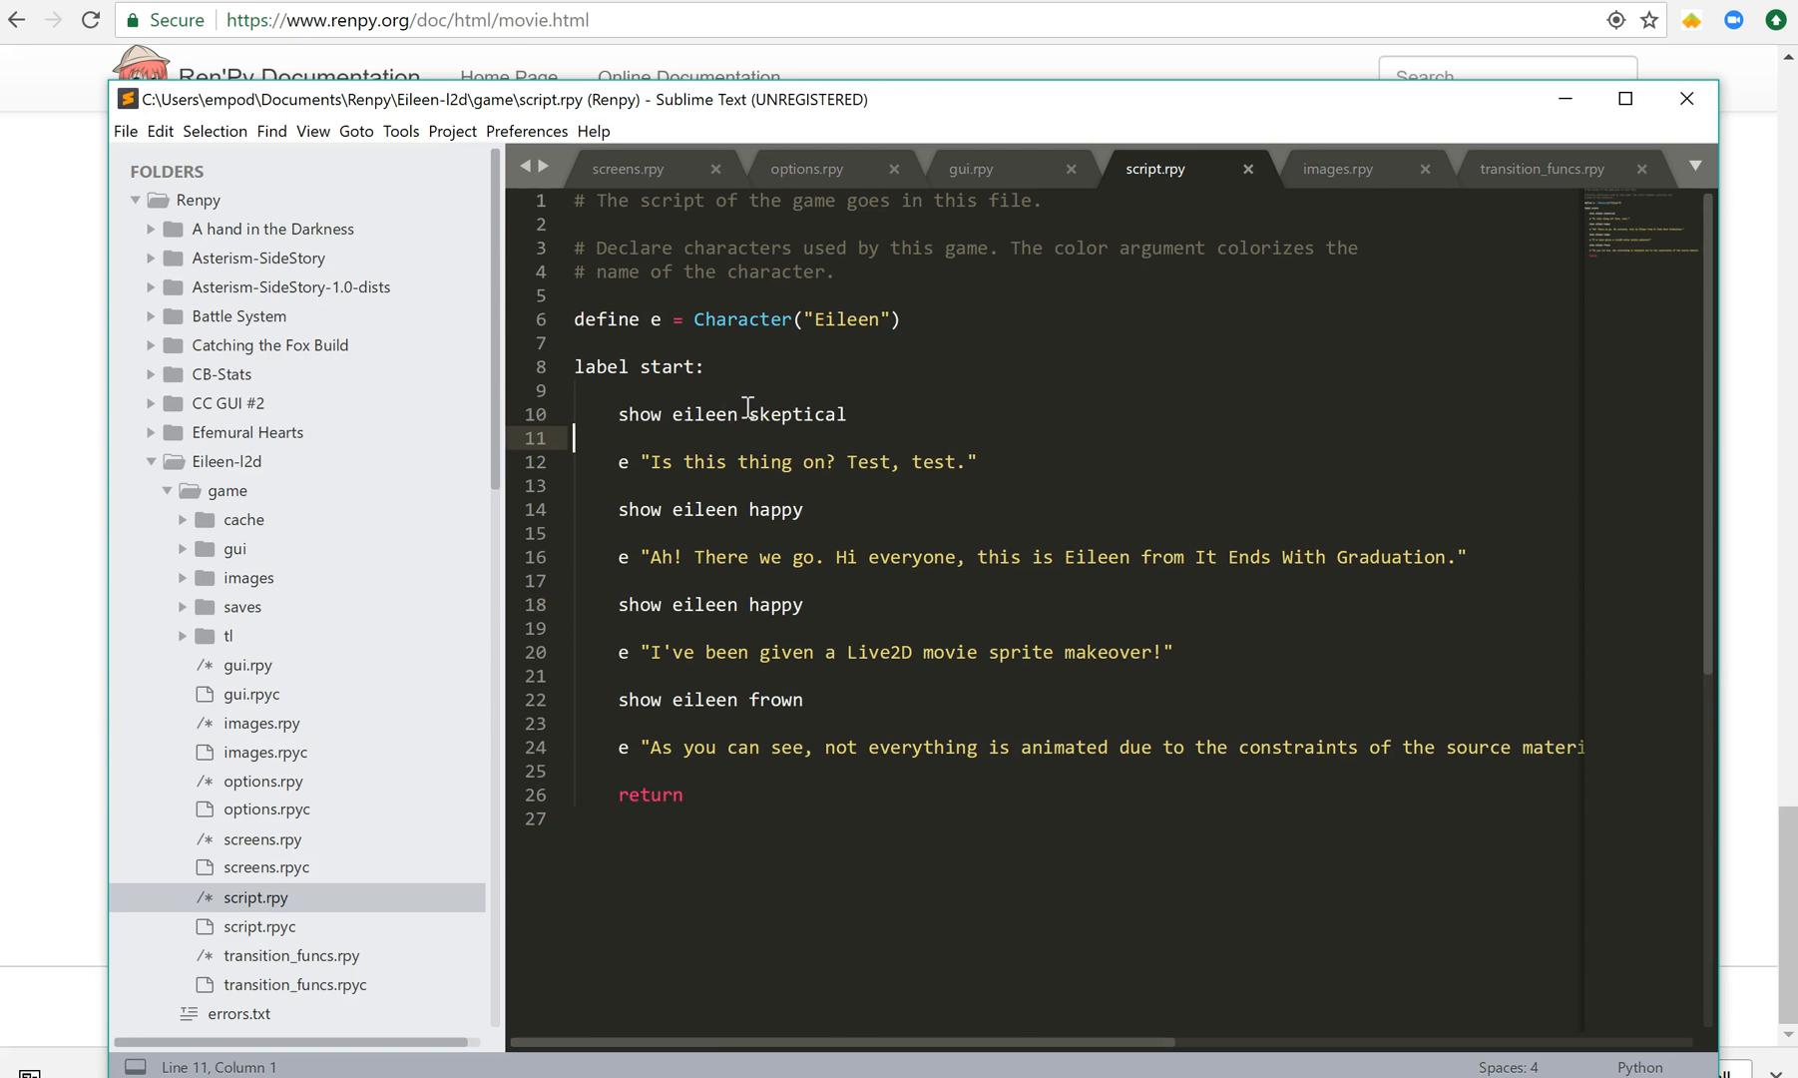
{"action": "left_click", "coordinate": [619, 675]}
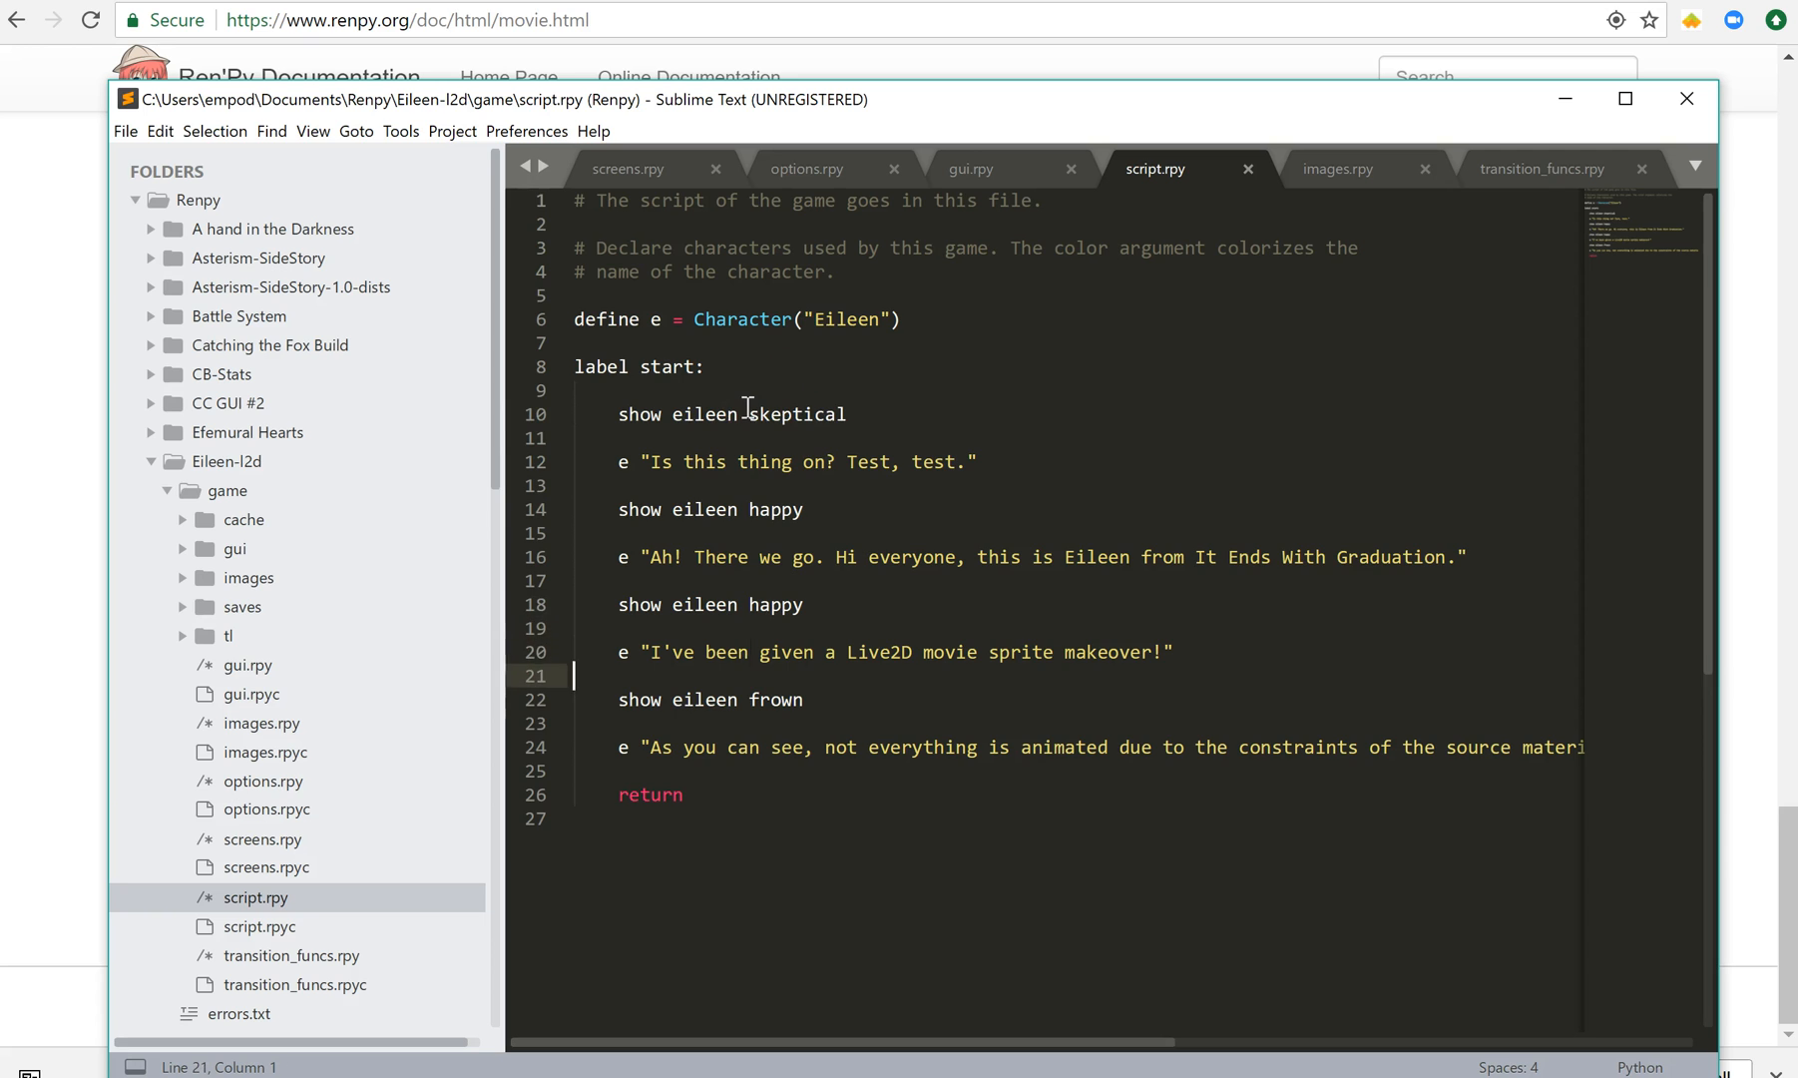